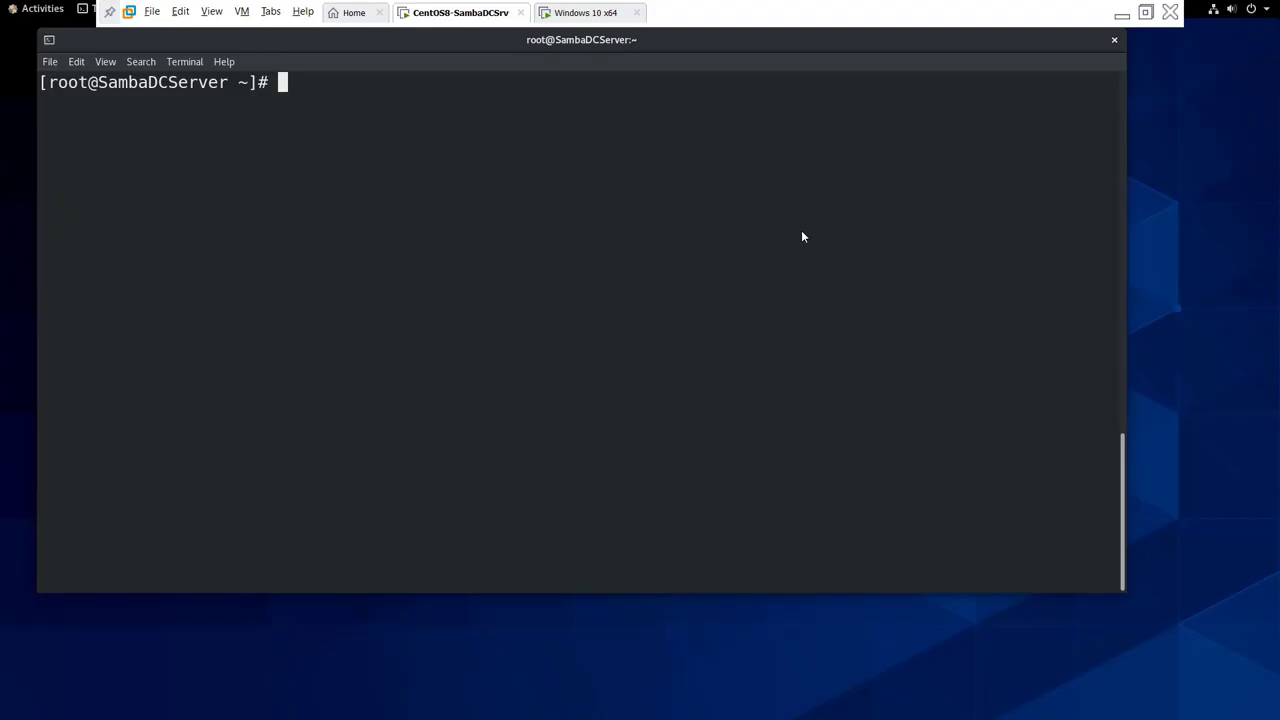
pyautogui.moveTo(456, 44)
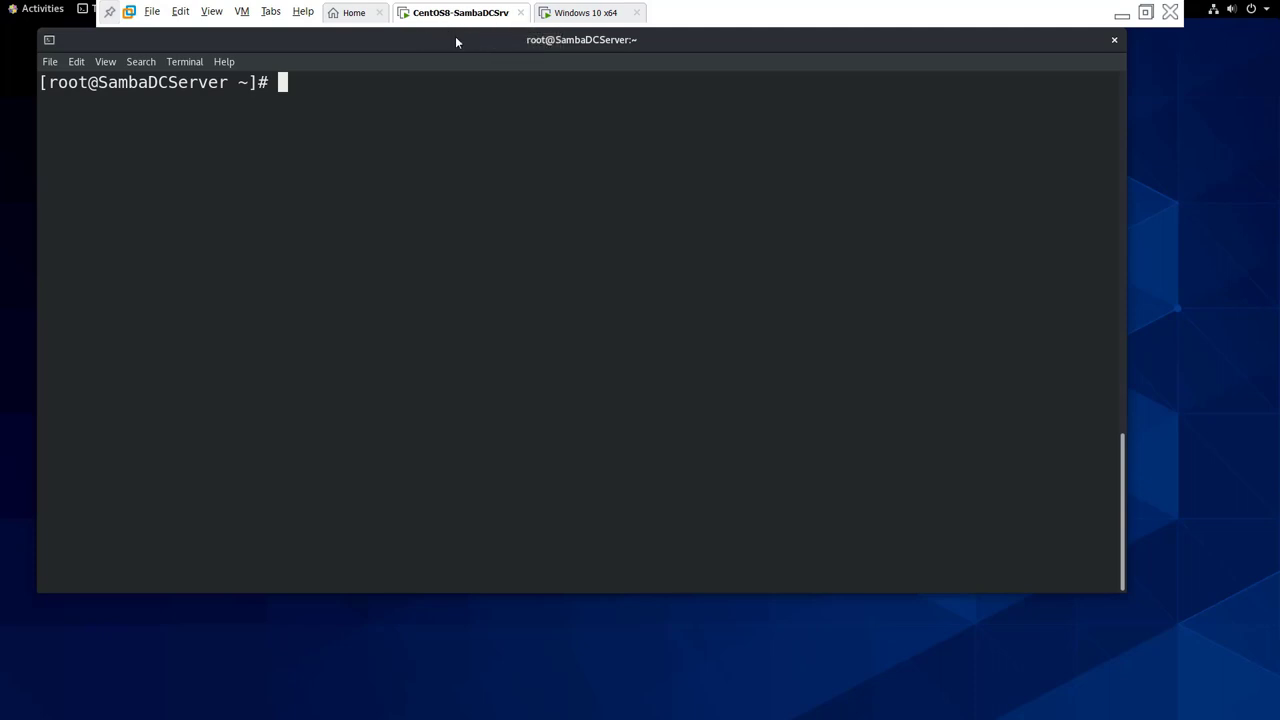
# Step: Switch between the CentOS8 controller and the Windows 10 x64 VM, landing on Windows 10
pyautogui.click(592, 12)
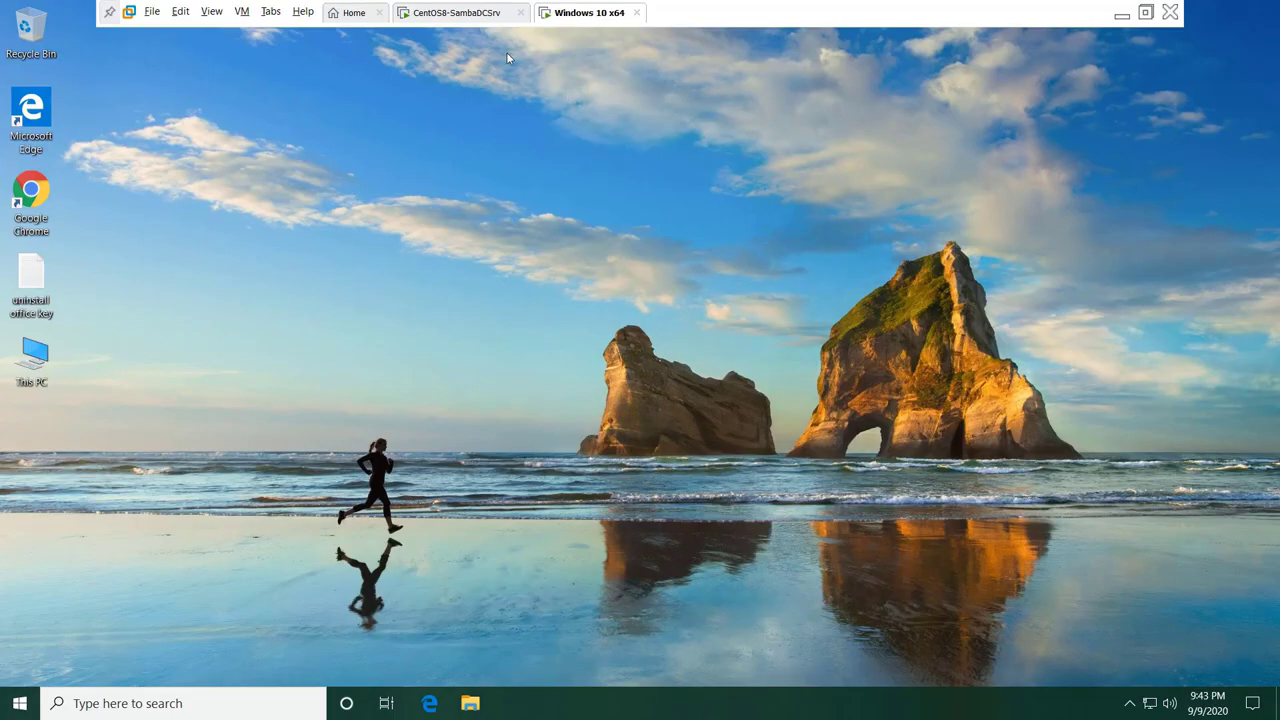
pyautogui.click(454, 12)
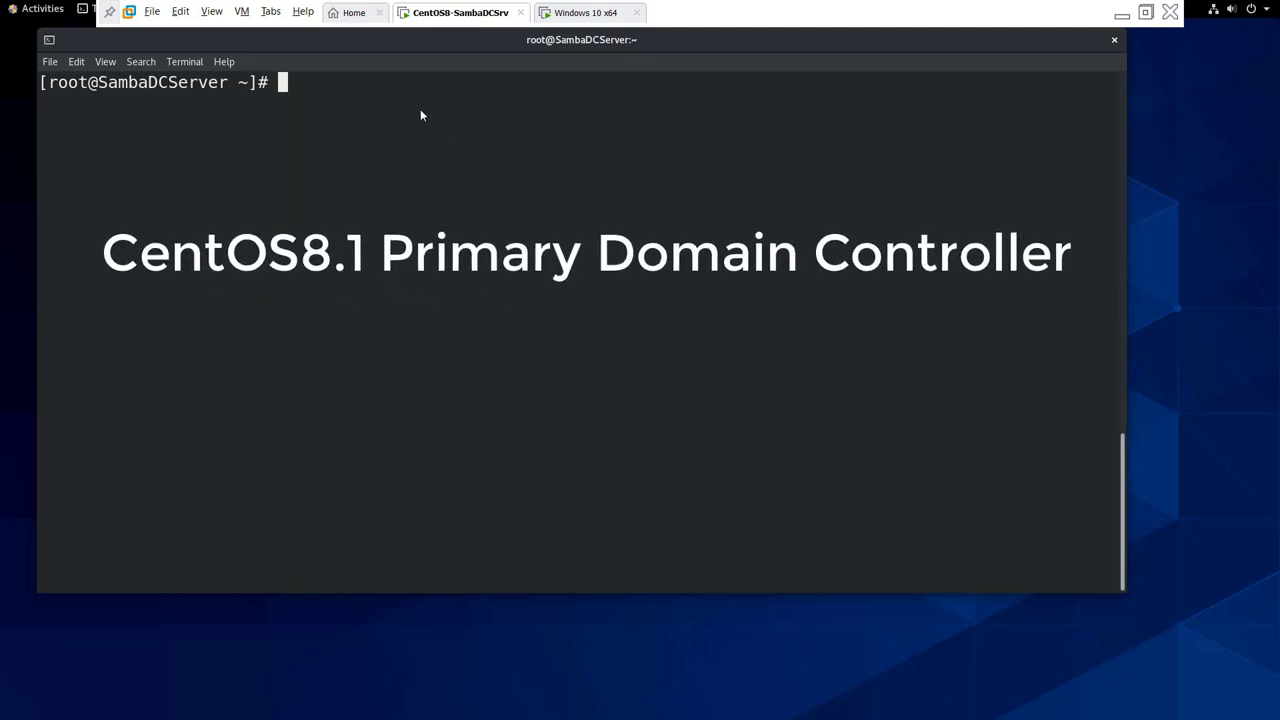
pyautogui.click(594, 12)
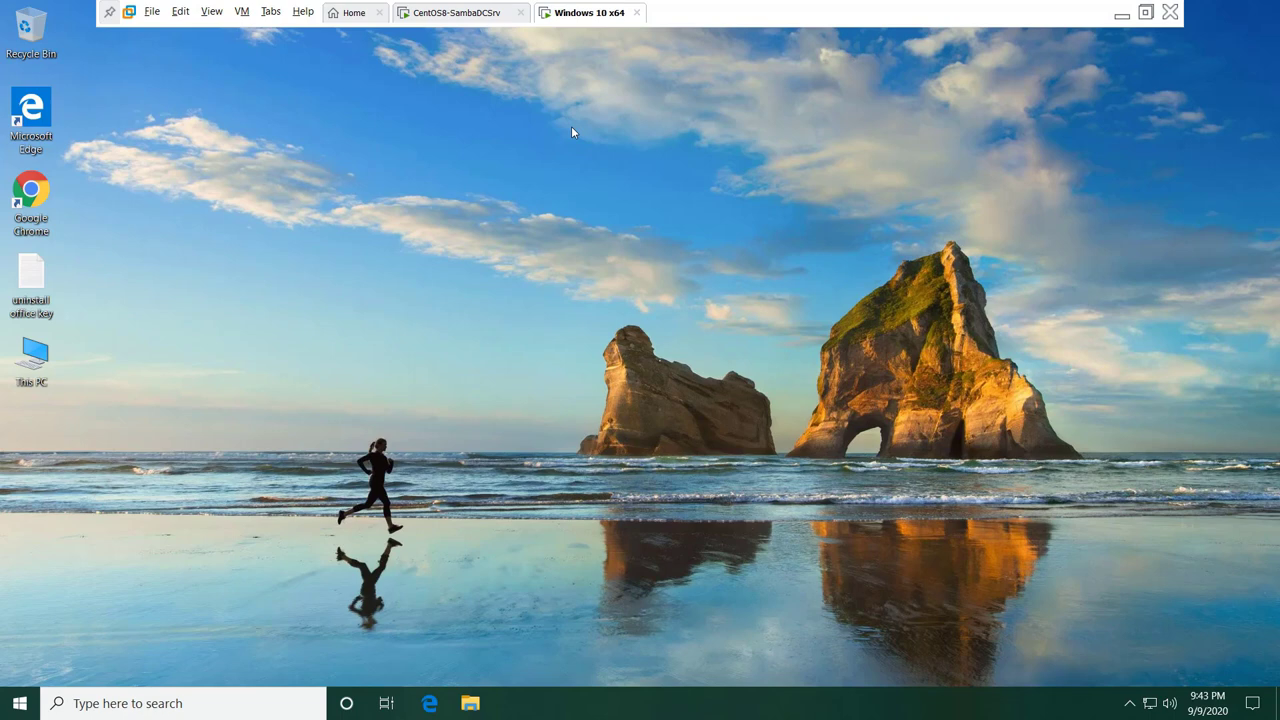
pyautogui.moveTo(488, 136)
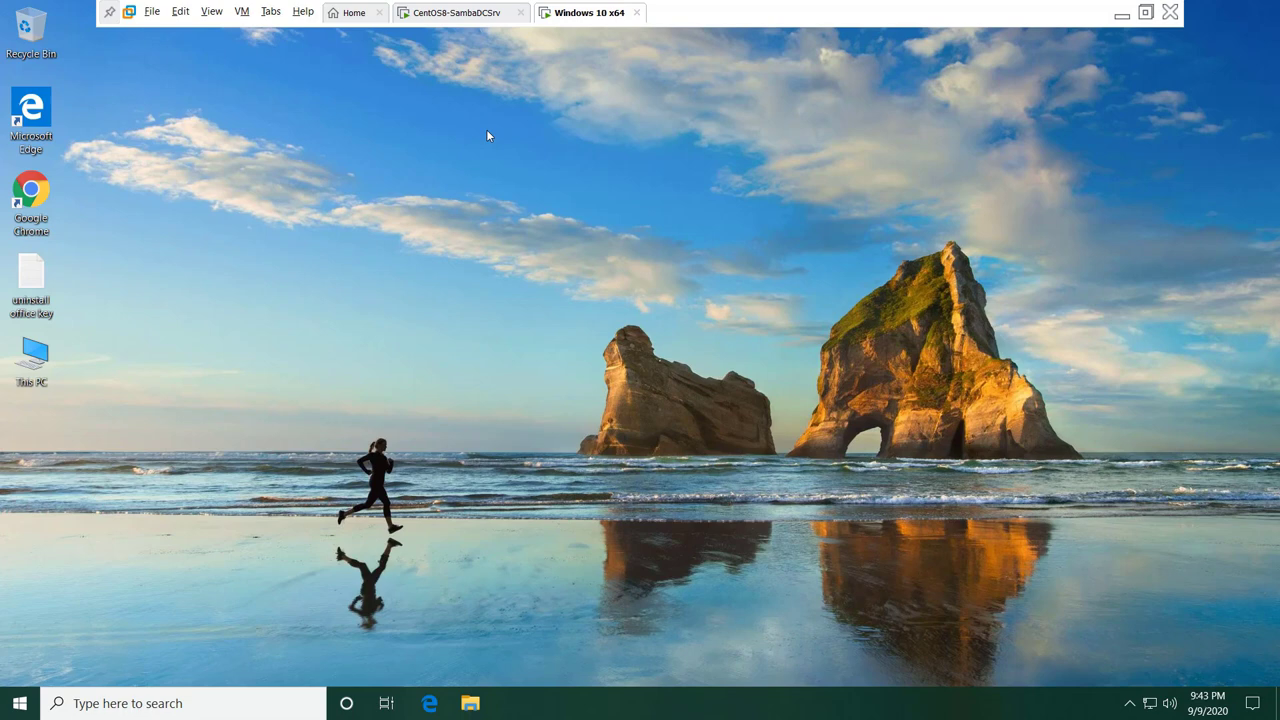
pyautogui.moveTo(478, 122)
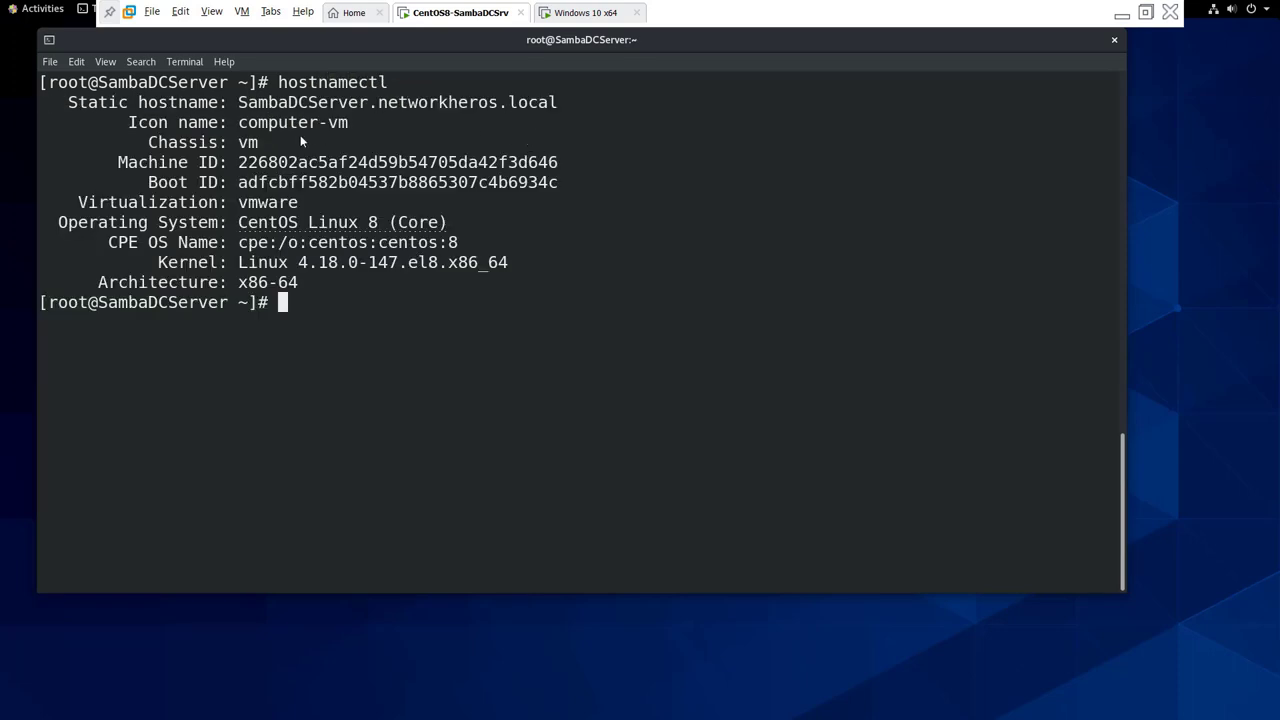
# Step: Review the controller's ens33 settings (10.10.10.15/24, gateway and DNS 10.10.10.1), then go to Windows 10
pyautogui.moveTo(238, 102); pyautogui.dragTo(544, 102)
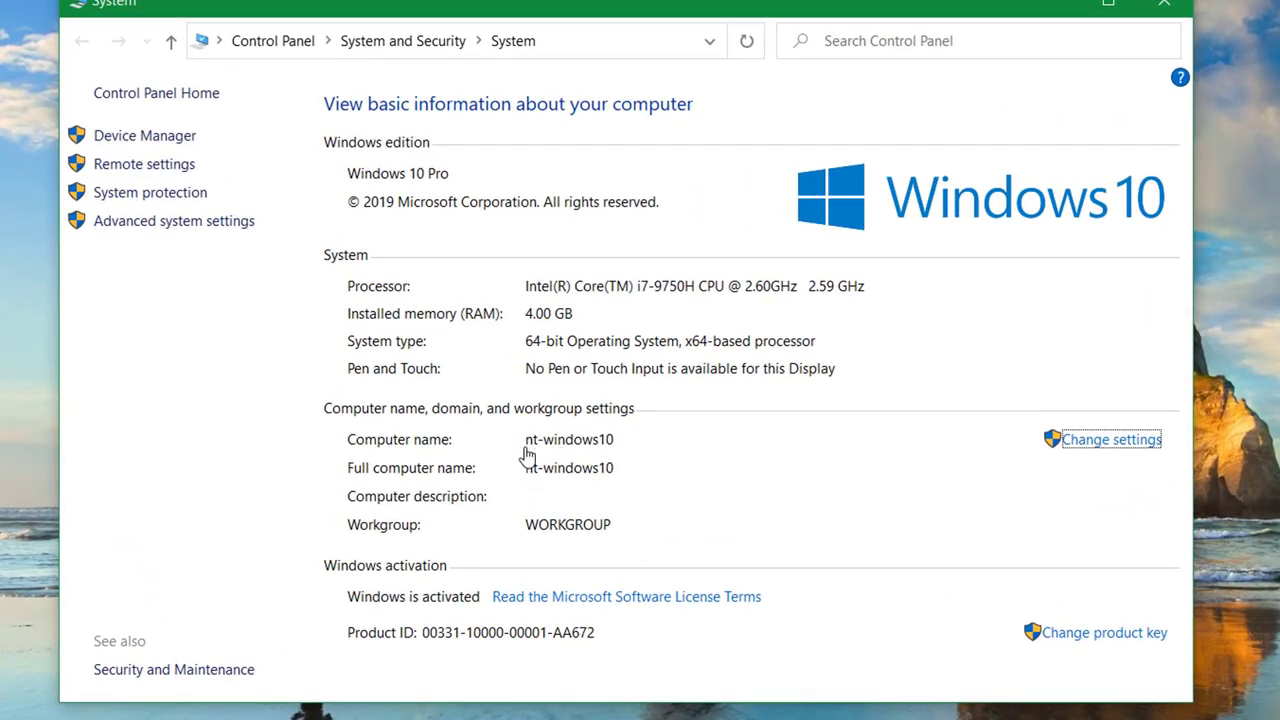
pyautogui.moveTo(584, 456)
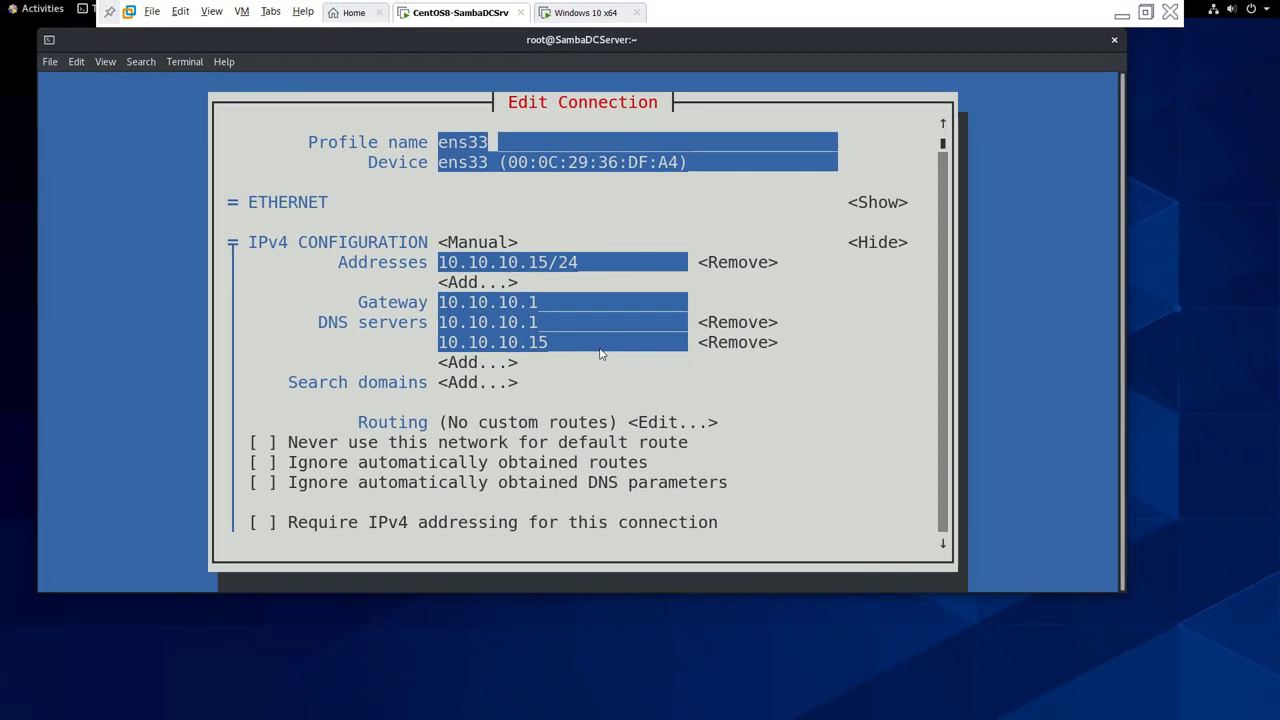
pyautogui.click(614, 12)
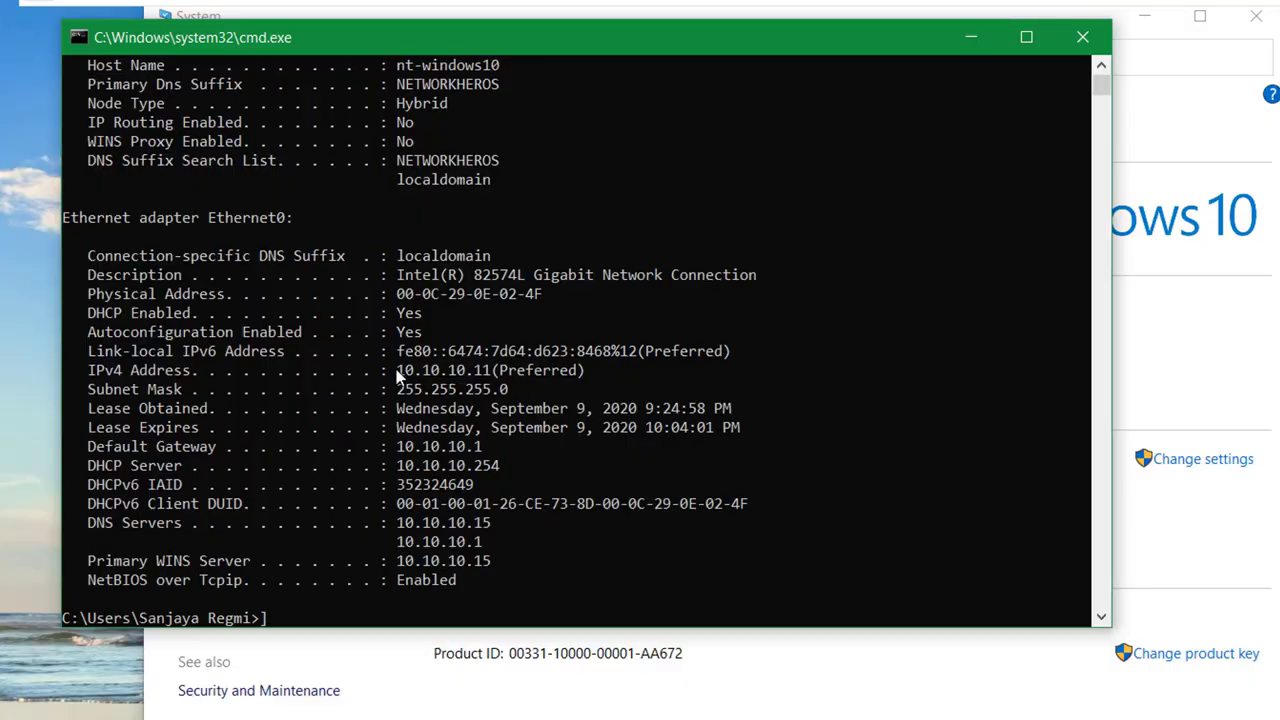
# Step: Highlight the 10.10.10.1 DNS server entry in the ipconfig /all output
pyautogui.moveTo(396, 370); pyautogui.dragTo(584, 370)
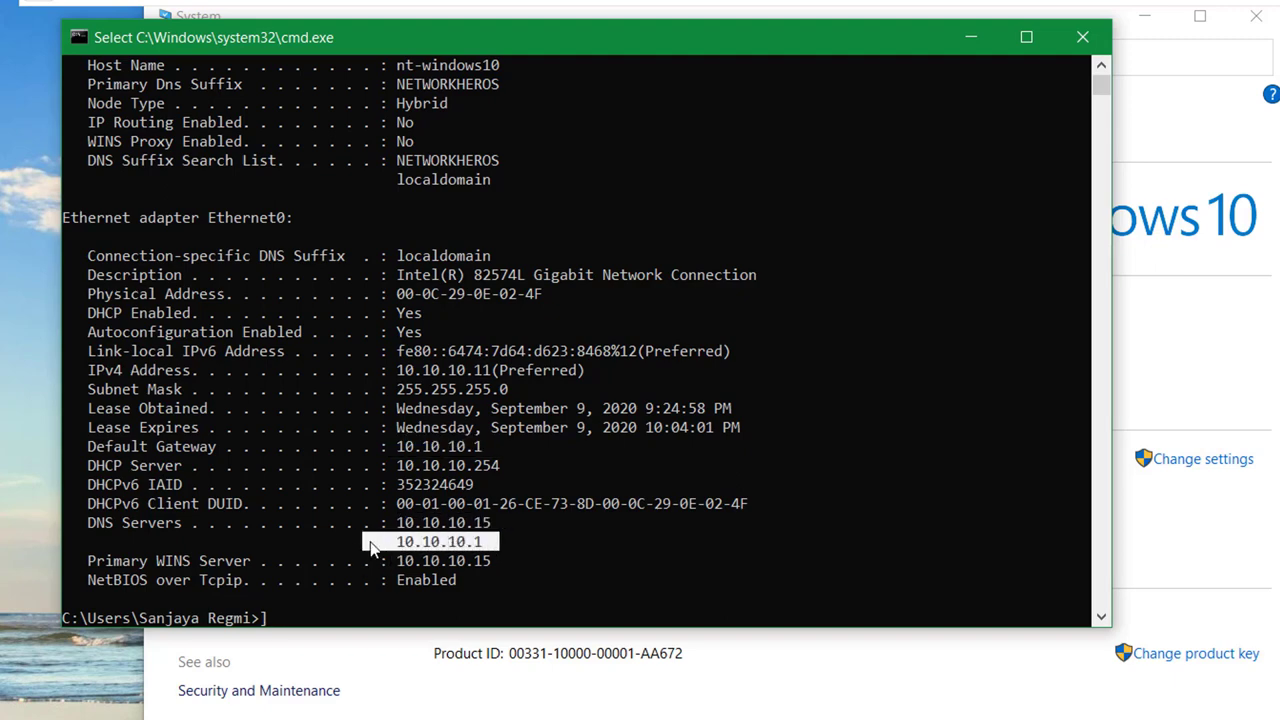
pyautogui.moveTo(380, 550)
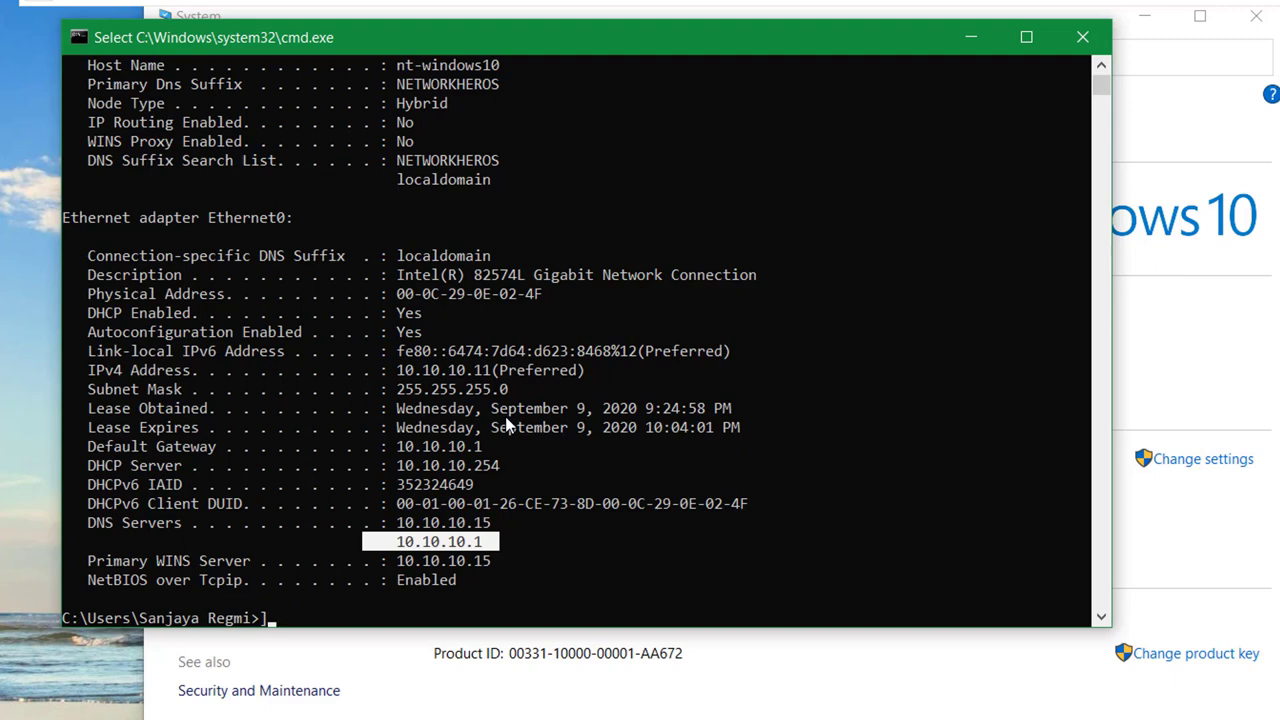
pyautogui.moveTo(530, 440)
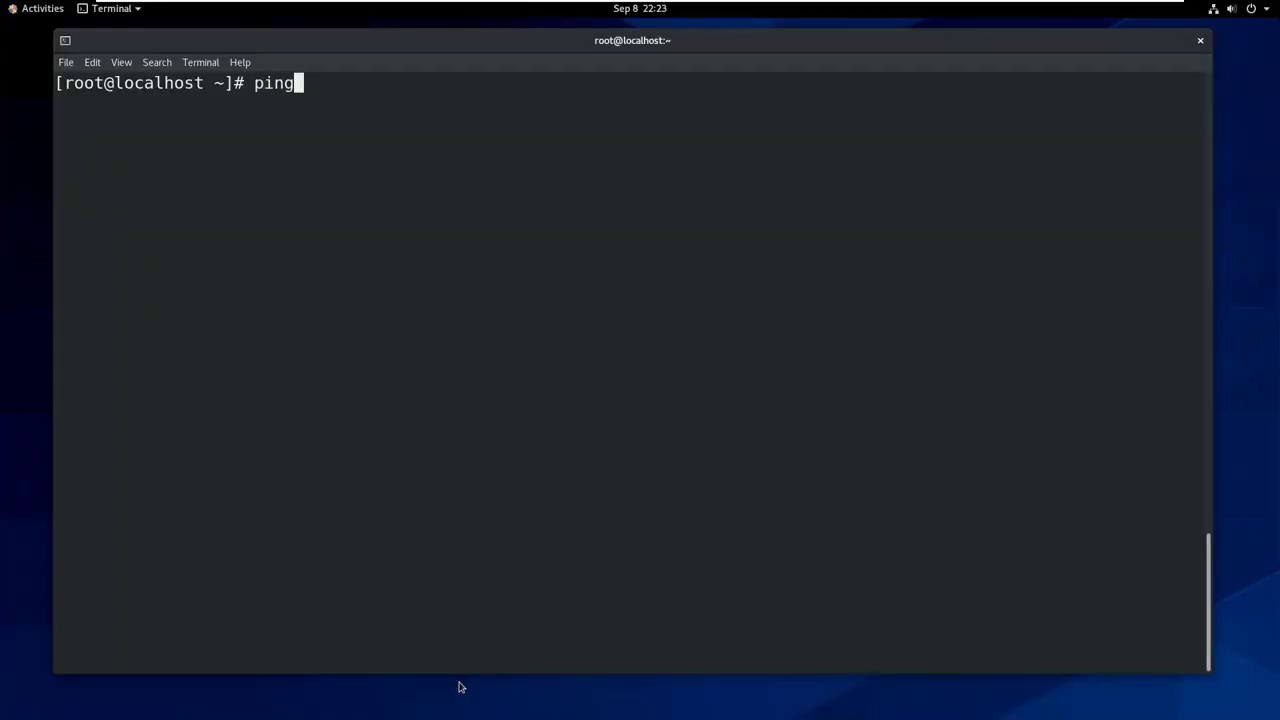
# Step: Ping google.com to confirm connectivity, then run yum -y install samba*
pyautogui.write('google.com')
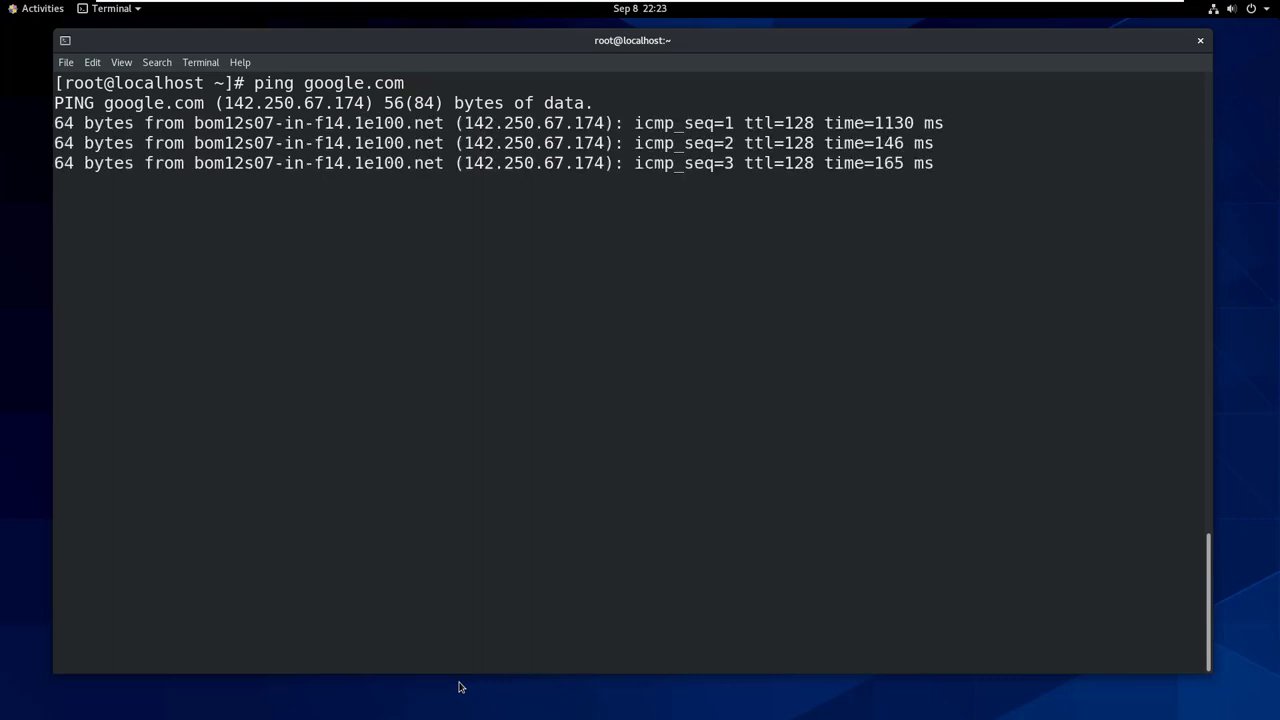
pyautogui.press('ctrl+c')
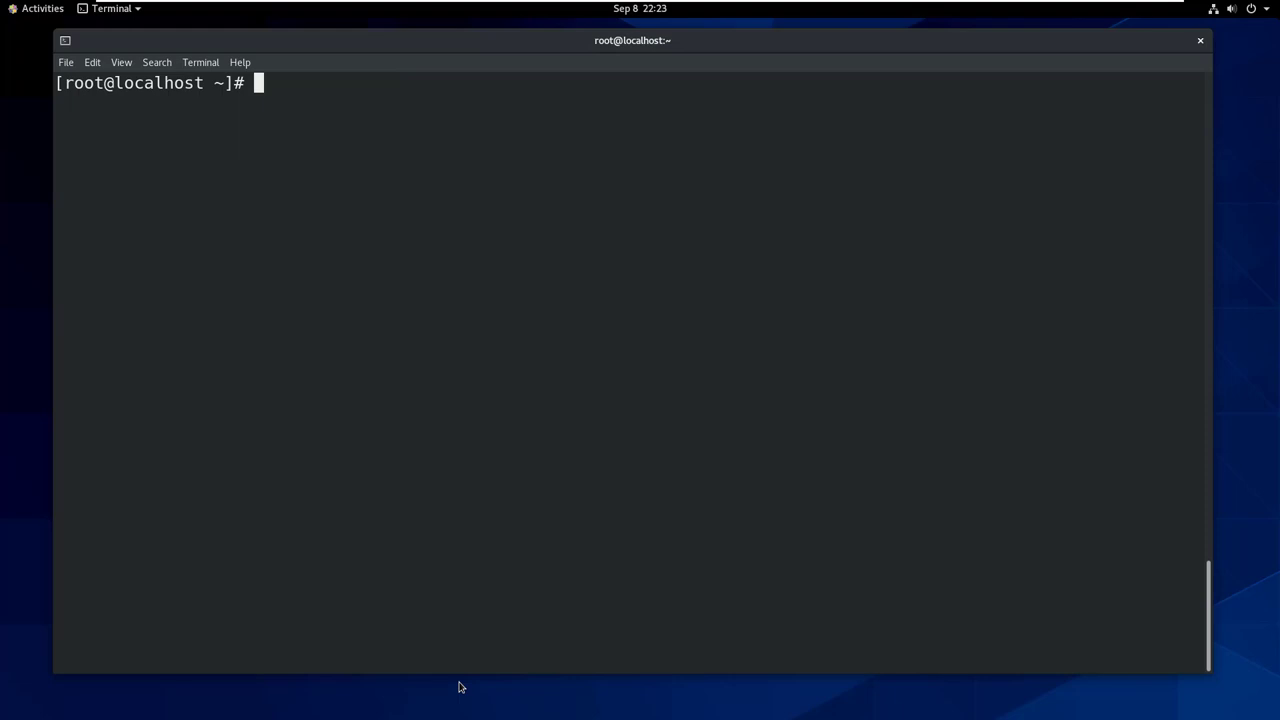
pyautogui.write('yu')
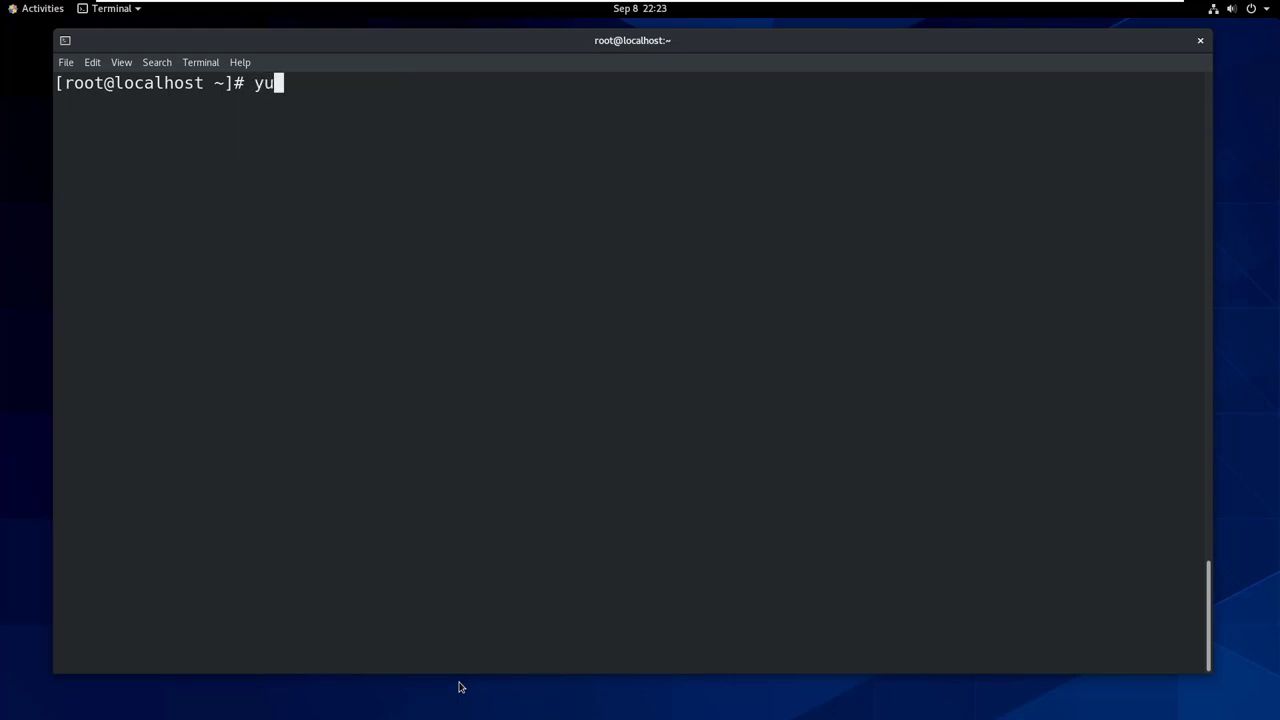
pyautogui.write('m -y install samba')
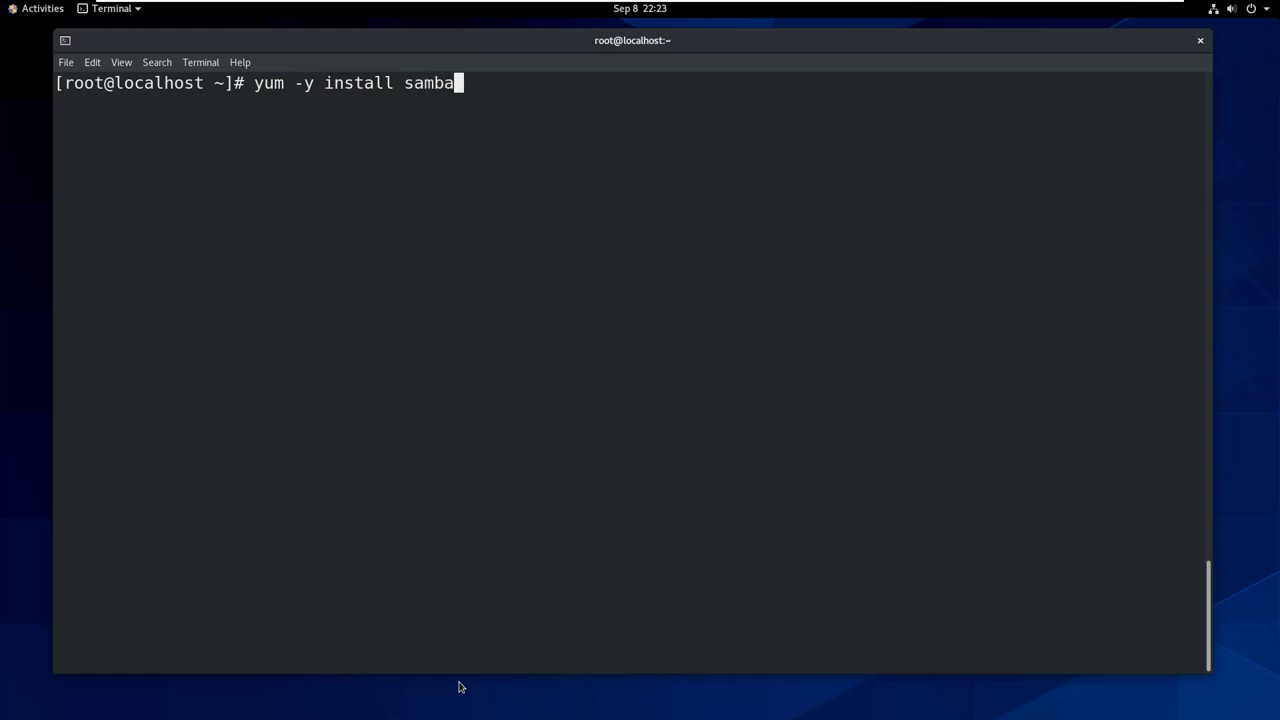
pyautogui.write('*')
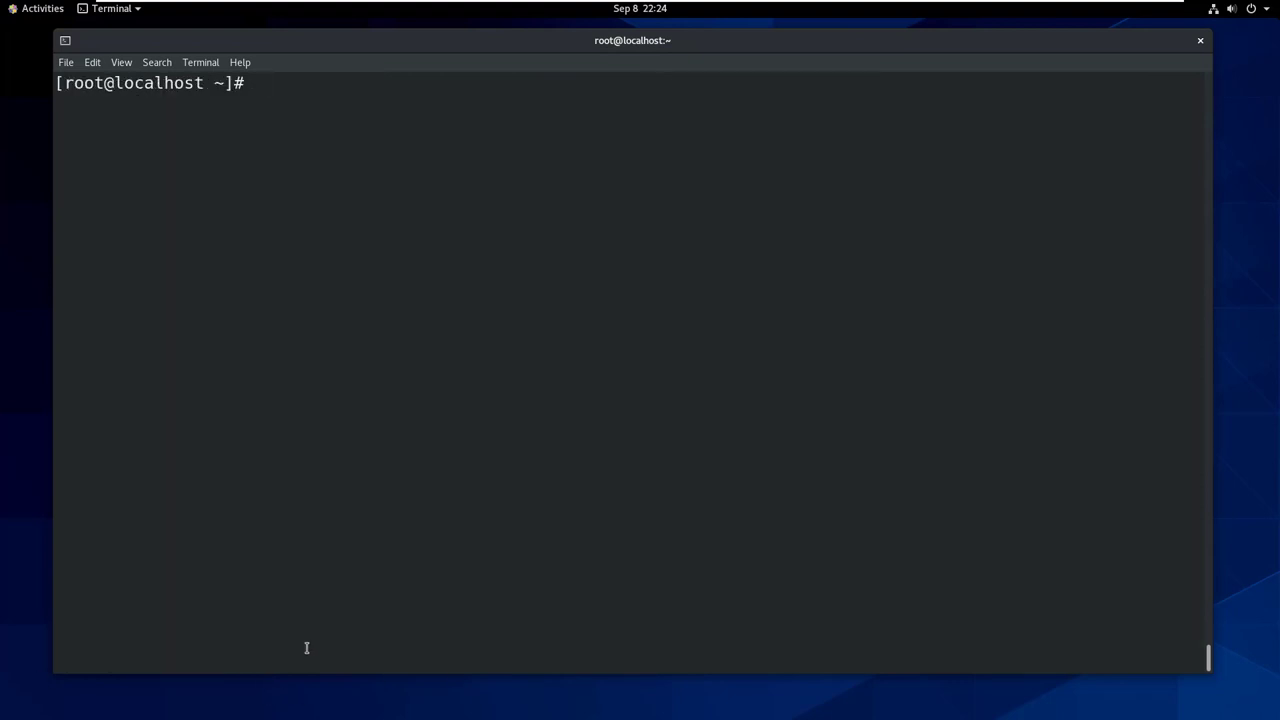
# Step: Confirm Samba 4.11.2 with smbd -V and list /etc/samba
pyautogui.write('smbd -V')
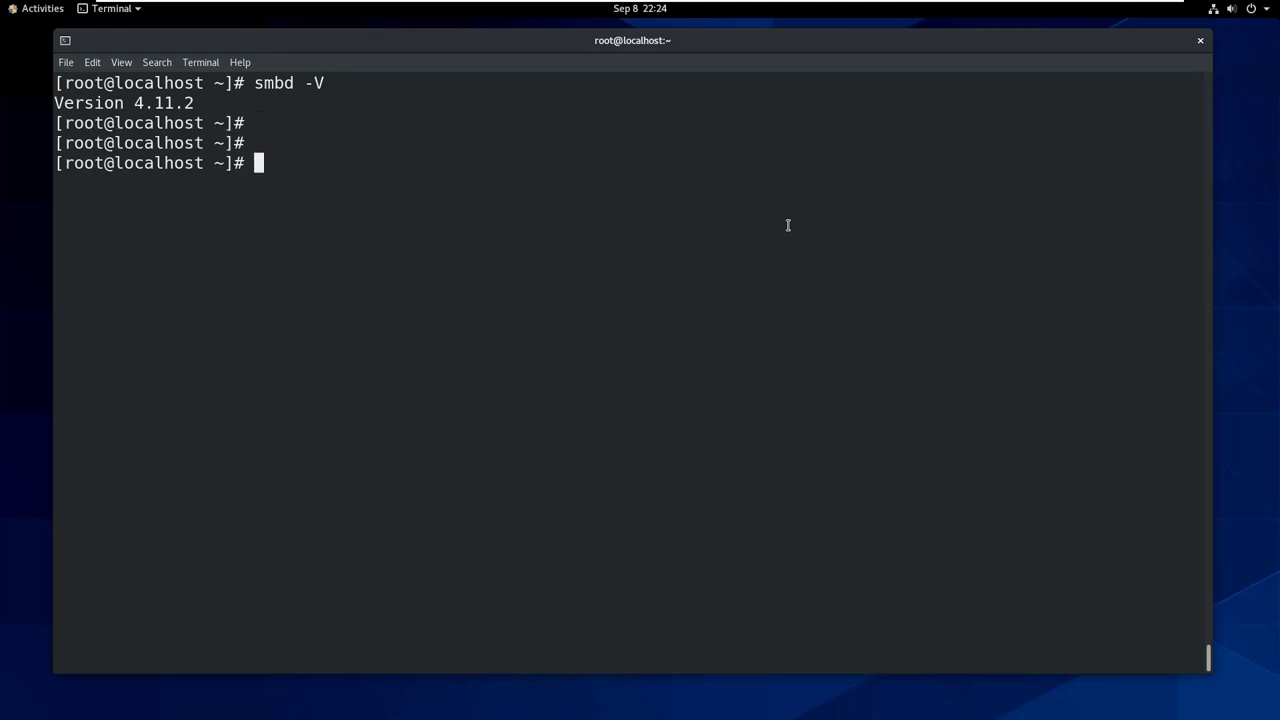
pyautogui.write('ls /e')
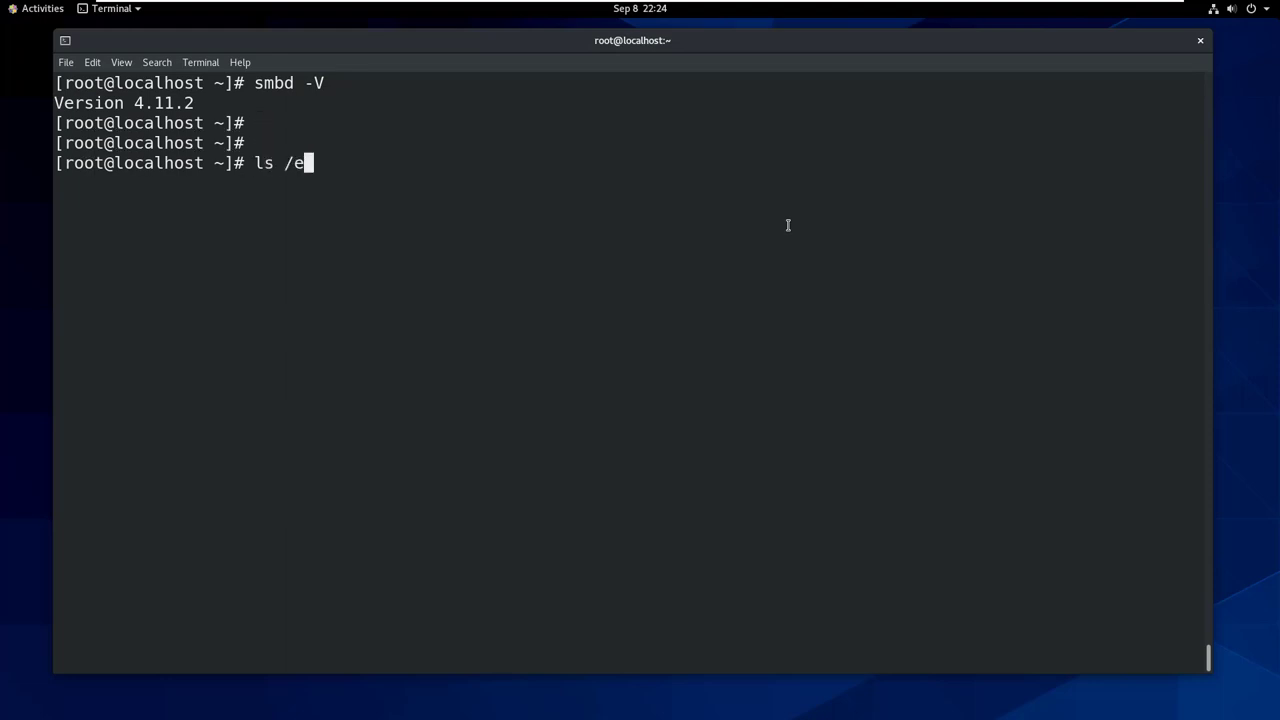
pyautogui.write('tc/samba')
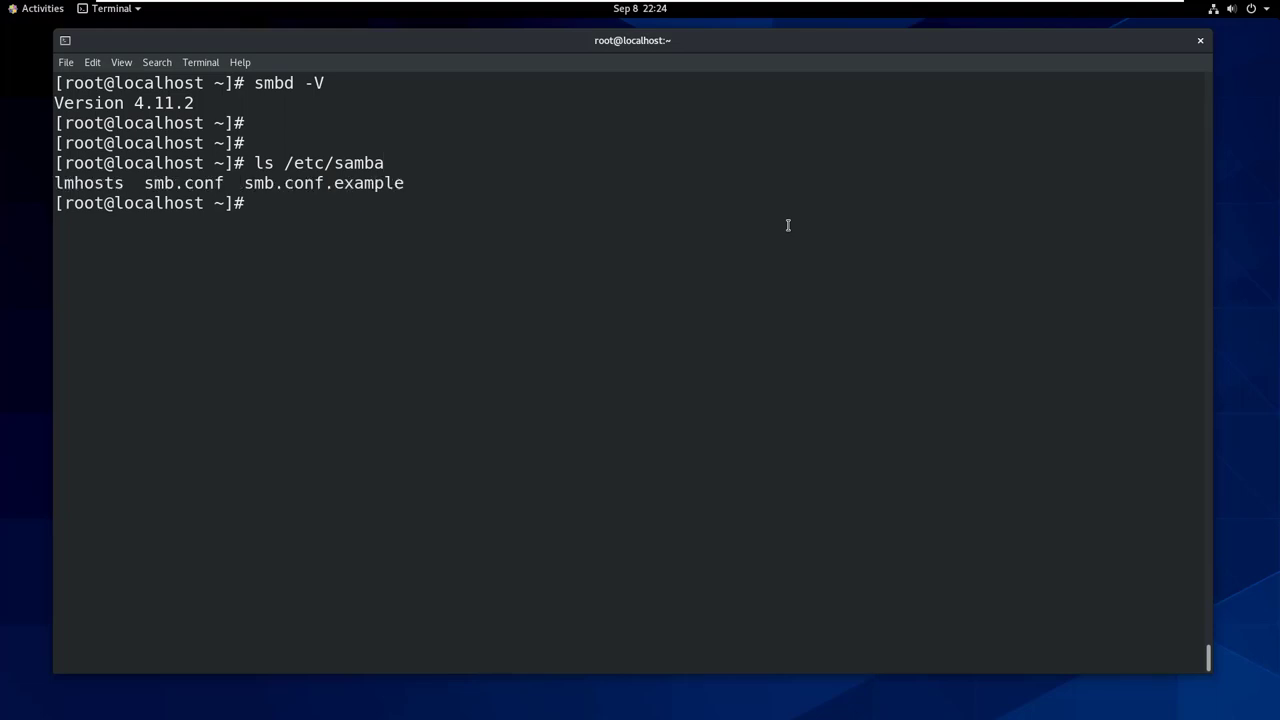
pyautogui.doubleClick(184, 184)
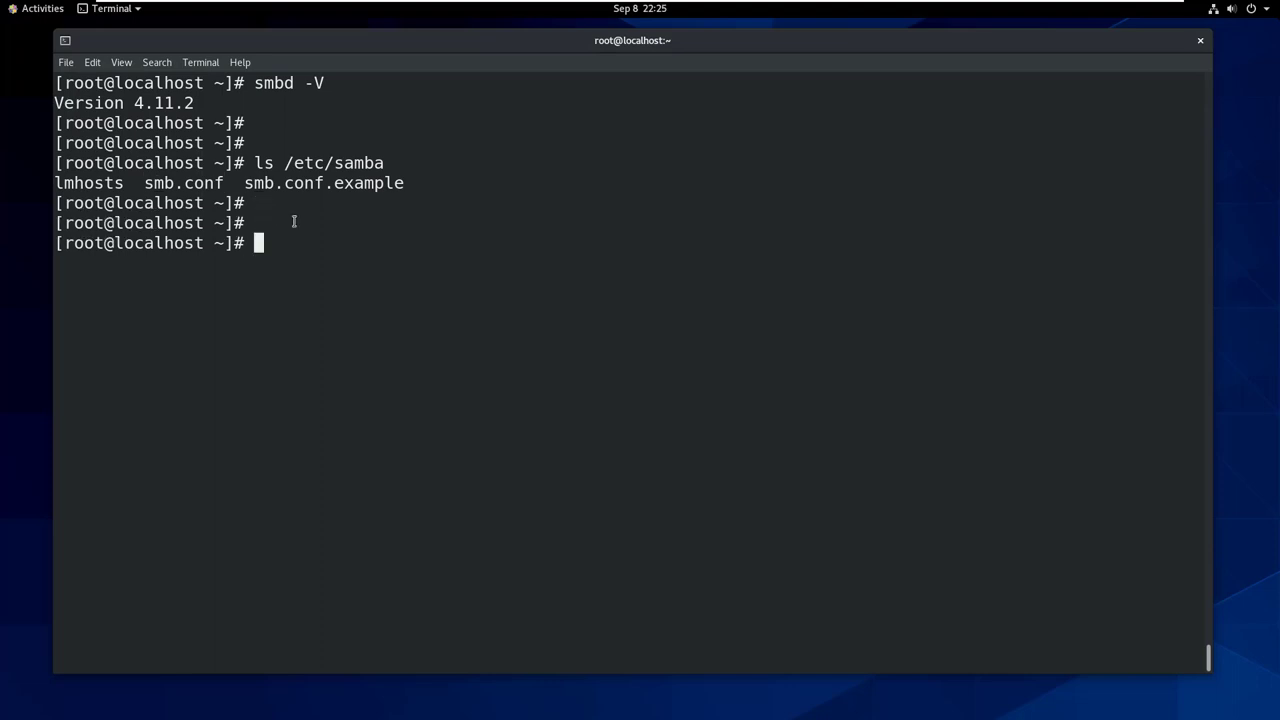
# Step: Rename /etc/samba/smb.conf to smb.conf.bak and list /etc/samba to verify
pyautogui.write('mv /etc/samb')
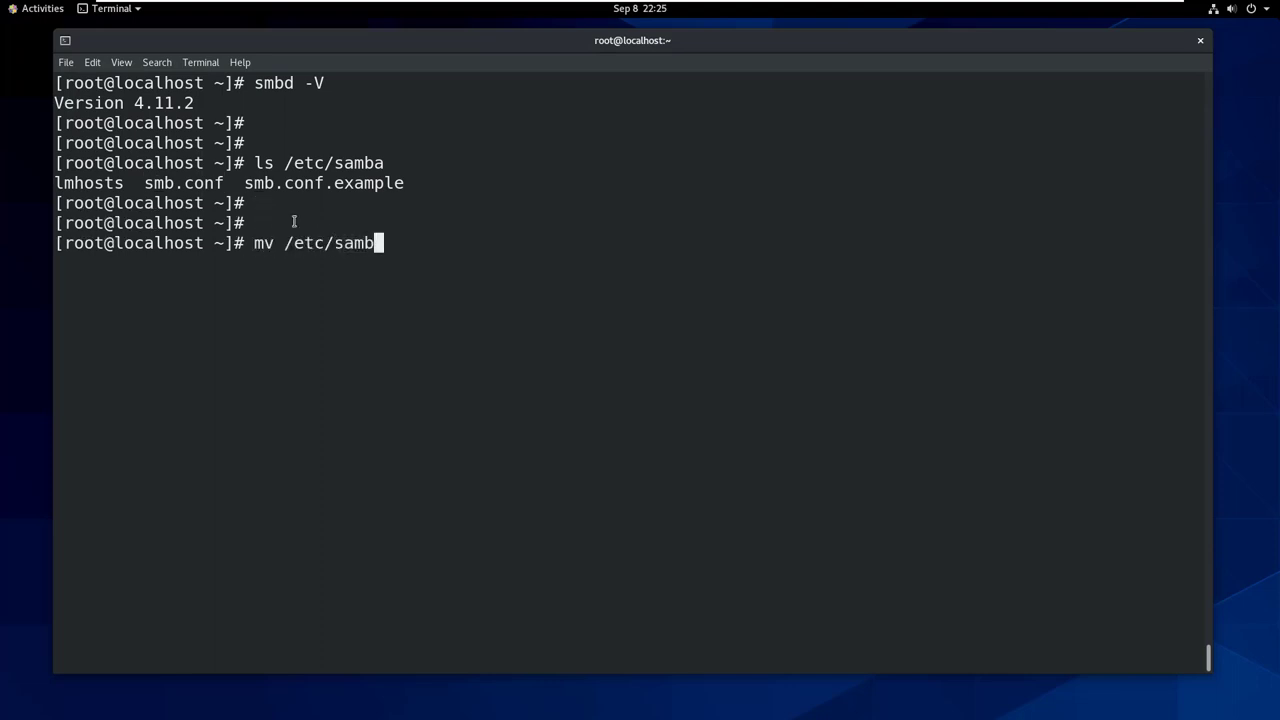
pyautogui.write('a/smb.conf')
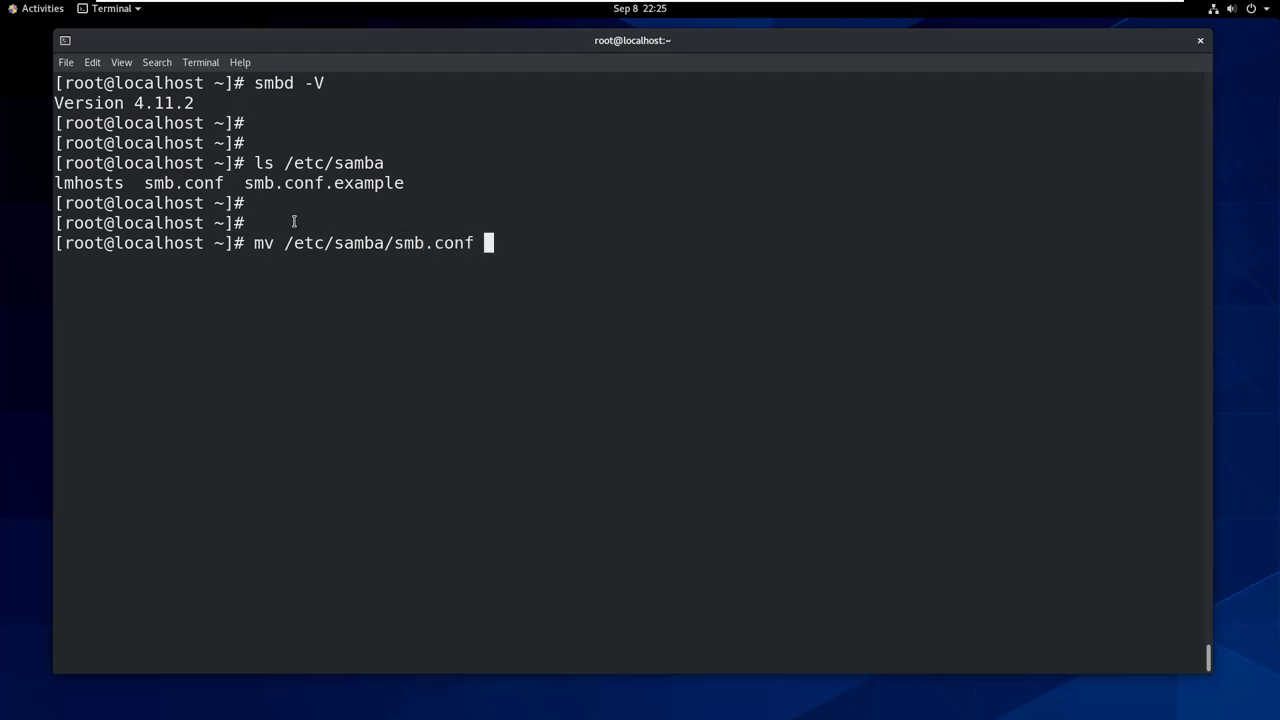
pyautogui.write('/etc/samba/smb.conf.bak')
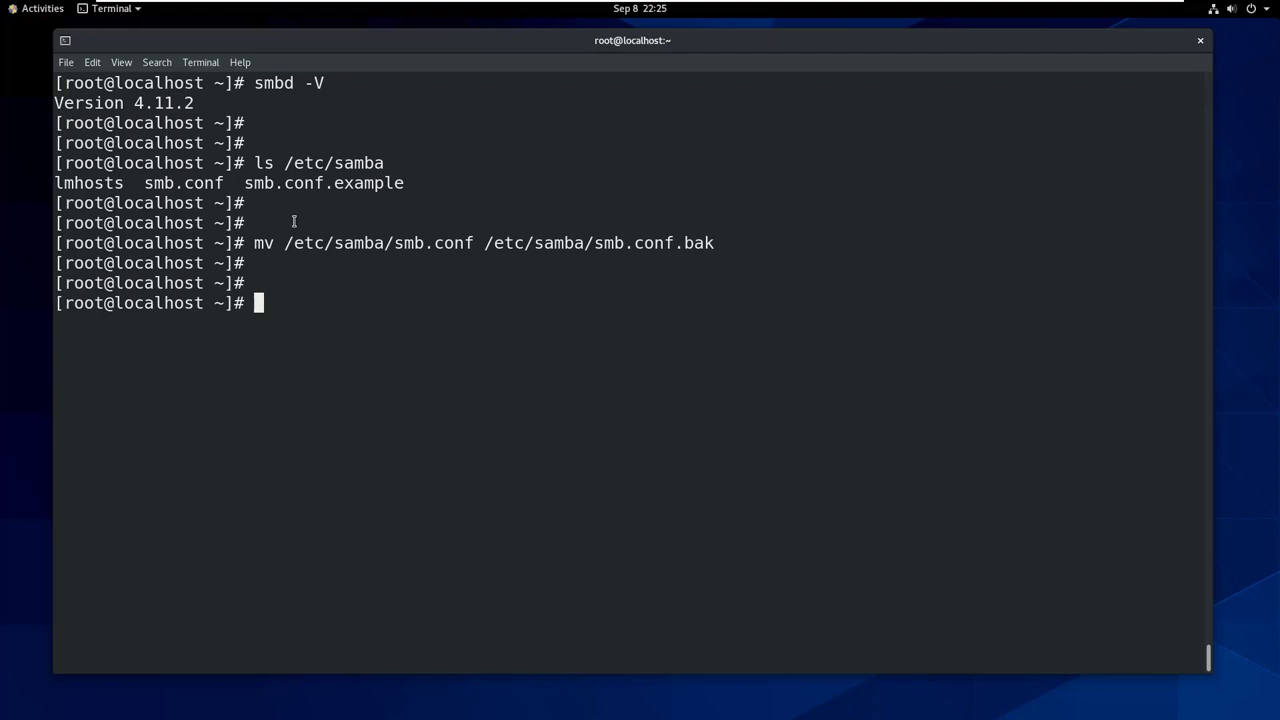
pyautogui.write('ls /etc/samba/')
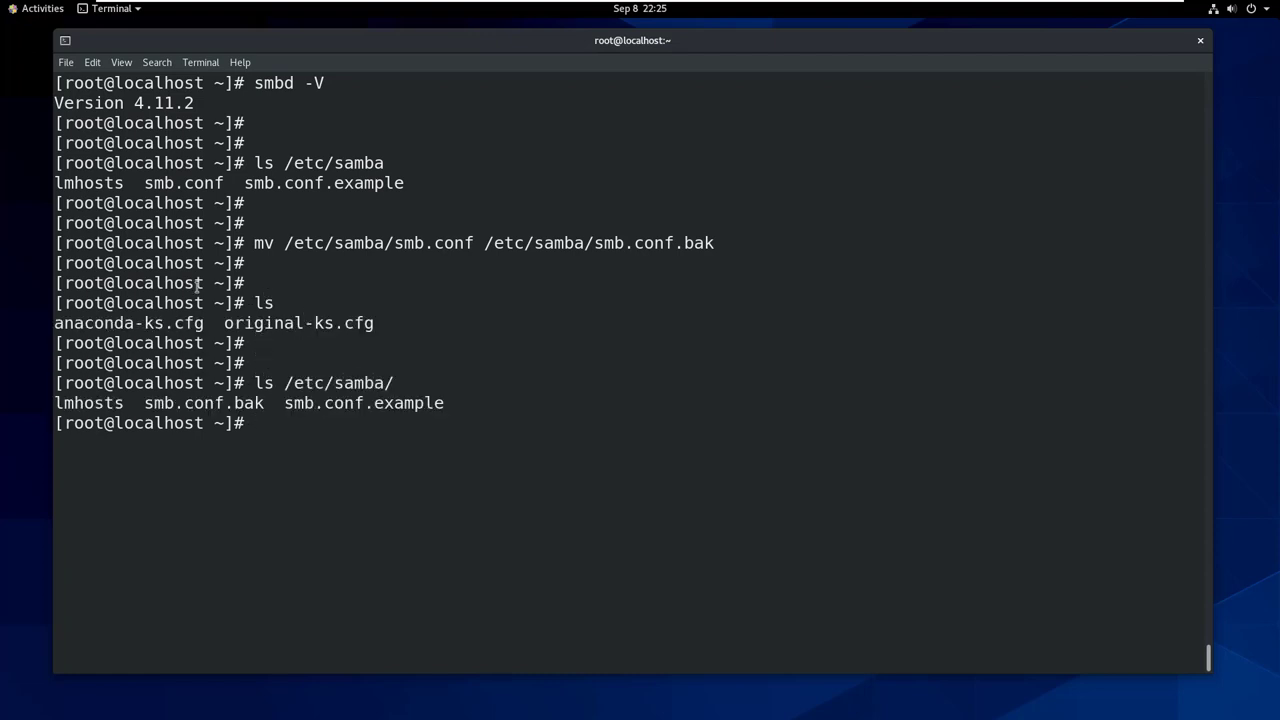
pyautogui.doubleClick(204, 404)
pyautogui.write('vim')
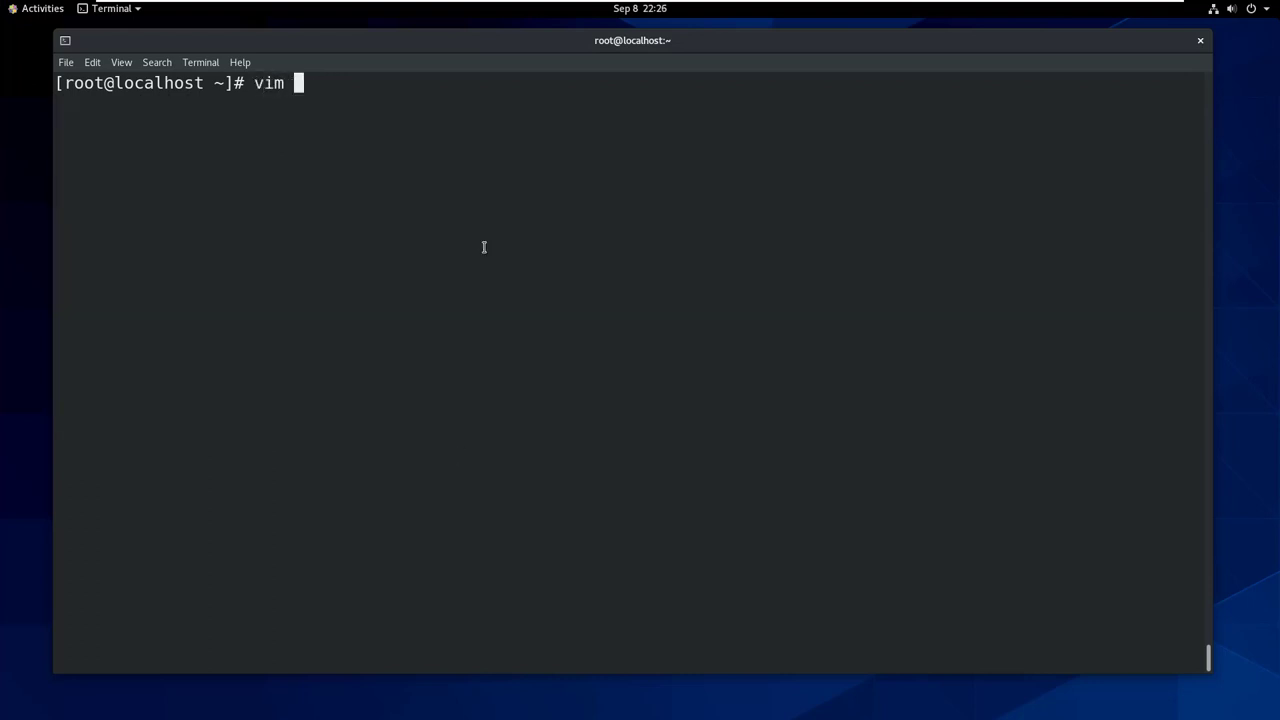
# Step: Start a new smb.conf in Vim with a [Global] section: workgroup NETWORKHEROS, security = user
pyautogui.write('/etc/samba/')
pyautogui.write('[')
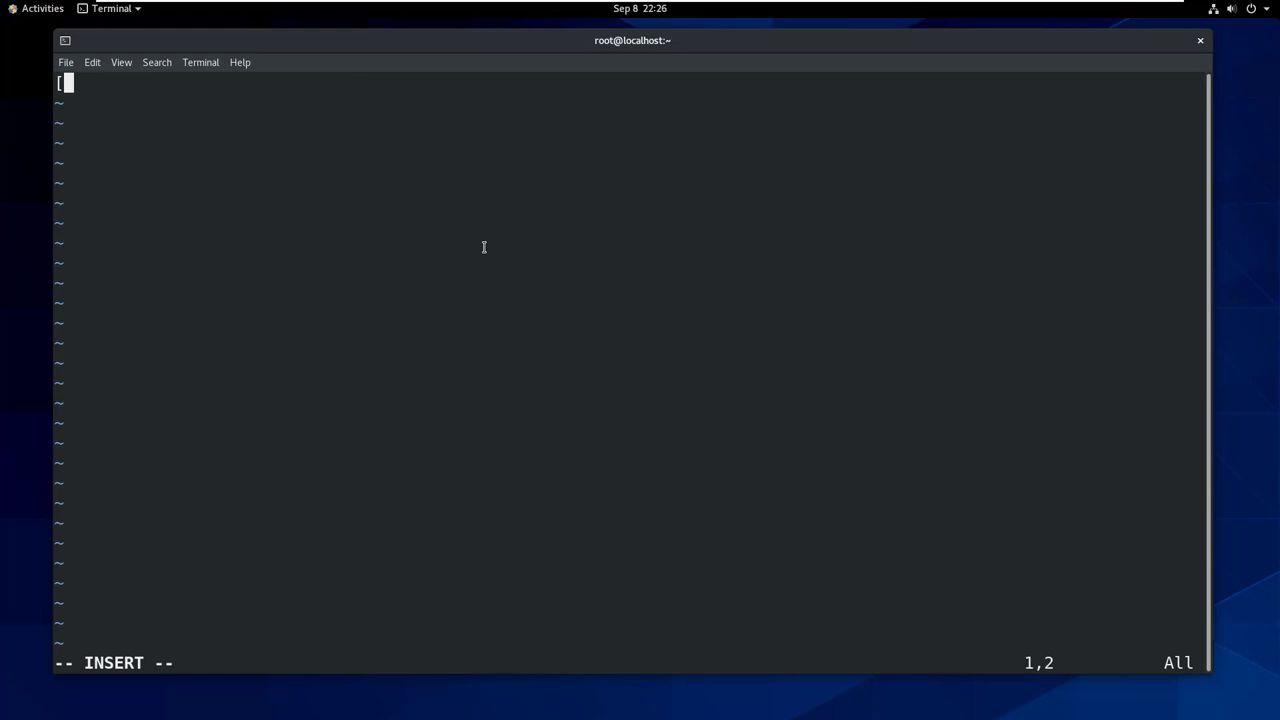
pyautogui.write('Global]')
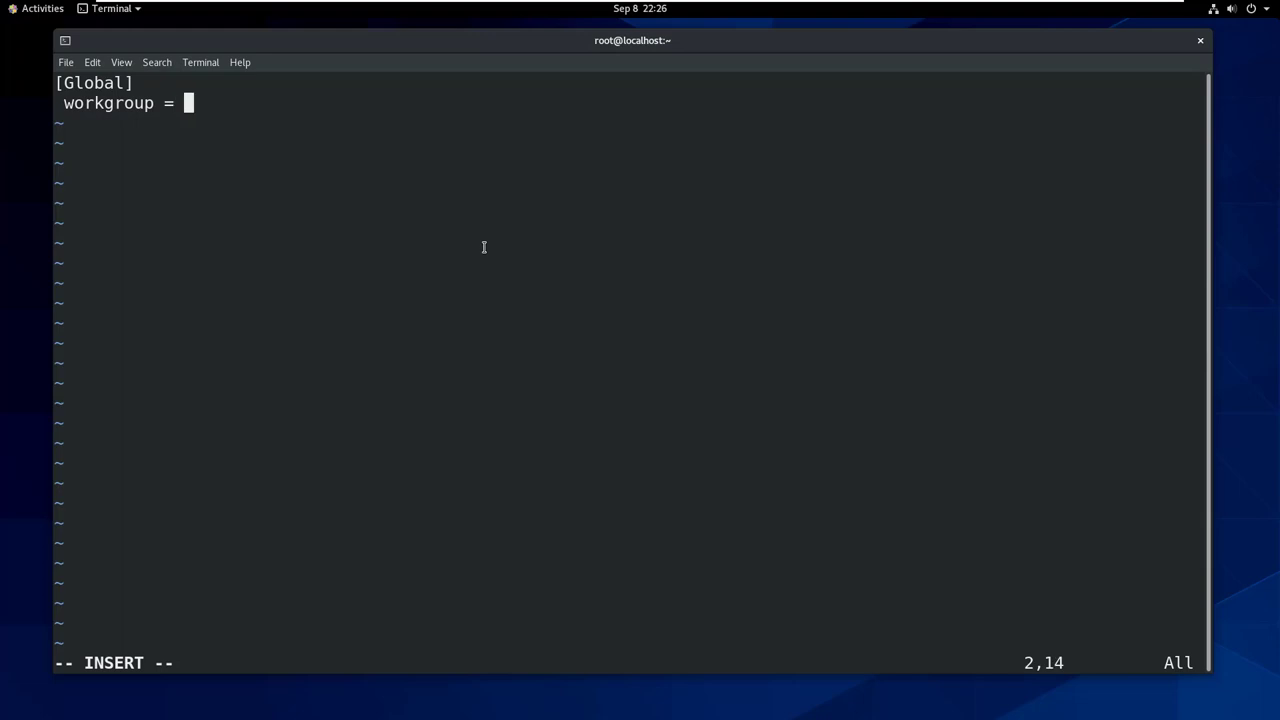
pyautogui.write('NETWORKHERO')
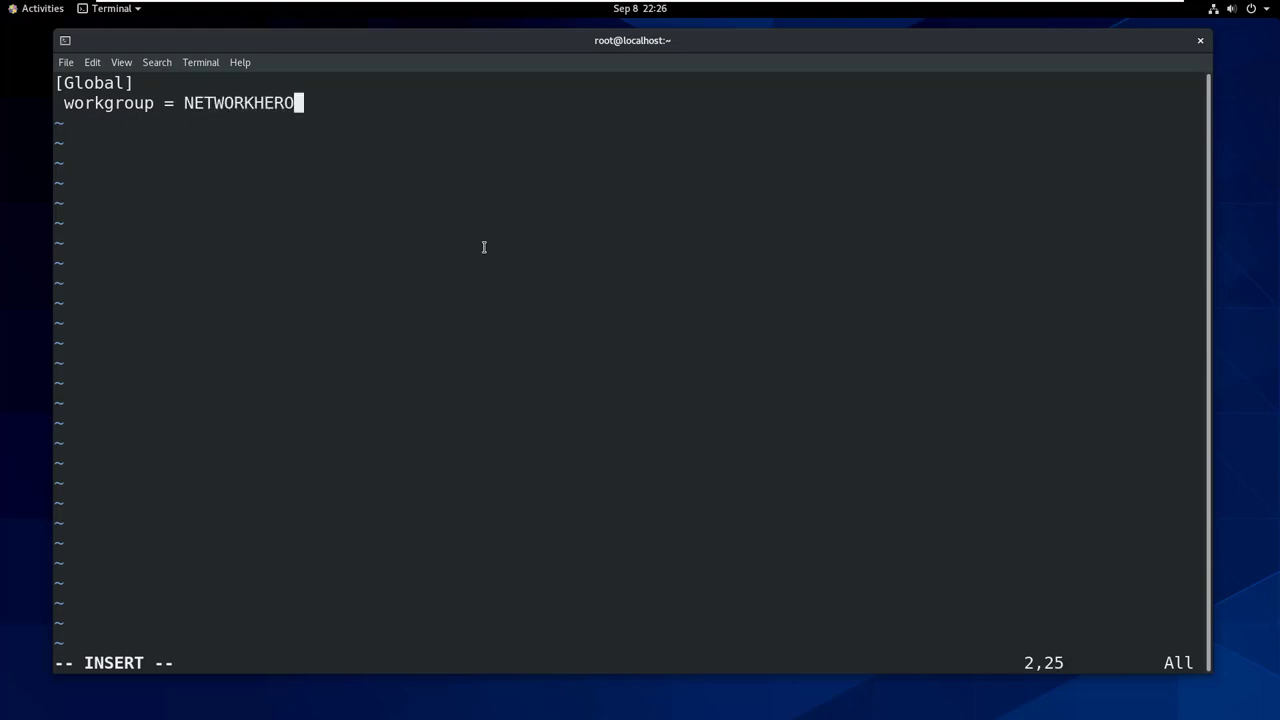
pyautogui.write('S')
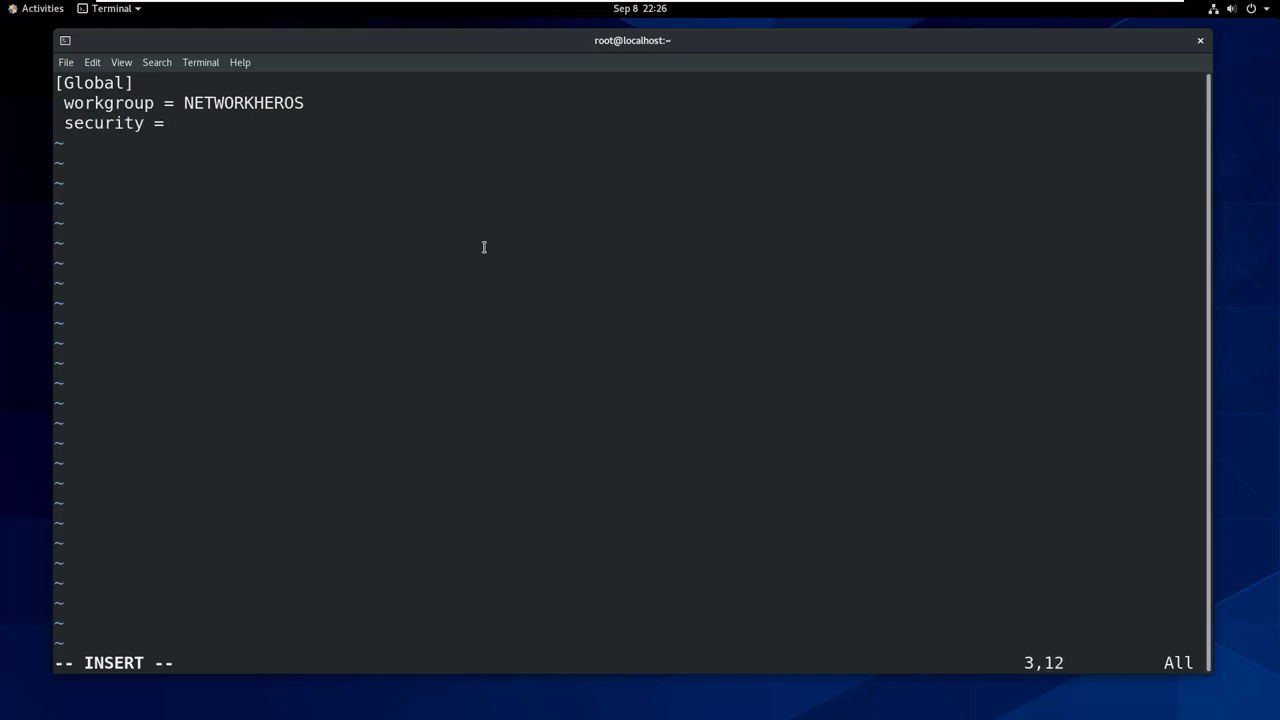
pyautogui.write('user')
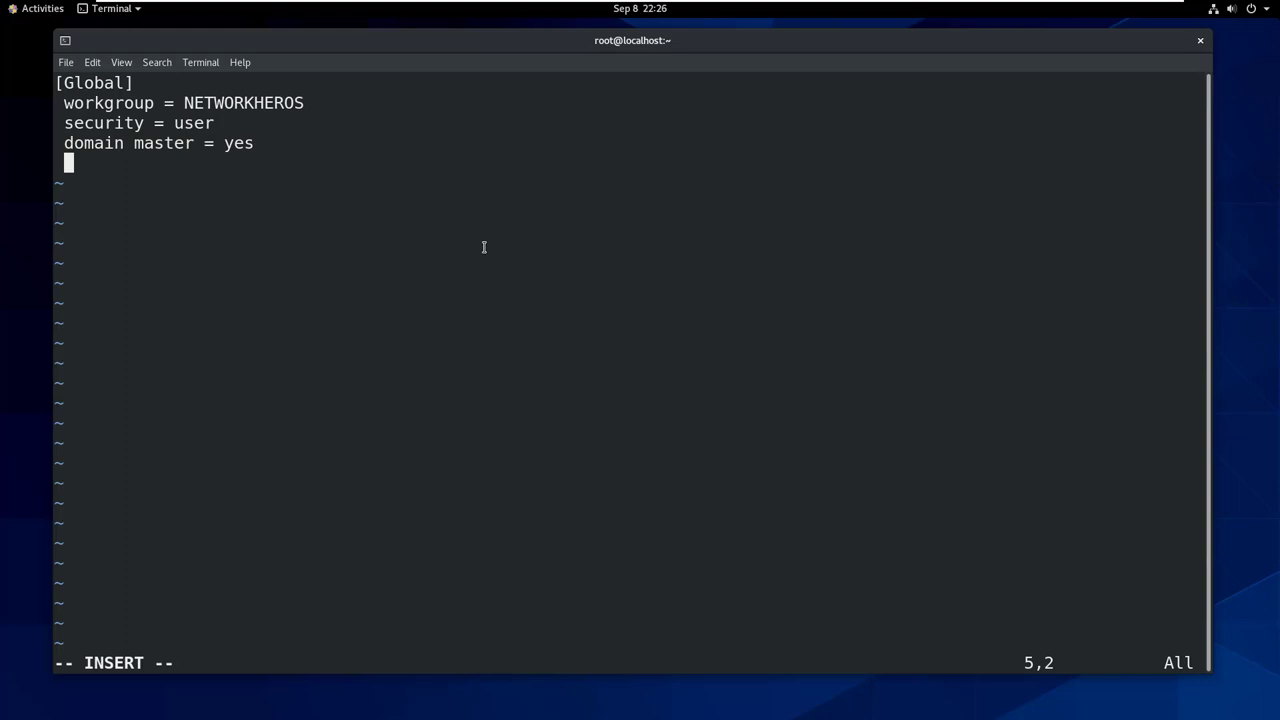
# Step: Add domain logons, domain/local/preferred master = yes and passdb backend = tdbsam
pyautogui.write('domain logons = e')
pyautogui.write('local m')
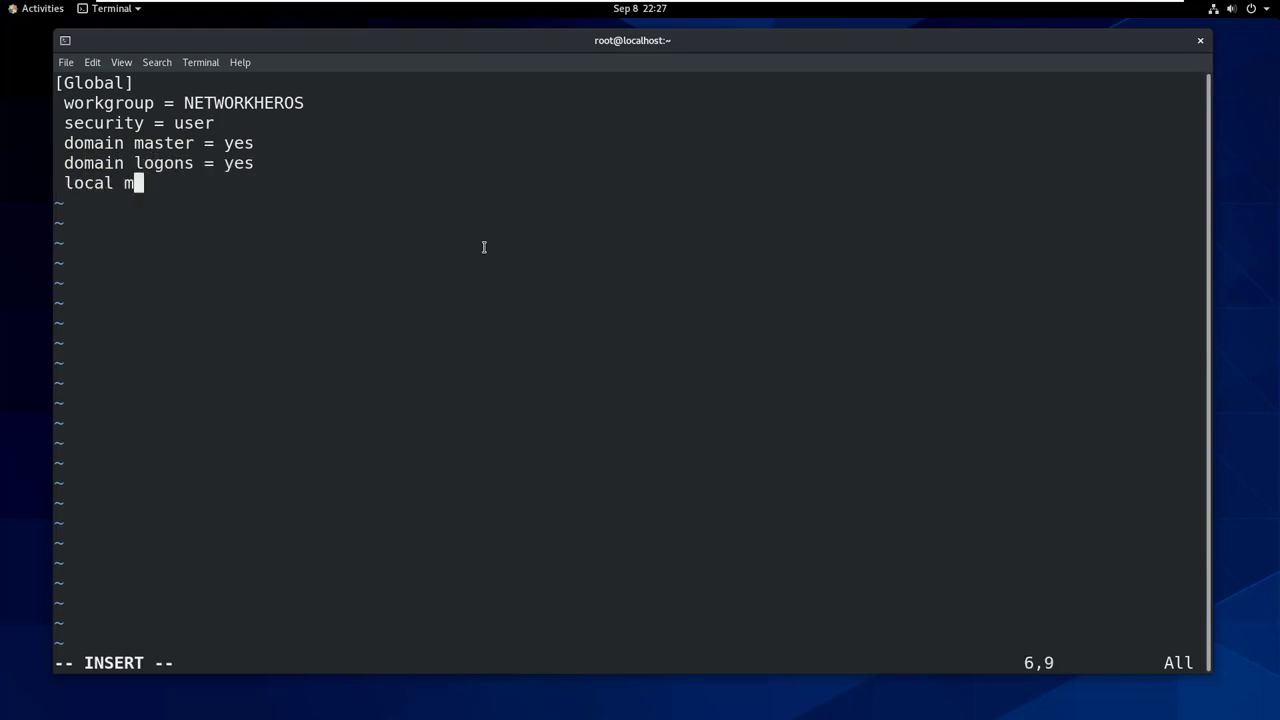
pyautogui.write('aster = yes')
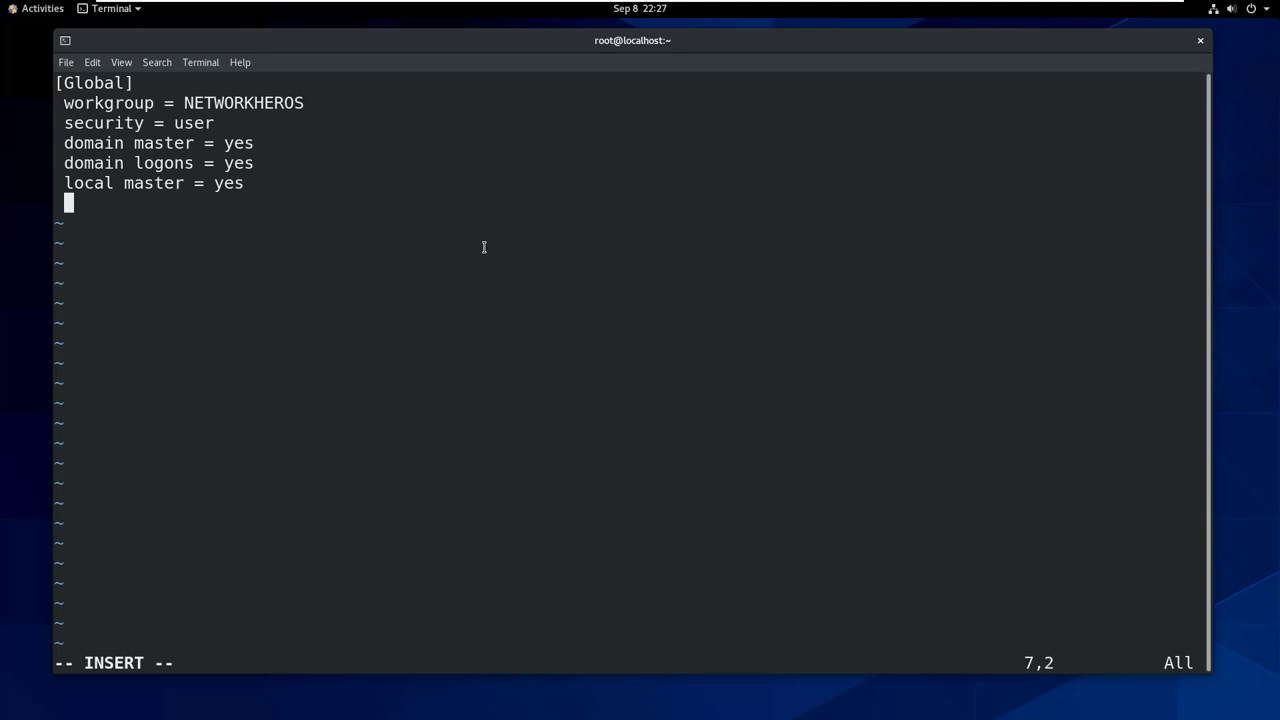
pyautogui.write('preferred mast')
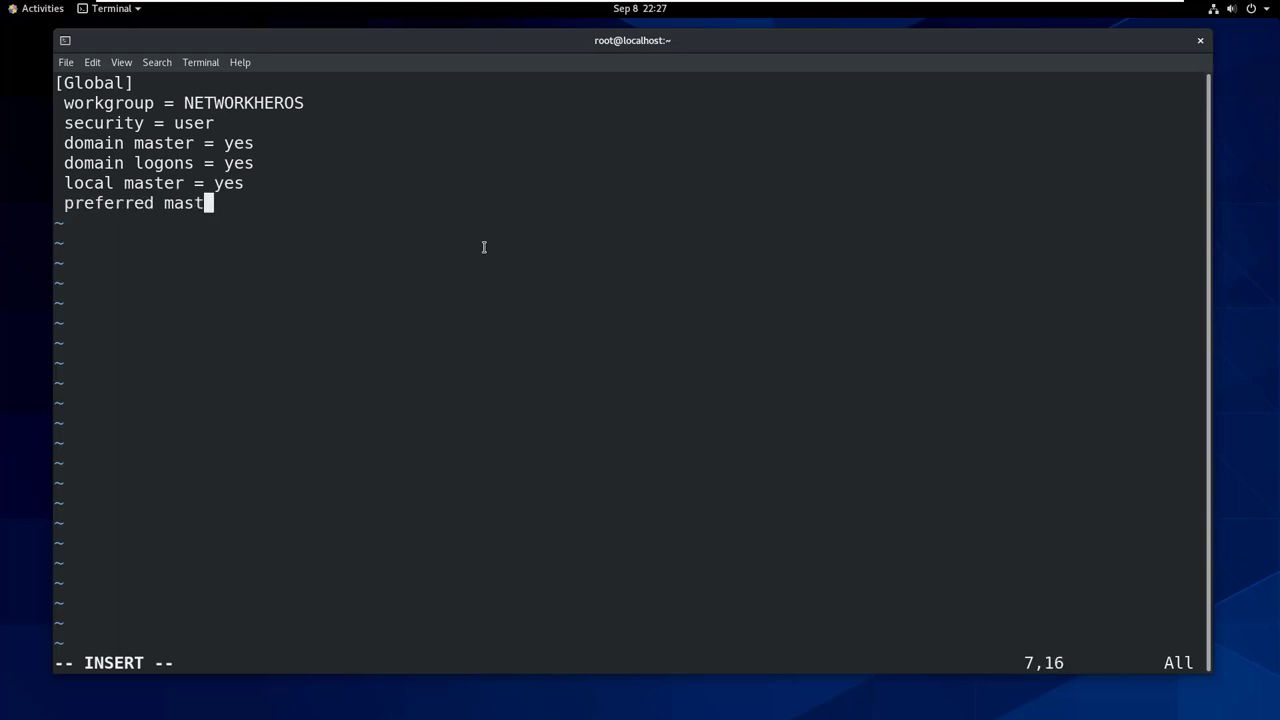
pyautogui.write('er = yes')
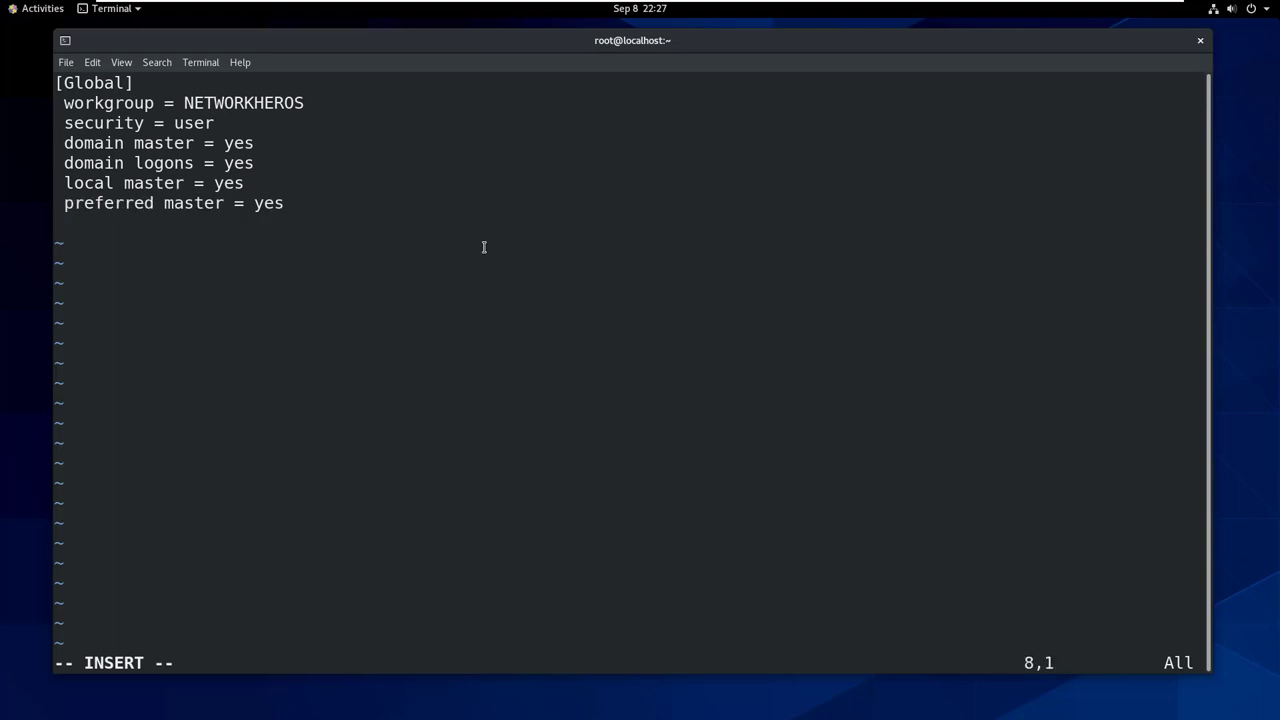
pyautogui.write('passdb')
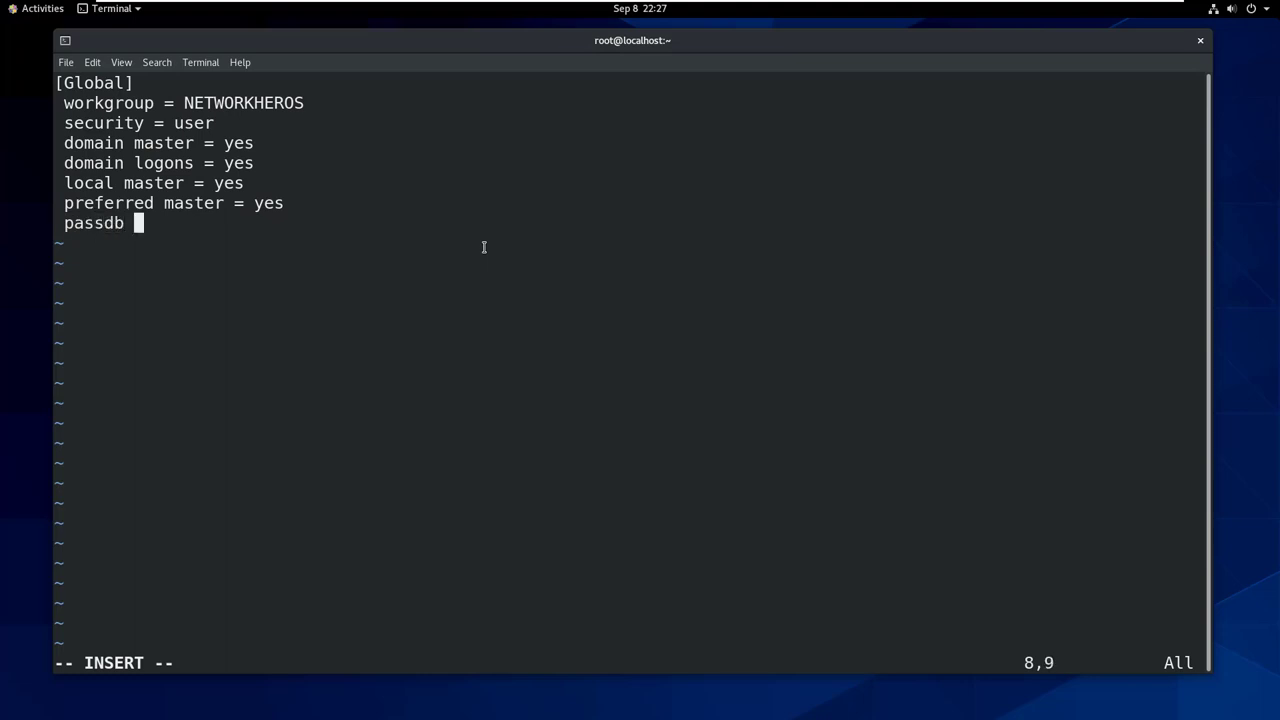
pyautogui.write('backend = t')
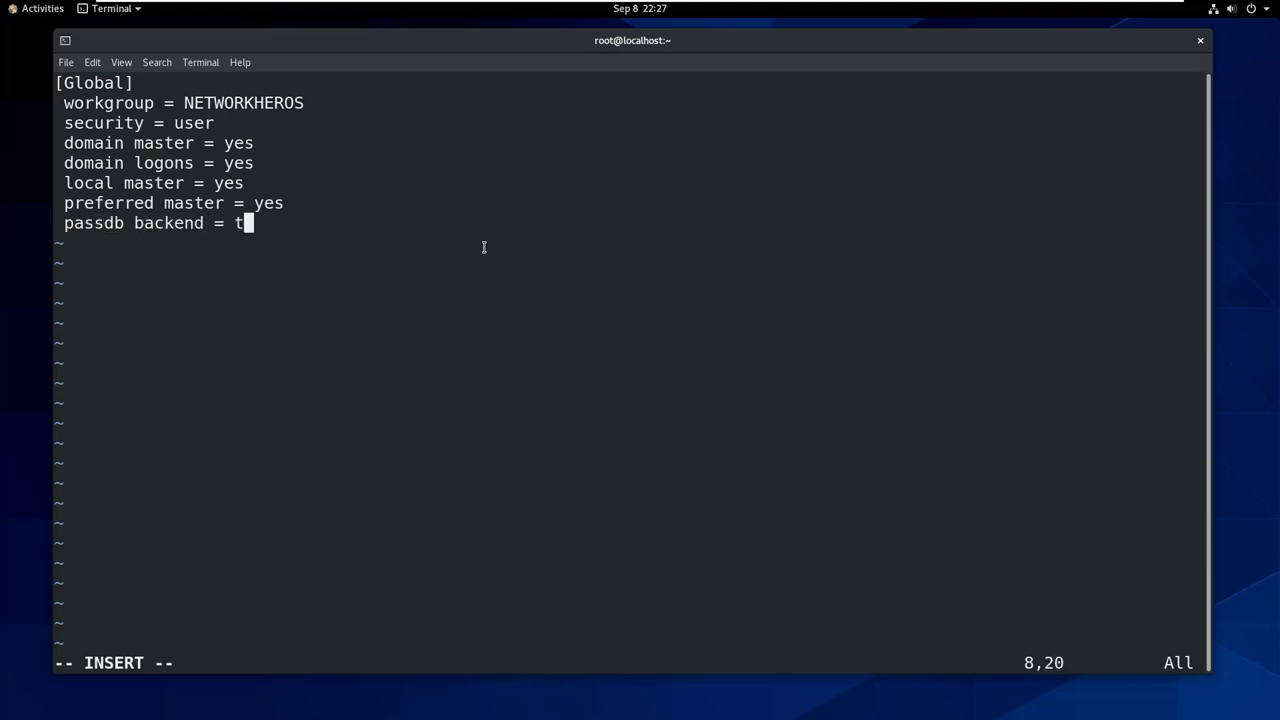
pyautogui.write('dbsam')
pyautogui.write('logon path = \\\\')
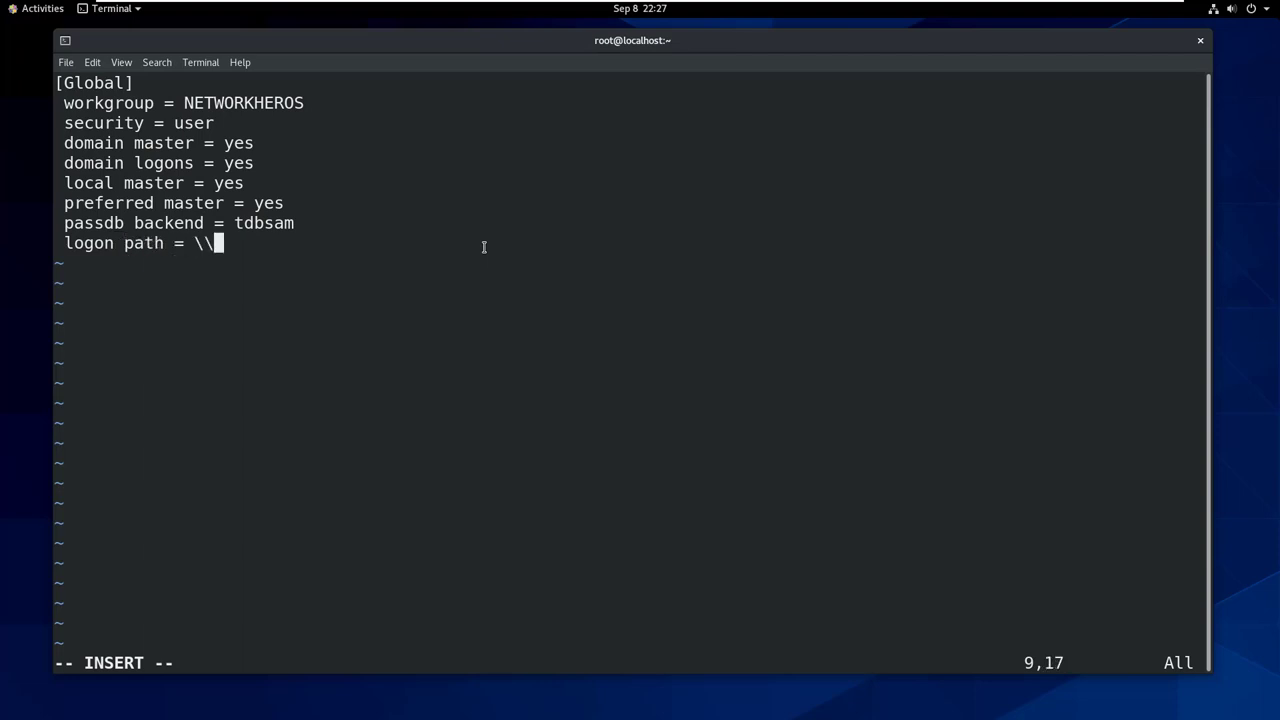
# Step: Add logon path \\%L\Profiles\%U and logon script logon.bat
pyautogui.write('%L\\')
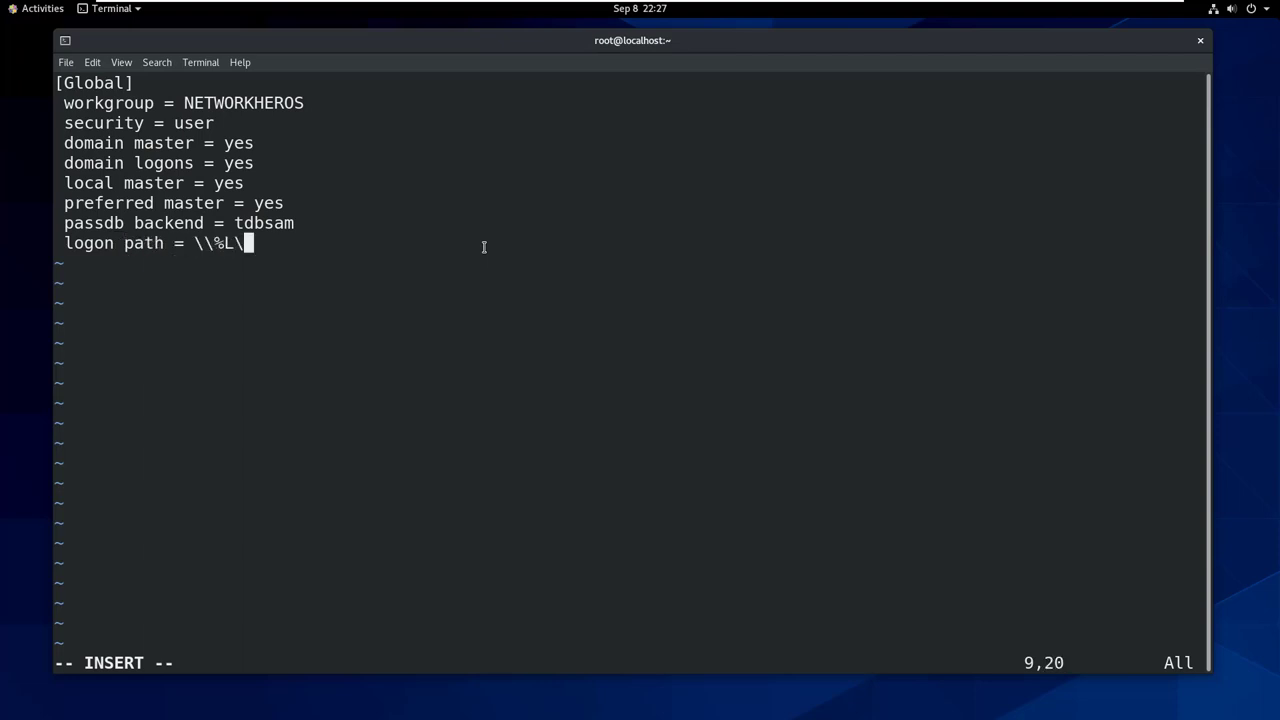
pyautogui.write('Profiles')
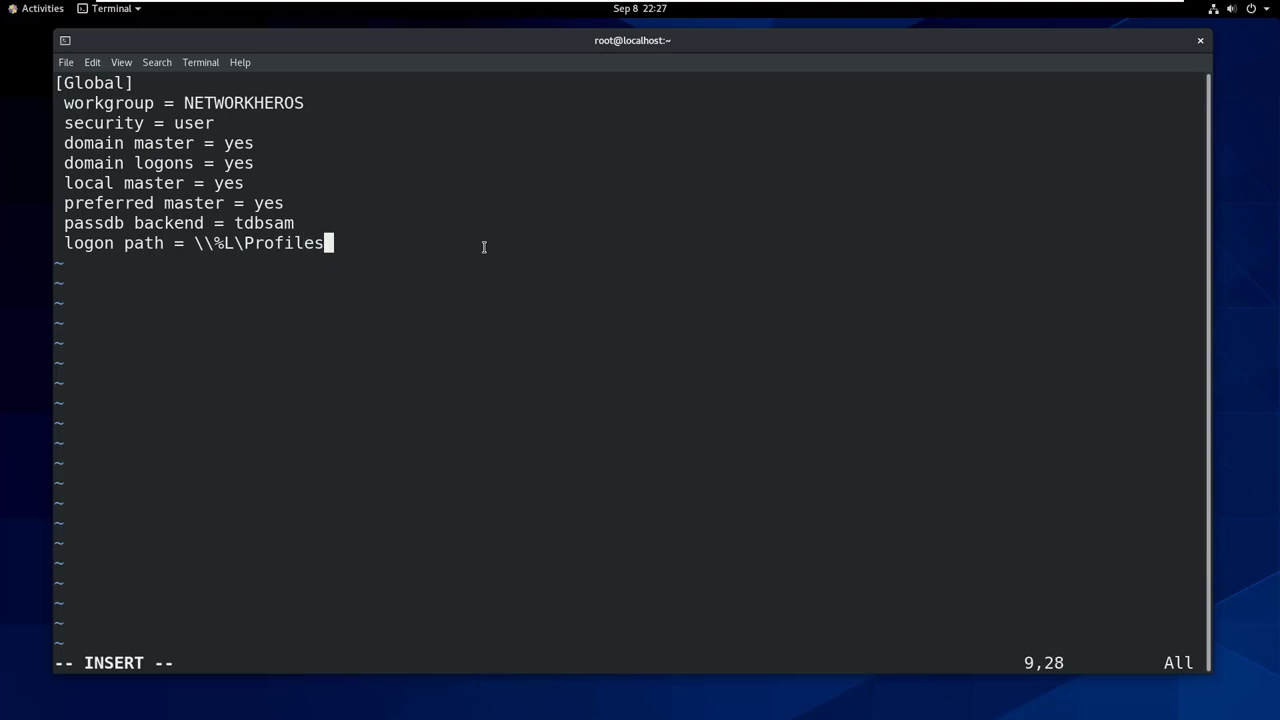
pyautogui.write('\\')
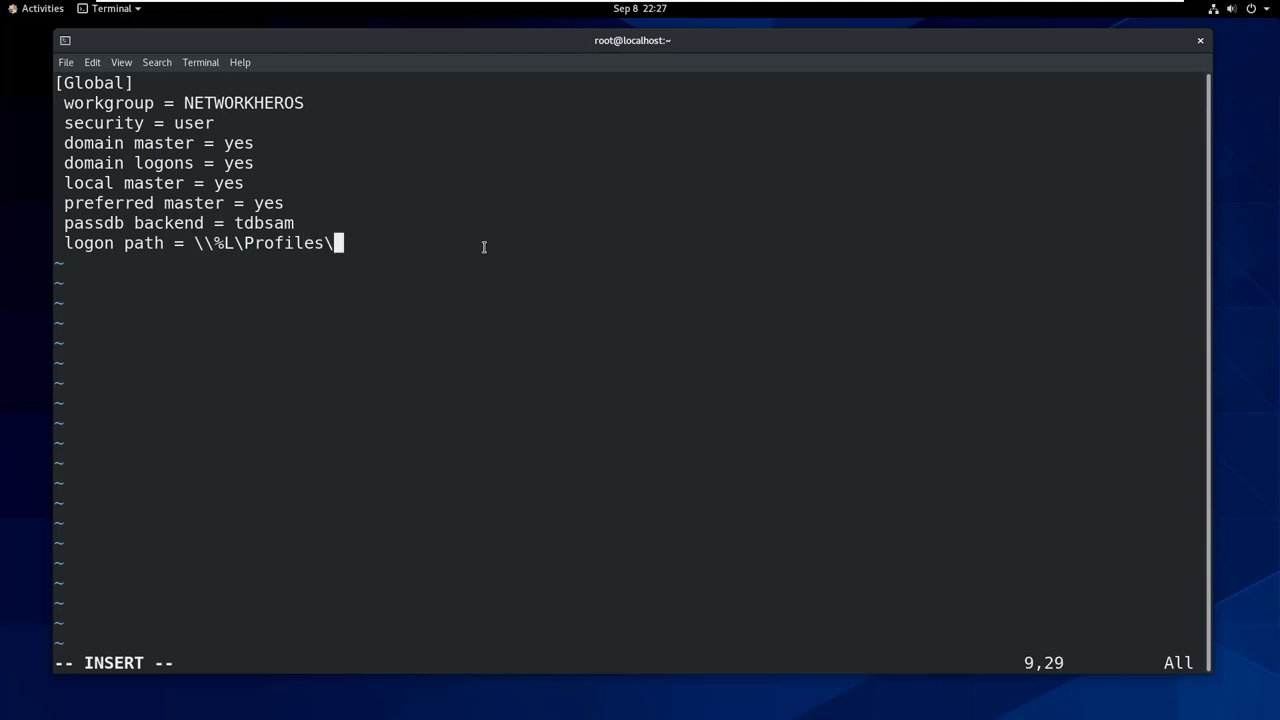
pyautogui.write('%U')
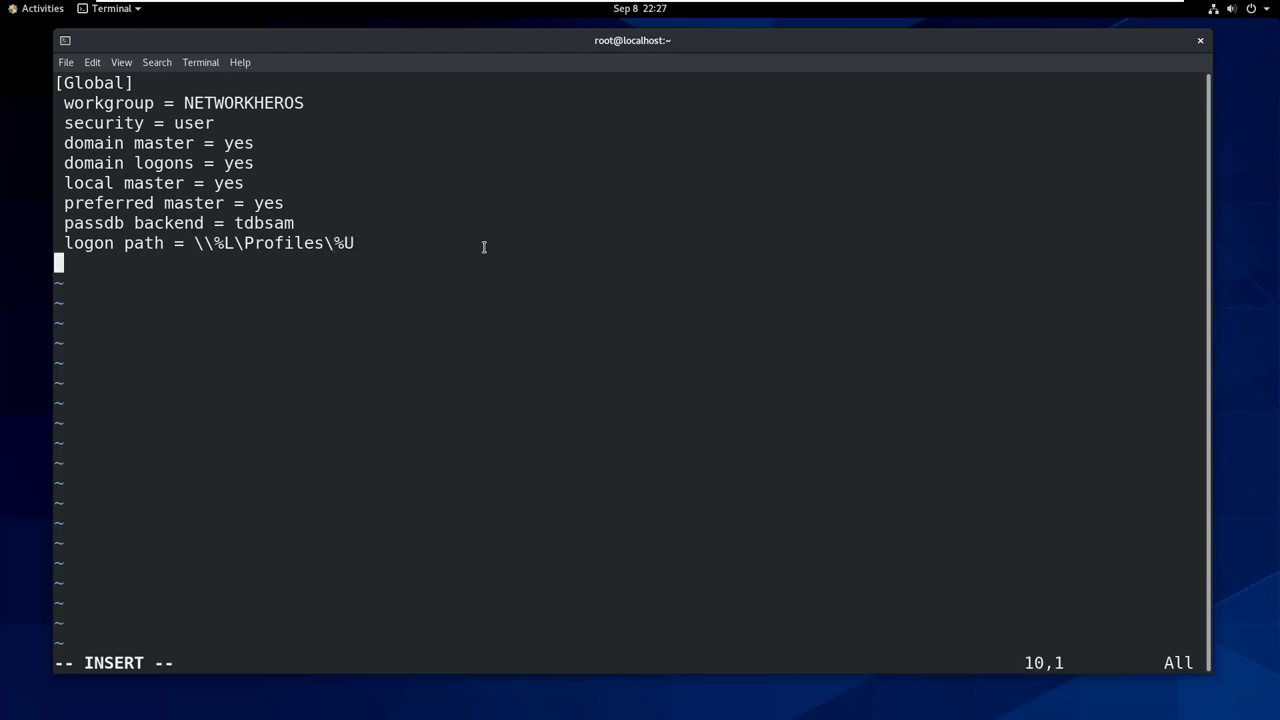
pyautogui.write('logon script = log')
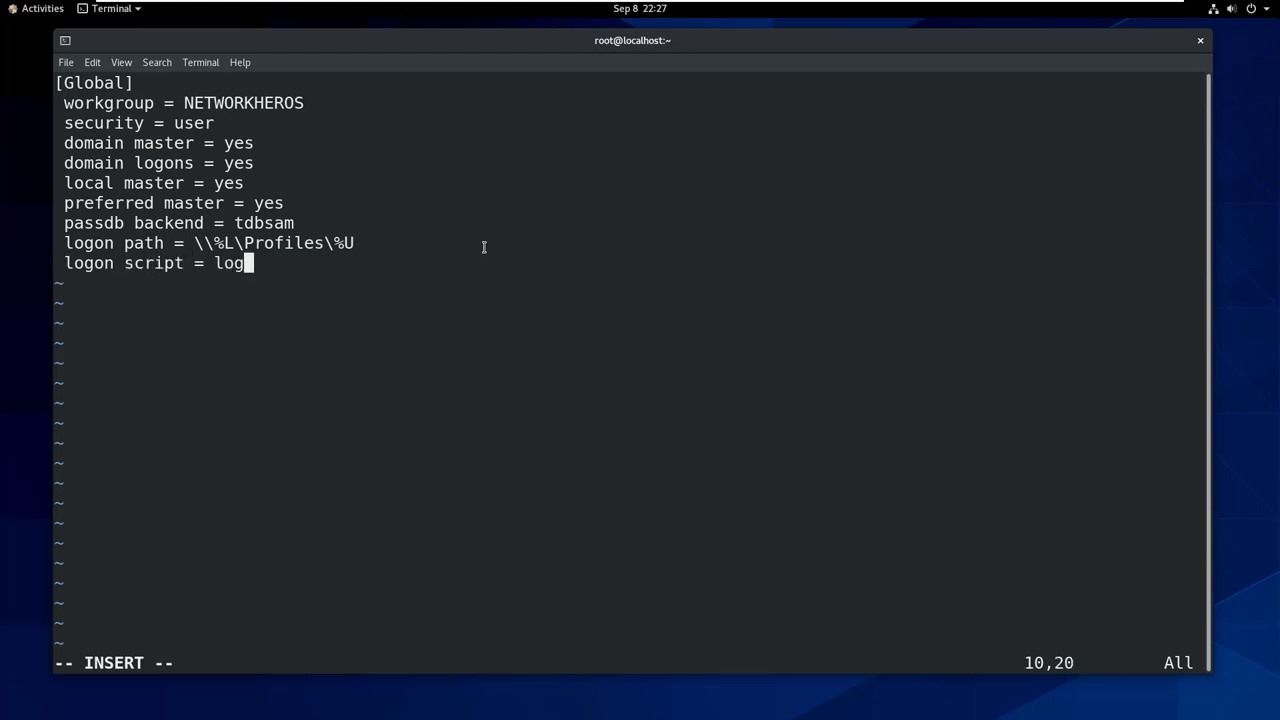
pyautogui.write('on.bat')
pyautogui.write('add machine script')
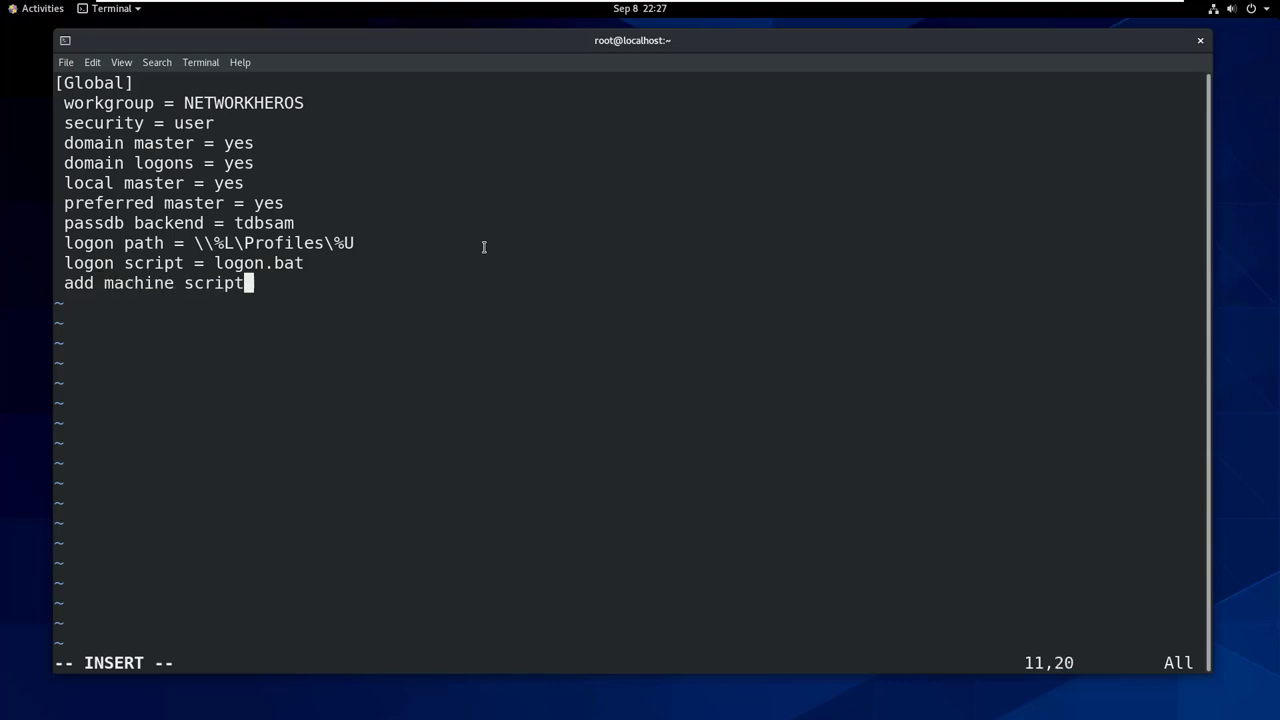
# Step: Add machine script /usr/sbin/useradd -d /dev/null -g 200 -s /sbin/nologin -M %u
pyautogui.write('= /usr/')
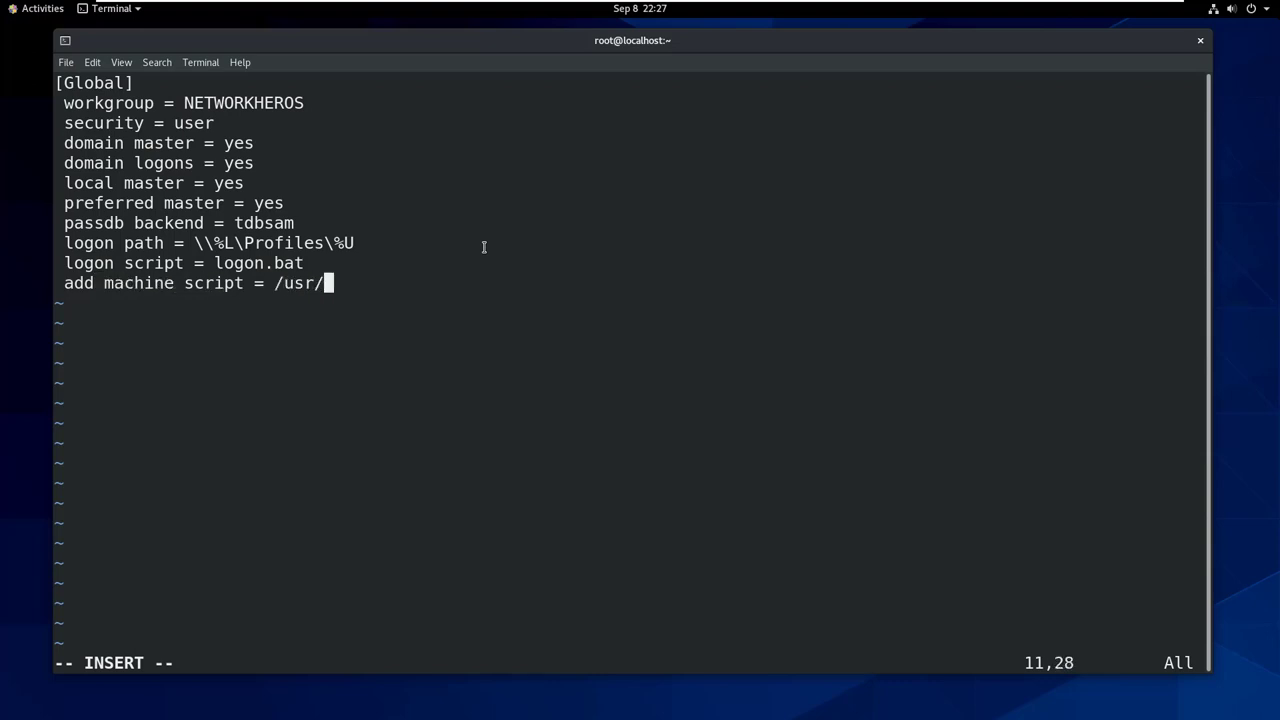
pyautogui.write('sbin/u')
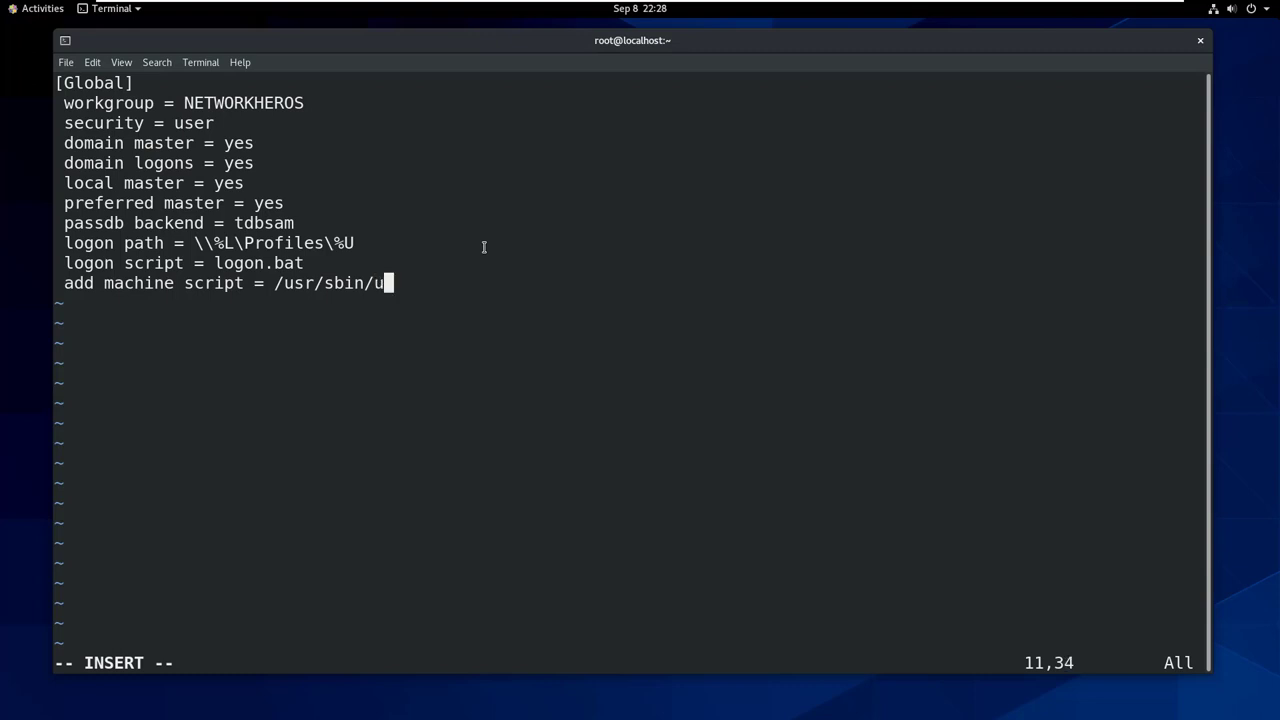
pyautogui.write('seradd -d /dev')
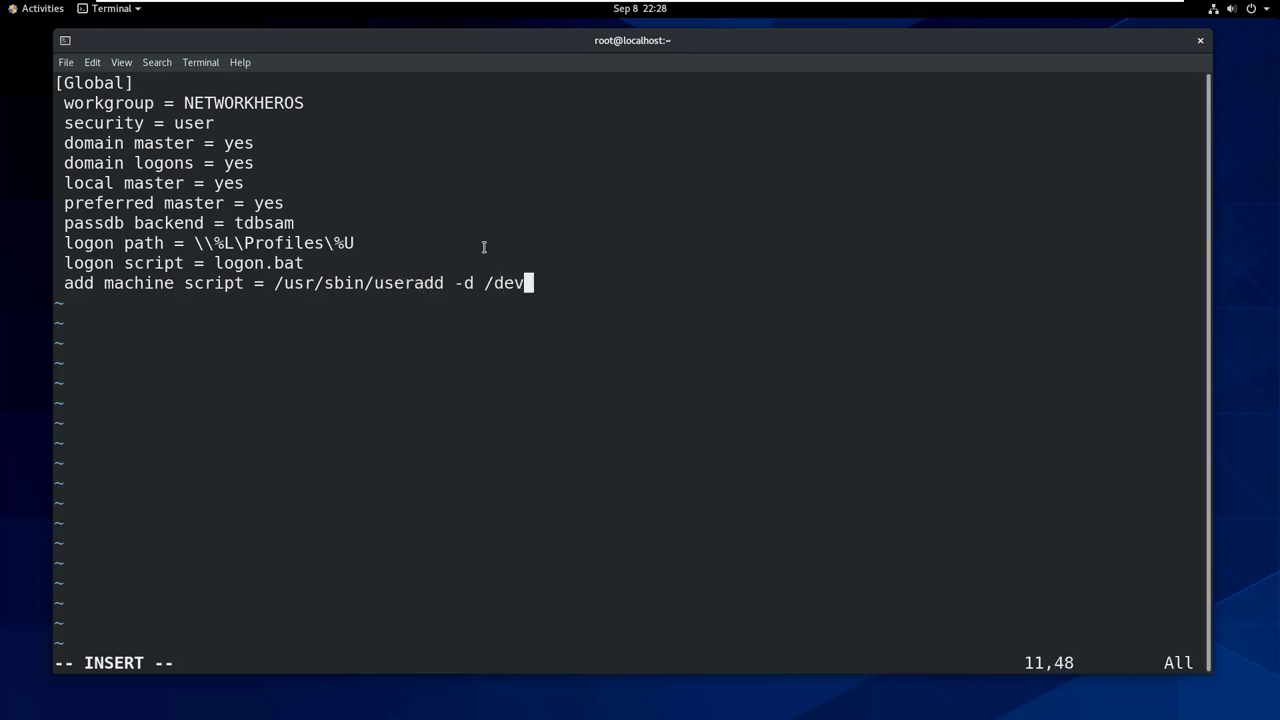
pyautogui.write('/null -g')
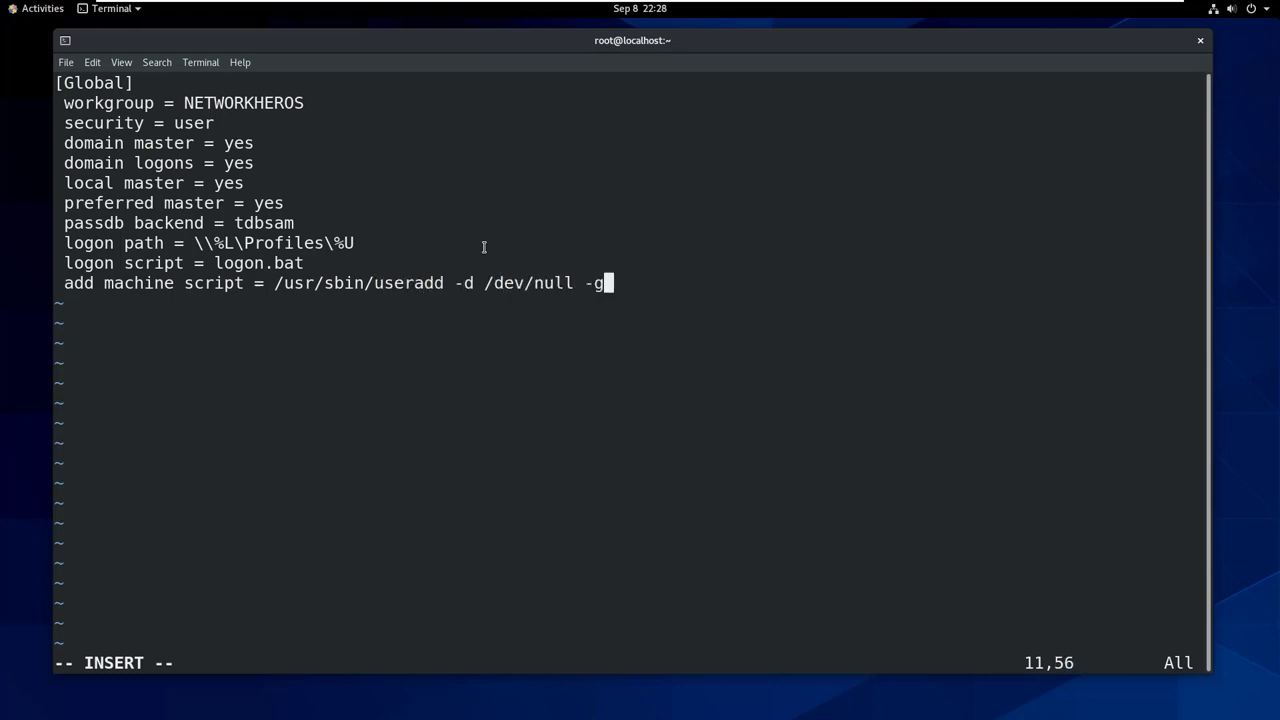
pyautogui.write('200')
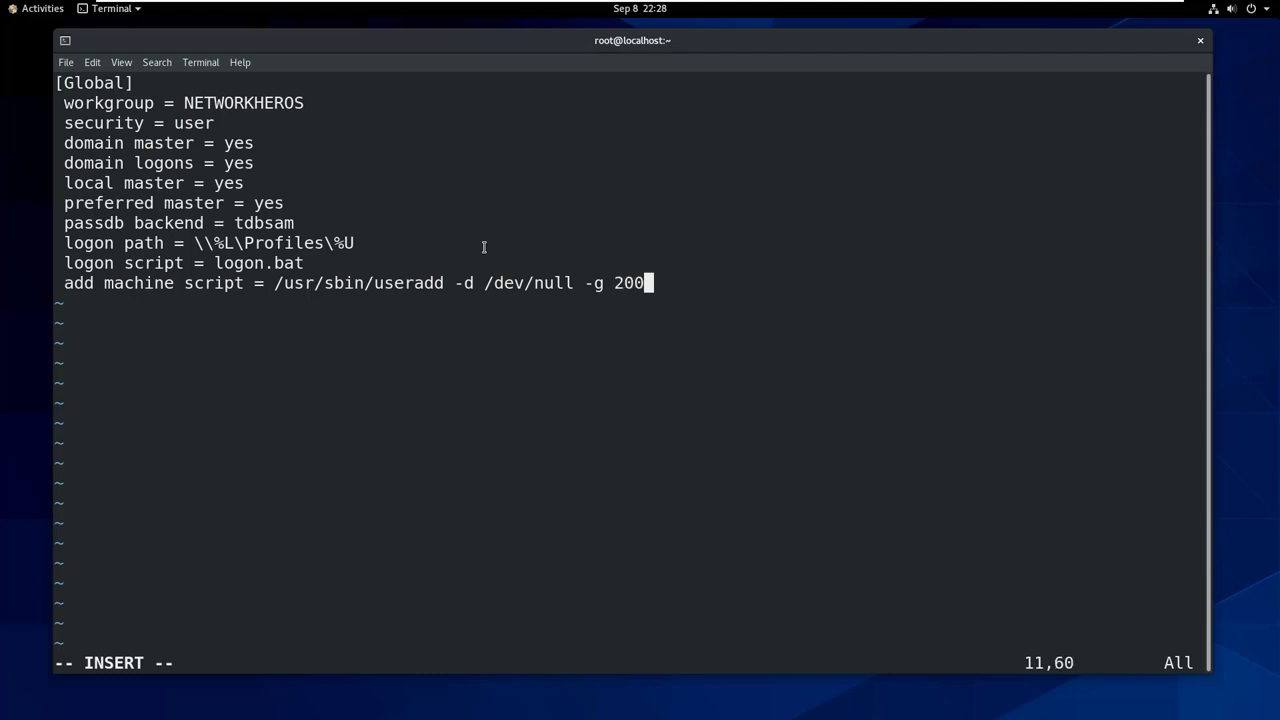
pyautogui.write('-s /sb')
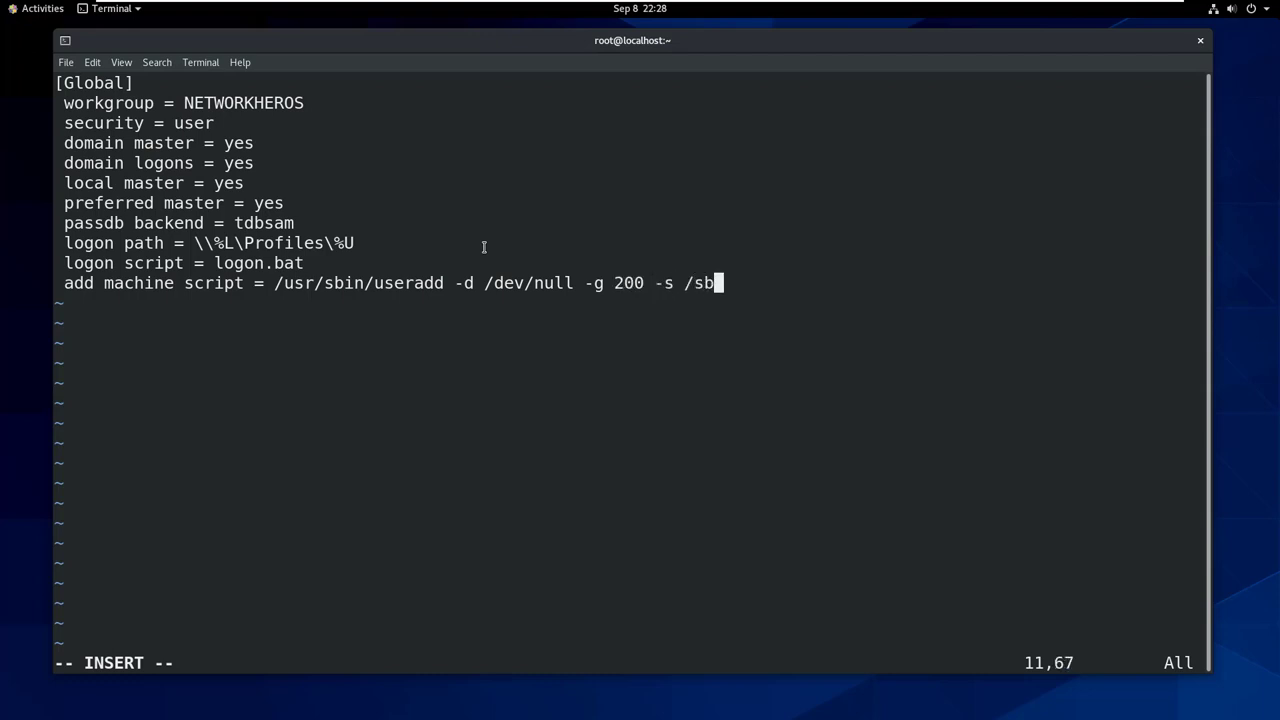
pyautogui.write('in/nologin -M')
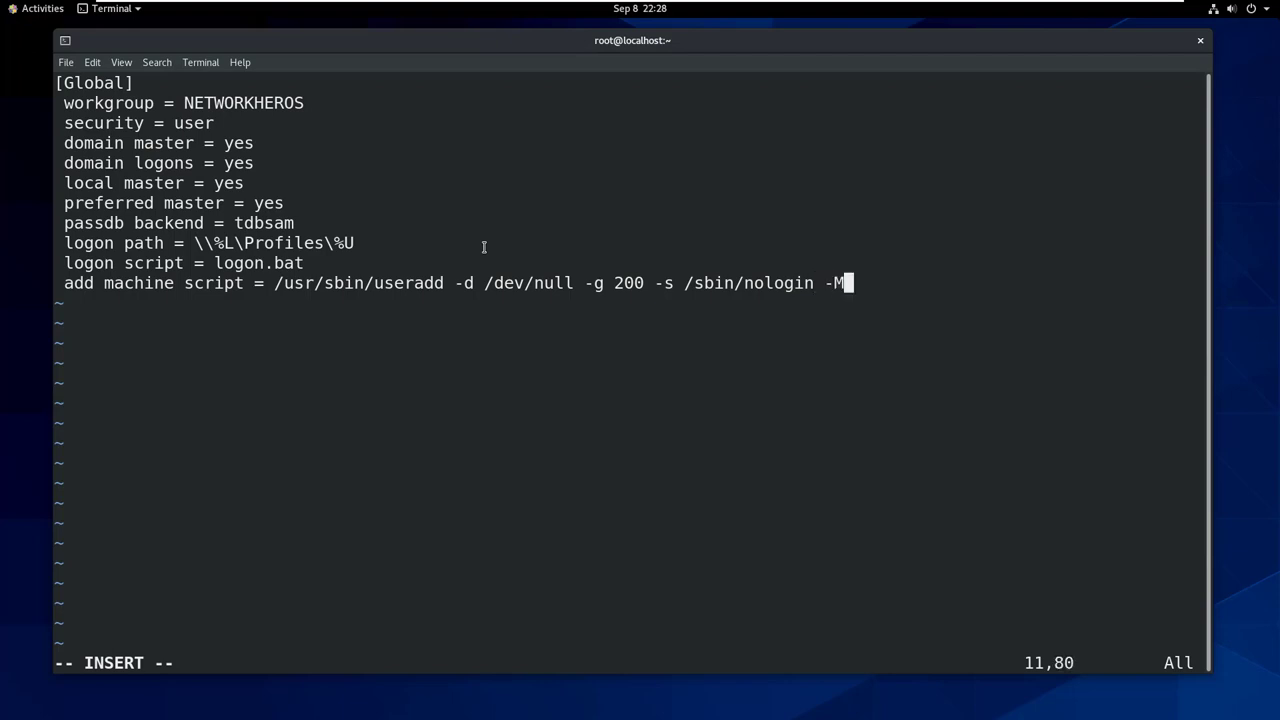
pyautogui.write('%')
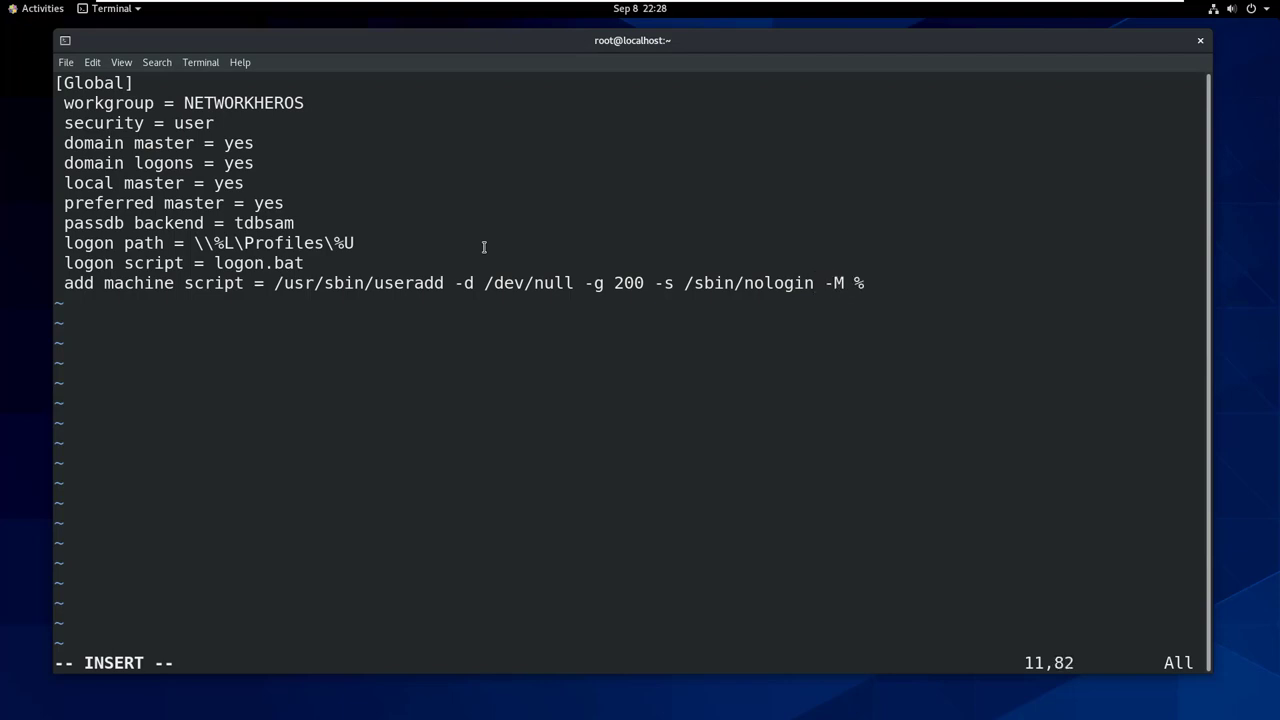
pyautogui.write('u')
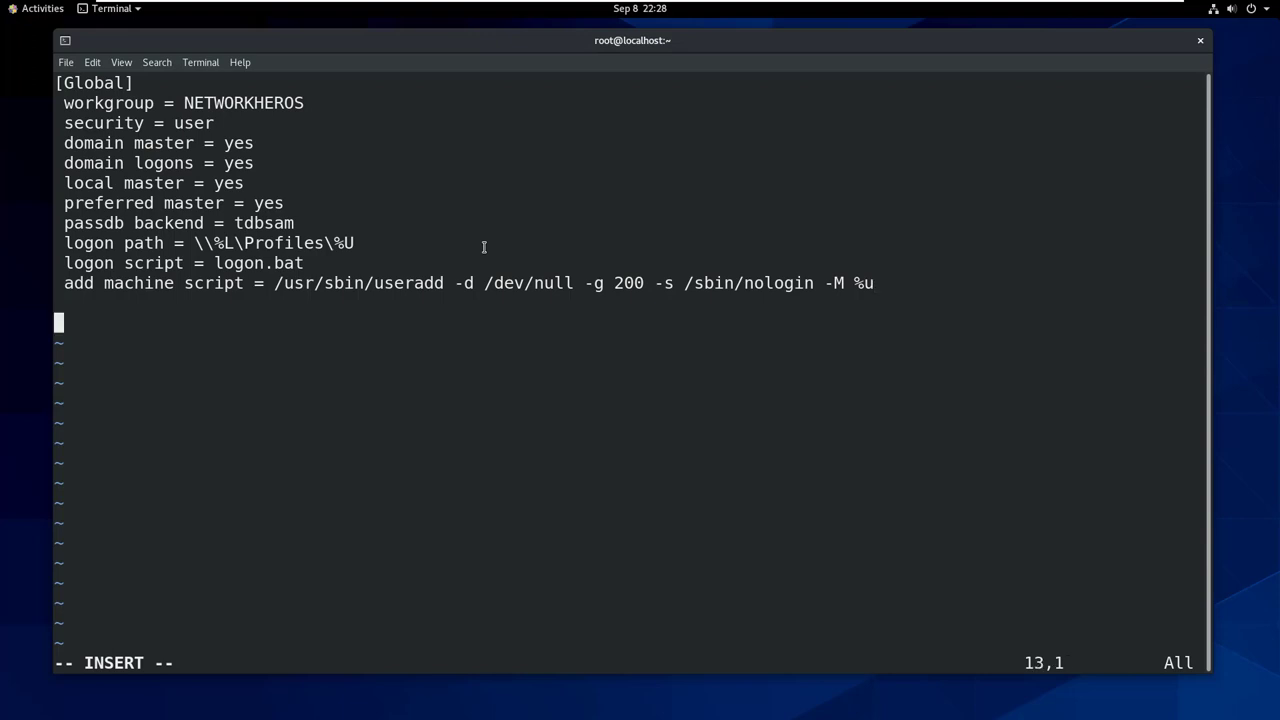
# Step: Add a [homes] share with a Home Directories comment and browseable = yes
pyautogui.write('[homes]')
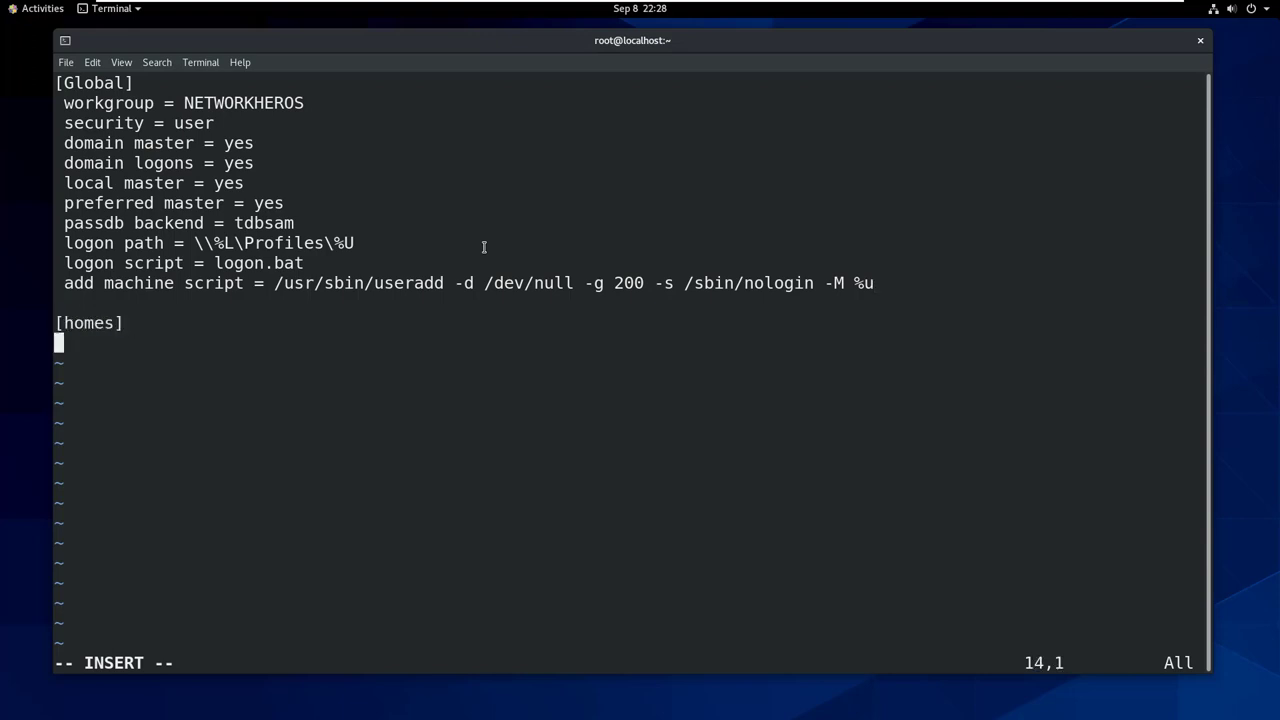
pyautogui.write('comment = Home Directories')
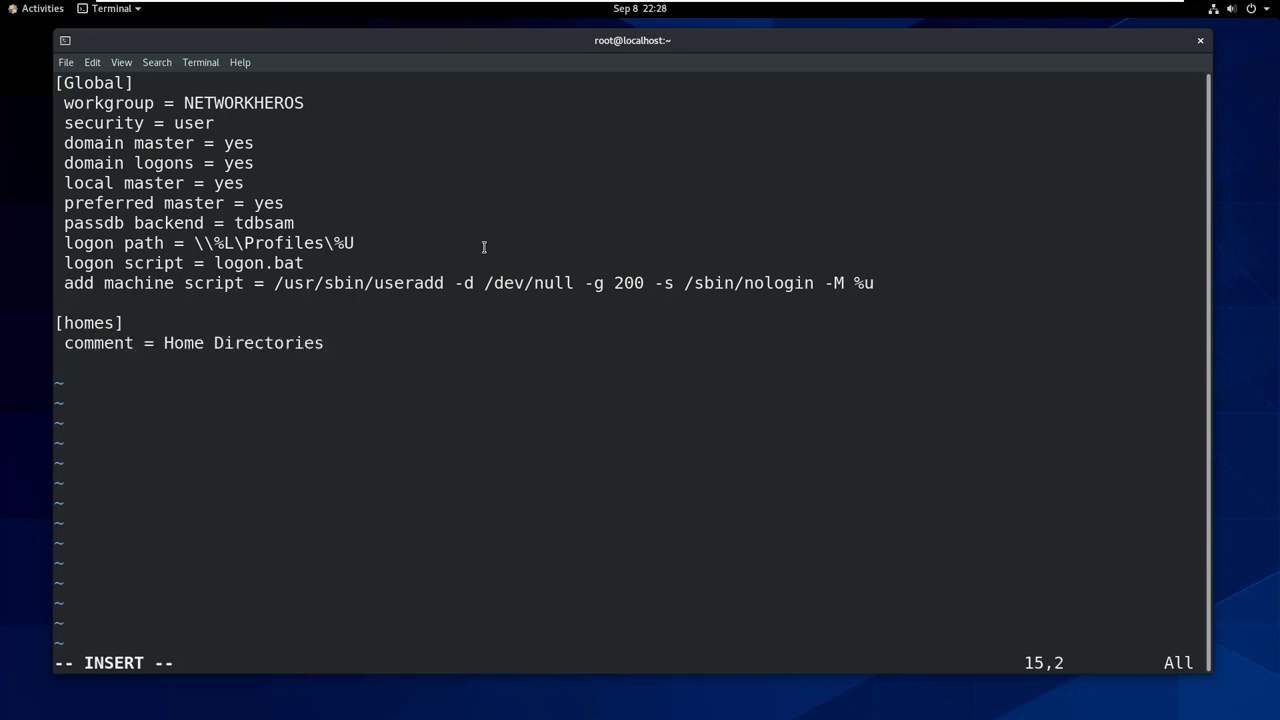
pyautogui.write('browseable =')
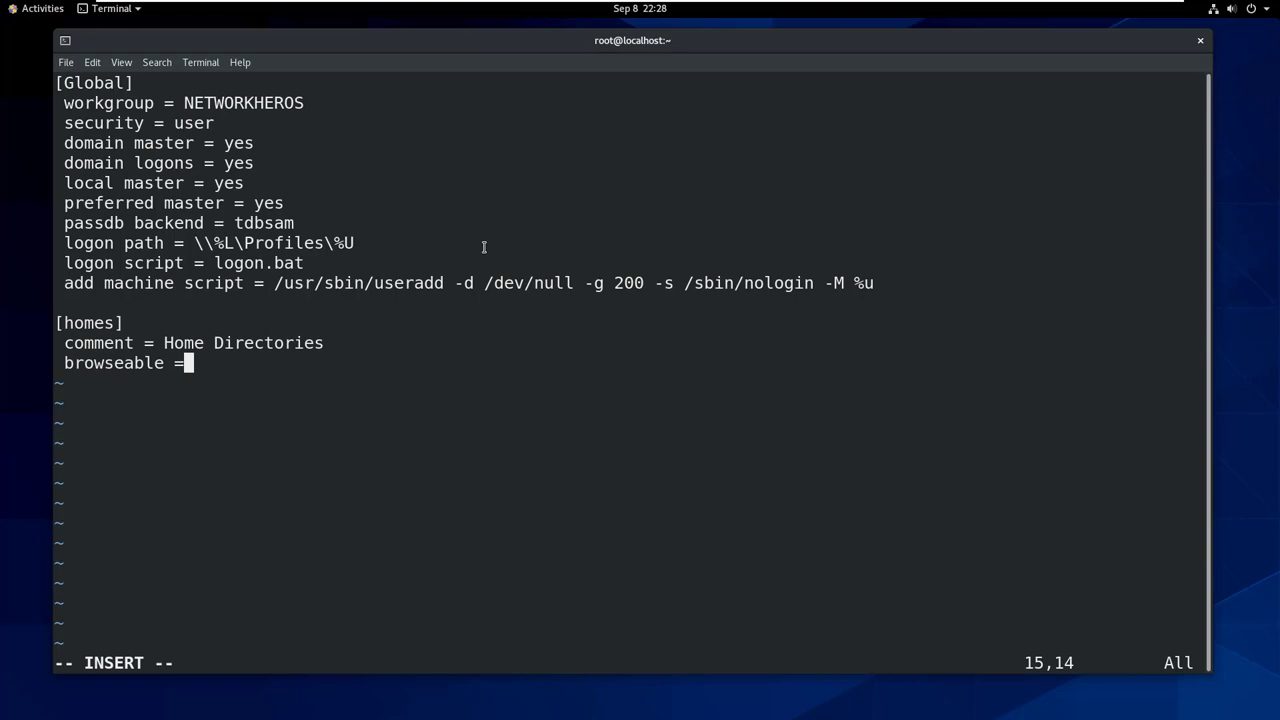
pyautogui.write('yes')
pyautogui.write('[')
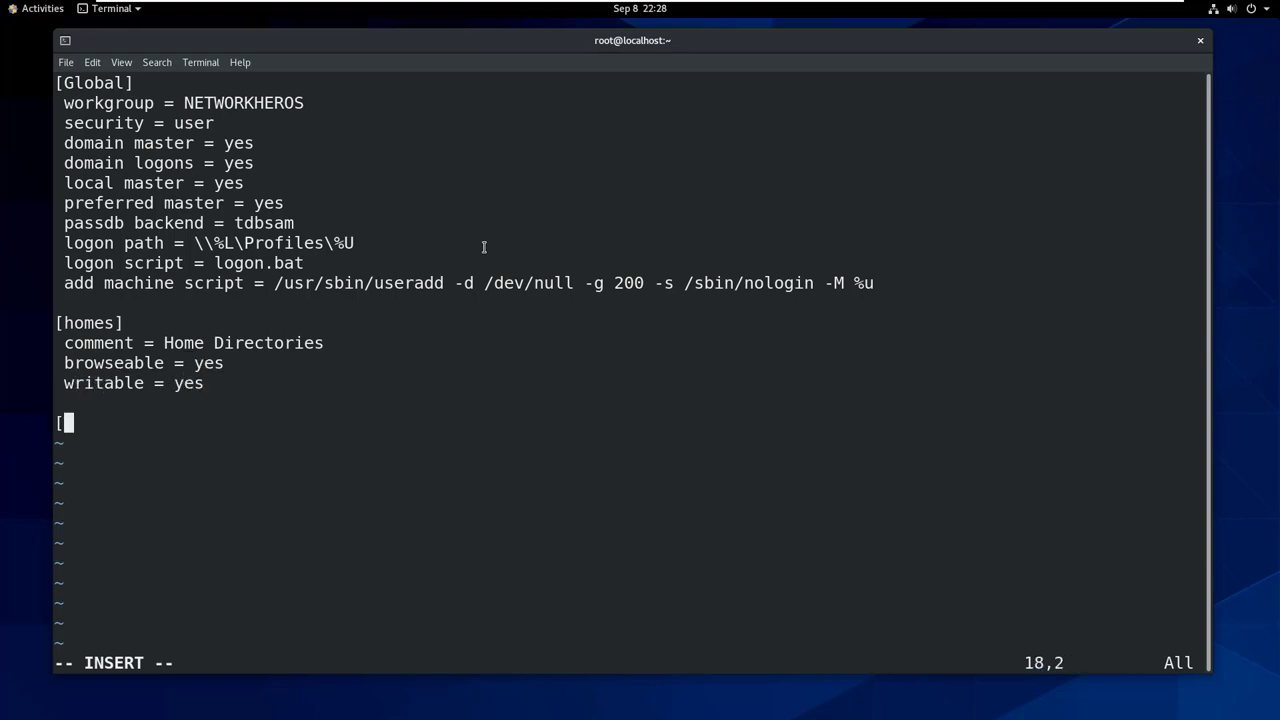
# Step: Add [printers]: comment All Printers, path /var/spool/samba, printable and print ok Yes, browseable No
pyautogui.write('printers]')
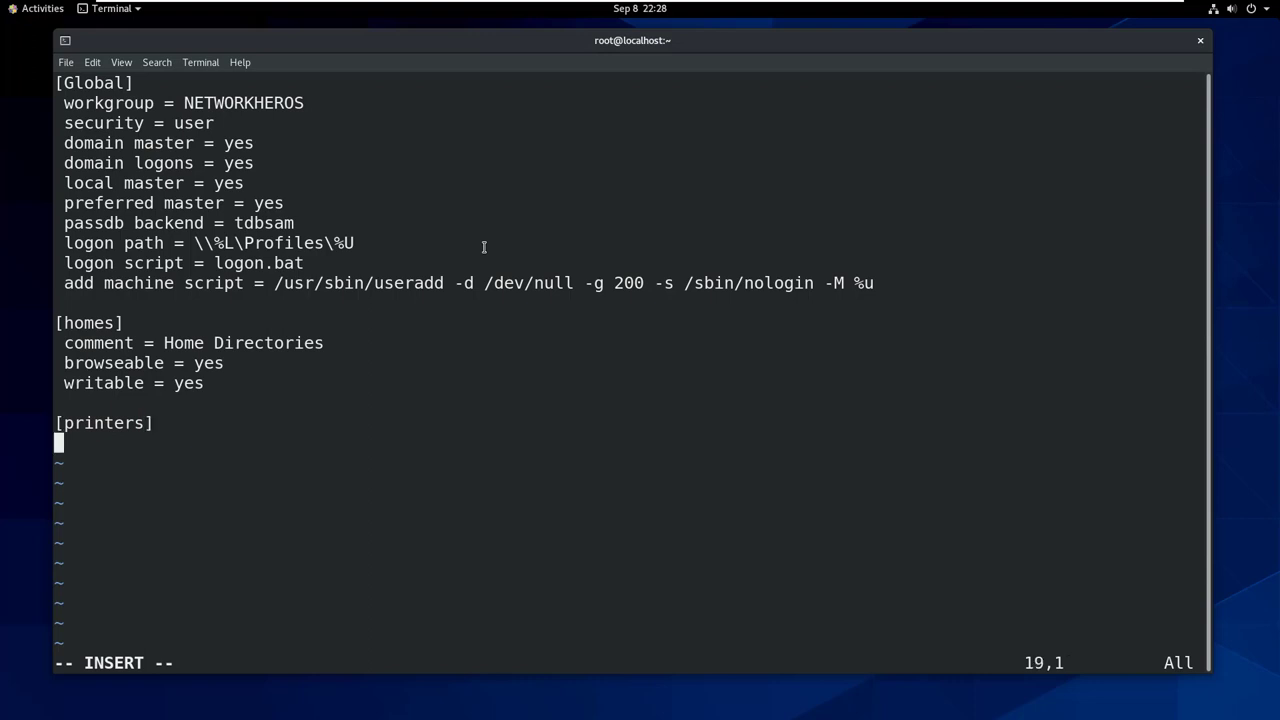
pyautogui.write('comment =  Al')
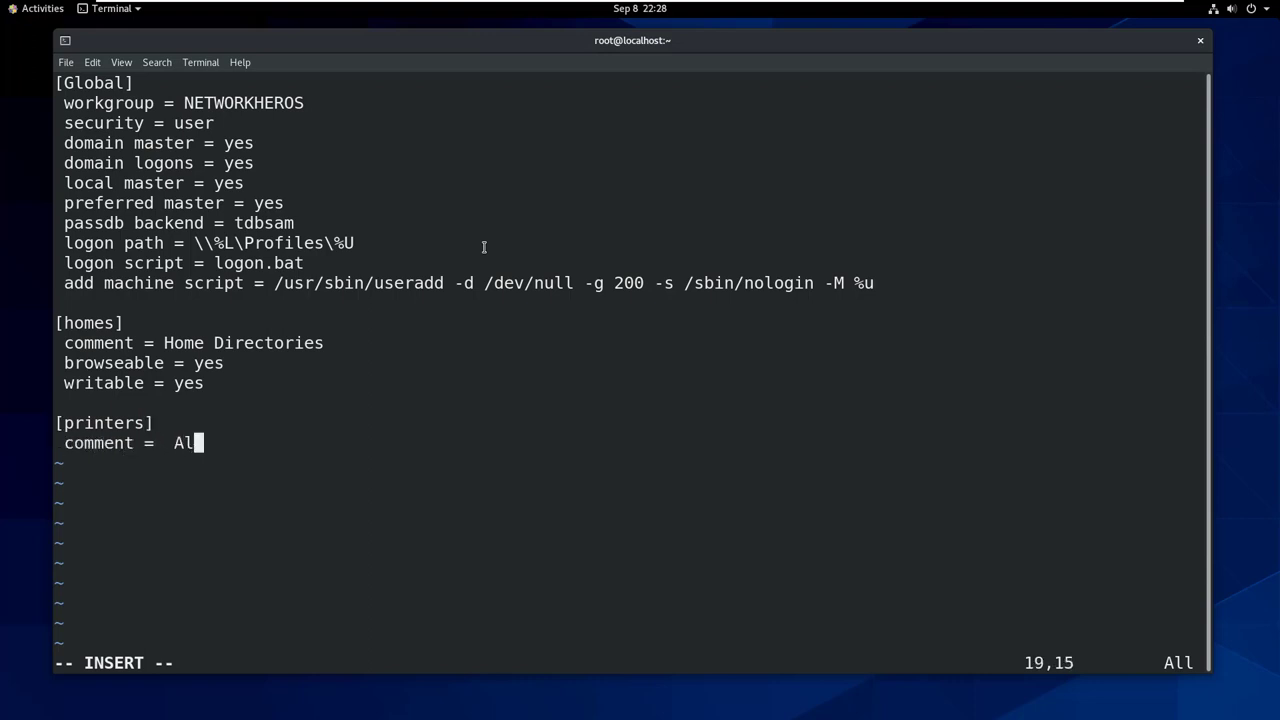
pyautogui.write('l Printers')
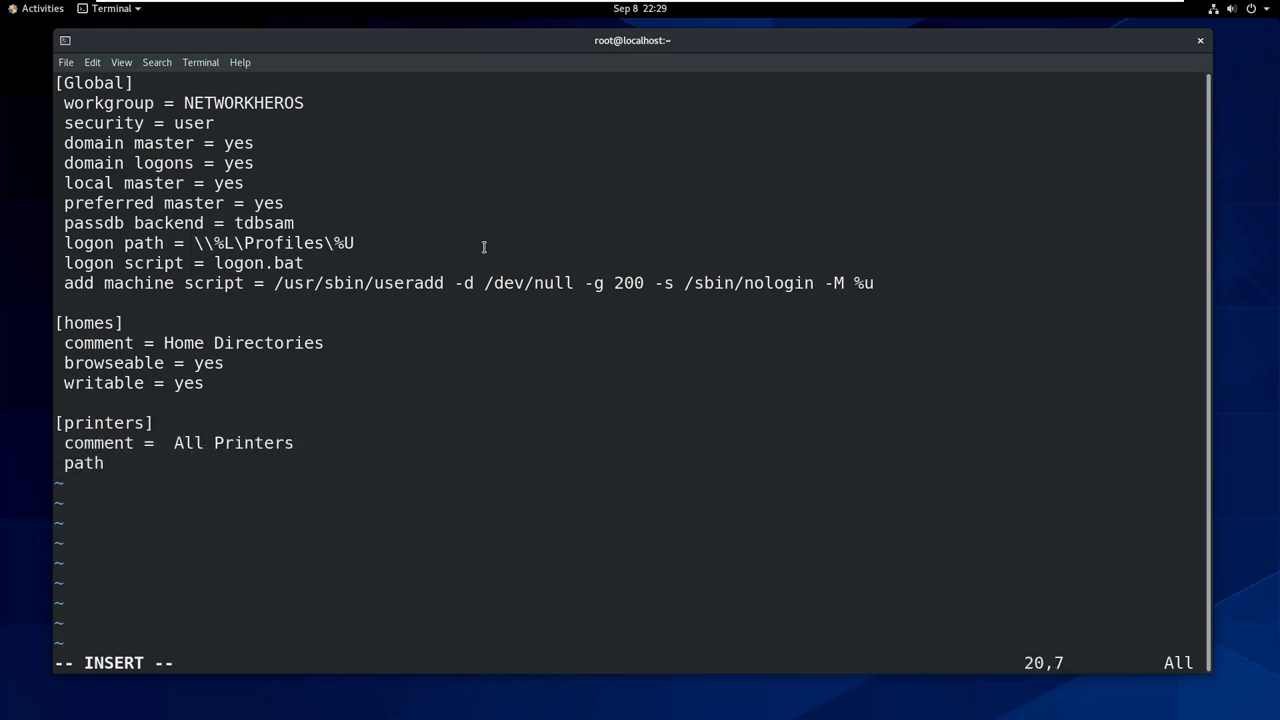
pyautogui.write('= /var/spool/samba')
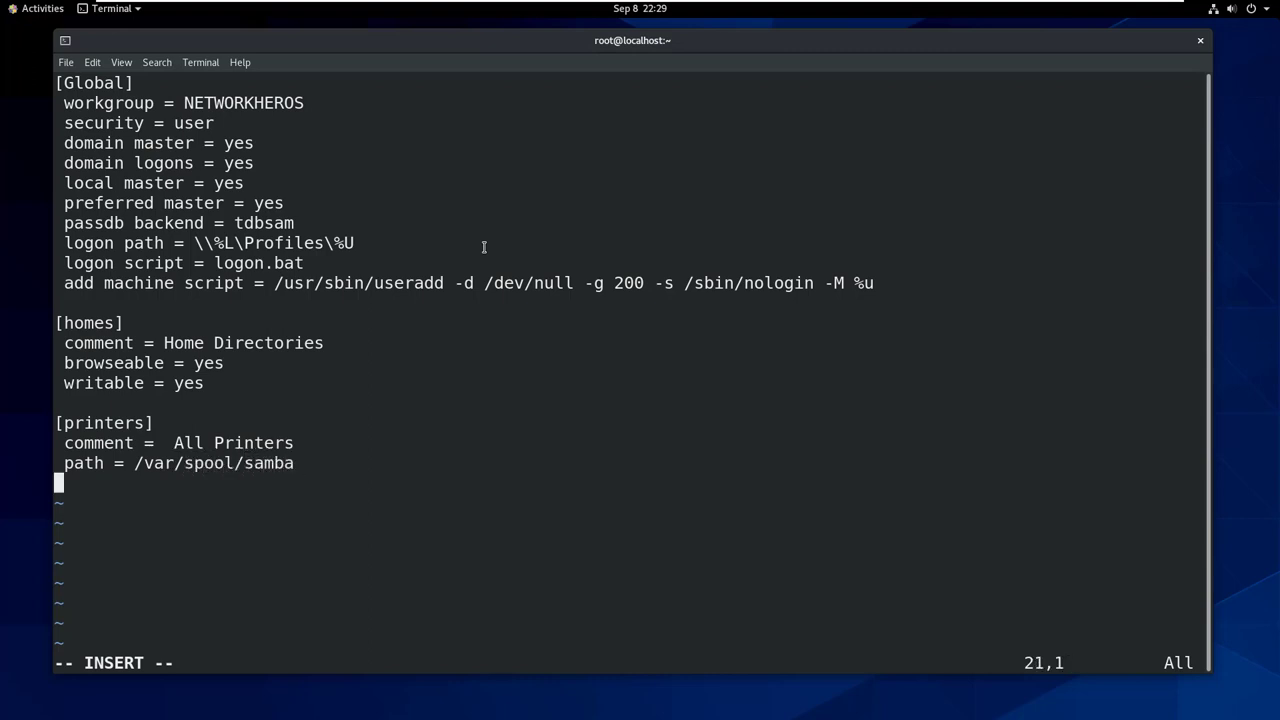
pyautogui.write('printable = Yes')
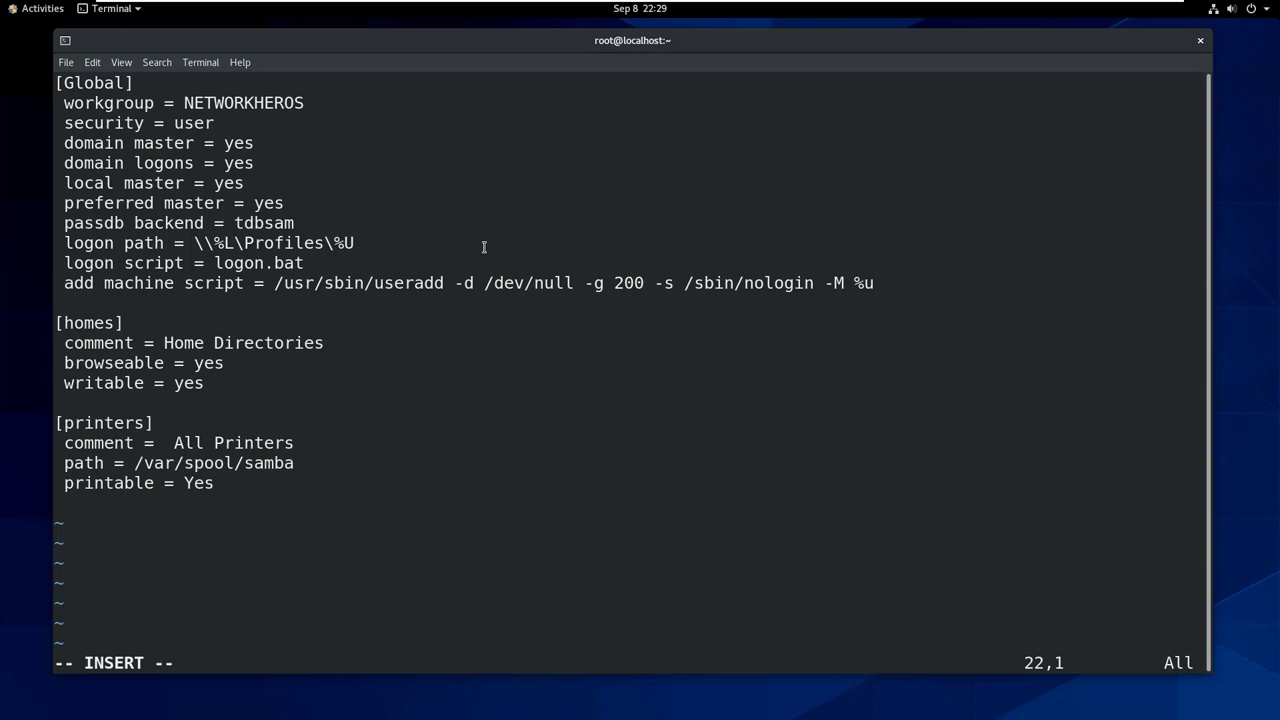
pyautogui.write('print ok = Ye')
pyautogui.write('brow')
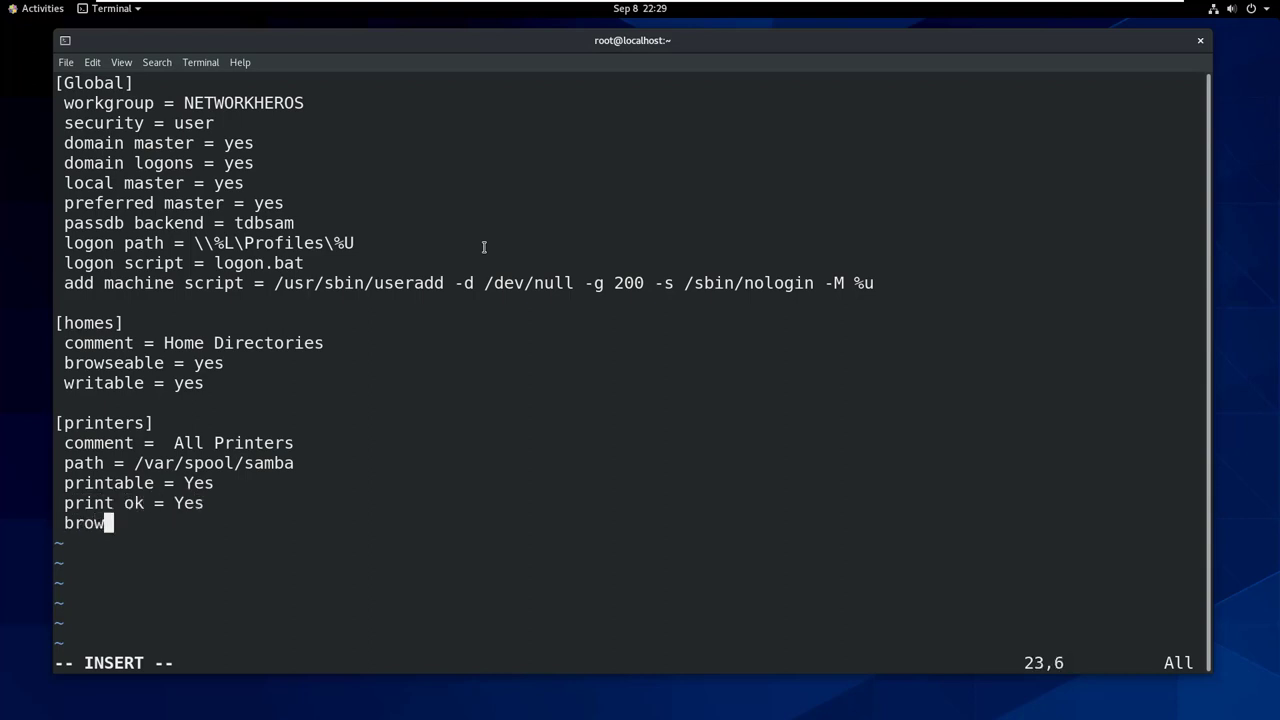
pyautogui.write('seable =')
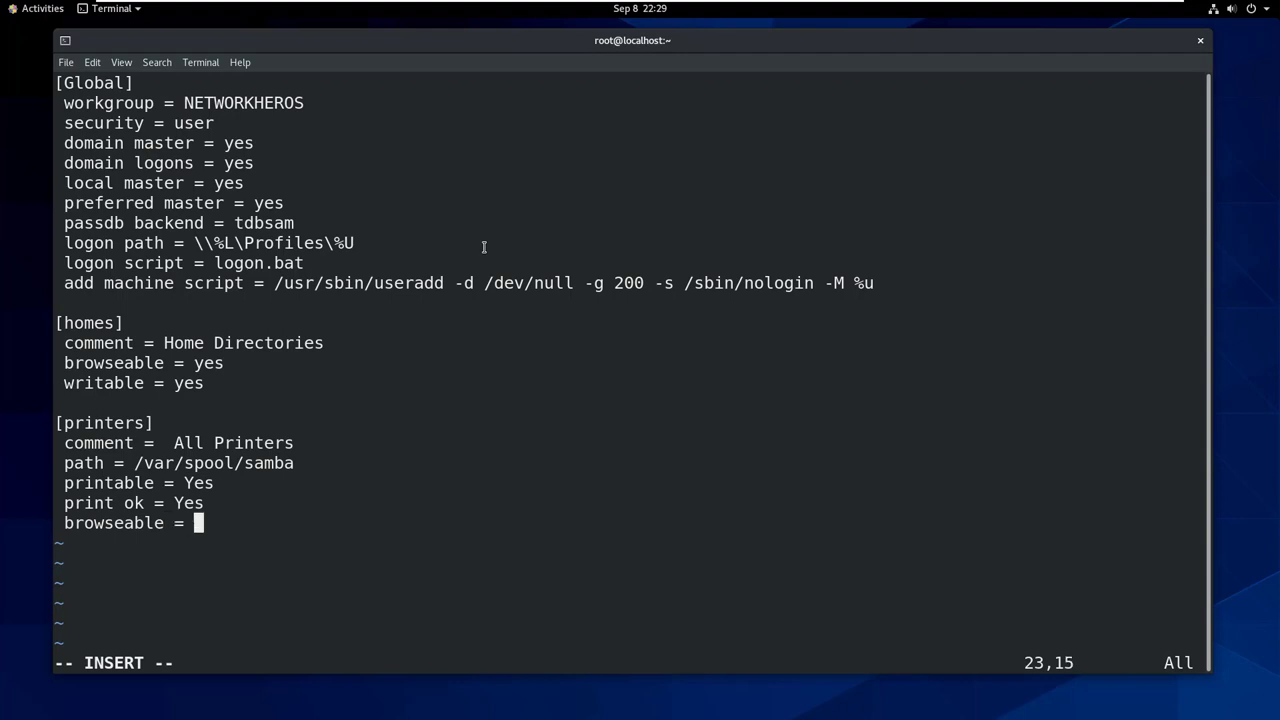
pyautogui.write('No')
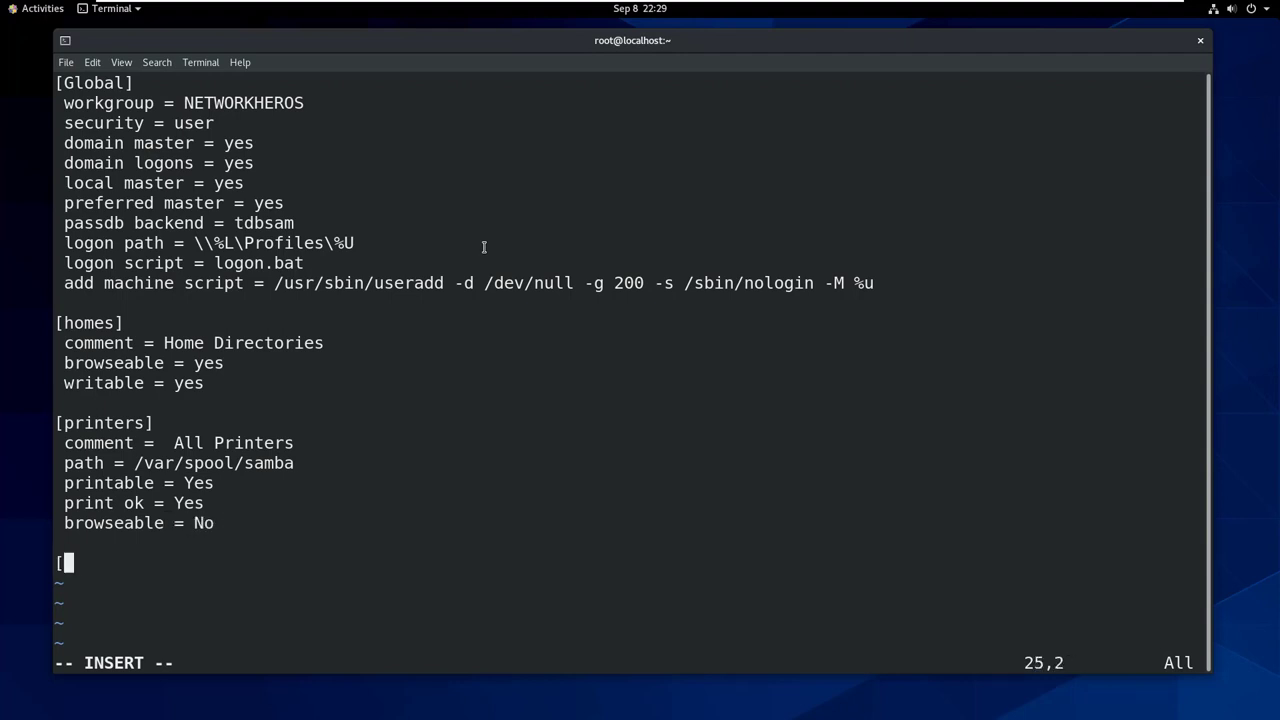
# Step: Add a [netlogon] share with path /var/lib/samba/netlogon, browseable and writable No
pyautogui.write('netlogon]')
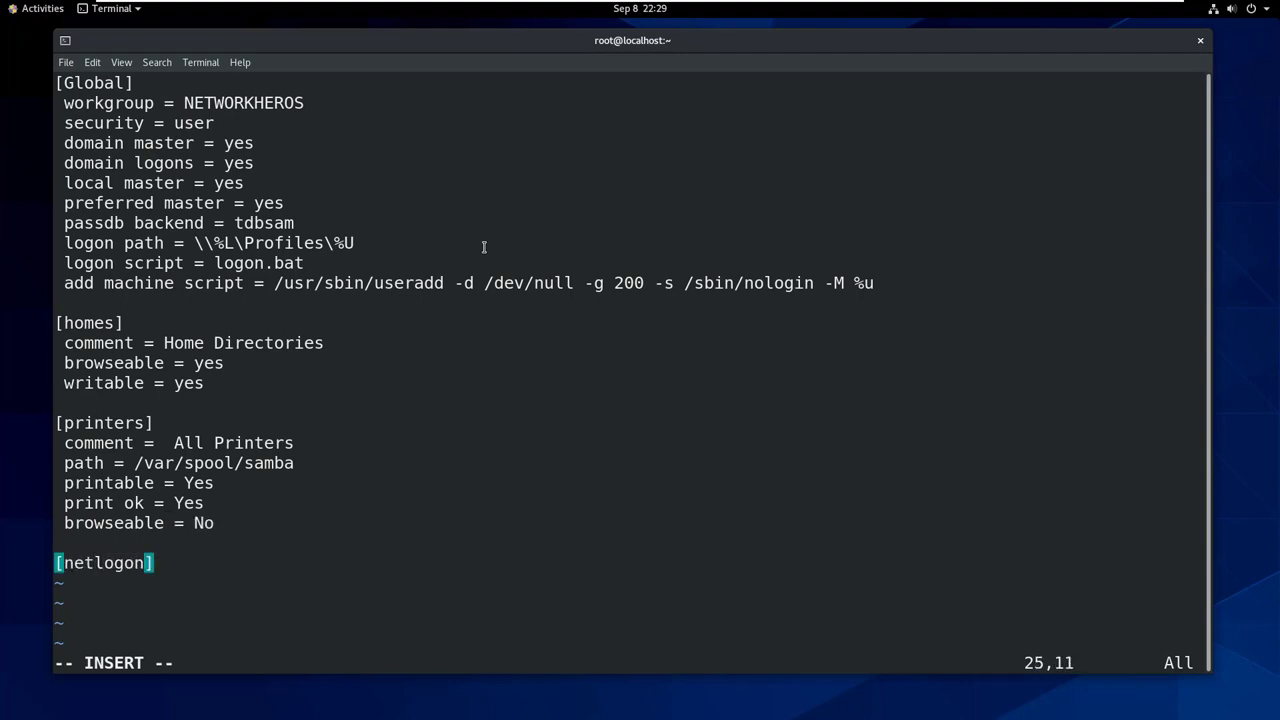
pyautogui.write('comment = Network Logon Service')
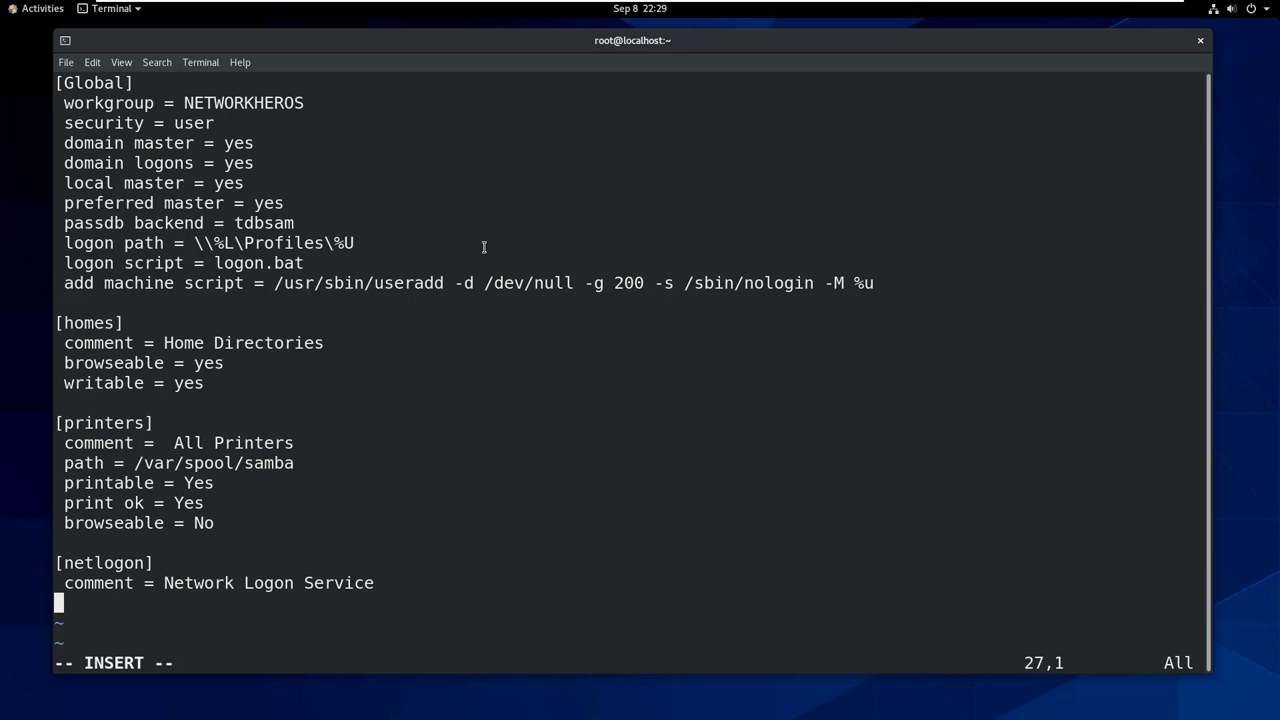
pyautogui.write('path = /')
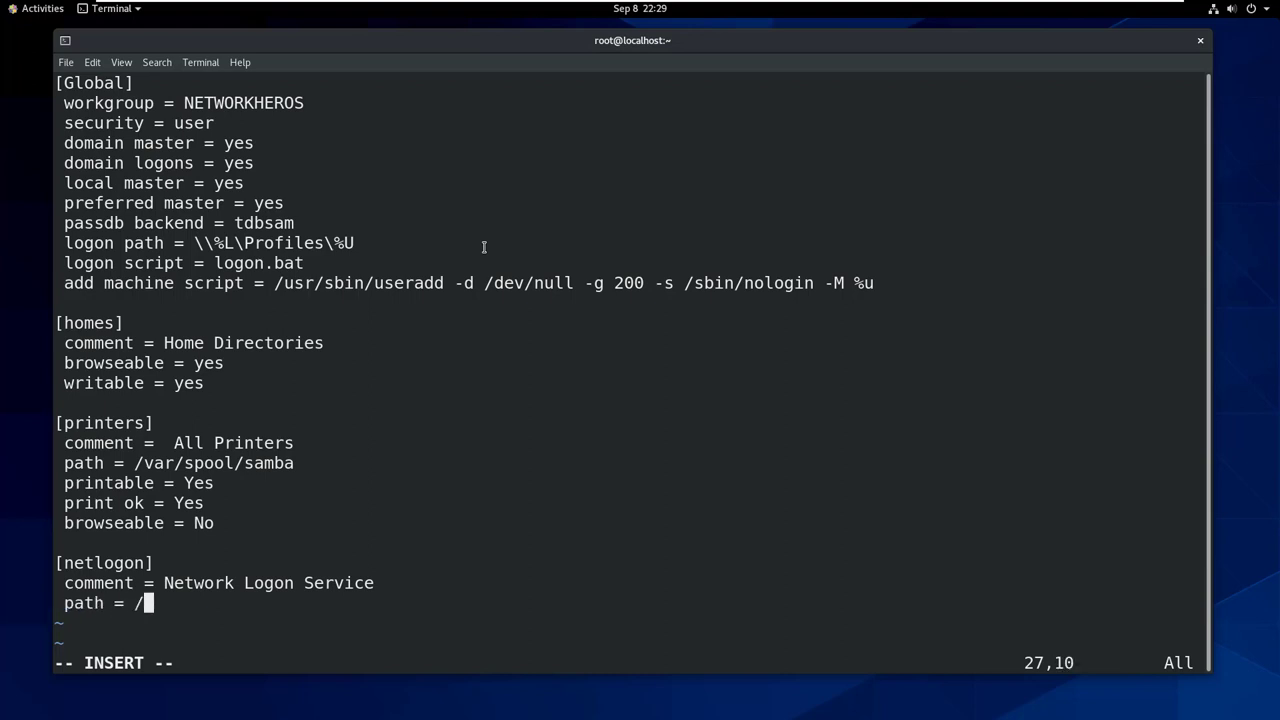
pyautogui.write('var/lib/samba/n')
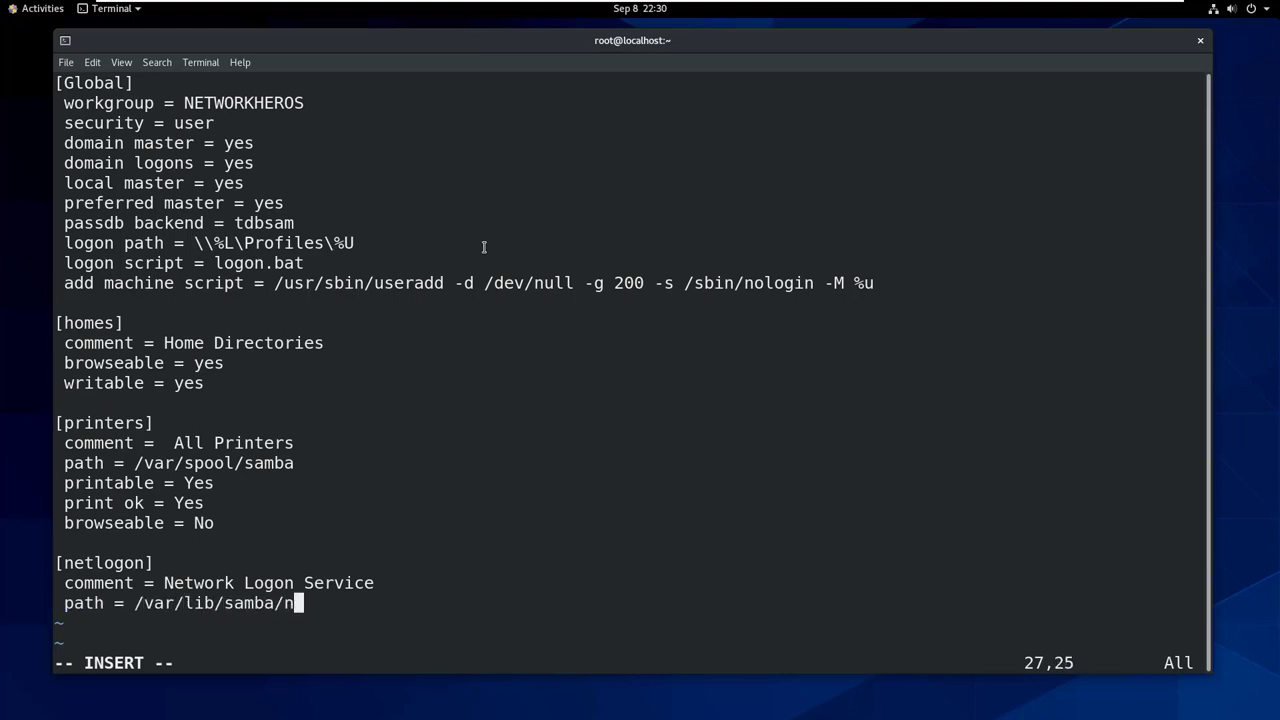
pyautogui.write('etlogon')
pyautogui.write('browseable = No')
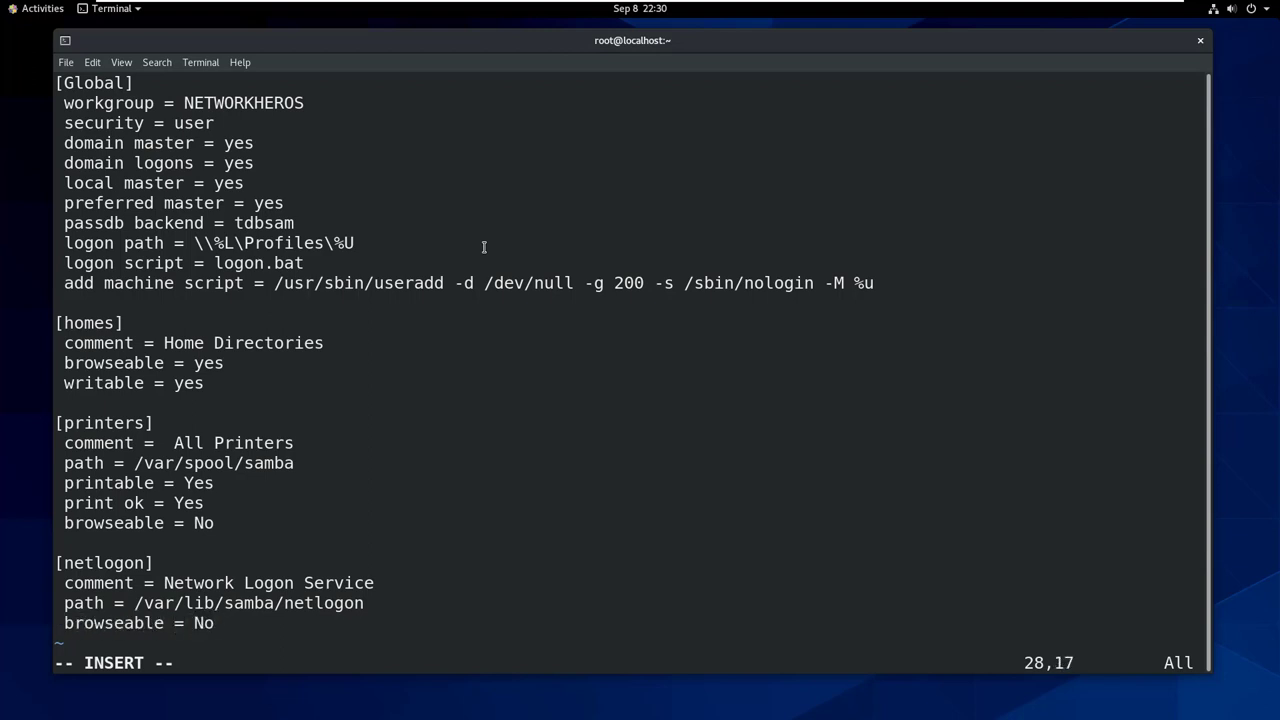
pyautogui.write('writable = No')
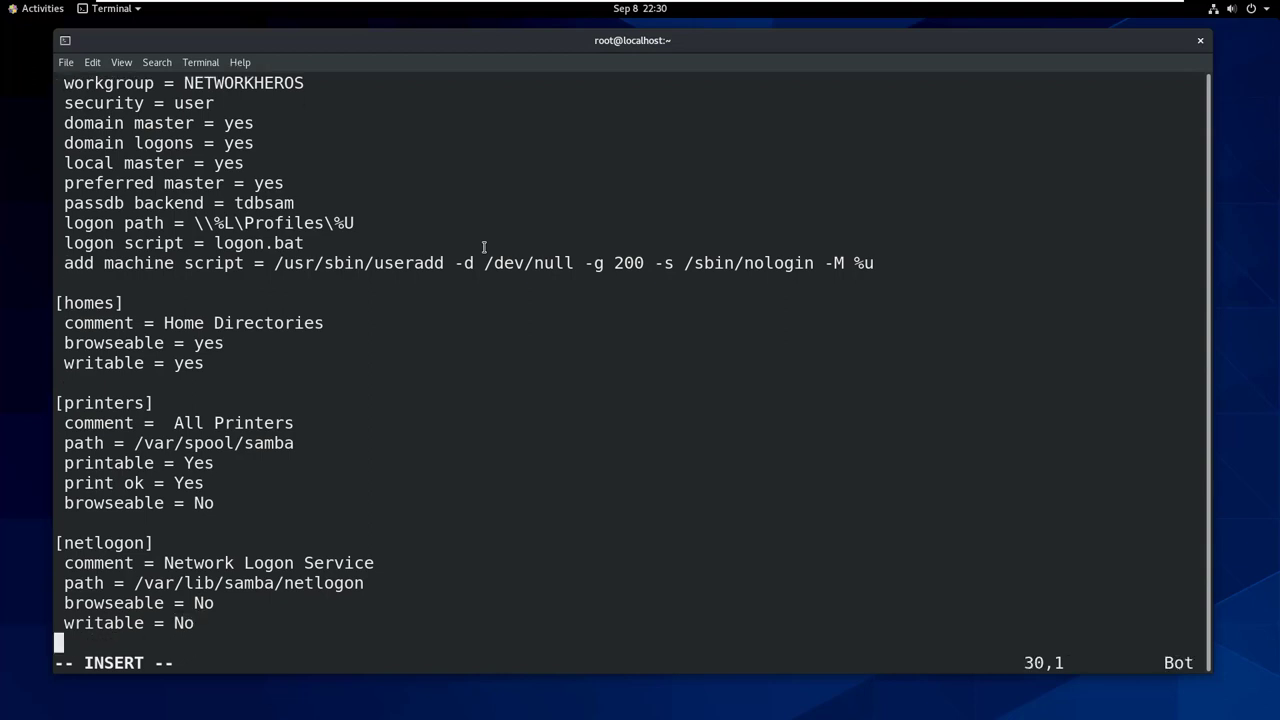
# Step: Add a [Profiles] share with create/directory mask 0755, then save and quit Vim
pyautogui.write('[Profiles]')
pyautogui.write('path = /var/lib/samba/profiles')
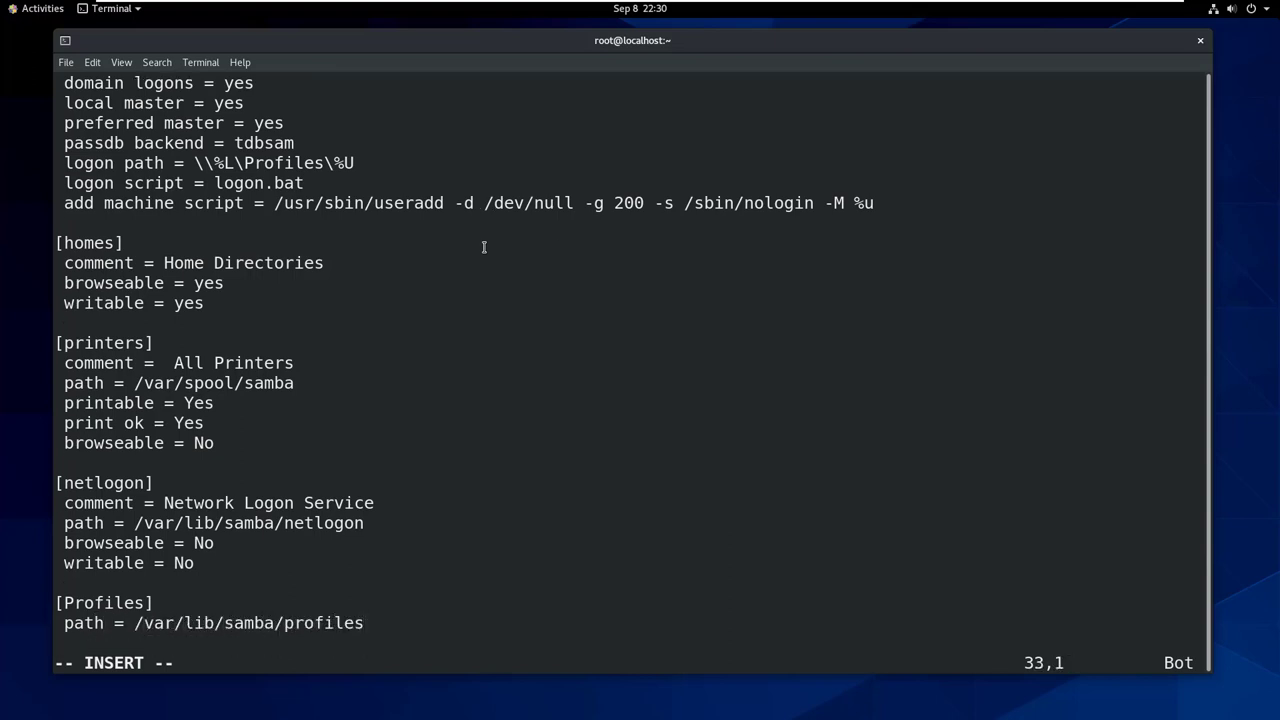
pyautogui.write('create mask')
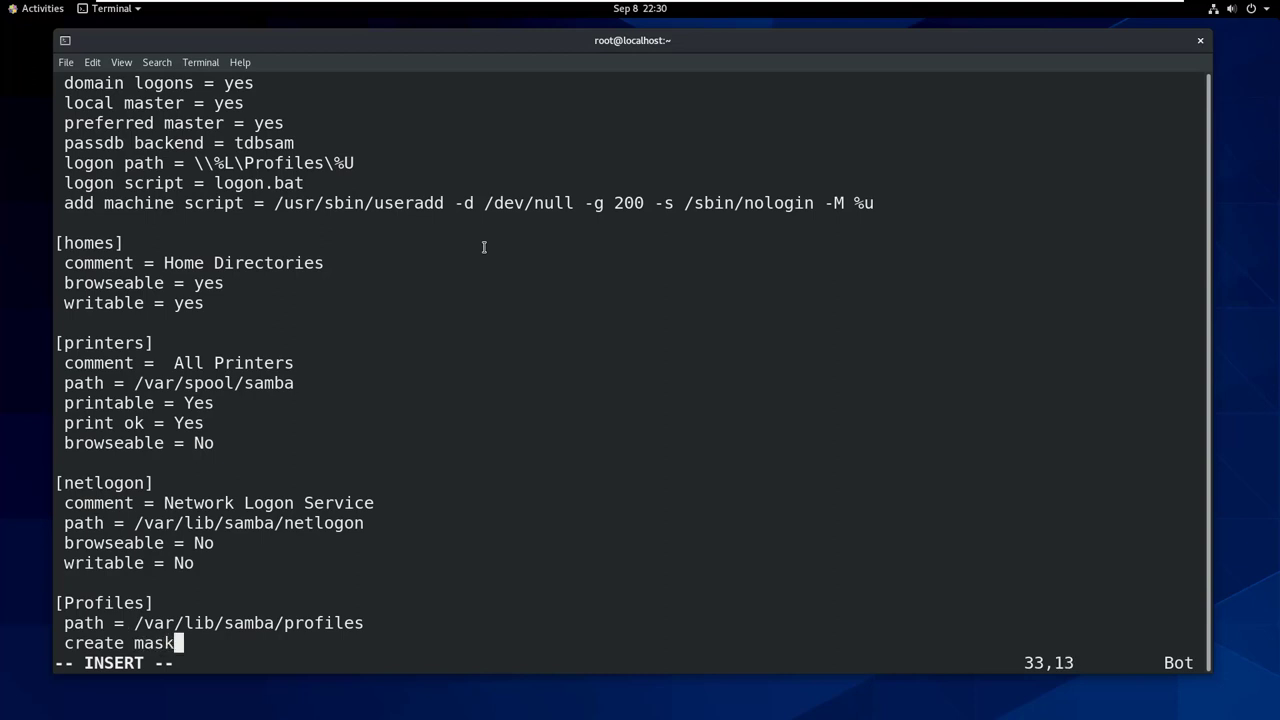
pyautogui.write('= 0755')
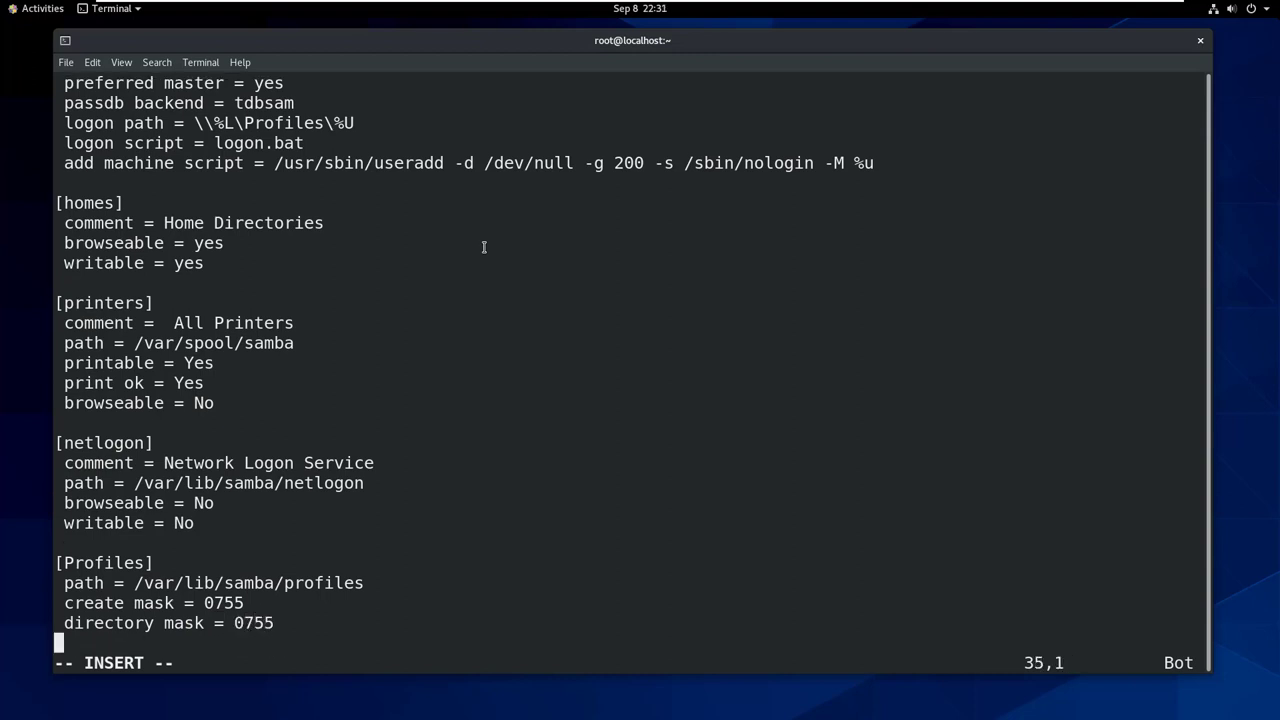
pyautogui.press('Escape')
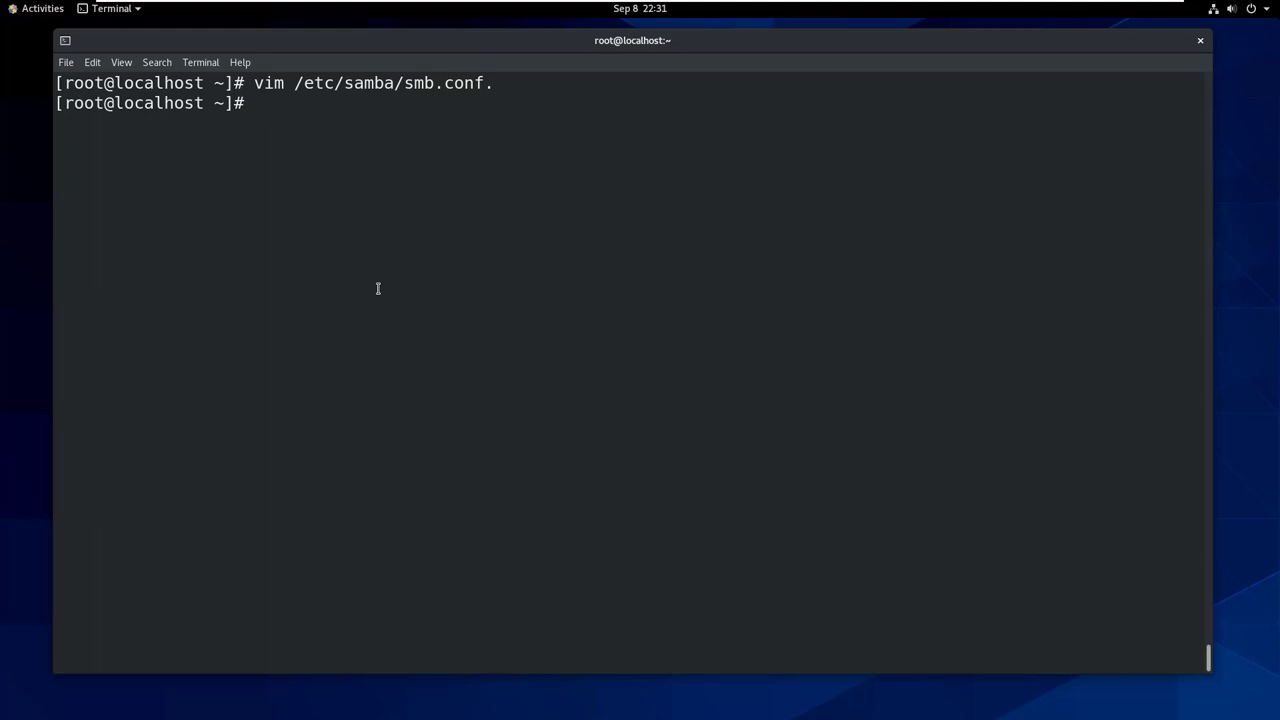
# Step: Run testparm and list /etc/samba, revealing the file was saved as smb.conf
pyautogui.write('testparm')
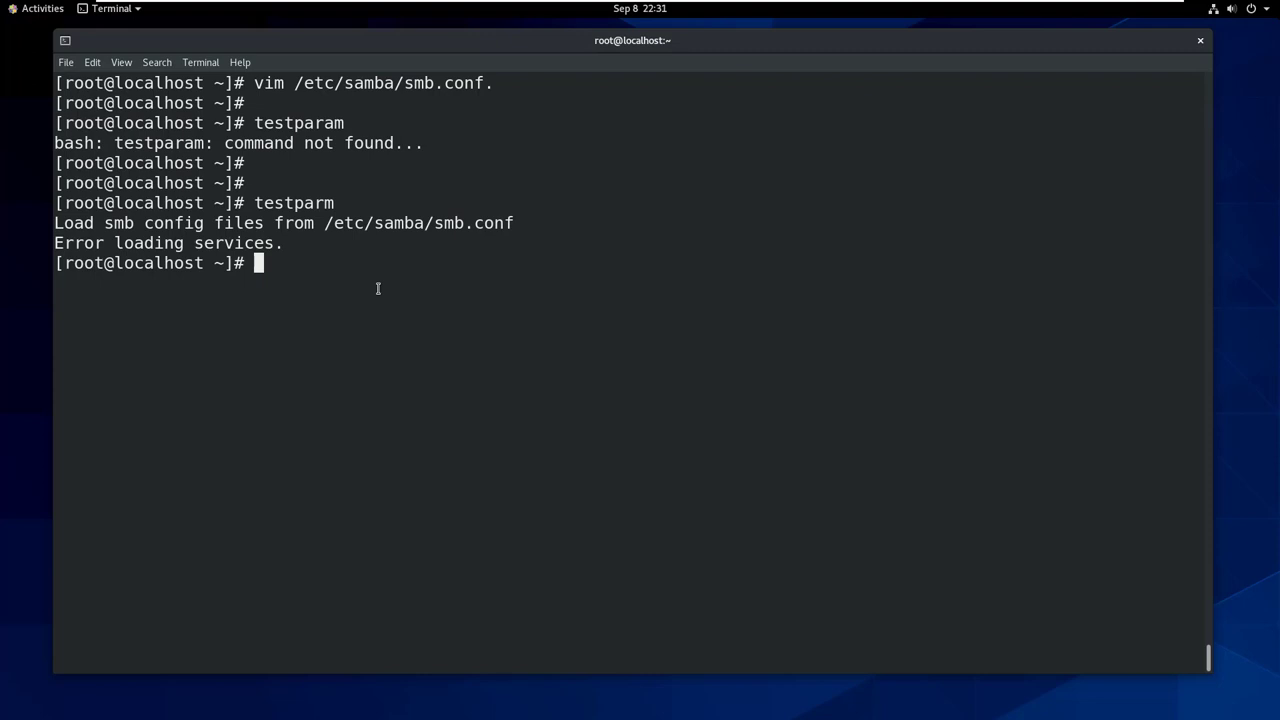
pyautogui.write('ls /etc/samba/')
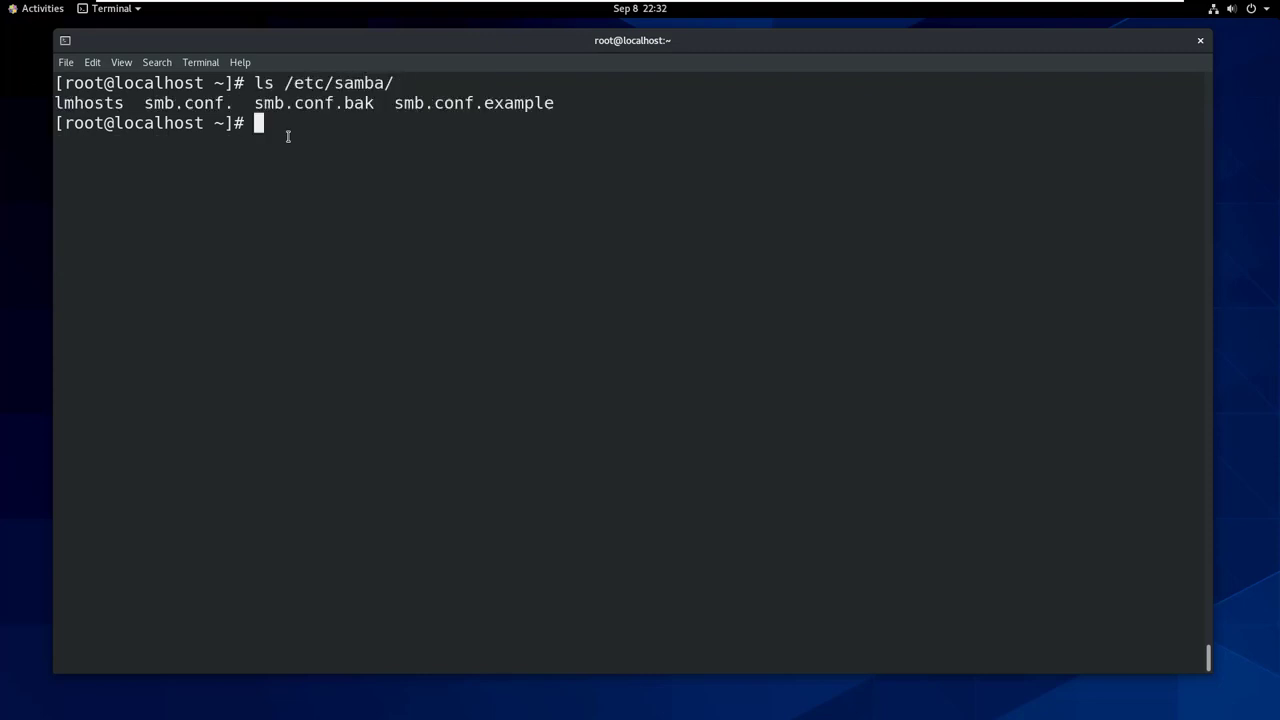
pyautogui.doubleClick(188, 104)
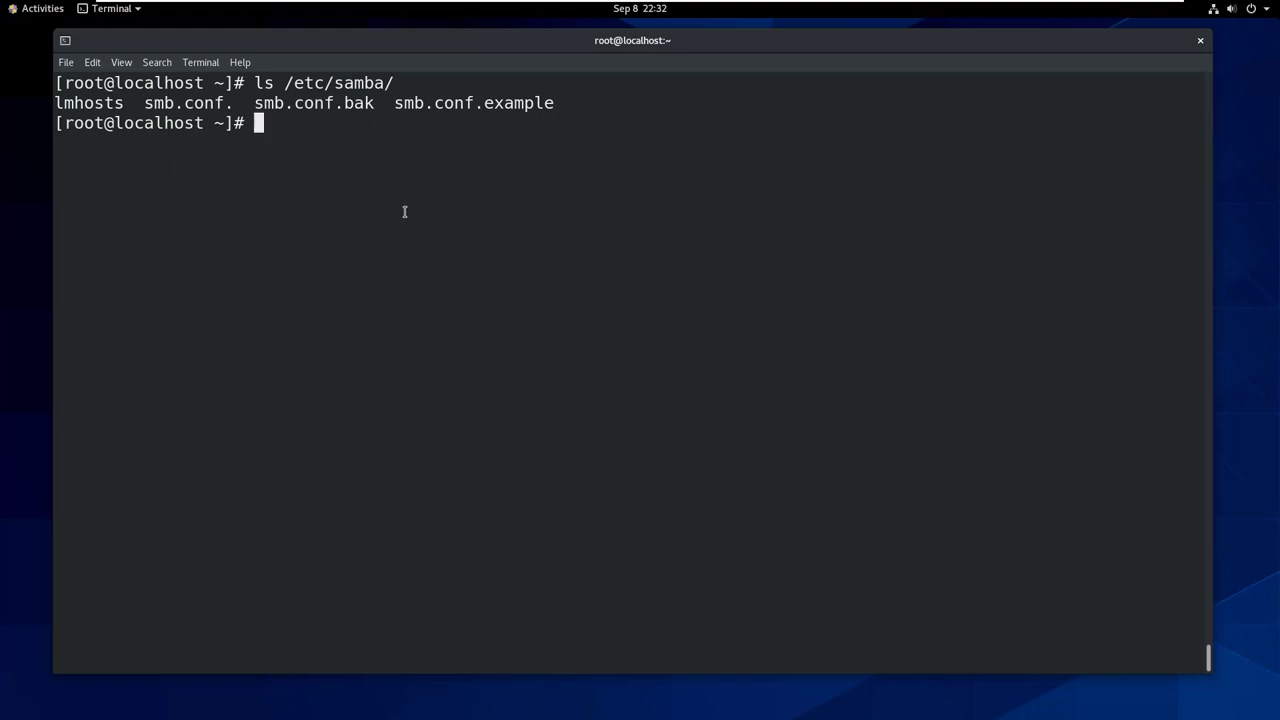
# Step: Rename /etc/samba/smb.conf. to smb.conf and run testparm again
pyautogui.write('mv /etc/sam')
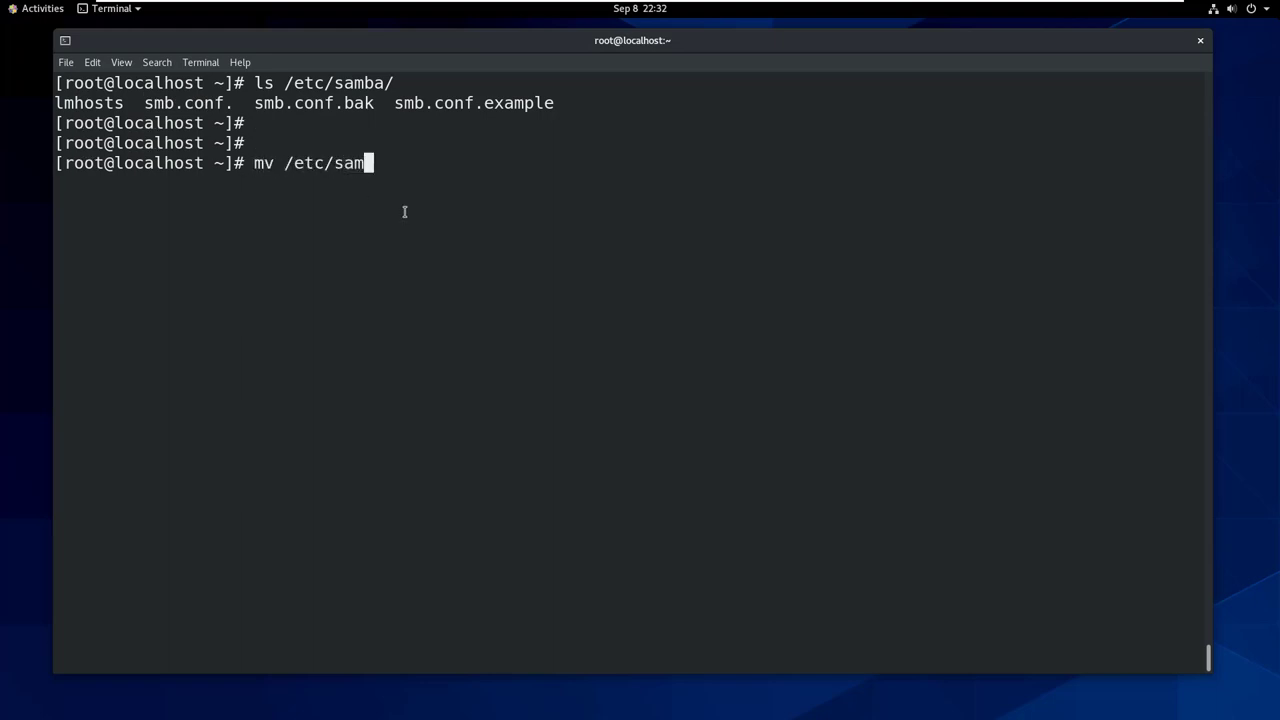
pyautogui.write('ba/')
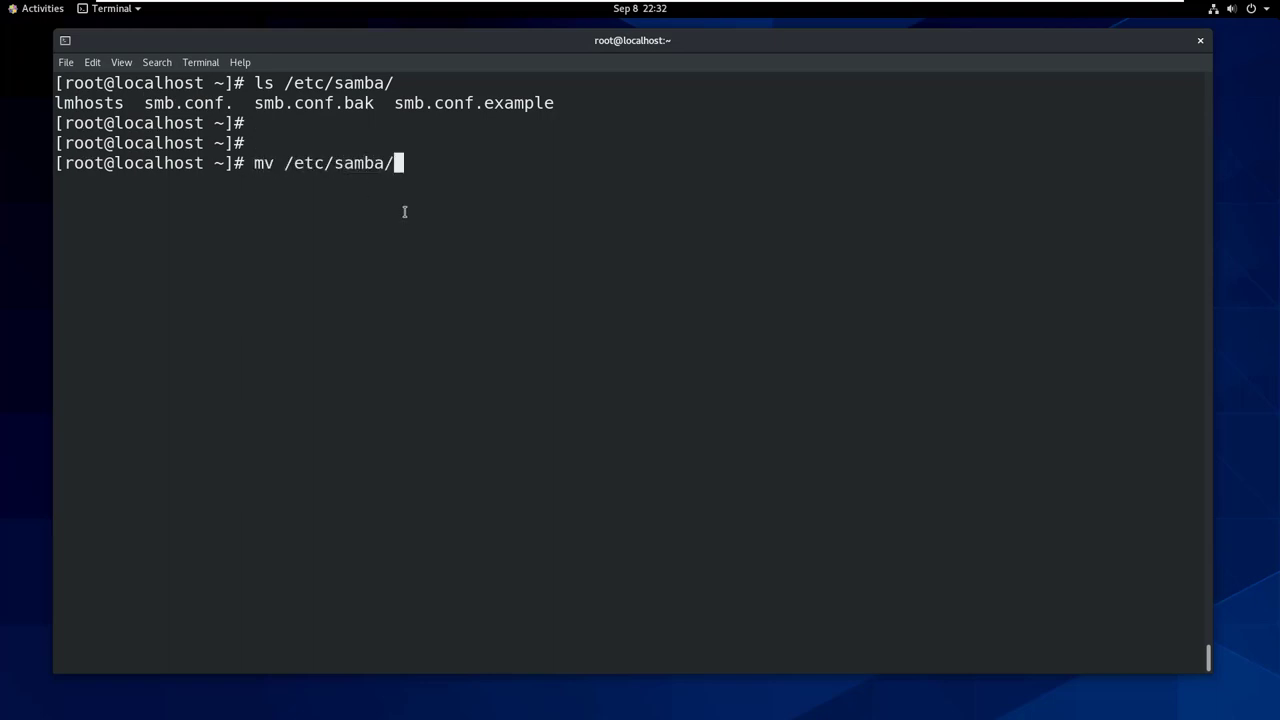
pyautogui.write('smb.conf. /etc/samba/smb.conf')
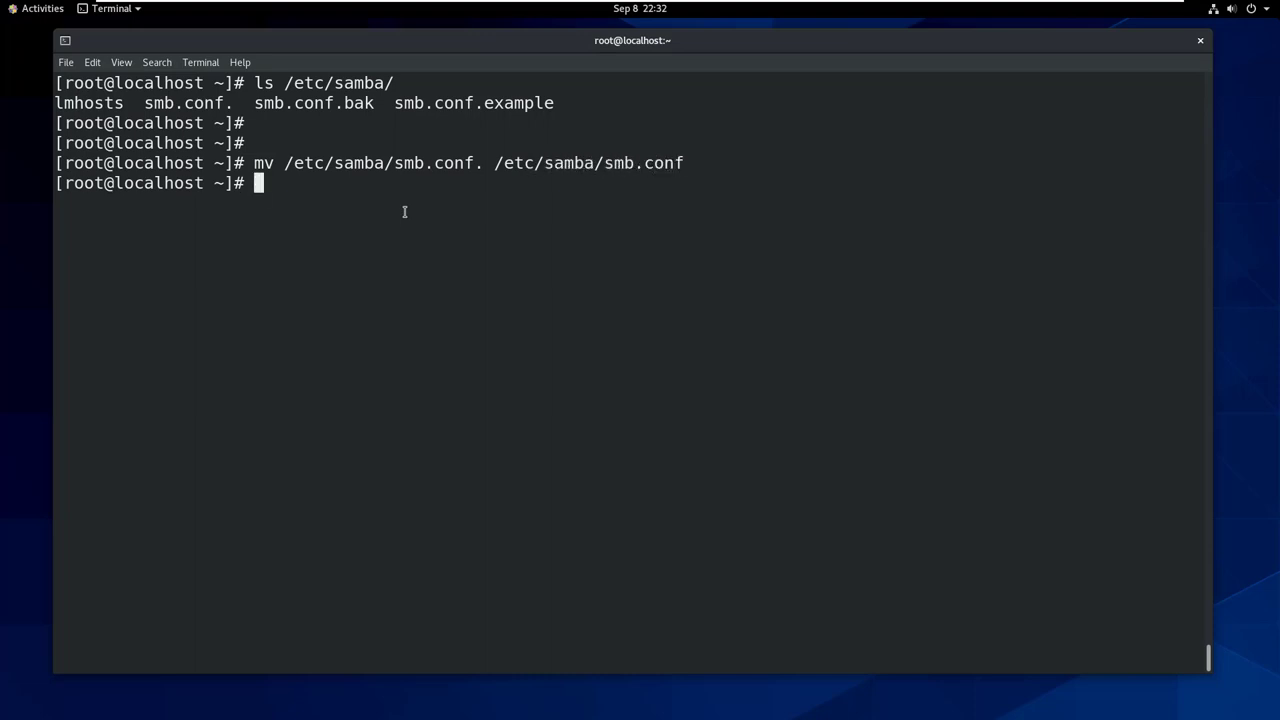
pyautogui.write('testp')
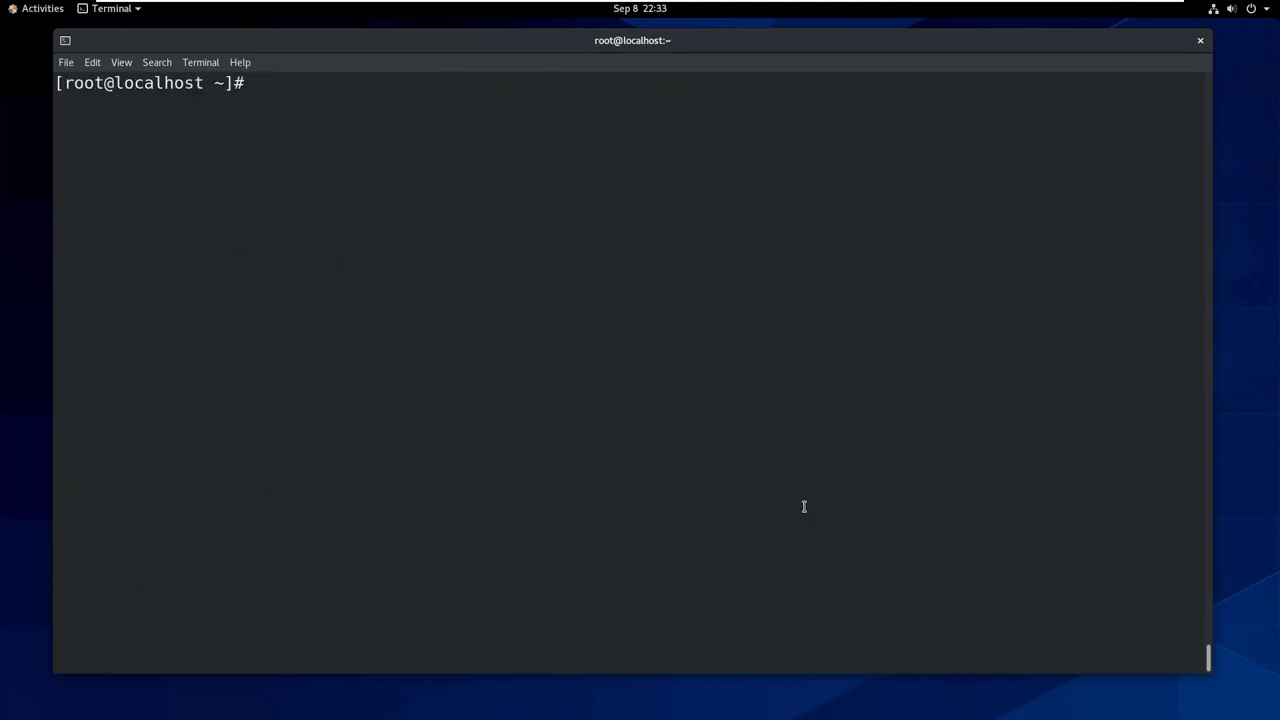
# Step: Create /var/lib/samba/netlogon and profiles with mode 1777, then begin adding user accounts
pyautogui.write('mkdir -')
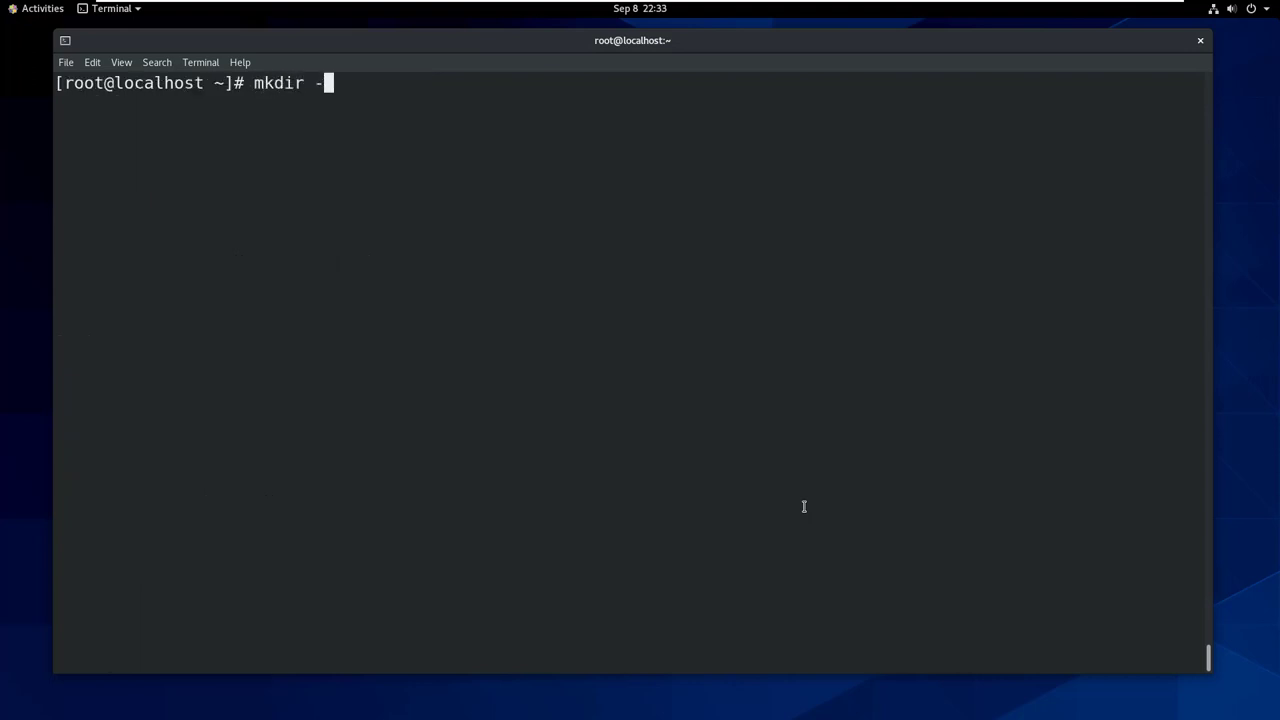
pyautogui.write('m 1777 /var/')
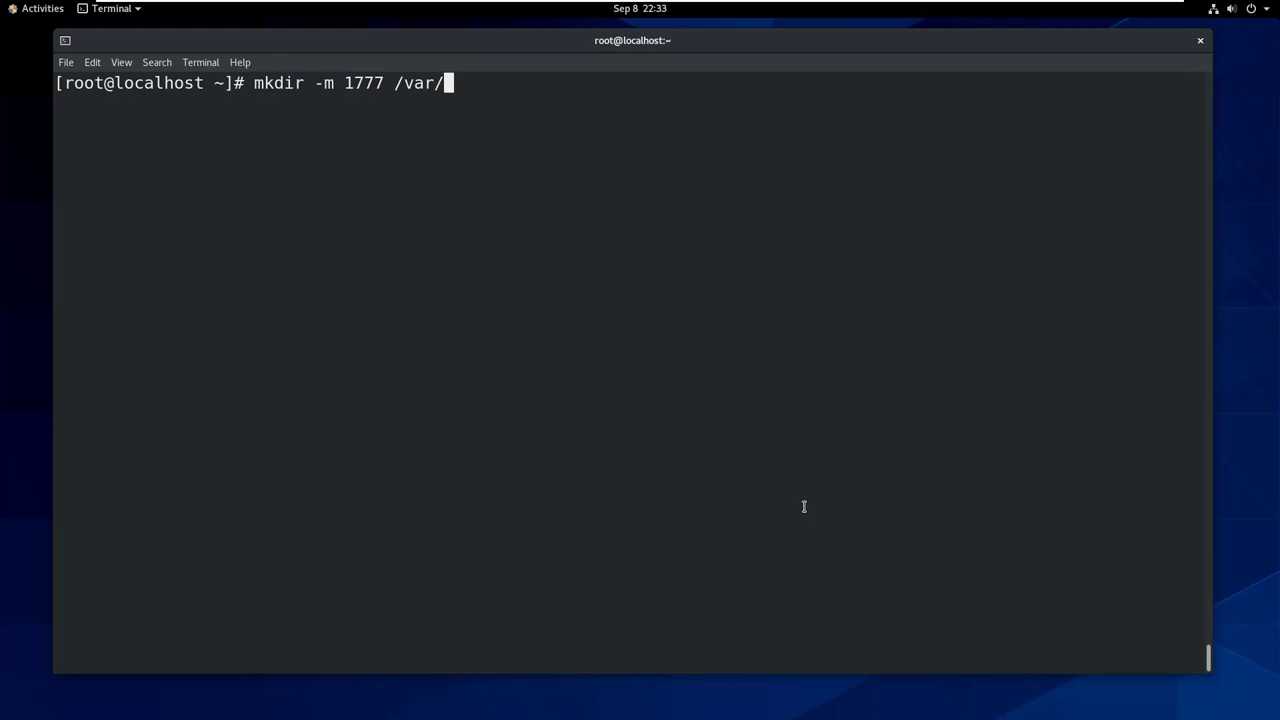
pyautogui.write('lib/samba')
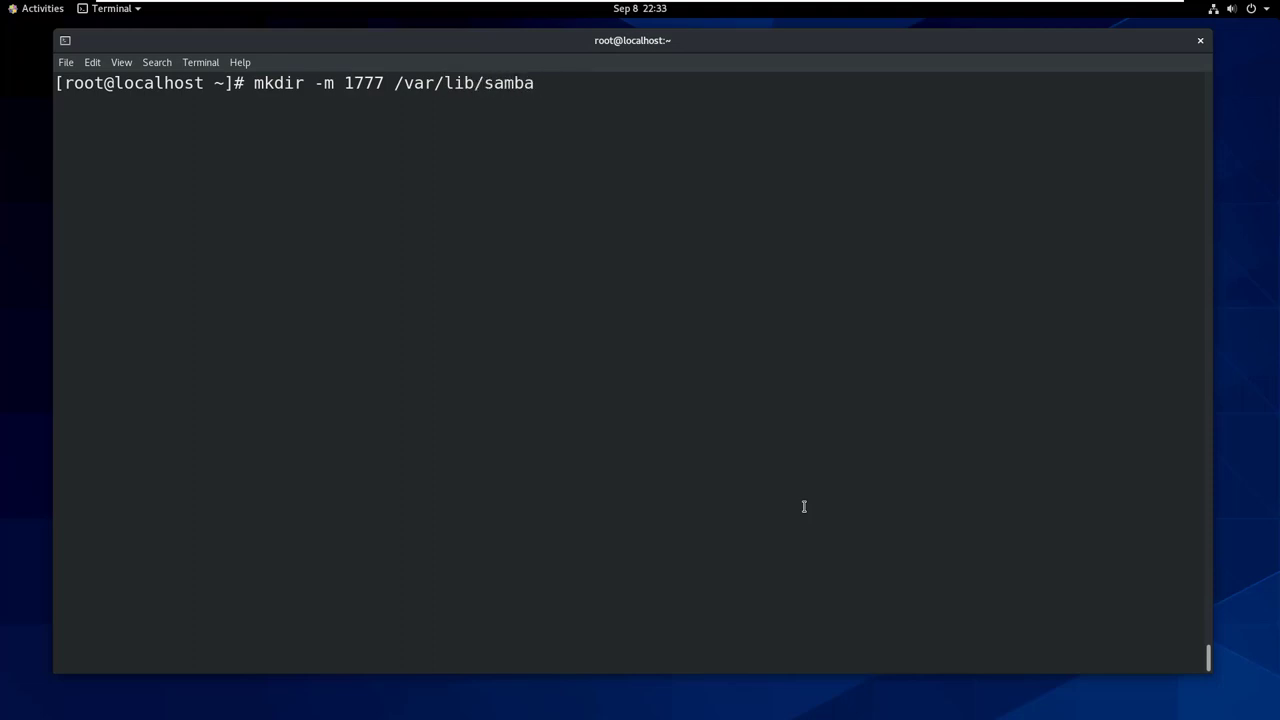
pyautogui.press('Return')
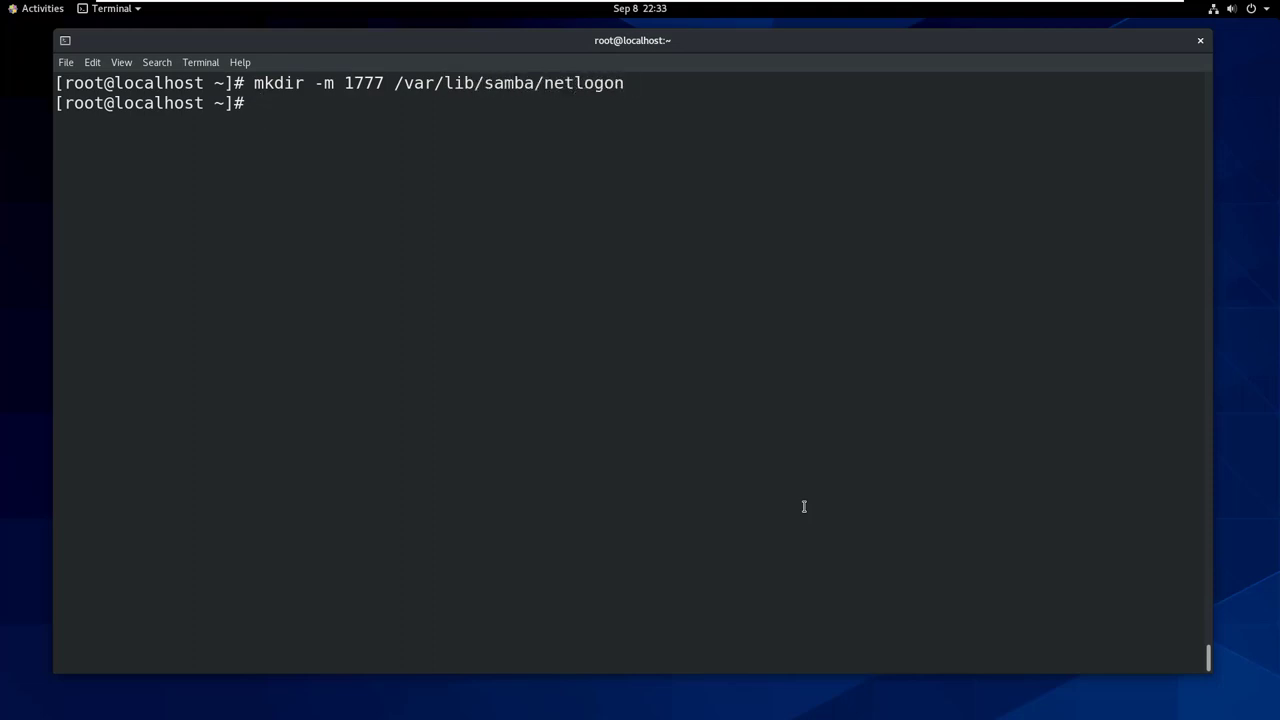
pyautogui.write('mkdir -m 1777 /var/lib/samba/profiles')
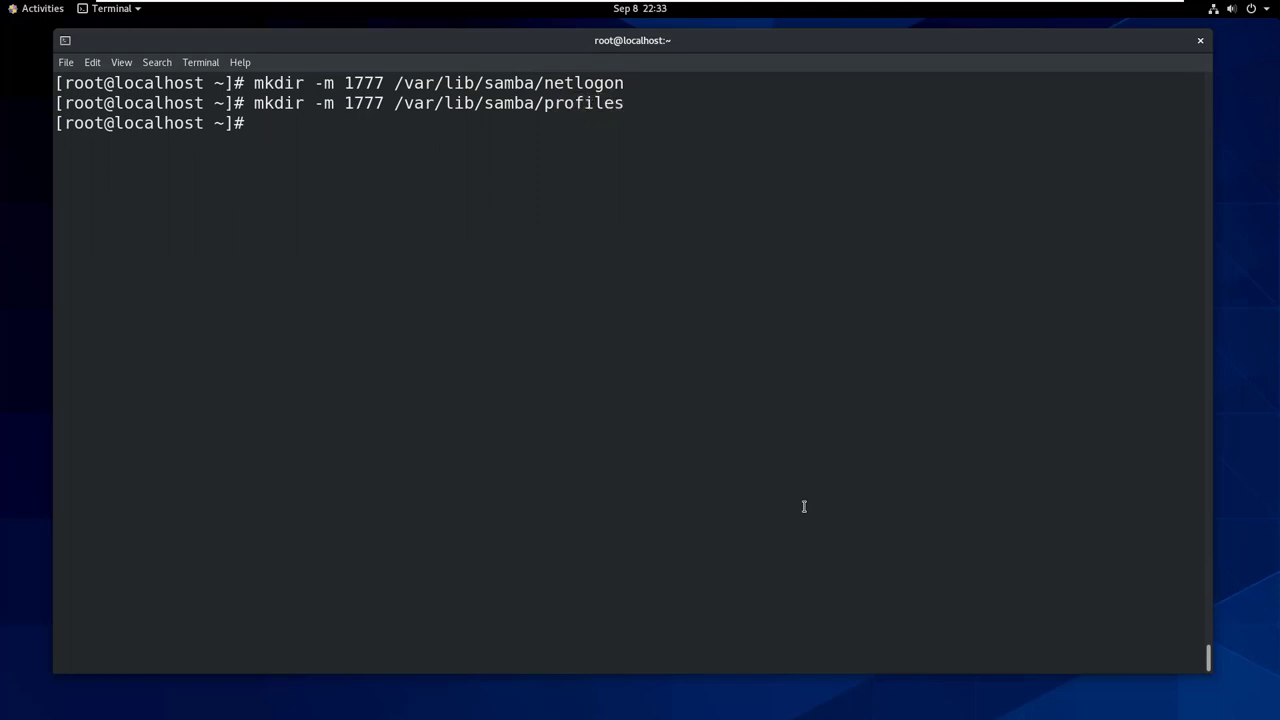
pyautogui.write('useradd user2')
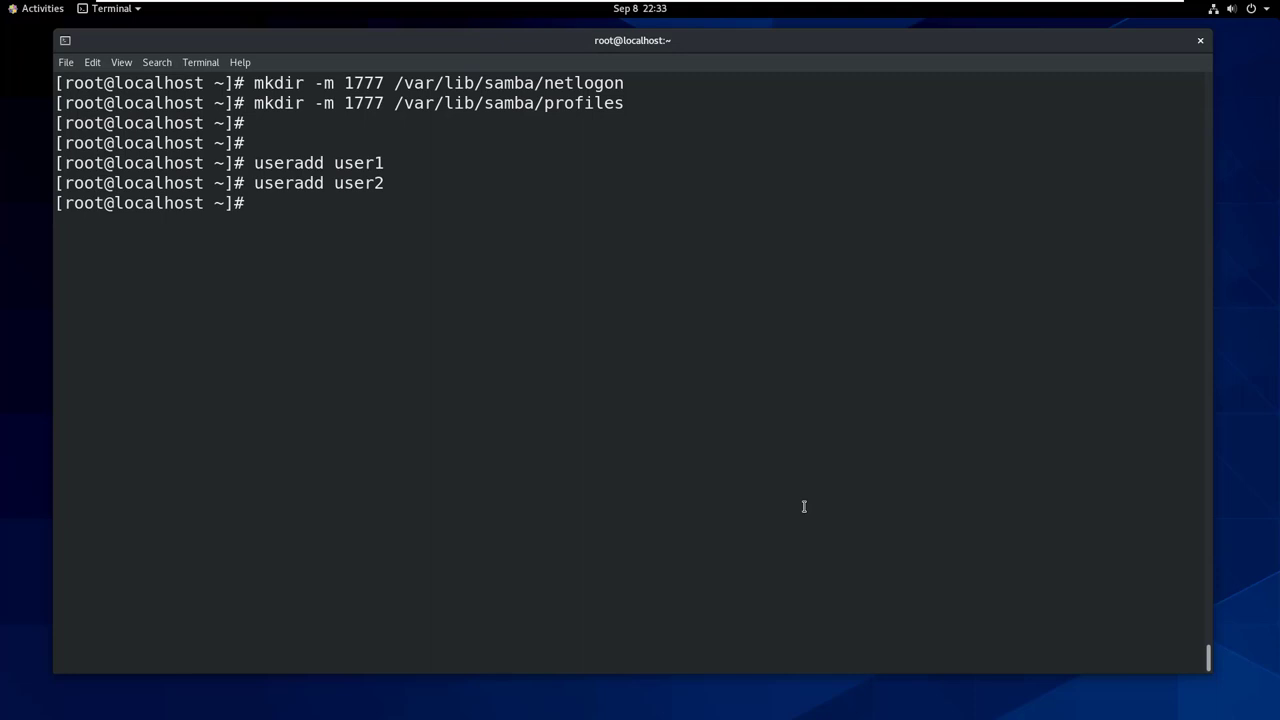
# Step: Create the machine group with GID 200 using groupadd -g 200 machine
pyautogui.write('groupad')
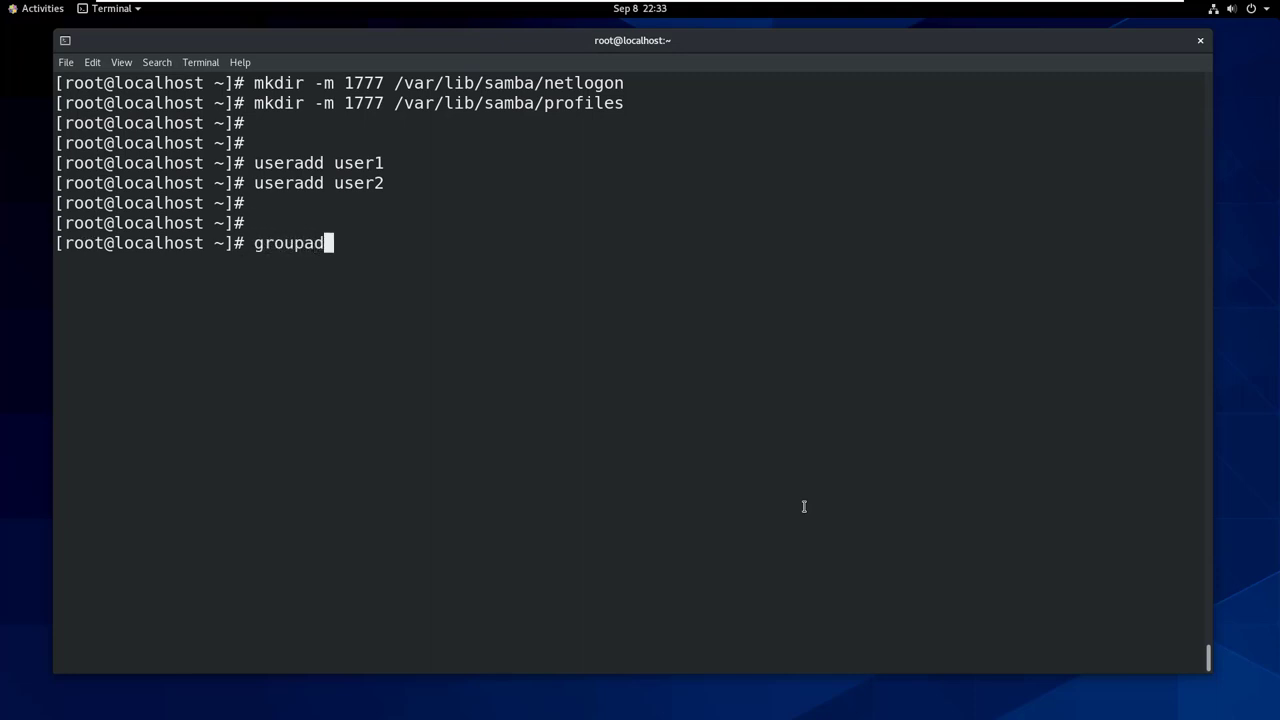
pyautogui.write('-g 200')
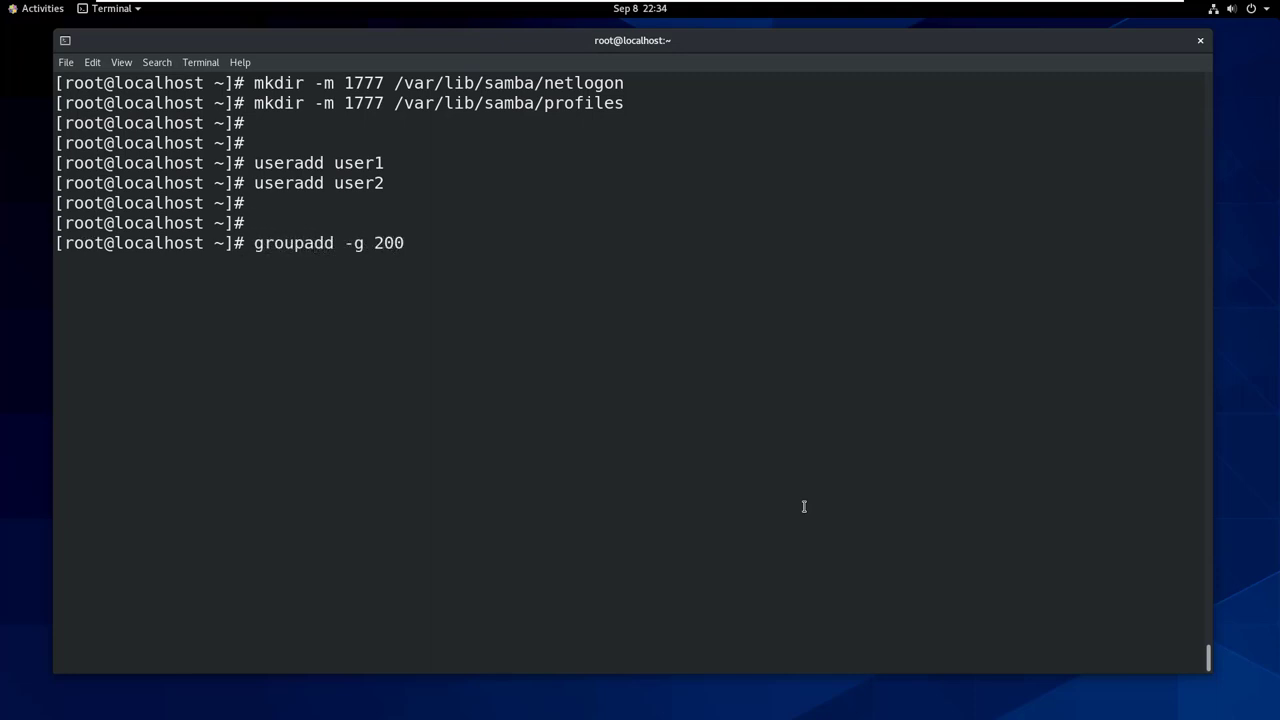
pyautogui.write('machine')
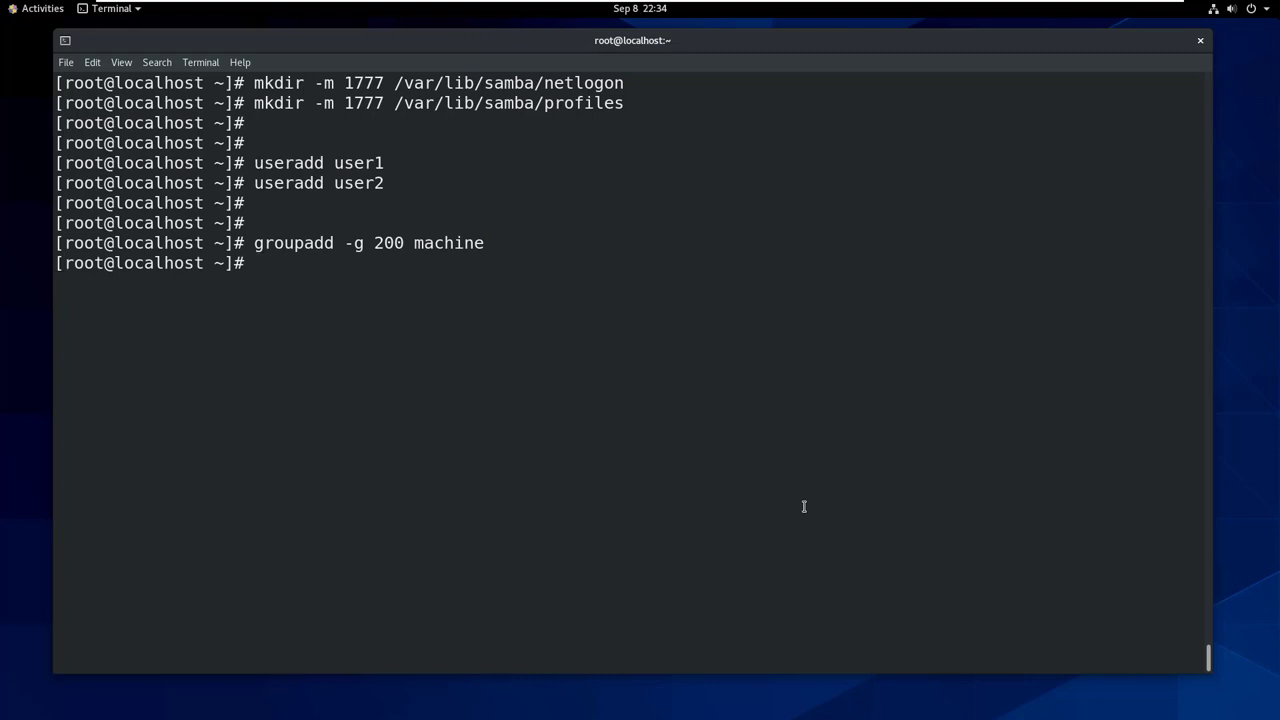
# Step: Add the Samba machine account machine1$ with smbpasswd -m -a, then begin smbpasswd for root
pyautogui.write('smbpa')
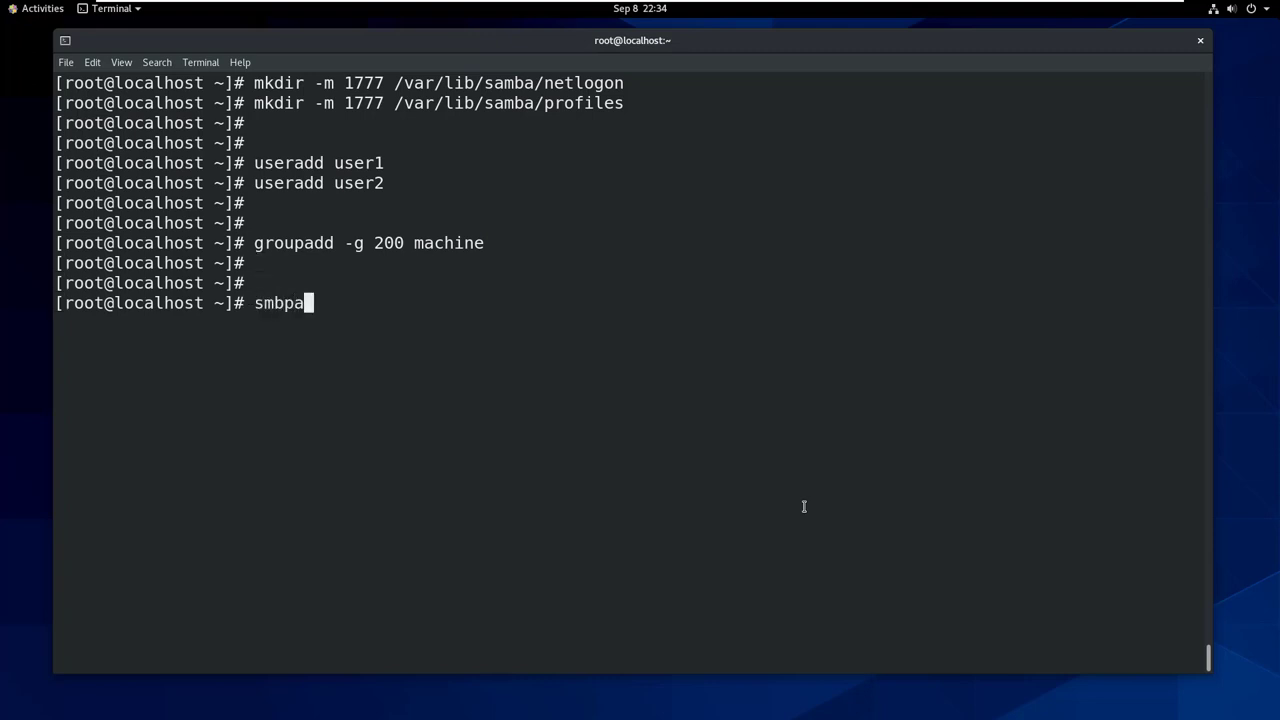
pyautogui.write('sswd')
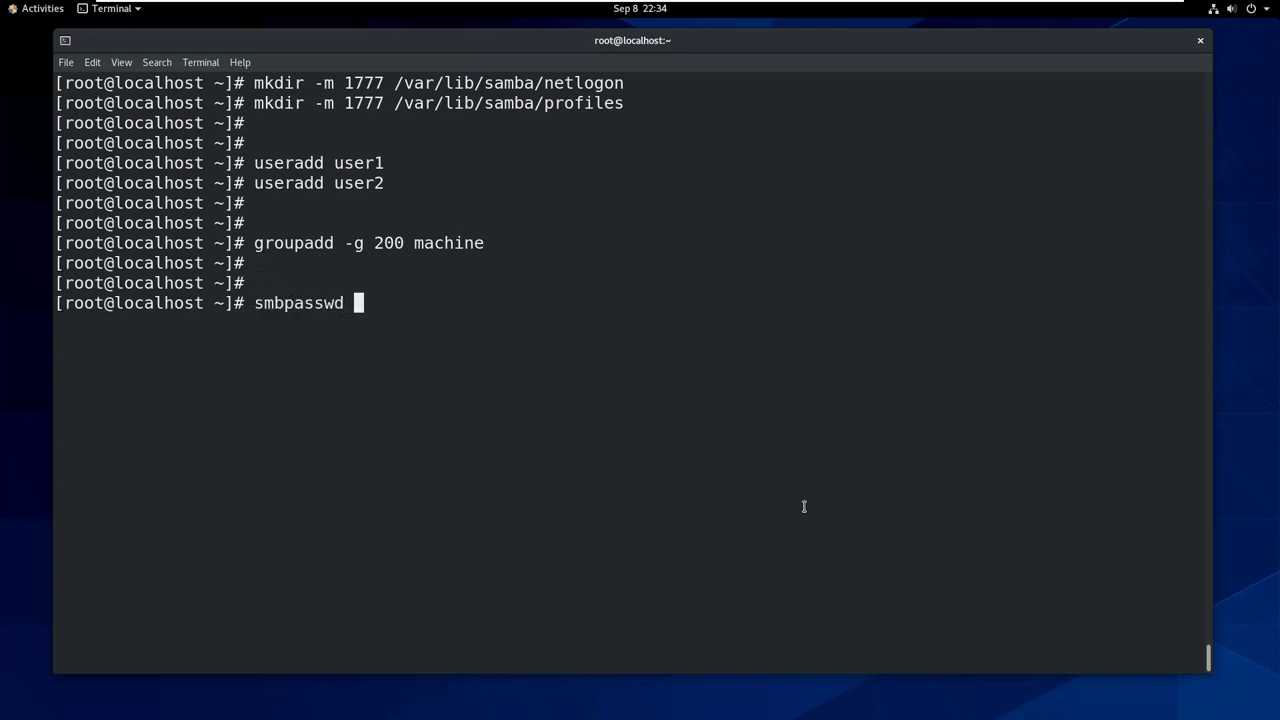
pyautogui.write('-m -a')
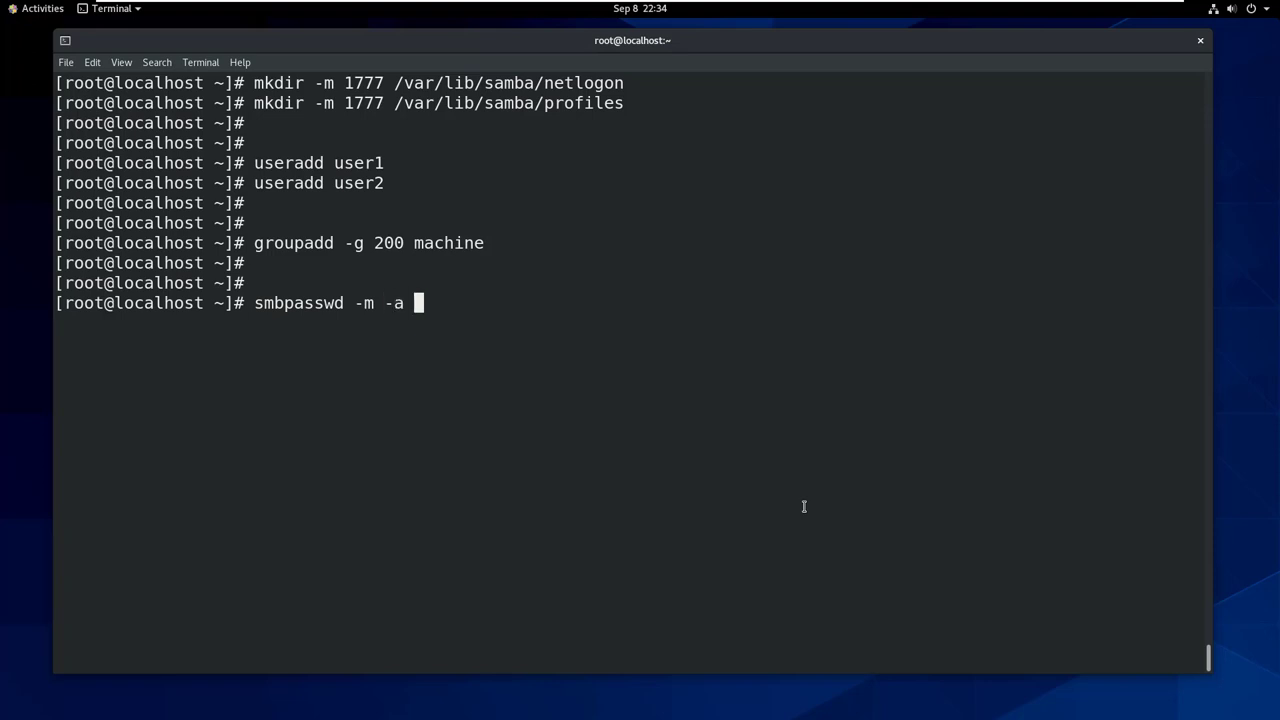
pyautogui.write('machine1$')
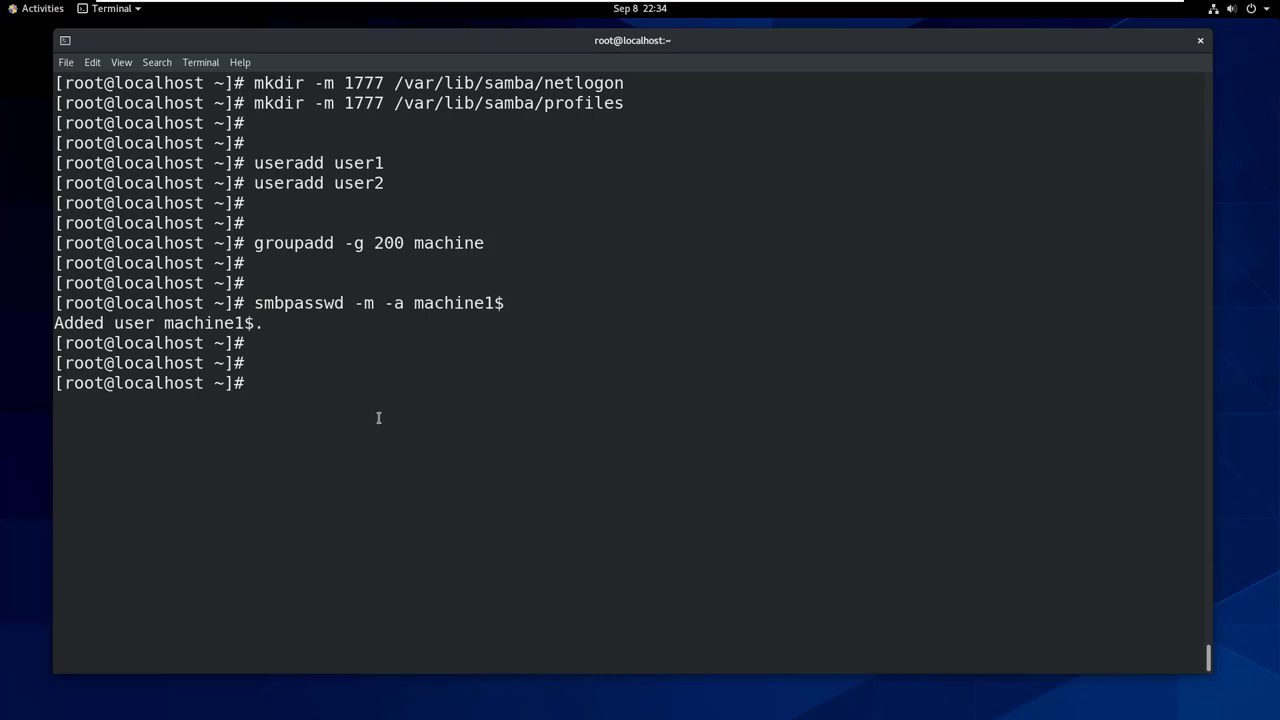
pyautogui.write('smbpasswd -a root')
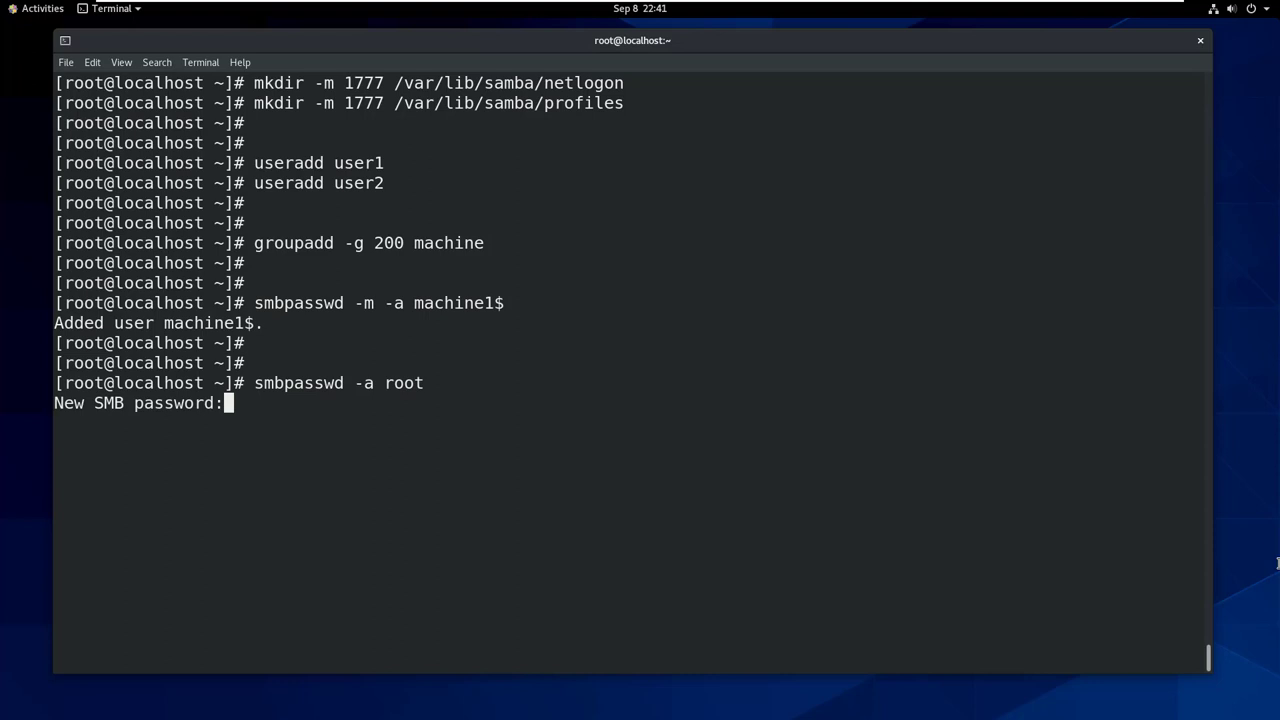
# Step: Add root, user1 and user2 as Samba users with smbpasswd -a, setting each password
pyautogui.press('Return')
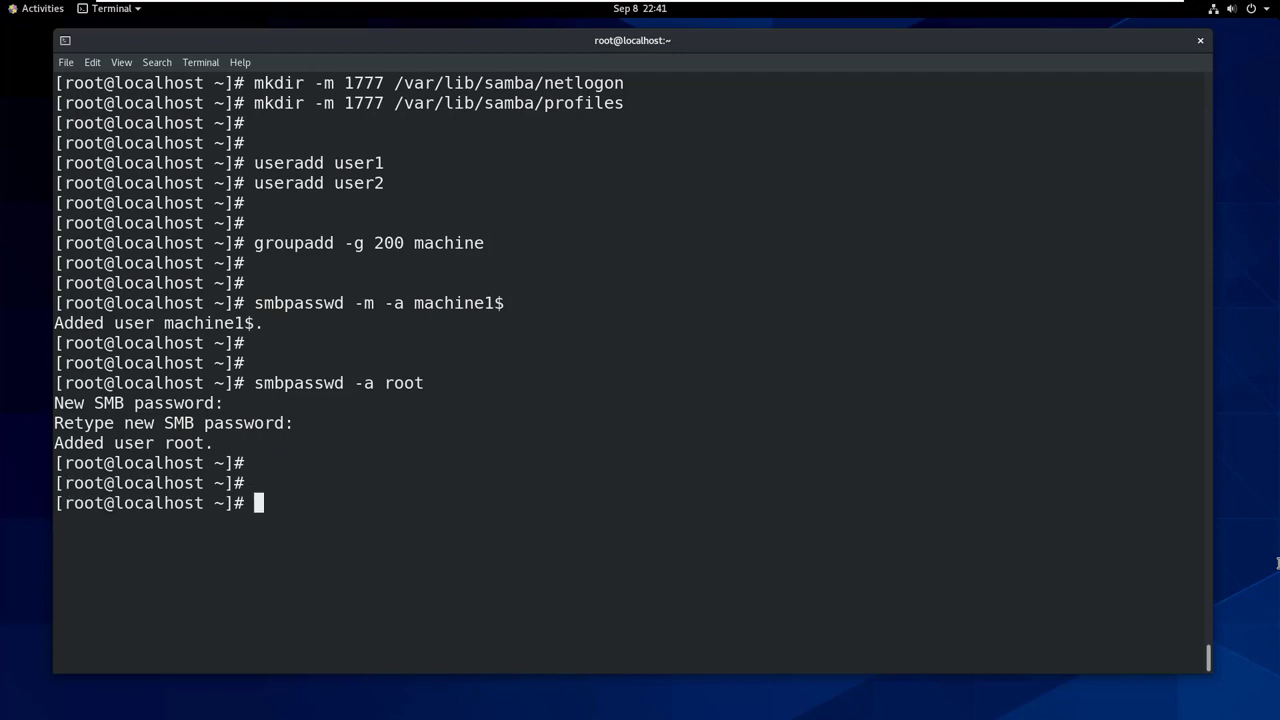
pyautogui.write('smbpasswd -a user1')
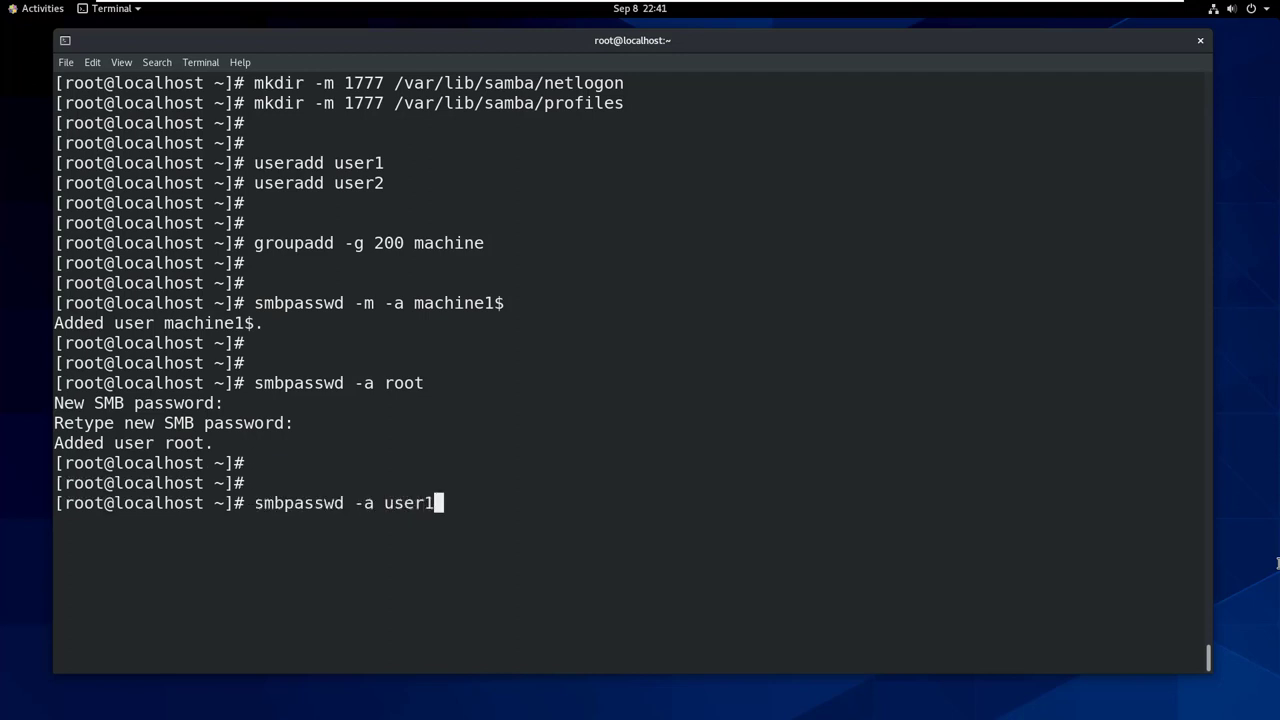
pyautogui.press('Return')
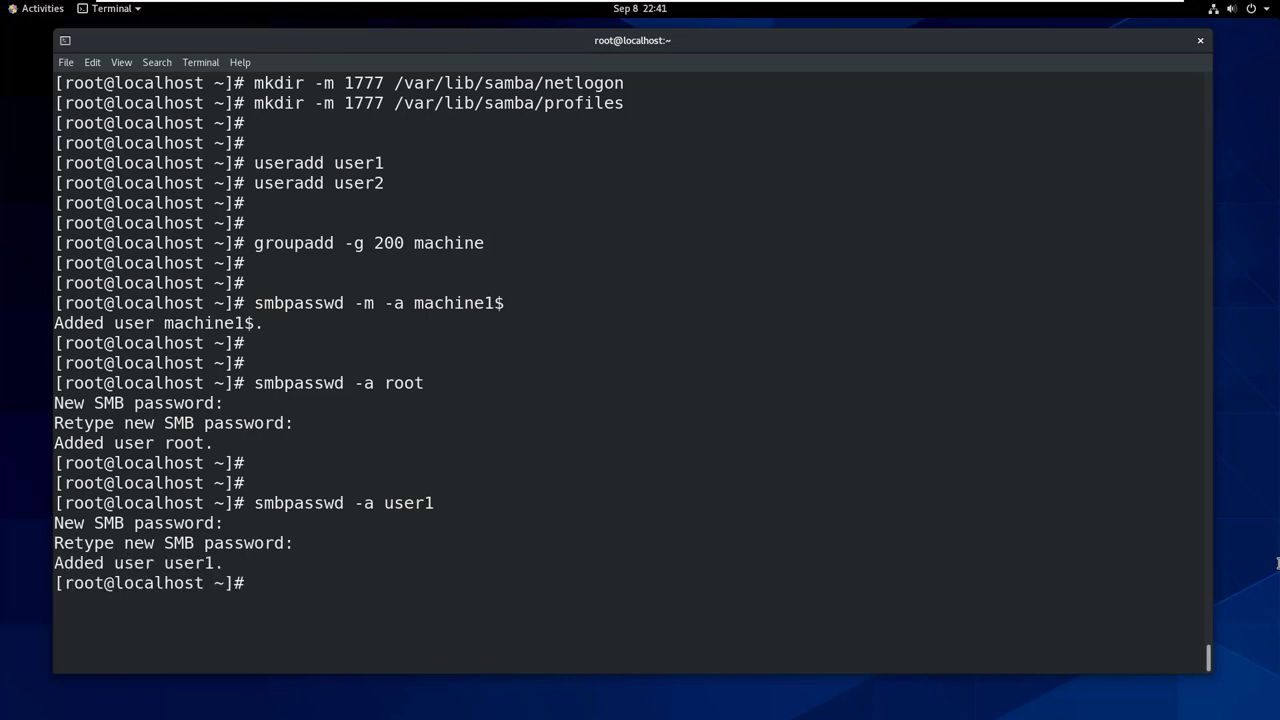
pyautogui.write('smbpasswd -a user2')
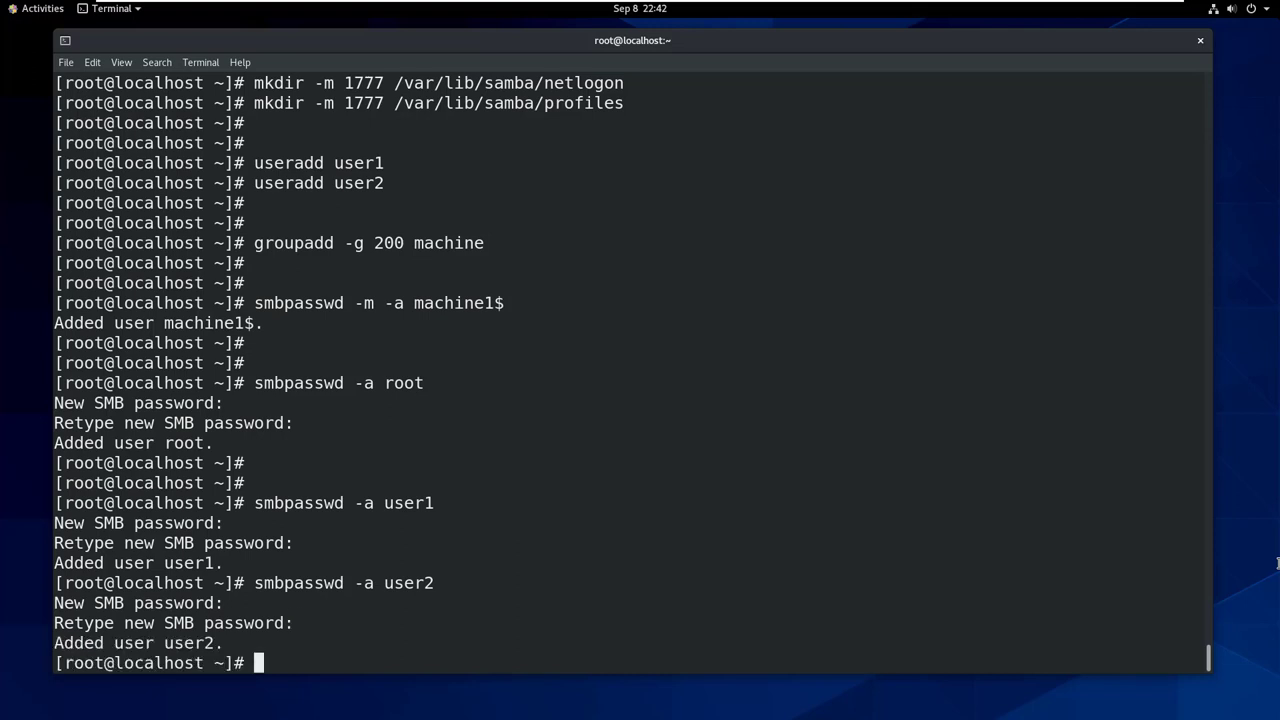
pyautogui.write('systemctl start smb')
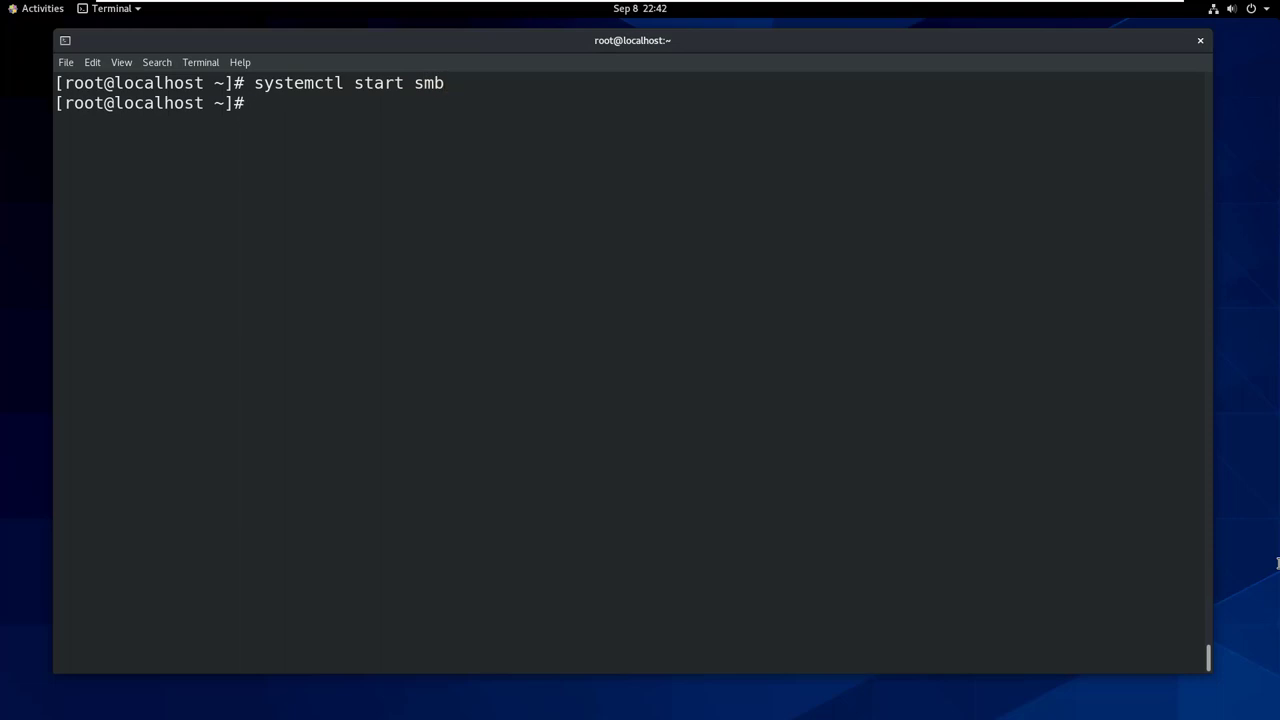
# Step: Start and enable the smb and nmb services and check nmb status is active
pyautogui.write('systemctl em smb')
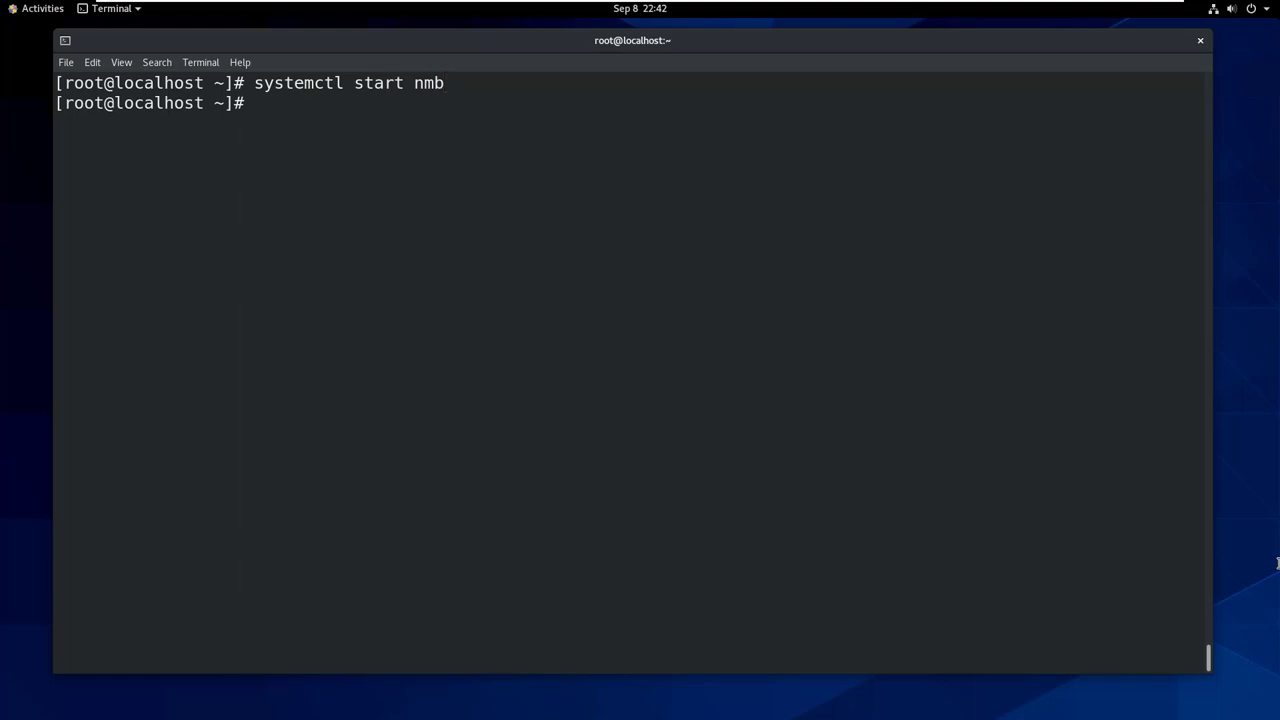
pyautogui.write('systemctl enable smb')
pyautogui.write('systemctl status nmb')
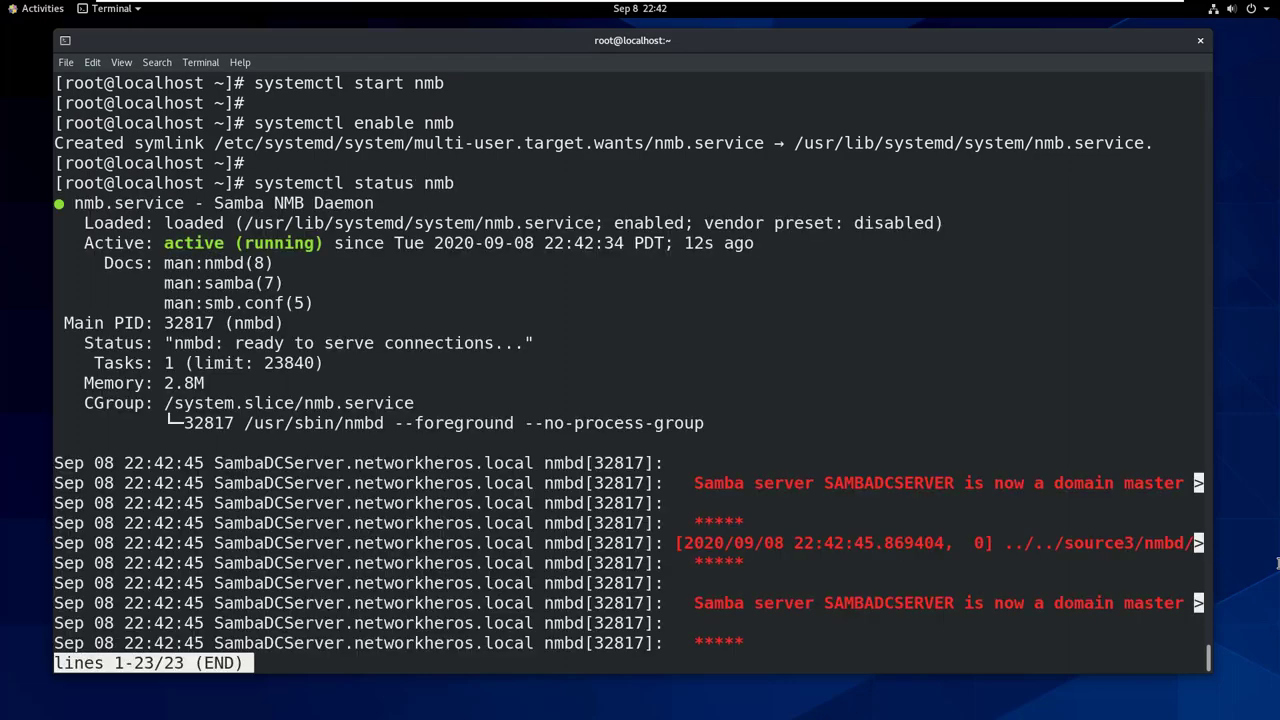
pyautogui.press('q')
pyautogui.write('fi')
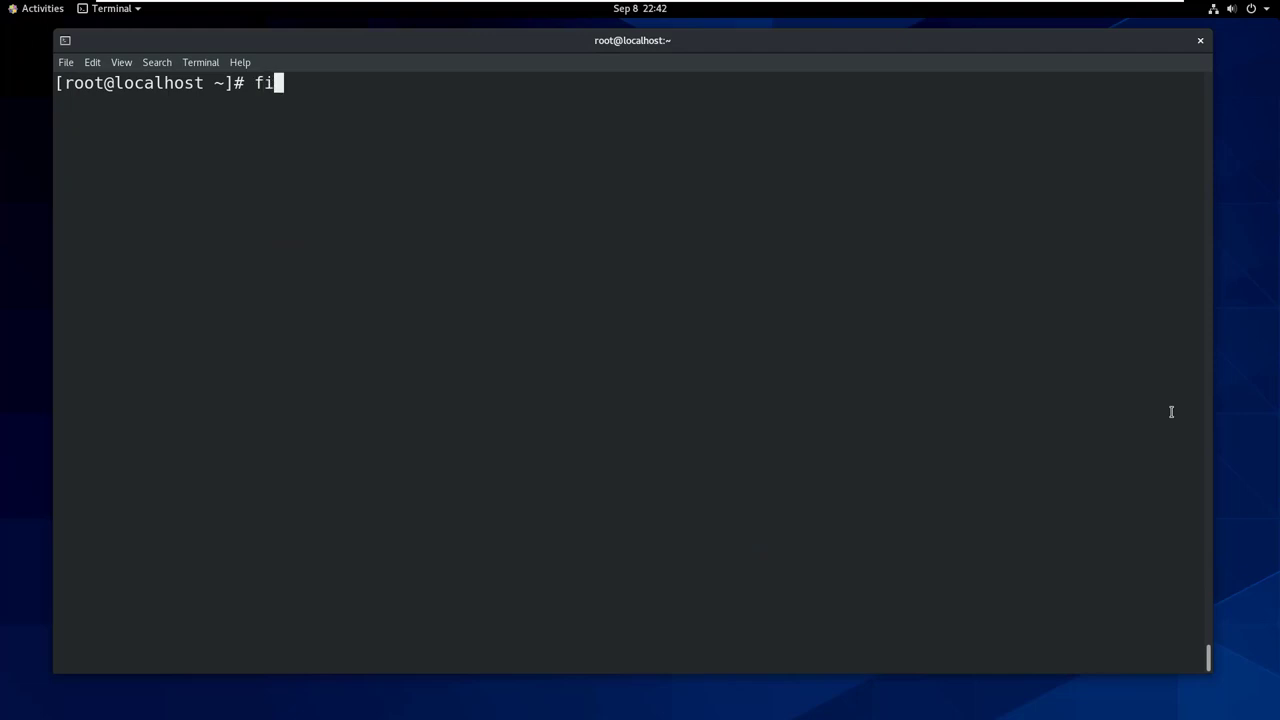
# Step: Permanently allow the samba service with firewall-cmd --add-service=samba and reload the firewall
pyautogui.write('rewall-cmd --add')
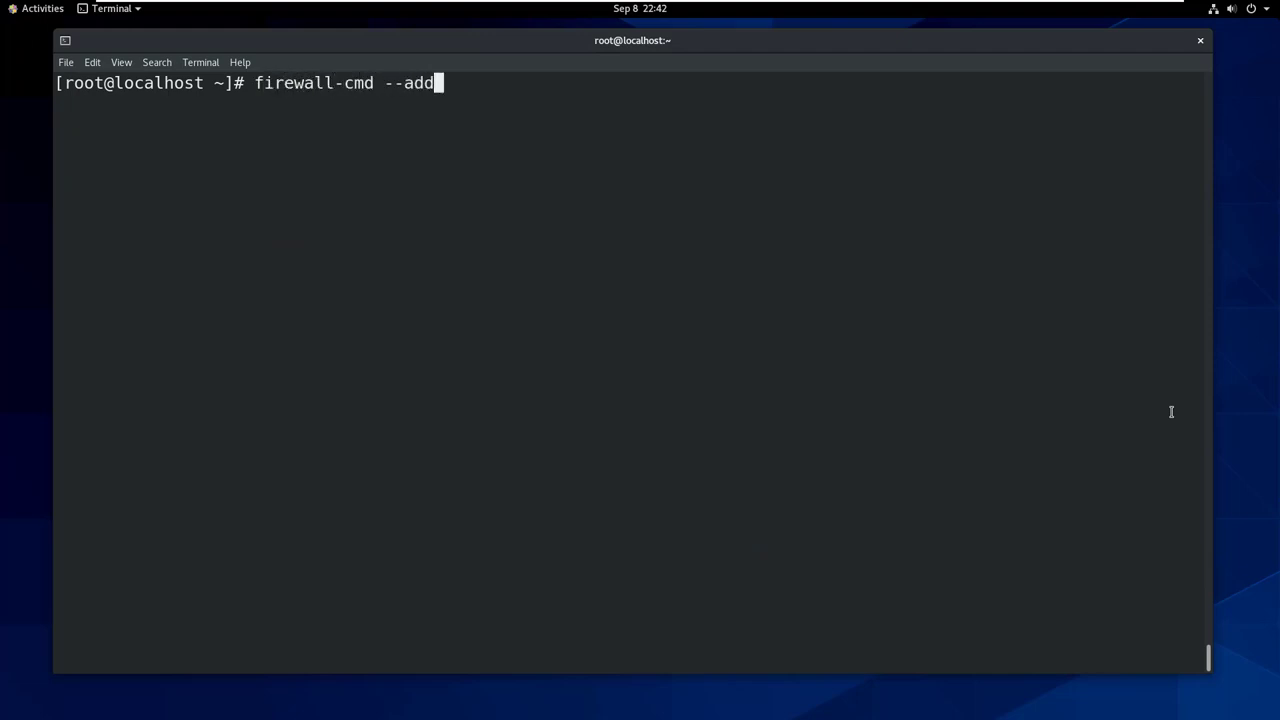
pyautogui.write('-service=samba --permanent')
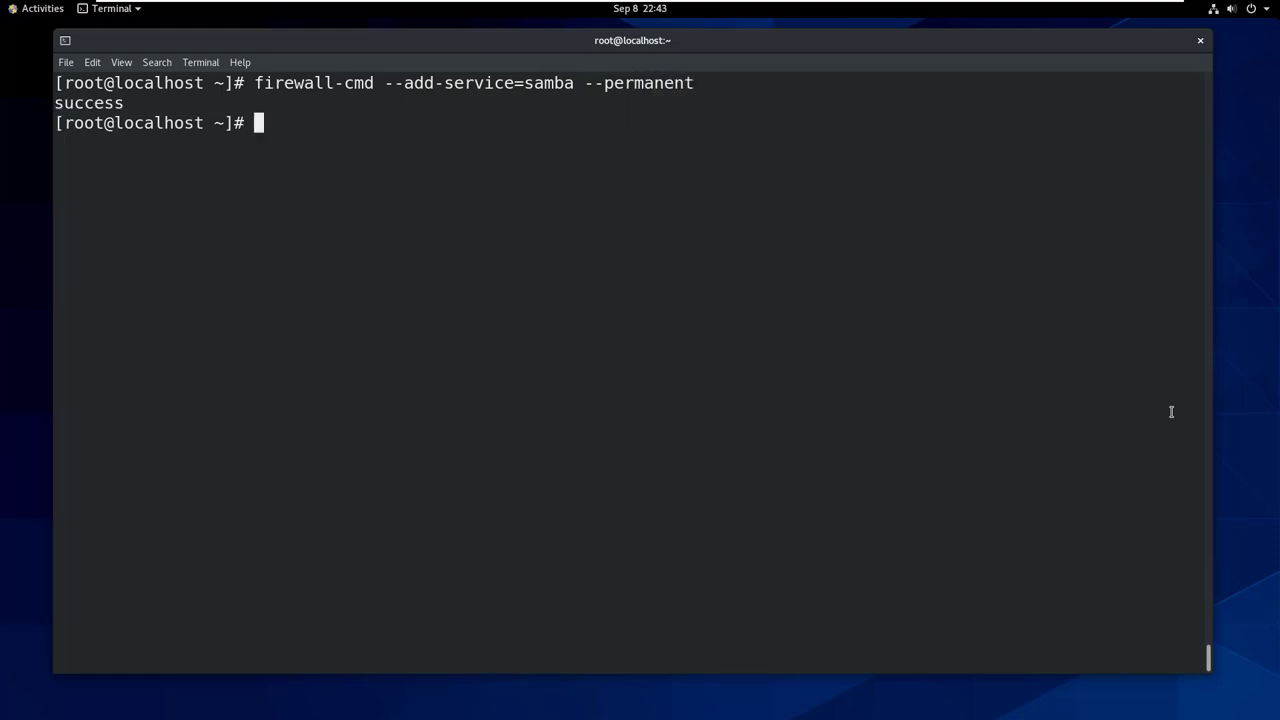
pyautogui.write('firewall-cmd')
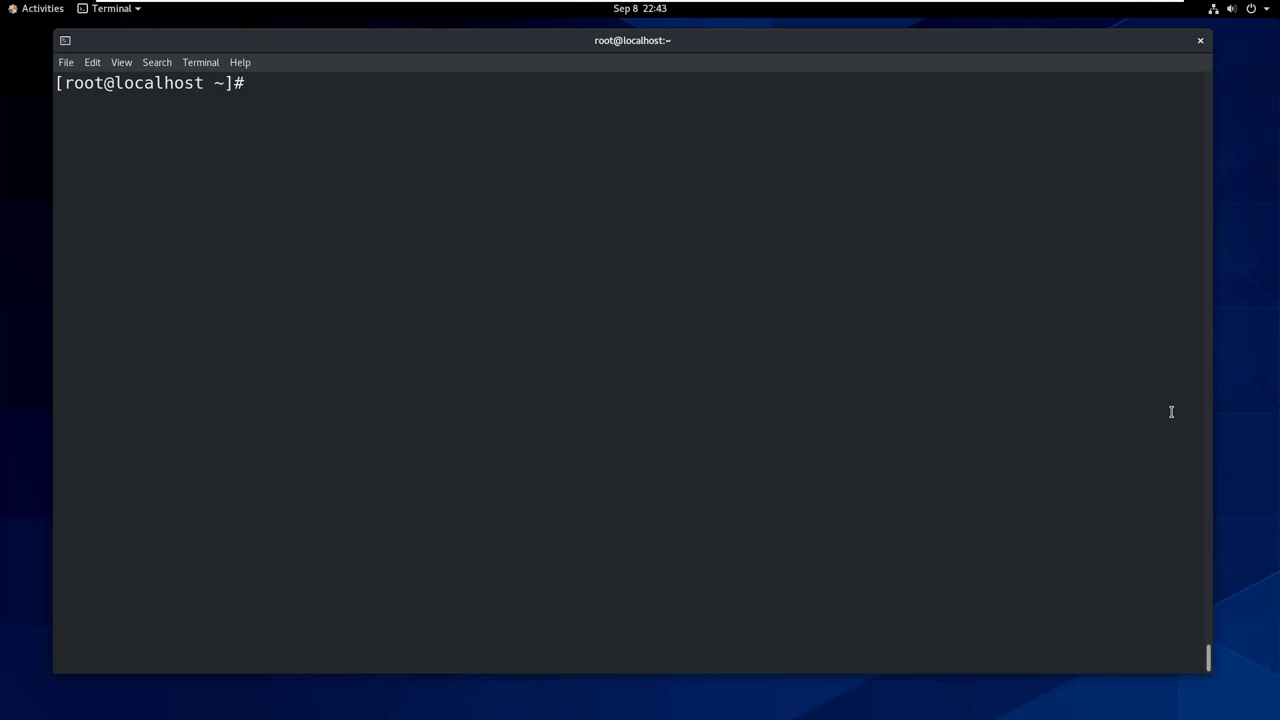
# Step: Turn on the SELinux boolean samba_domain_controller persistently with setsebool -P
pyautogui.write('setsebool')
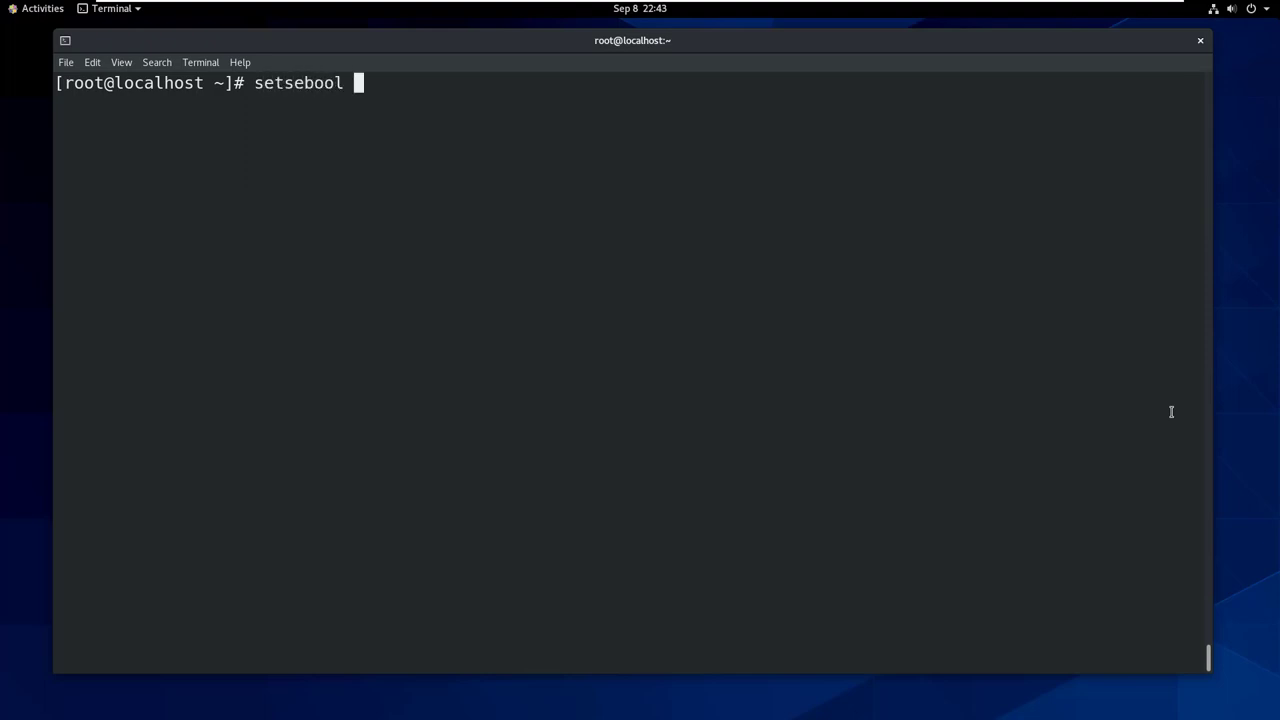
pyautogui.write('-P sam')
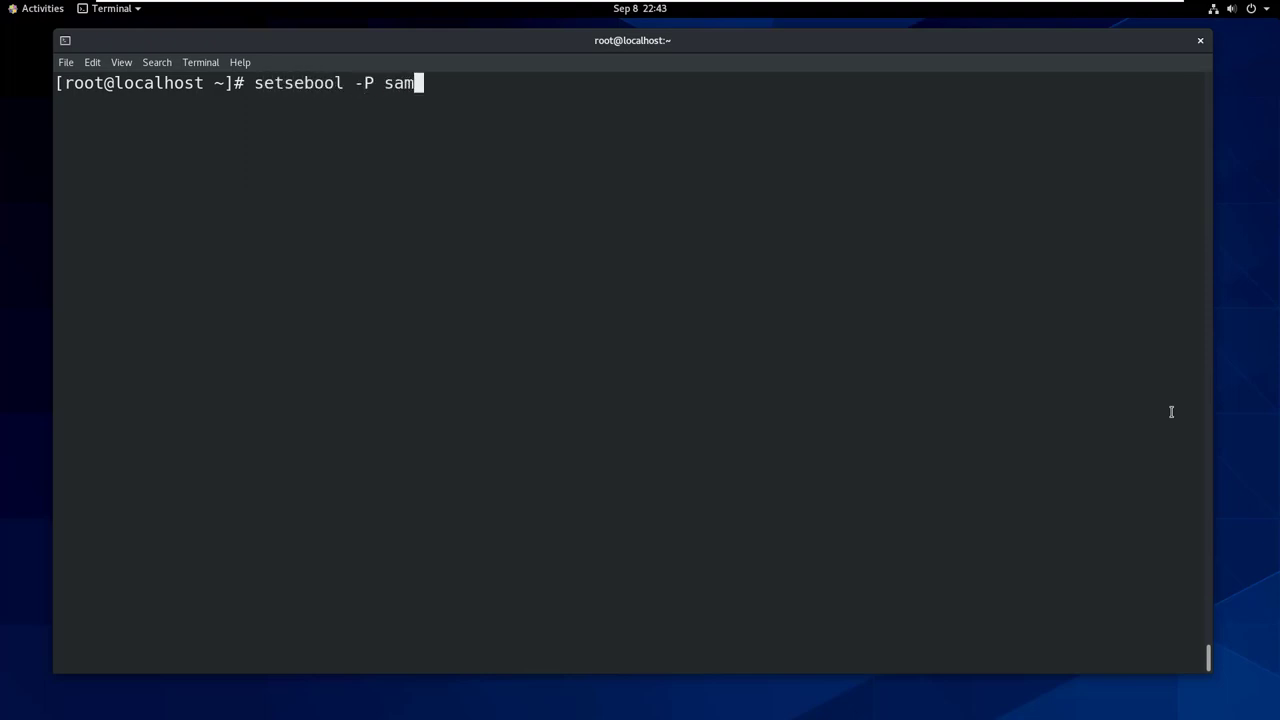
pyautogui.write('ba_domain_')
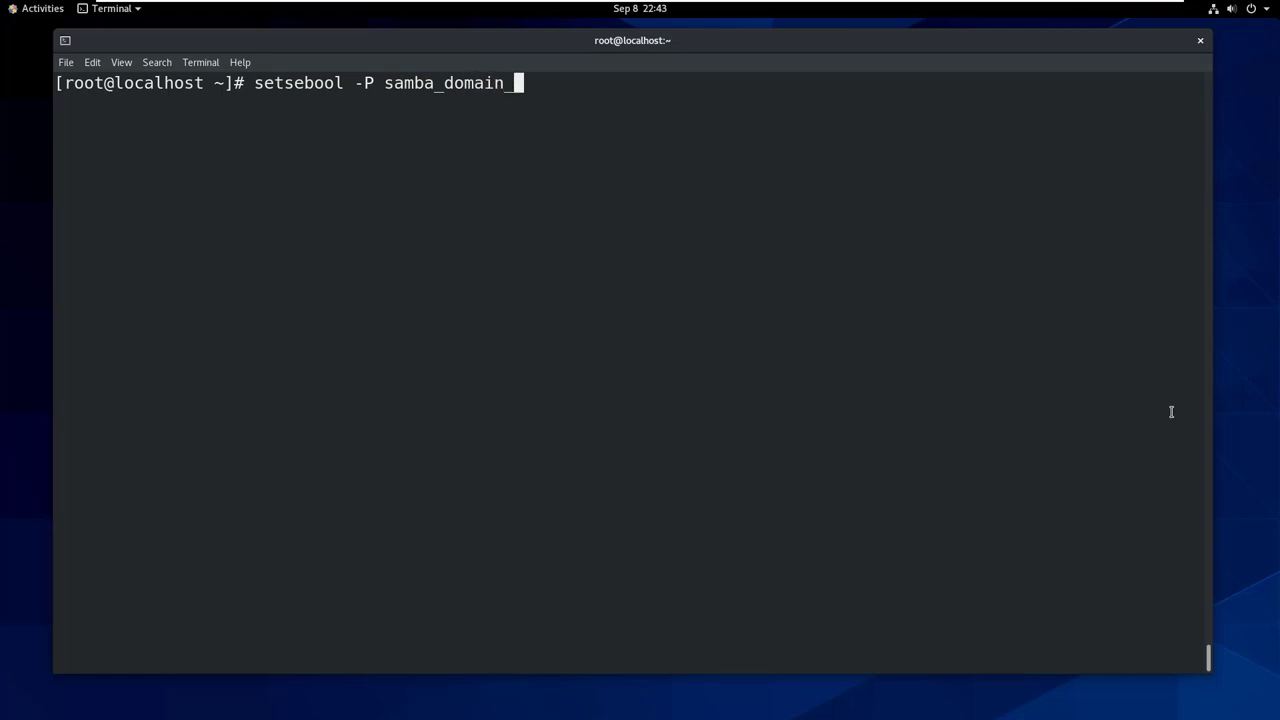
pyautogui.write('controller on')
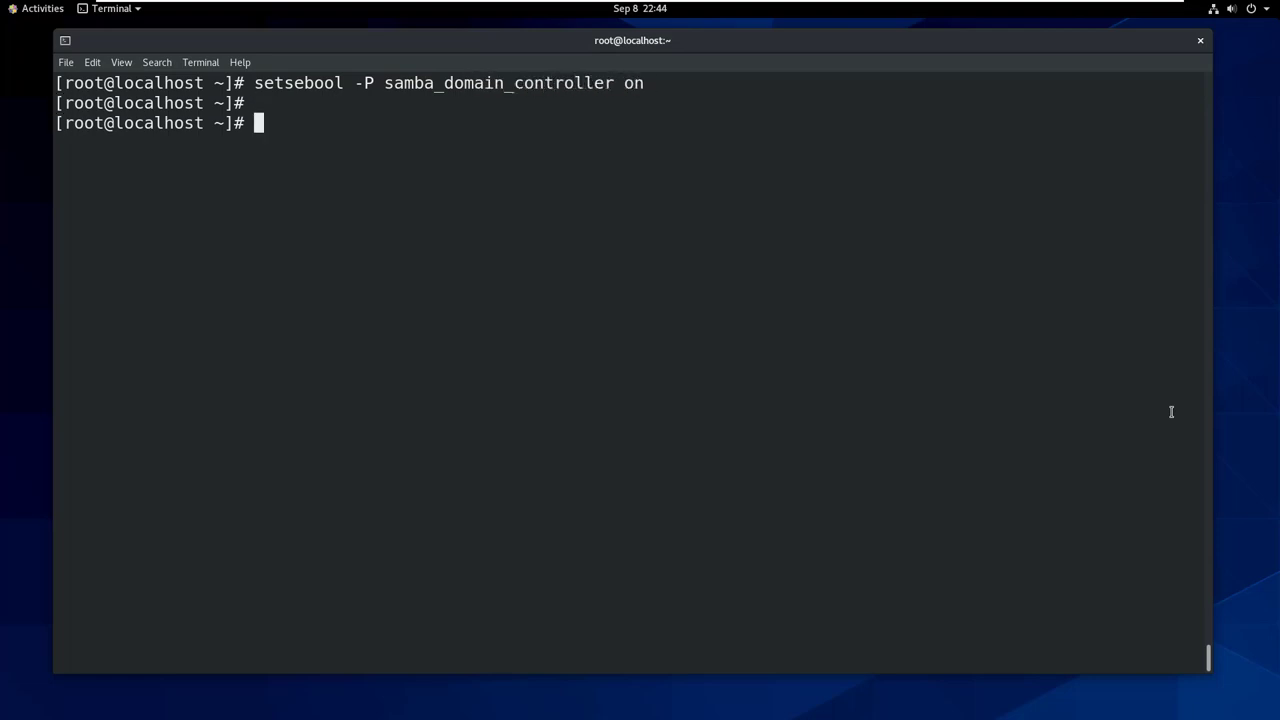
# Step: Turn on the SELinux boolean samba_enable_home_dirs persistently with setsebool -P
pyautogui.write('setsebool -P samba')
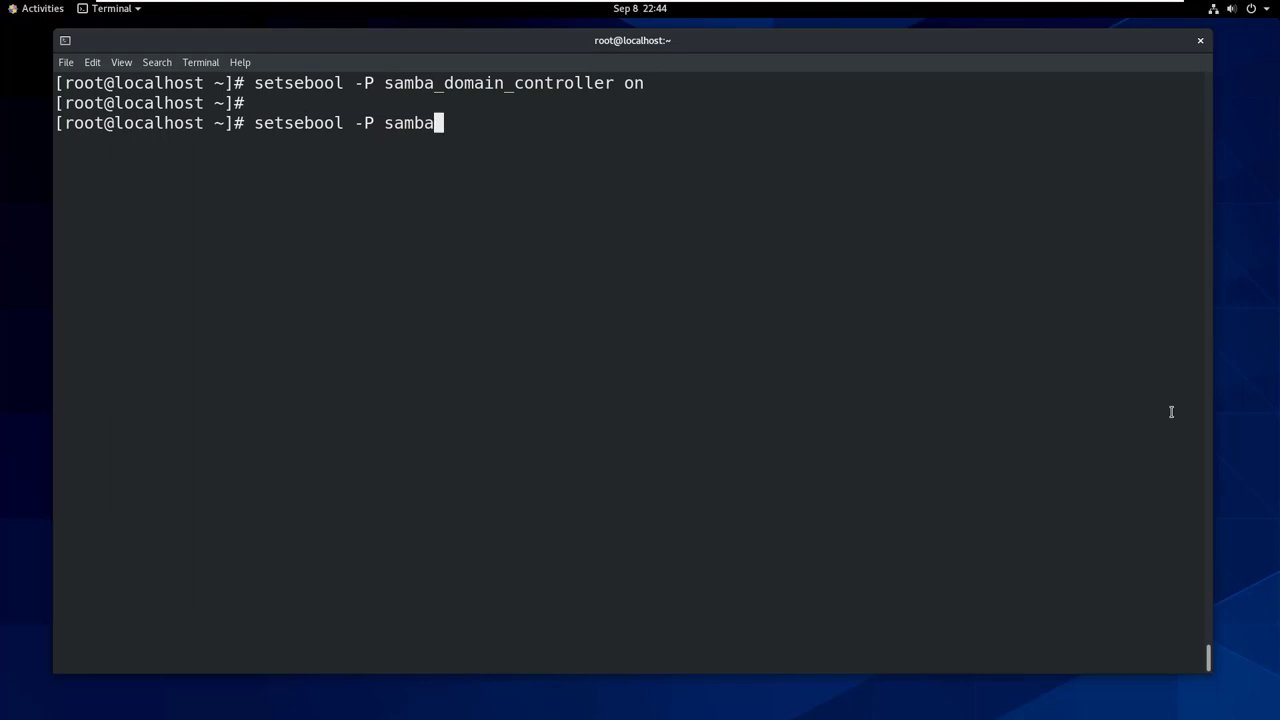
pyautogui.write('_ena')
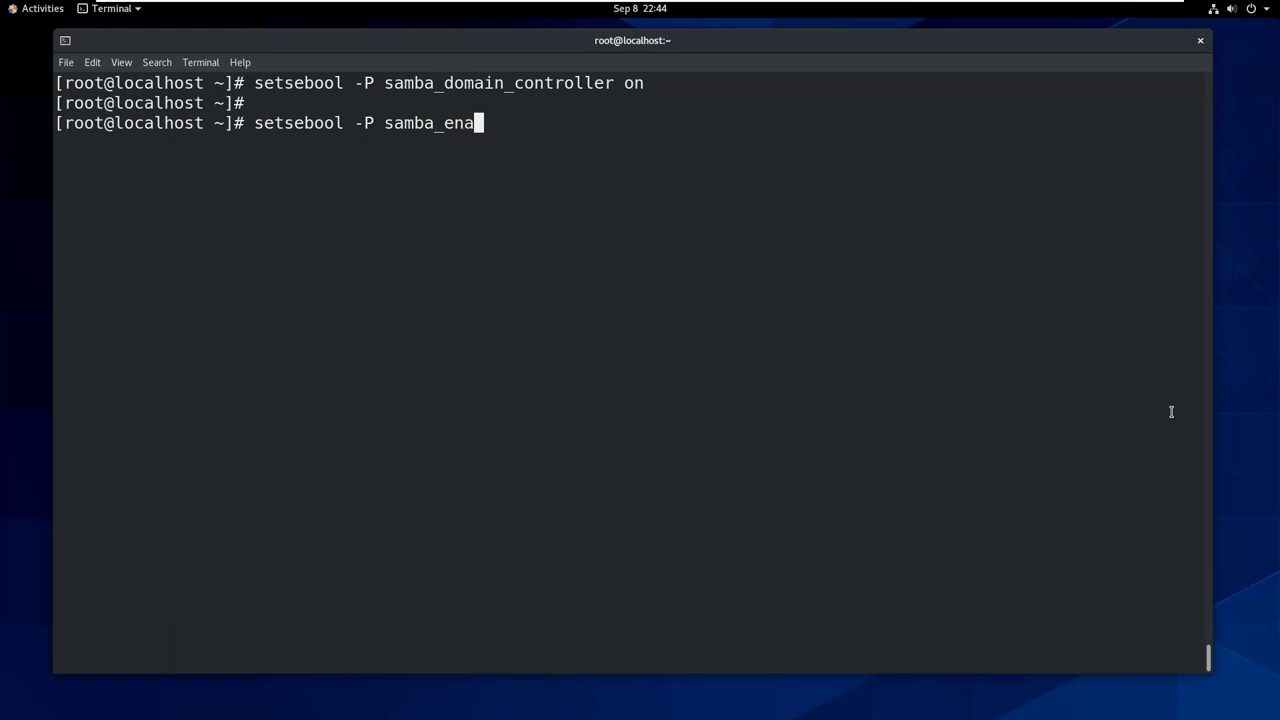
pyautogui.write('ble_')
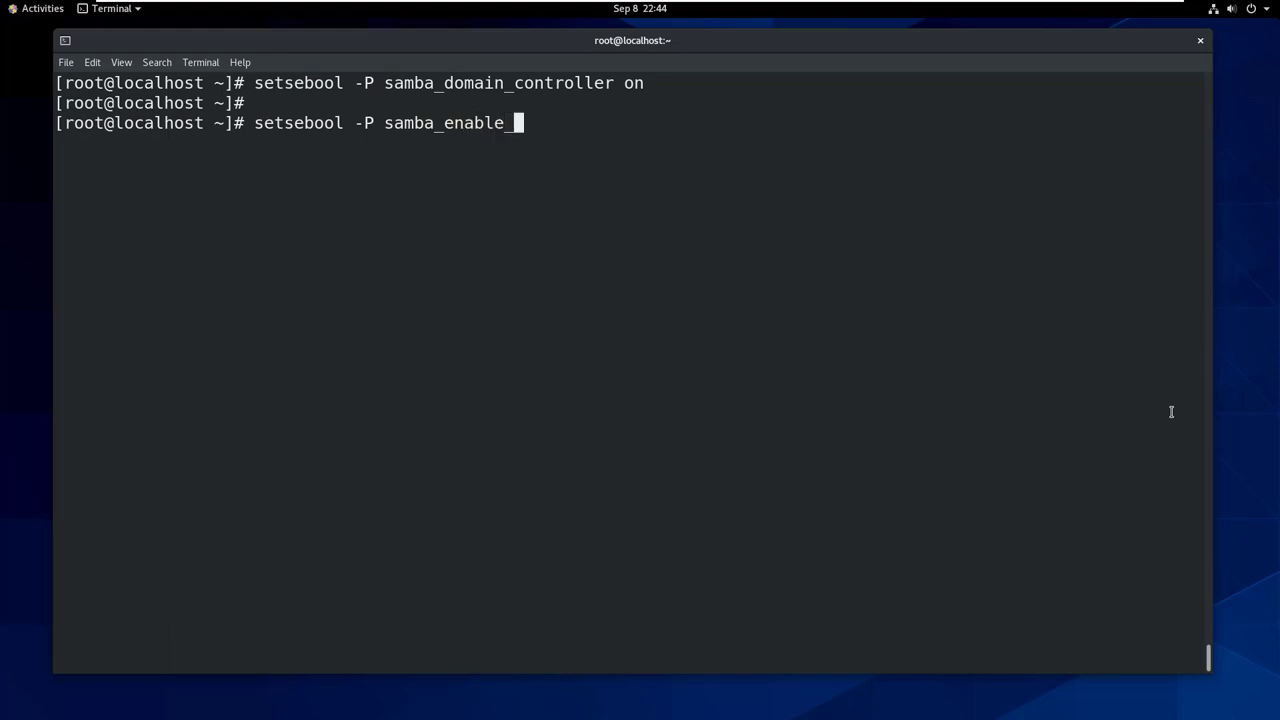
pyautogui.write('home_dirs on')
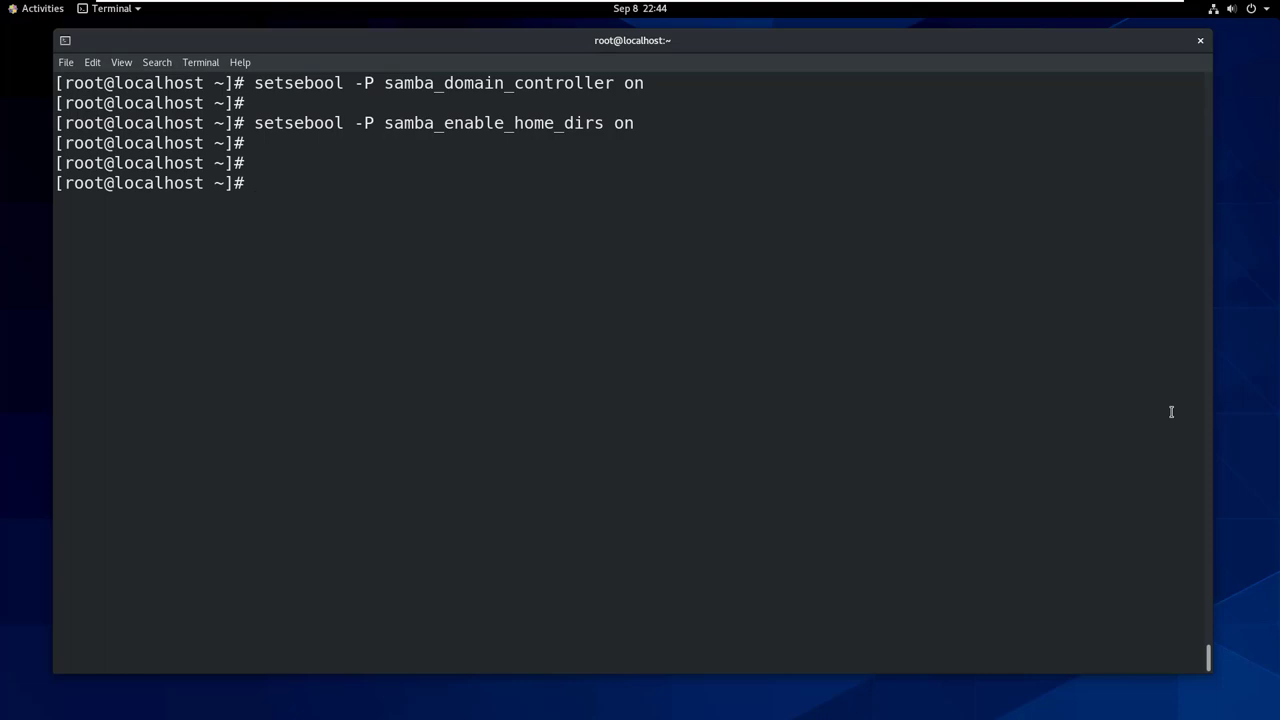
# Step: Label /var/lib/samba/netlogon with the samba_share_t context using chcon -t
pyautogui.write('chcon -t')
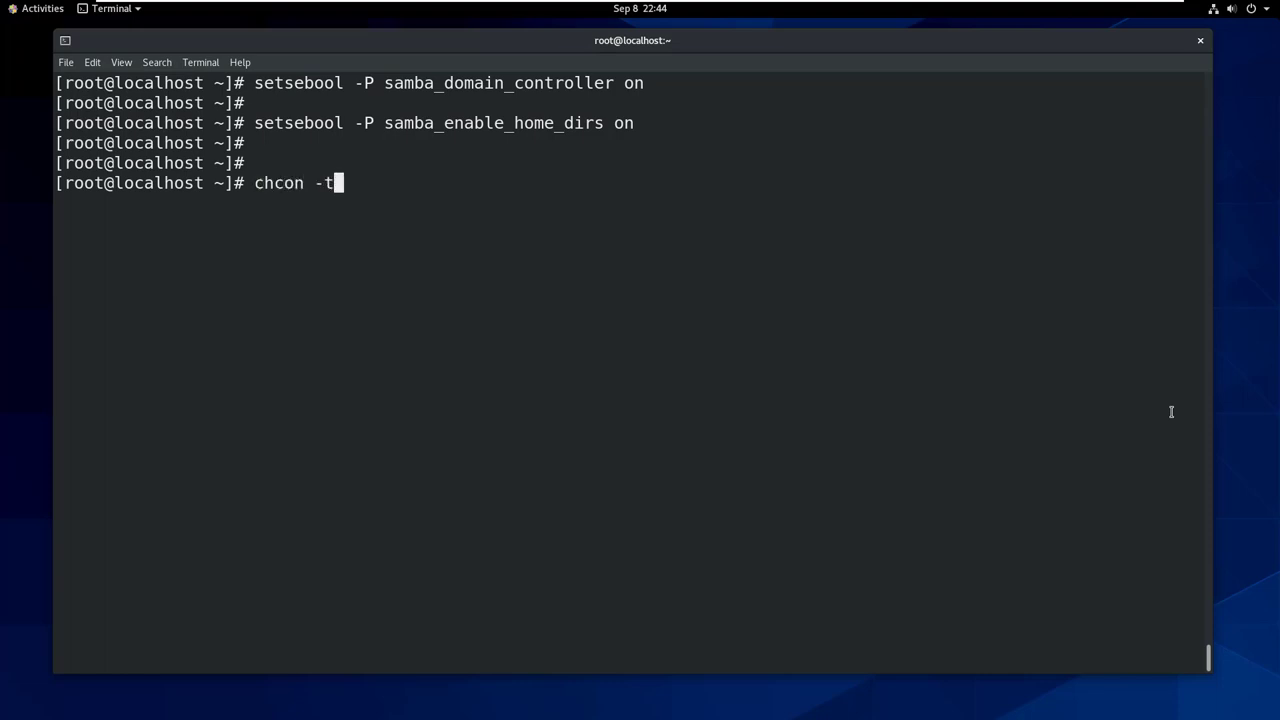
pyautogui.write('samba_sh')
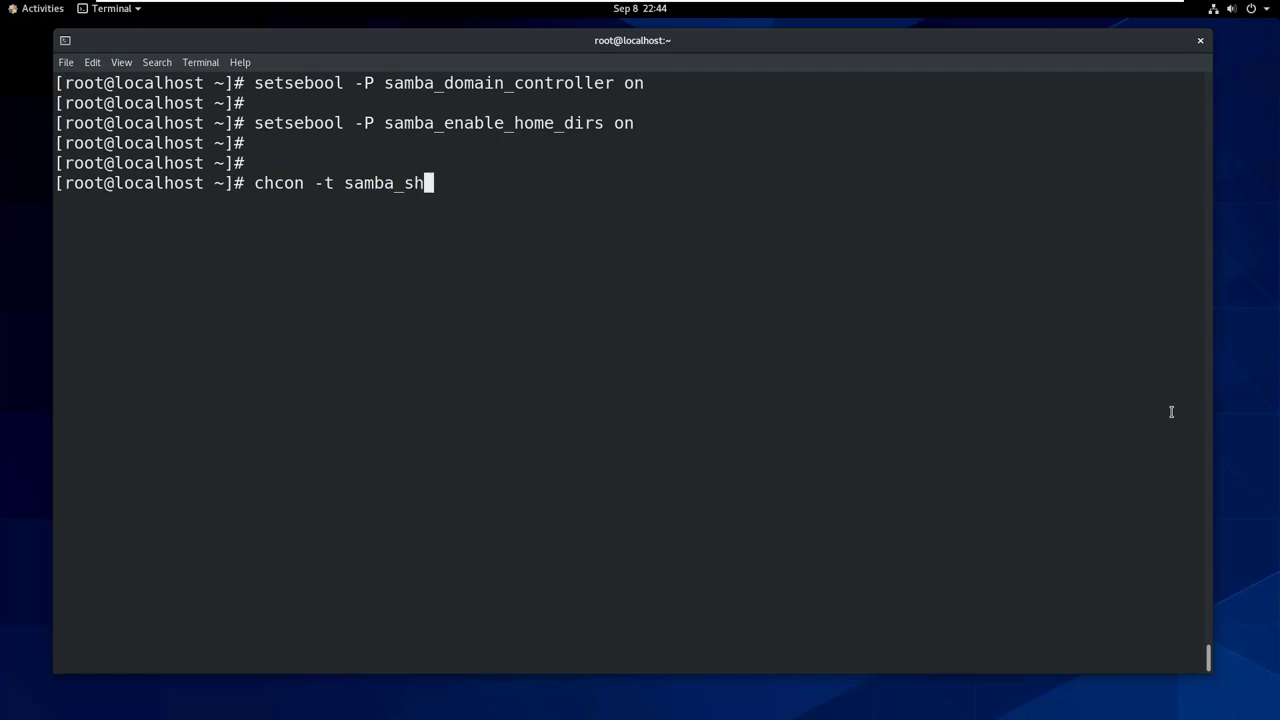
pyautogui.write('are_t')
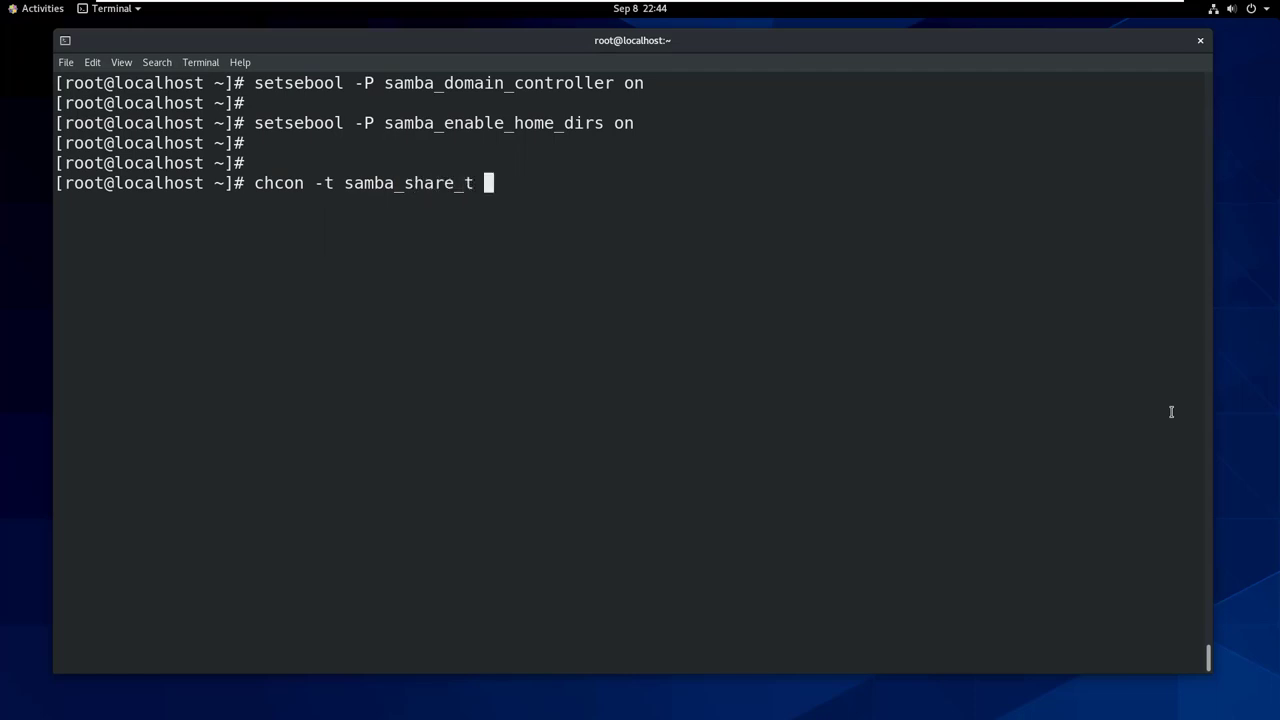
pyautogui.write('/var/lib')
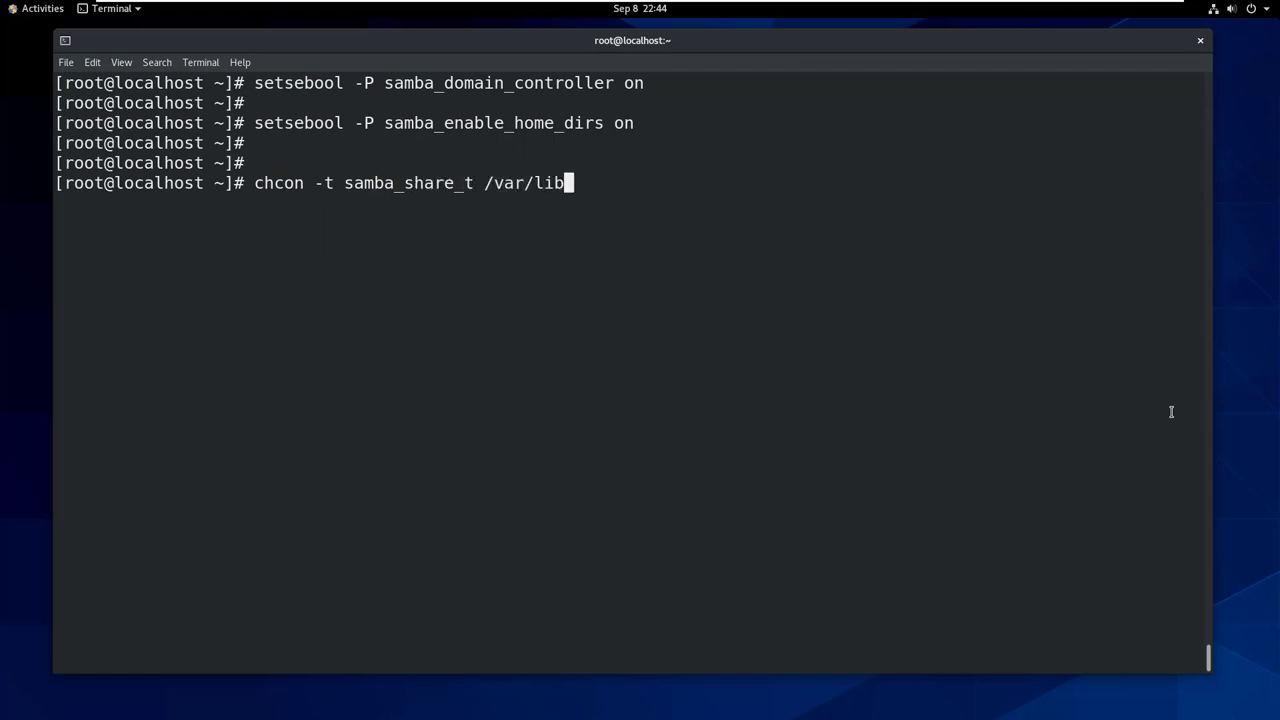
pyautogui.write('/samba/netlogon')
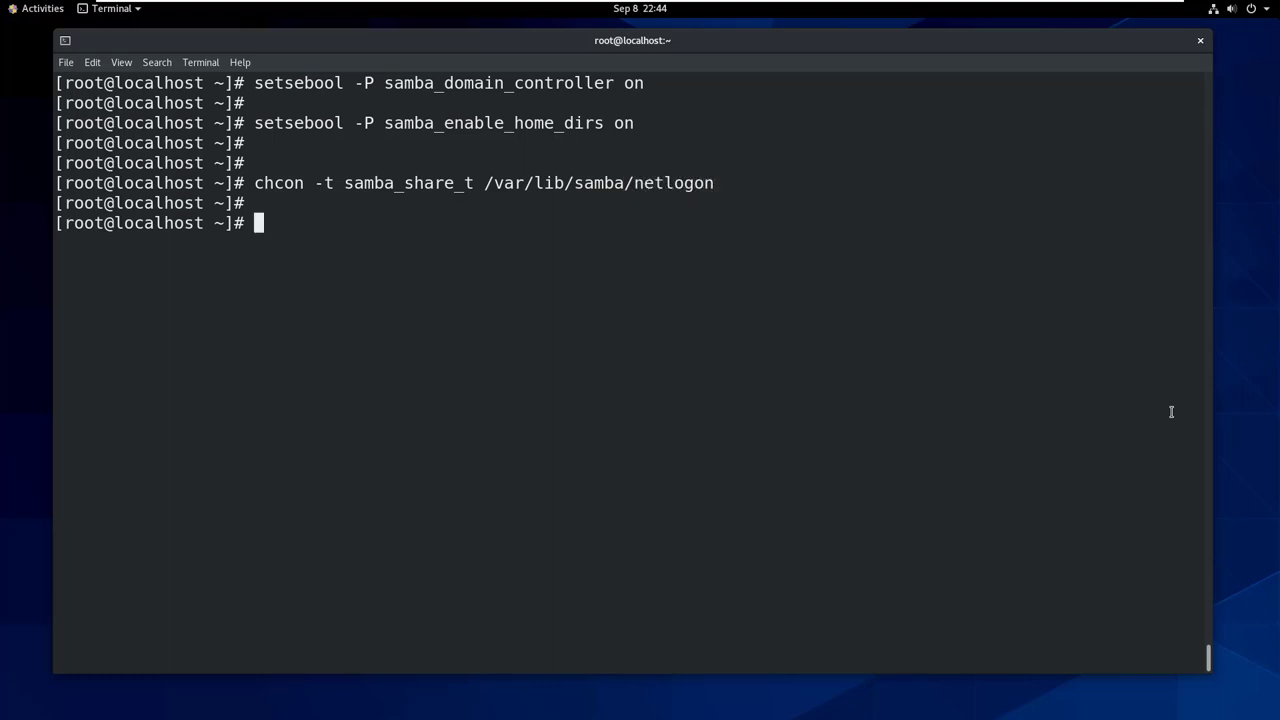
# Step: Label /var/lib/samba/profiles with the samba_share_t context, then start a vi /etc/ command
pyautogui.write('chcon -t samba_share_t /var/lib/samba/net')
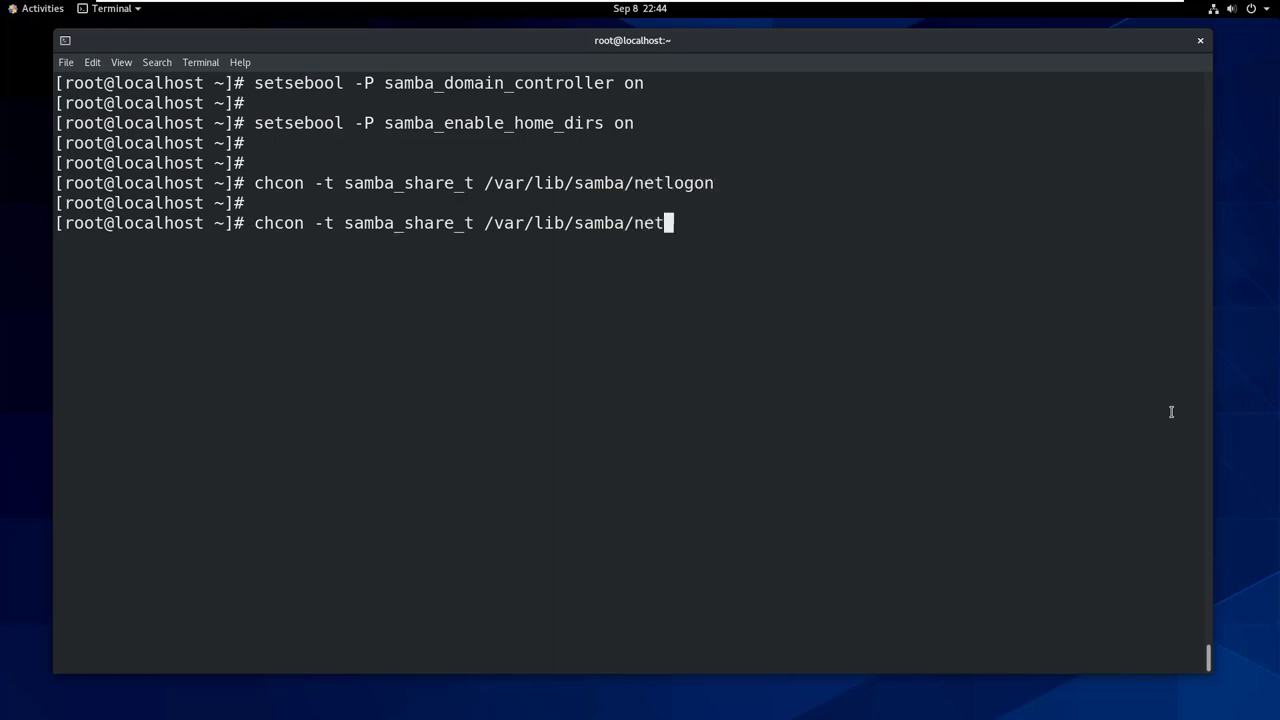
pyautogui.press('BackSpace')
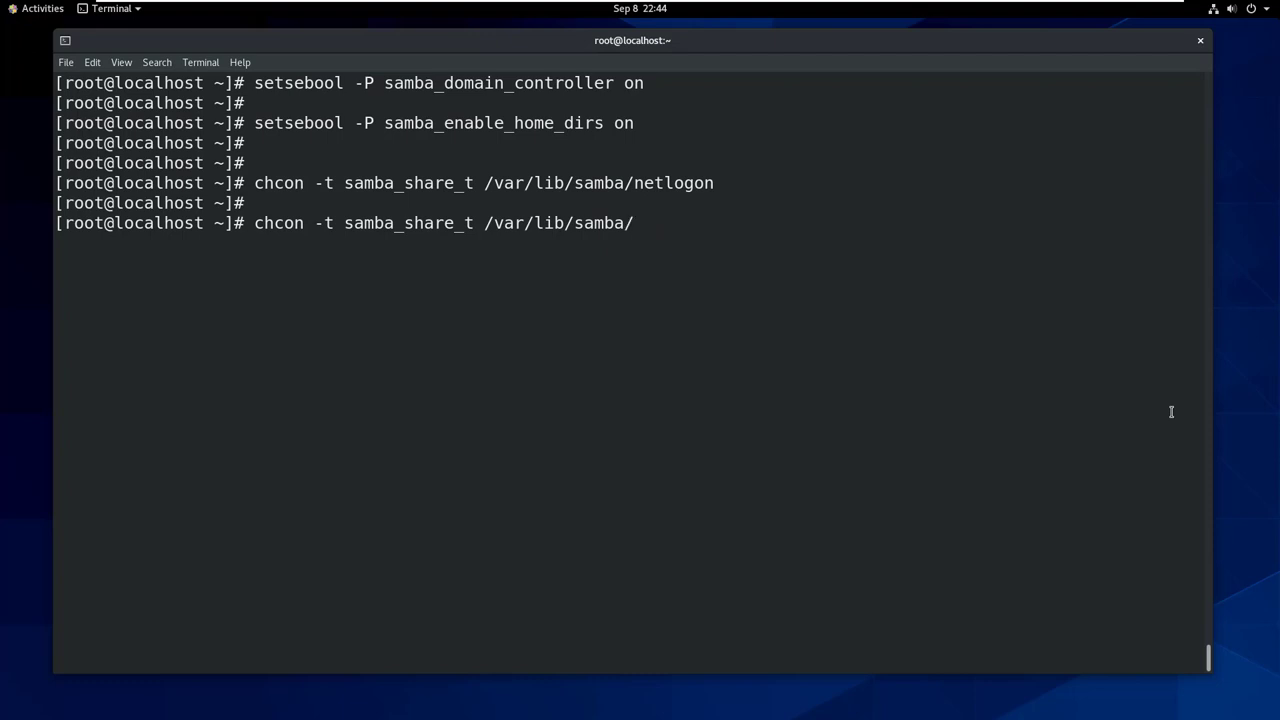
pyautogui.write('profiles')
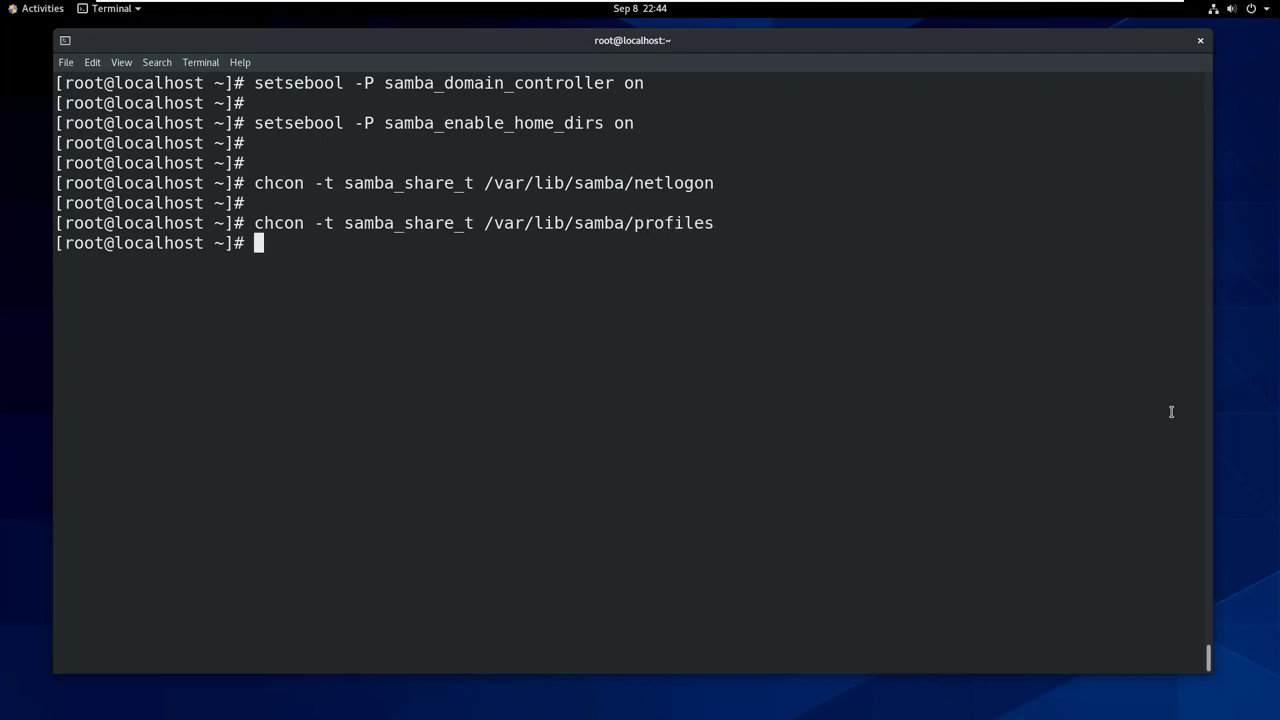
pyautogui.write('vi /etc/')
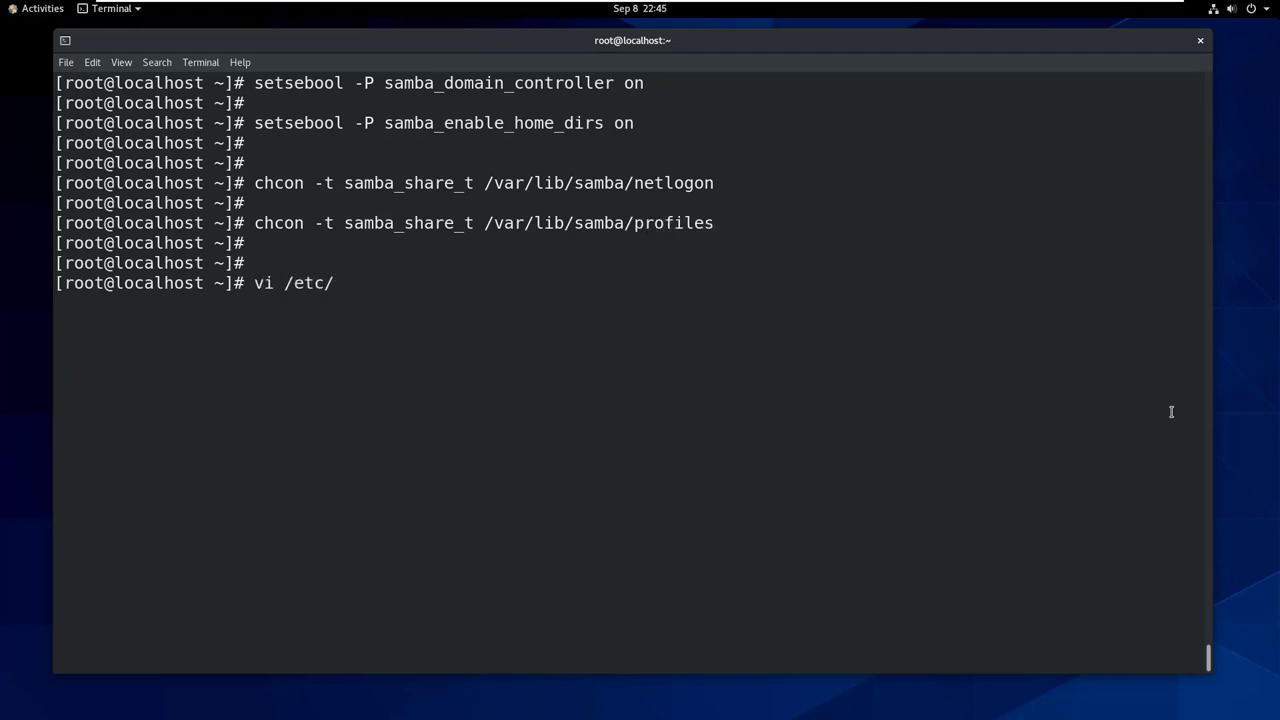
# Step: Edit /etc/sysconfig/selinux in vi, changing SELINUX=enforcing to disabled, and save
pyautogui.write('sysconfig/')
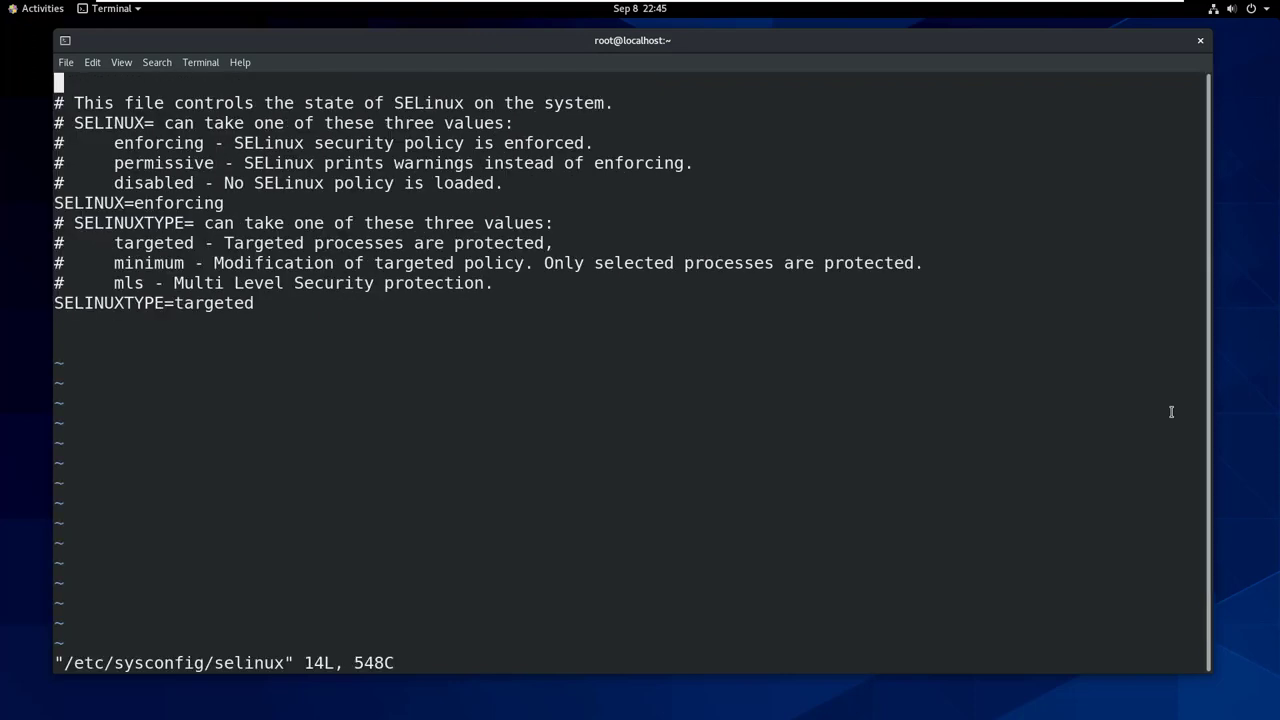
pyautogui.press('i')
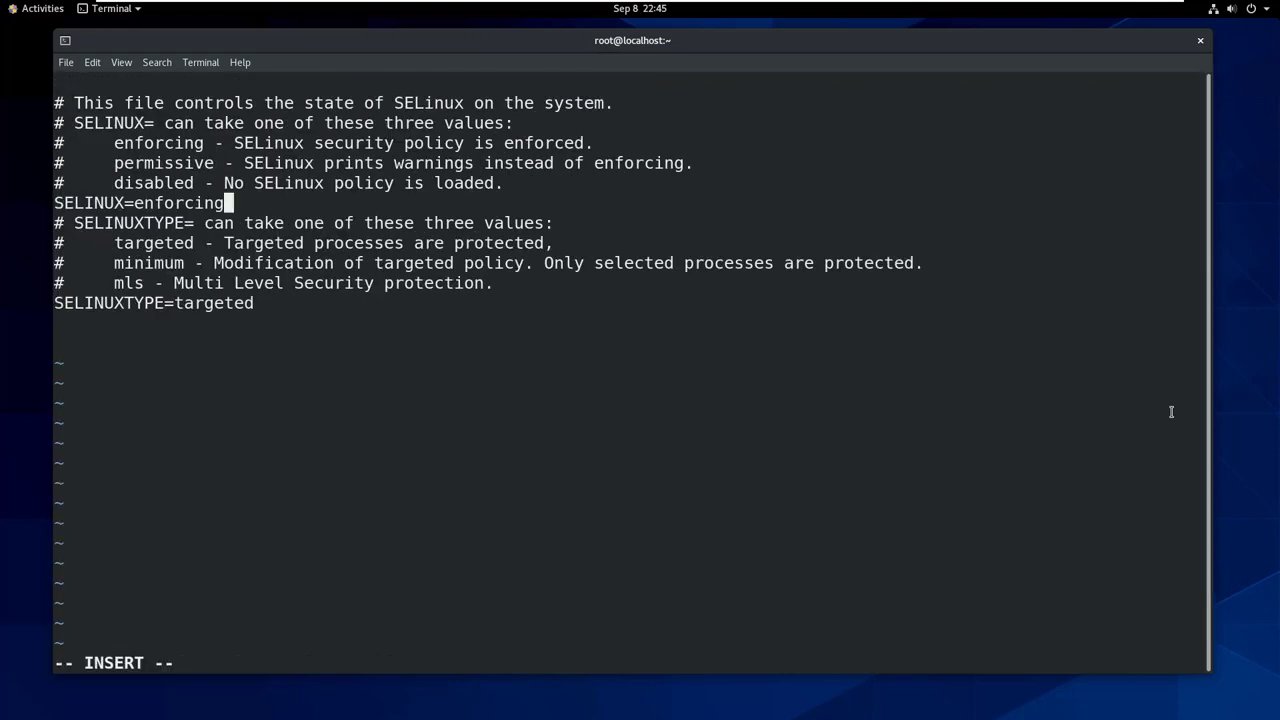
pyautogui.write('disabled')
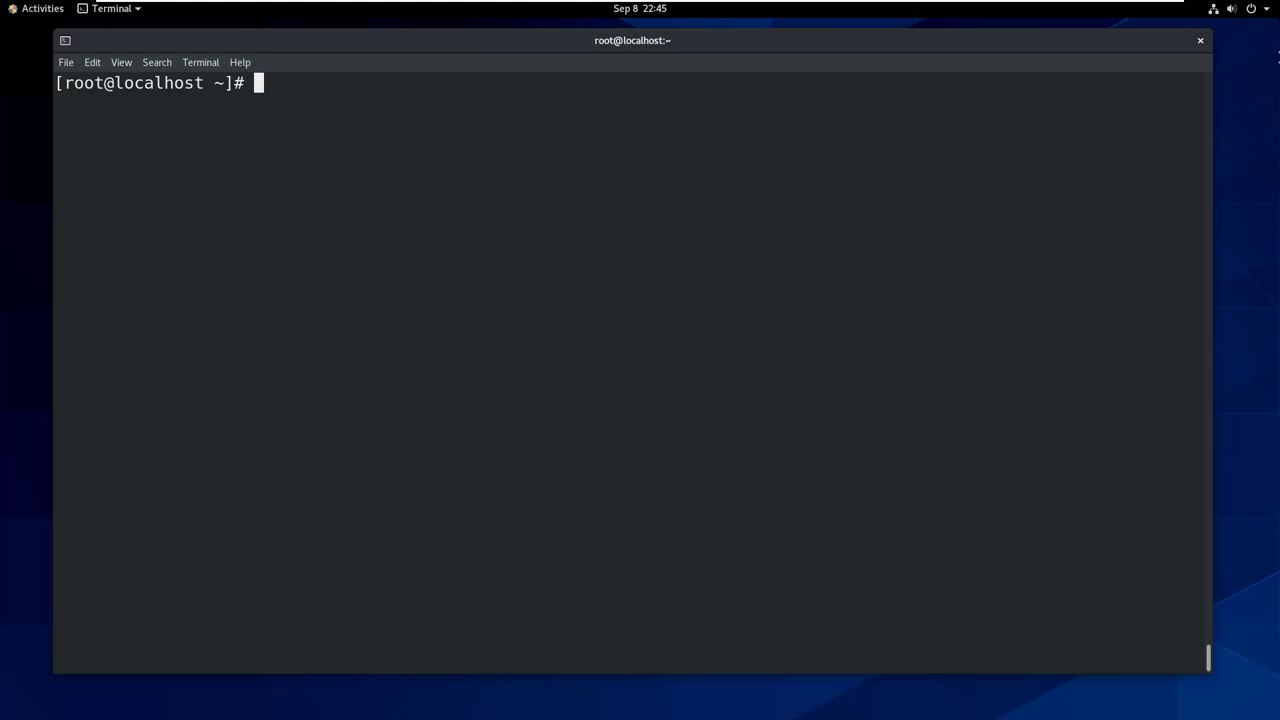
pyautogui.moveTo(770, 212)
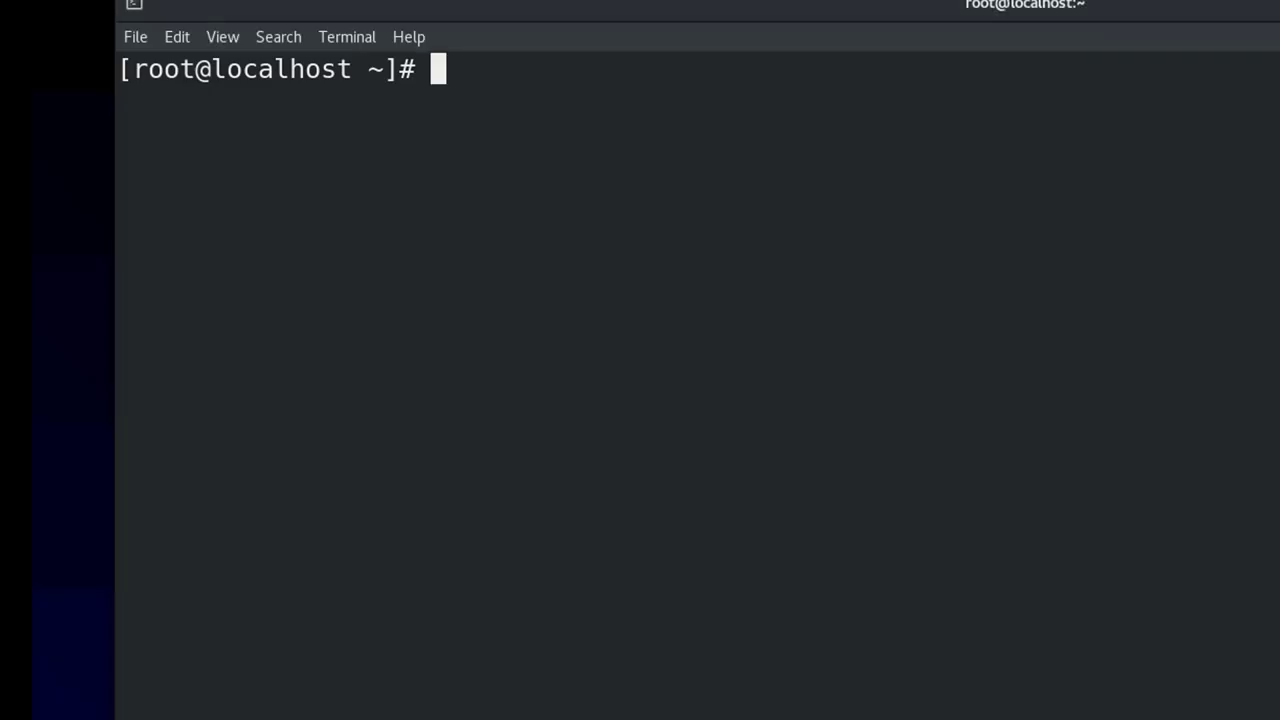
# Step: Permanently add the domain controller ports from 53/tcp through 5353/udp and reload the firewall
pyautogui.write('firewall-cmd --permanent --add-port=53/tcp')
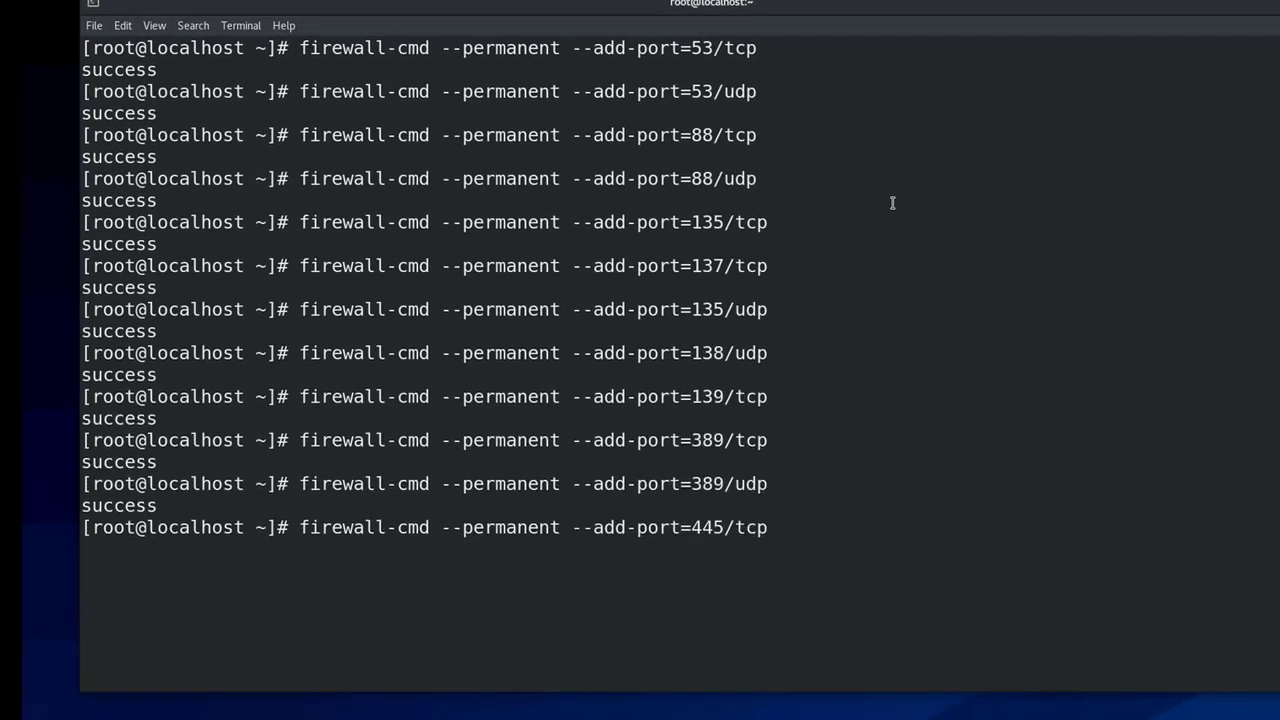
pyautogui.write('firewall-cmd --permanent --add-port=5353/udp')
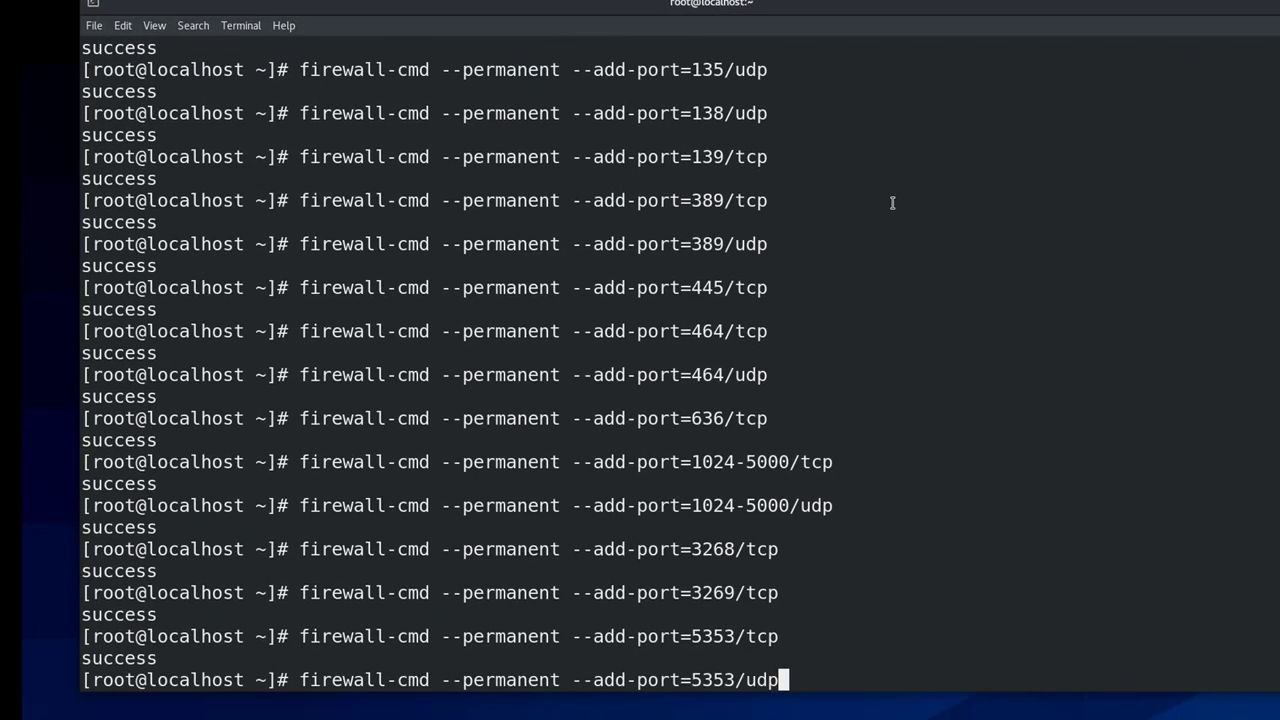
pyautogui.press('Return')
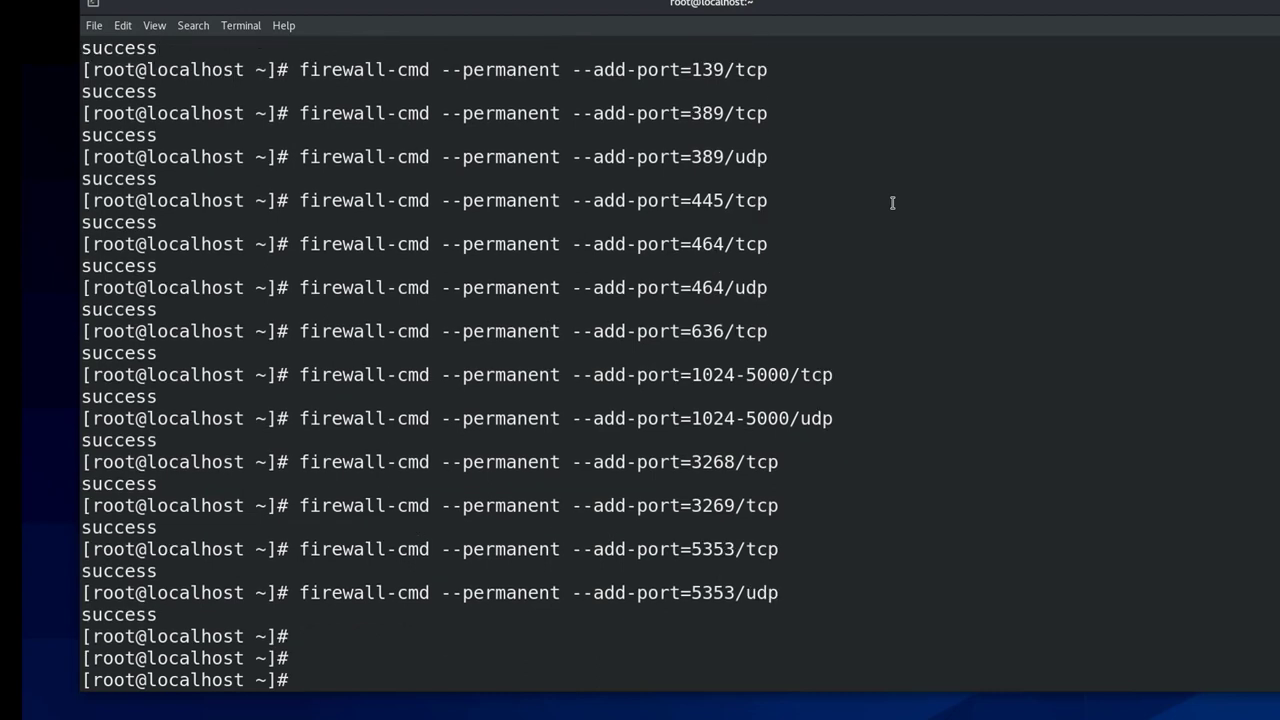
pyautogui.write('firewall-cmd')
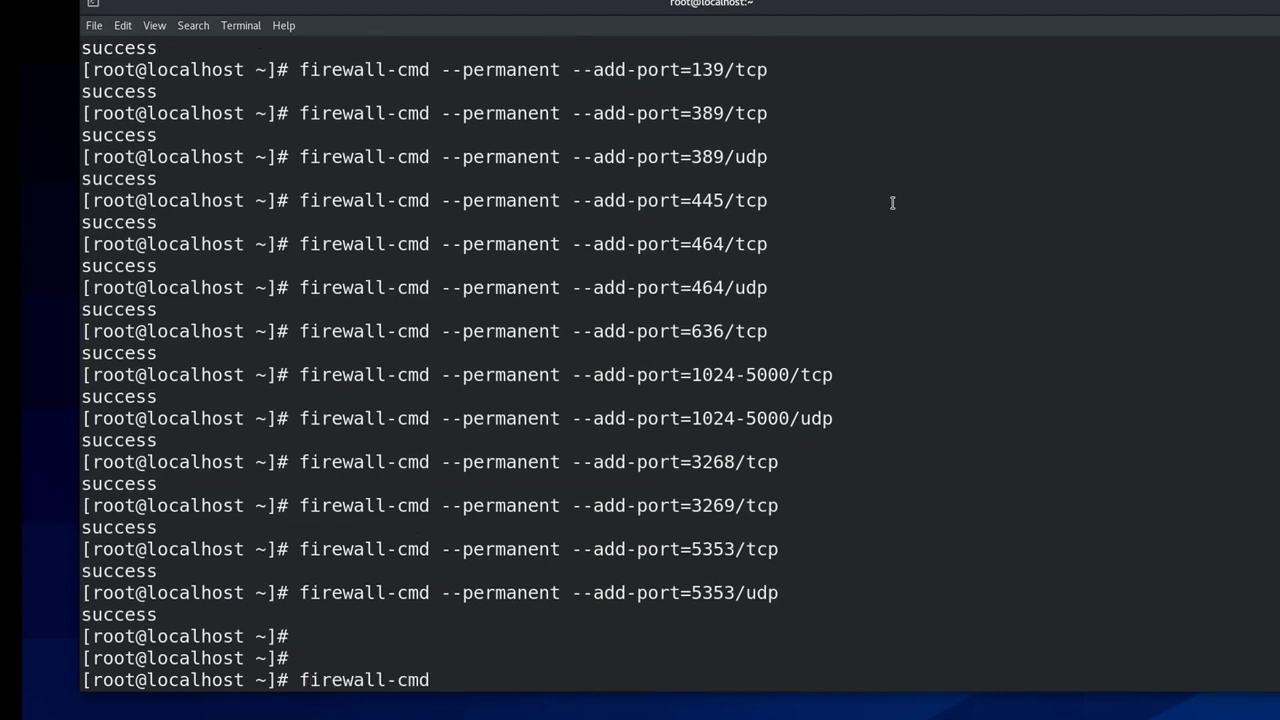
pyautogui.write('--reload')
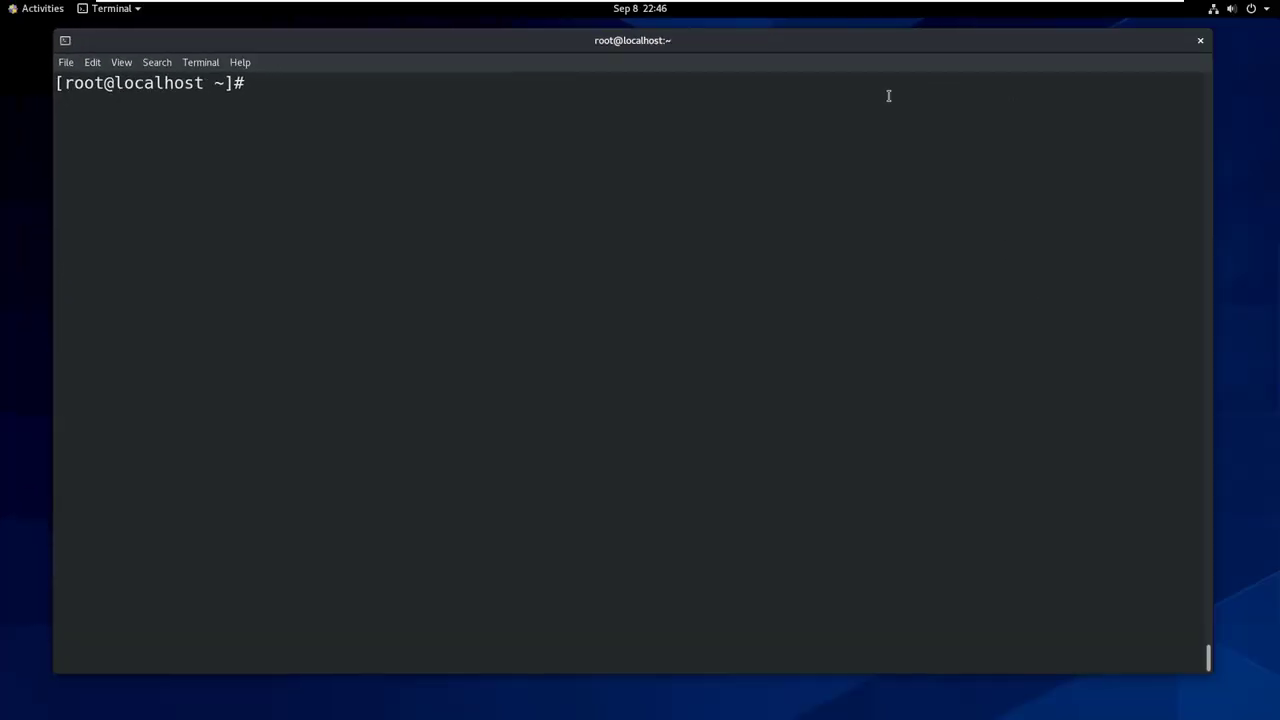
pyautogui.moveTo(596, 56)
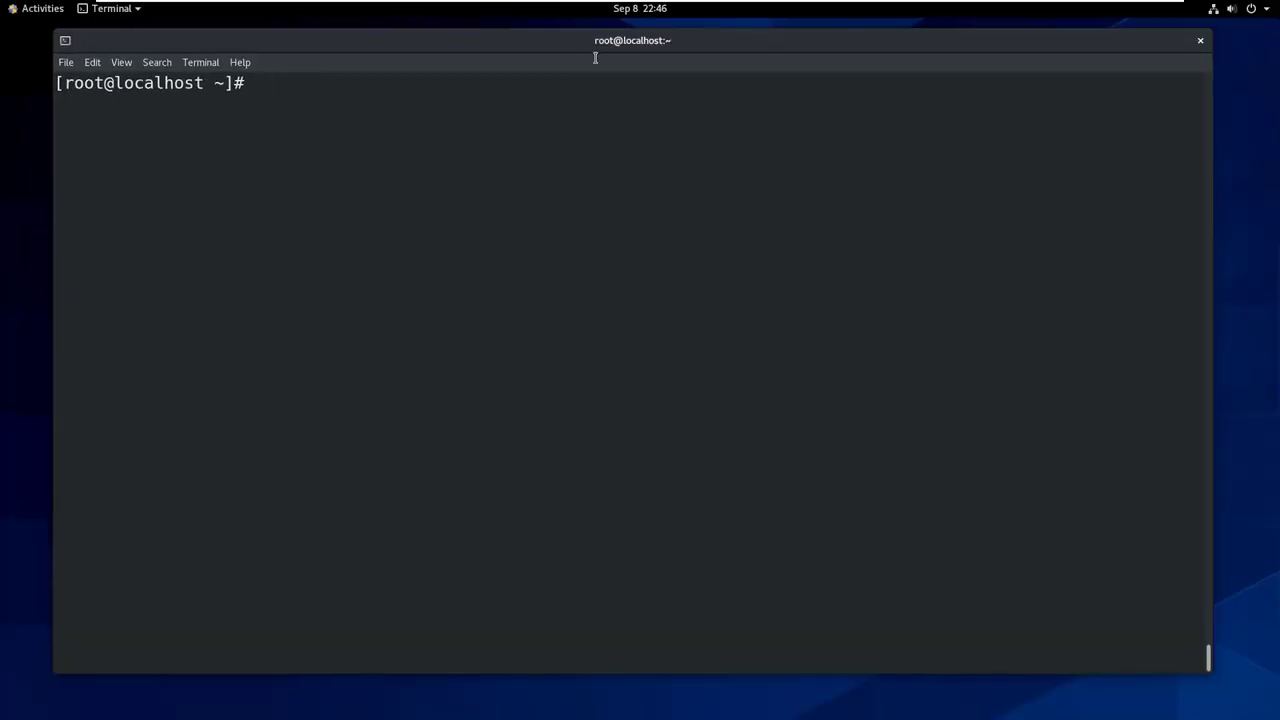
# Step: Ping nt-windows10, which fails to resolve, then edit /etc/hosts in vim
pyautogui.write('ping nt')
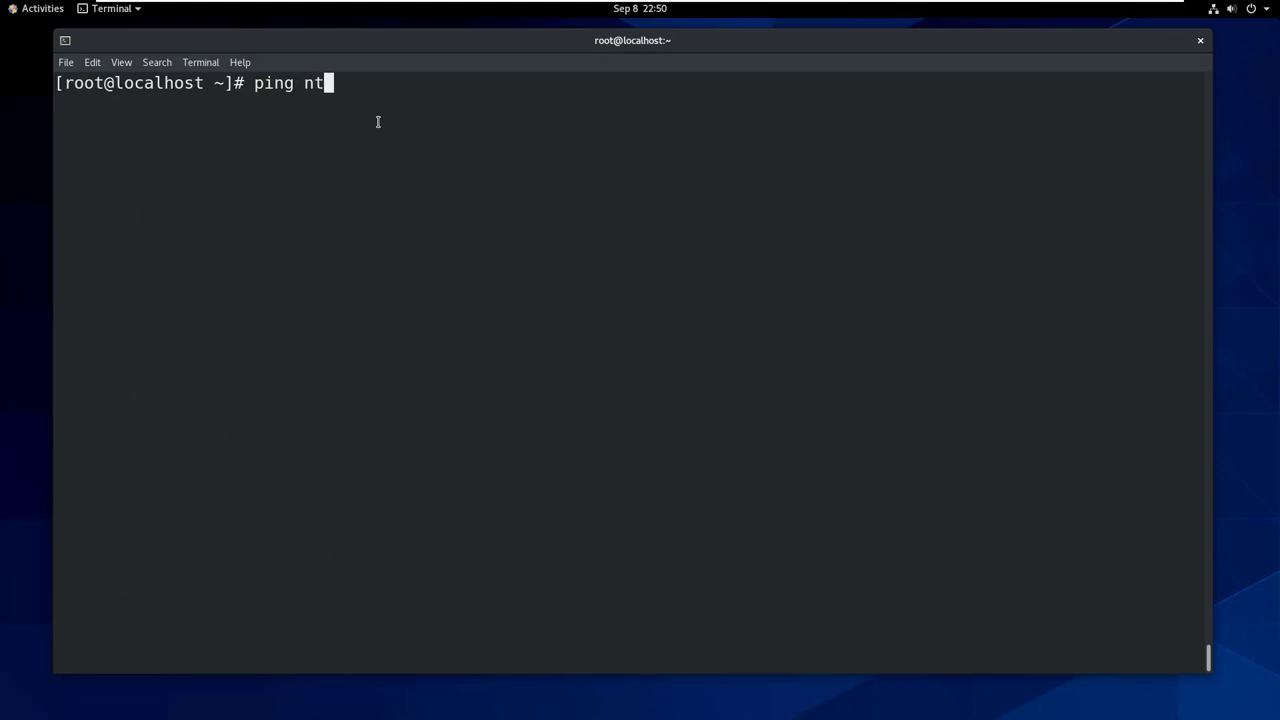
pyautogui.write('-windows10')
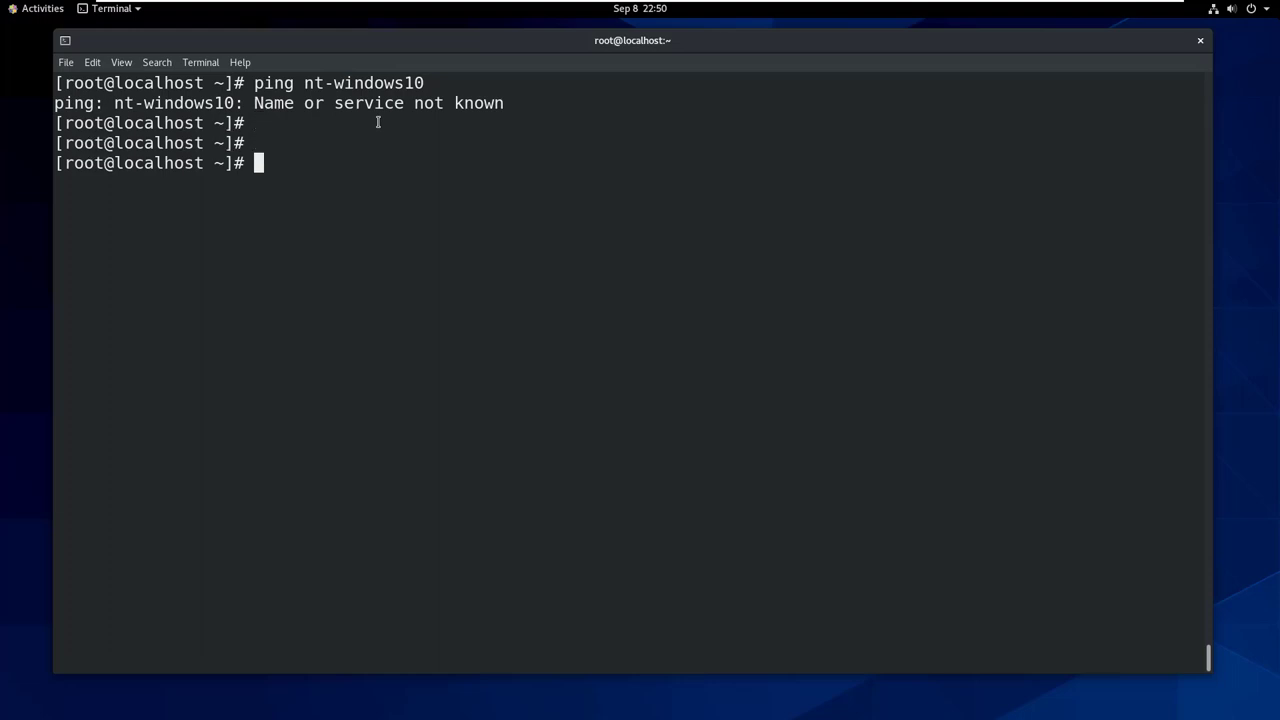
pyautogui.write('vim /etc')
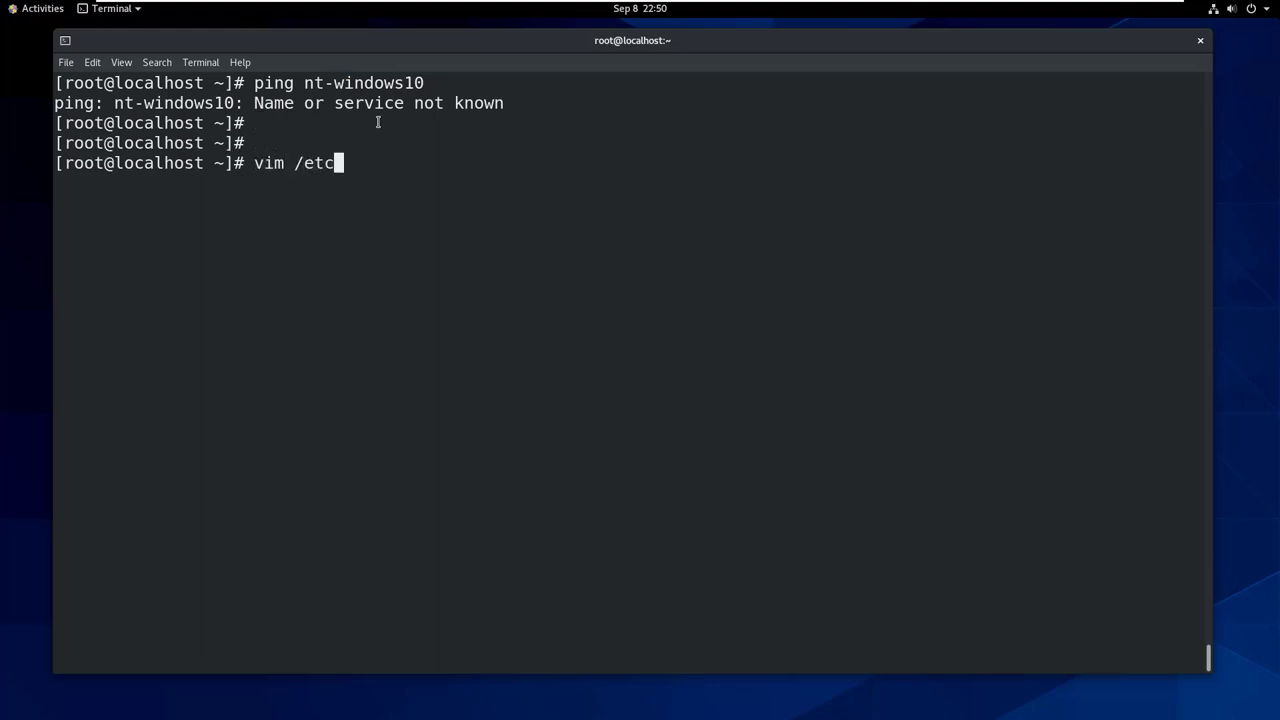
pyautogui.write('/hosts')
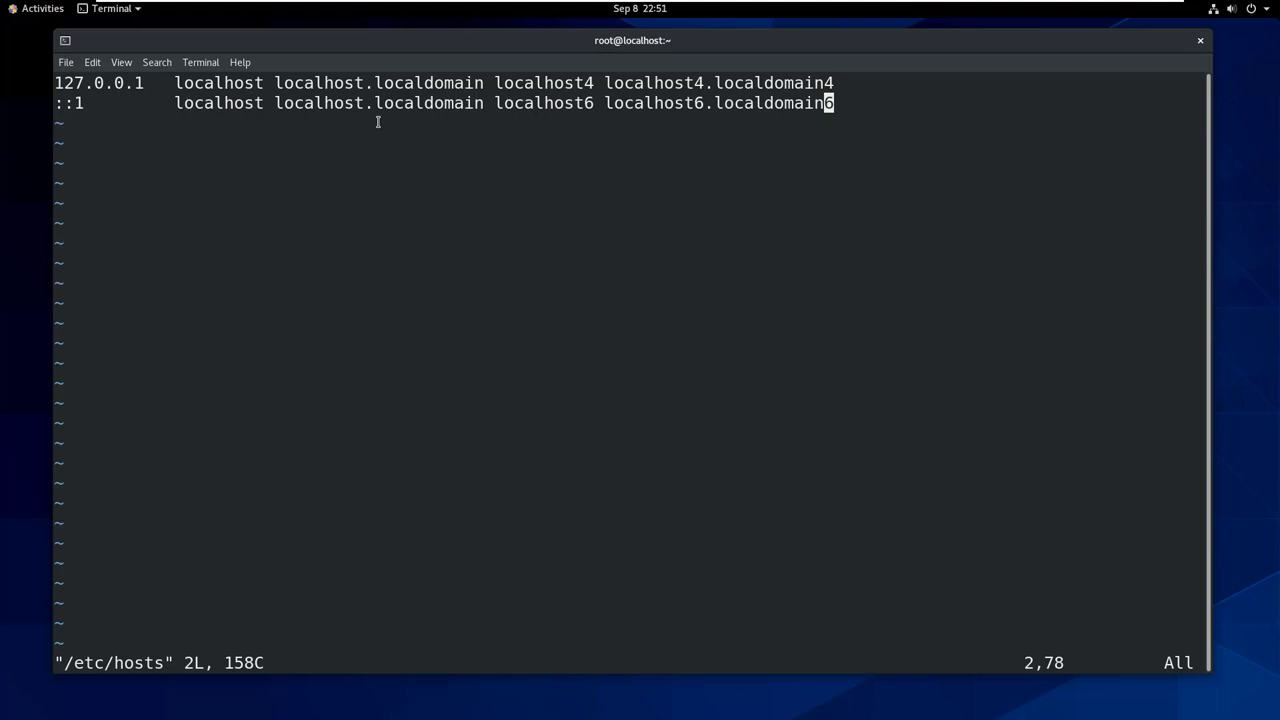
# Step: Add the hosts entry '10.10.10.11 nt-windows10' and save the file
pyautogui.write('10.10')
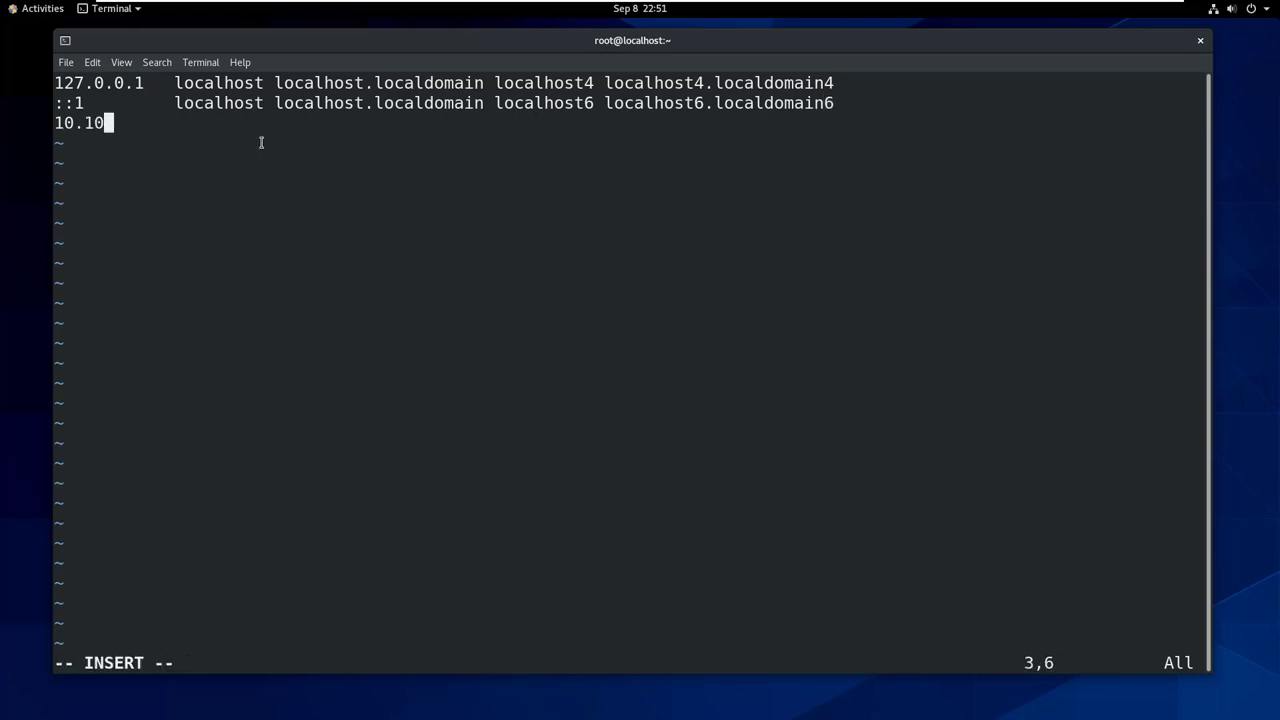
pyautogui.write('.10.11')
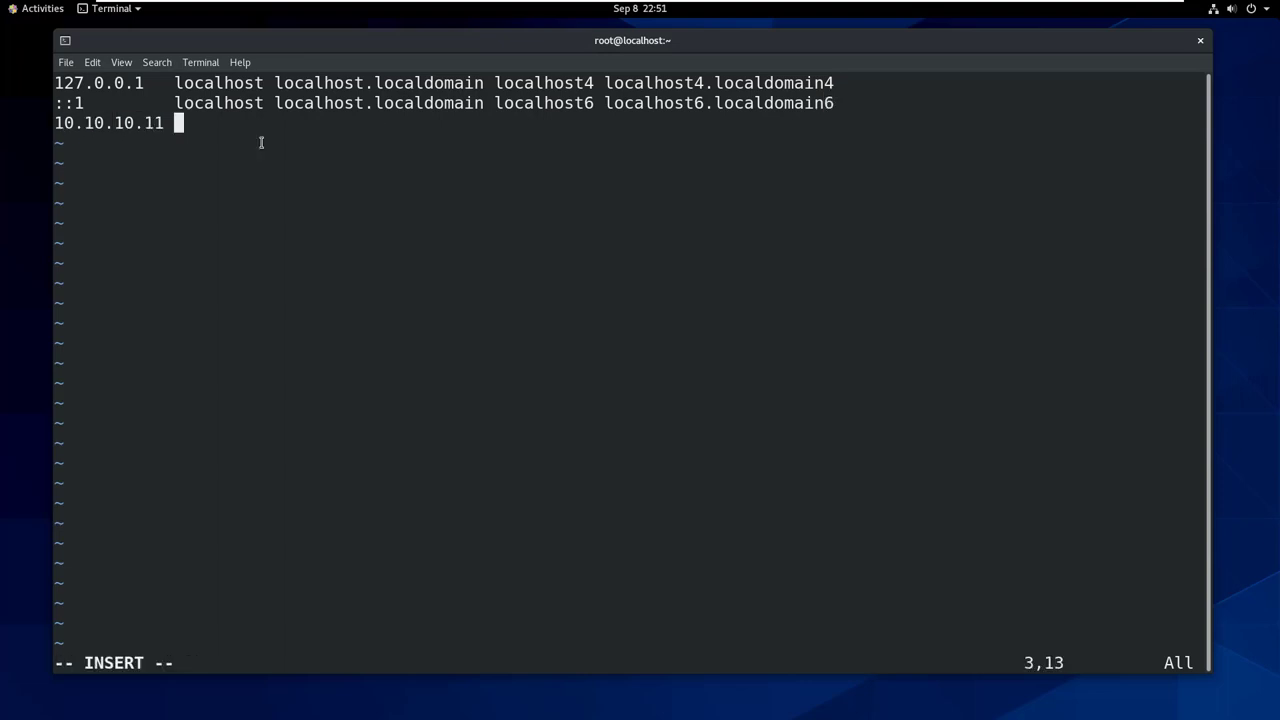
pyautogui.write('nt-windows')
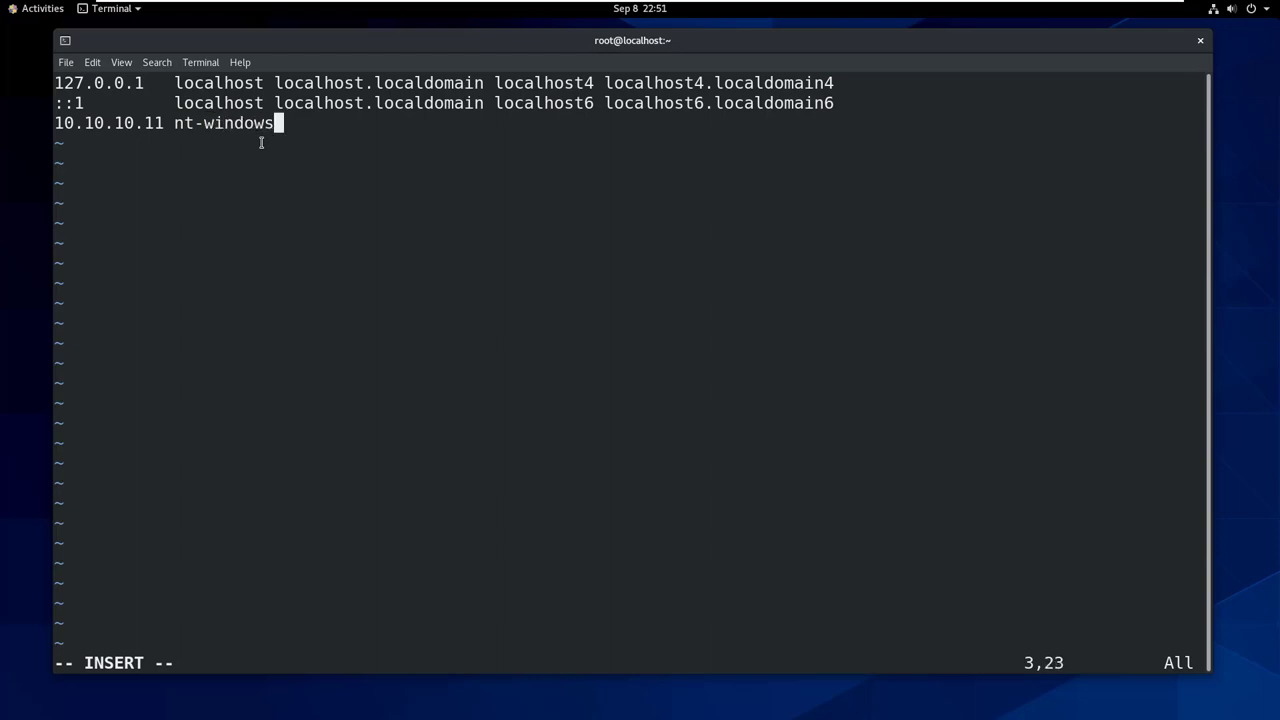
pyautogui.write('10')
pyautogui.write('p')
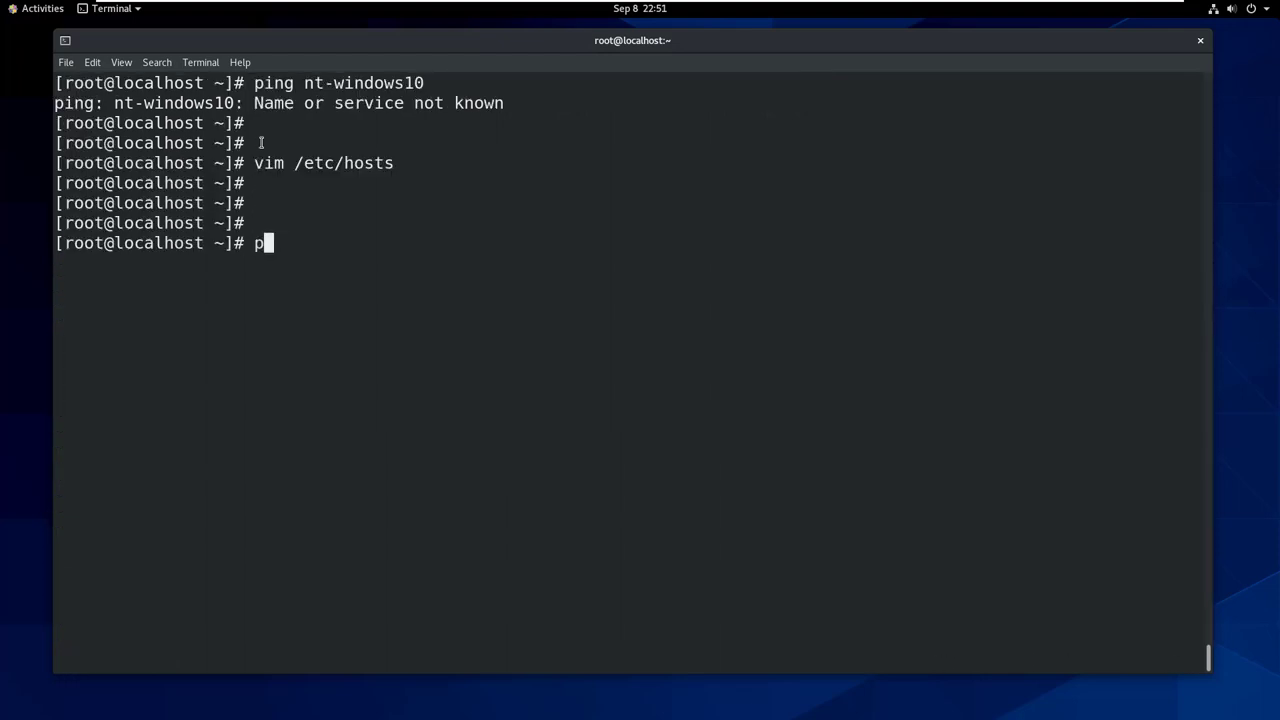
# Step: Ping nt-windows10, see replies from 10.10.10.11, and stop it with Ctrl+C
pyautogui.write('ing nt-windows10')
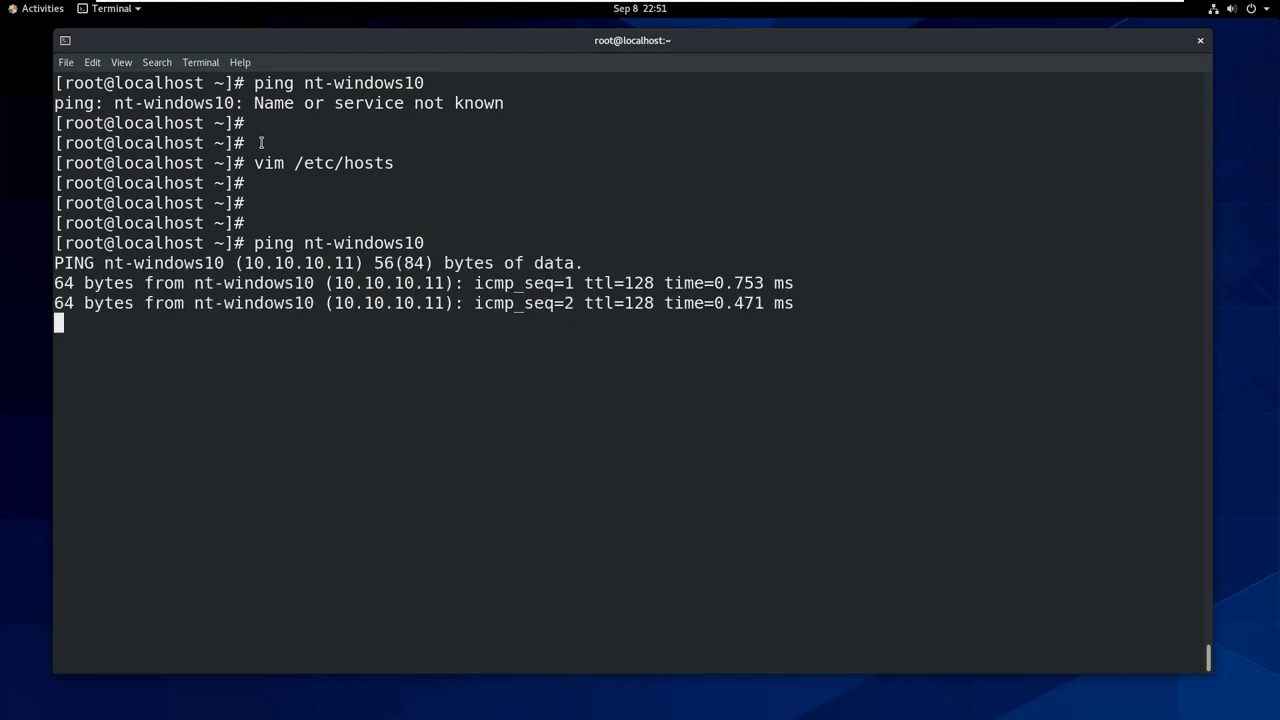
pyautogui.press('ctrl+c')
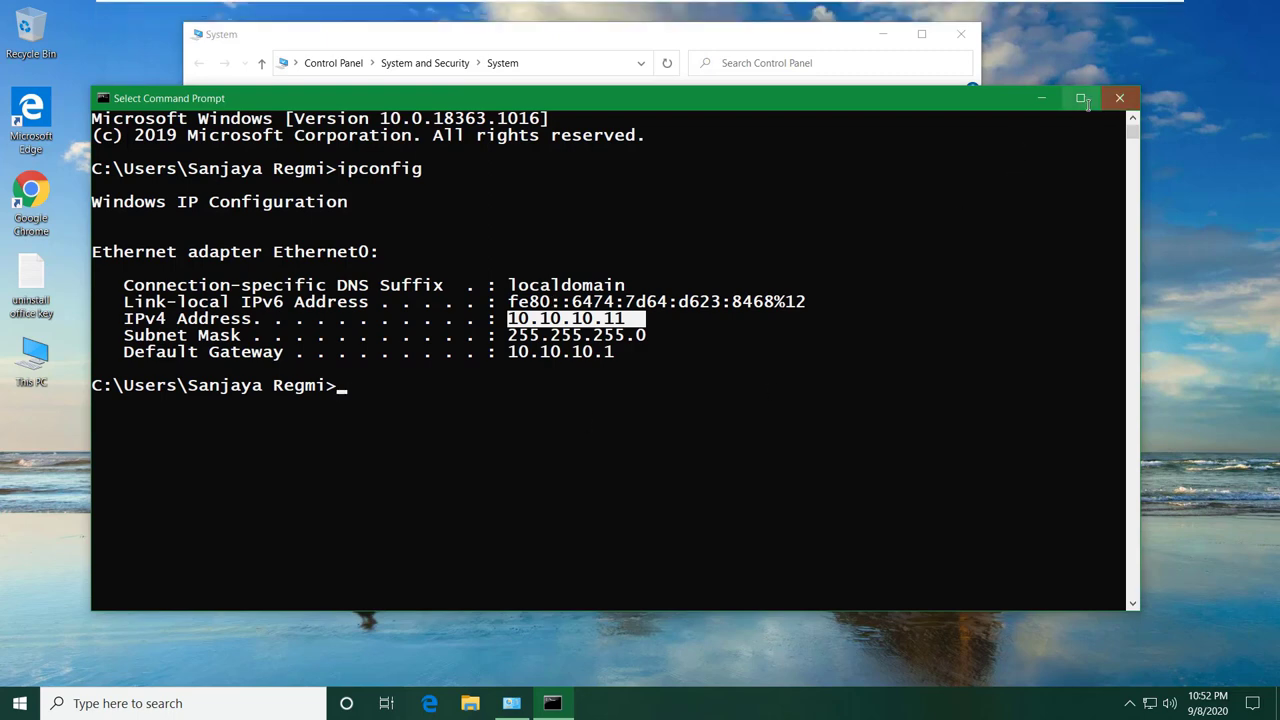
# Step: Launch Notepad as administrator from the Start search
pyautogui.click(14, 704)
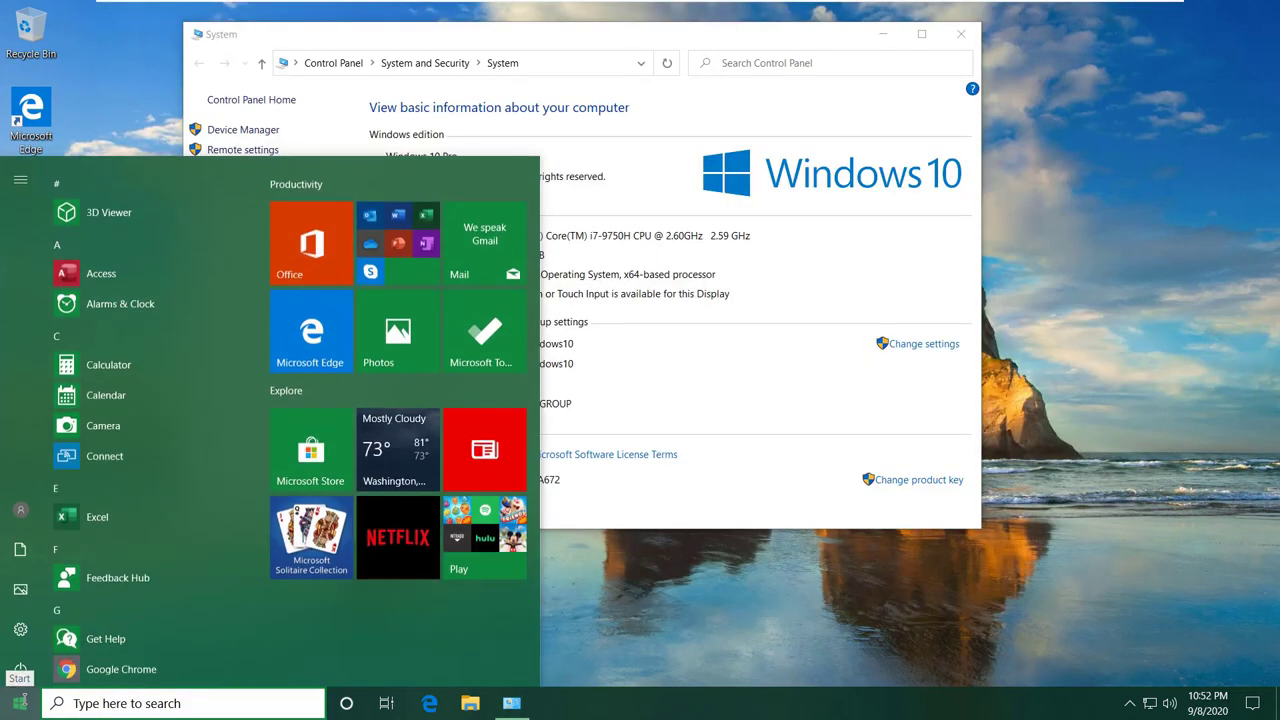
pyautogui.write('notepad')
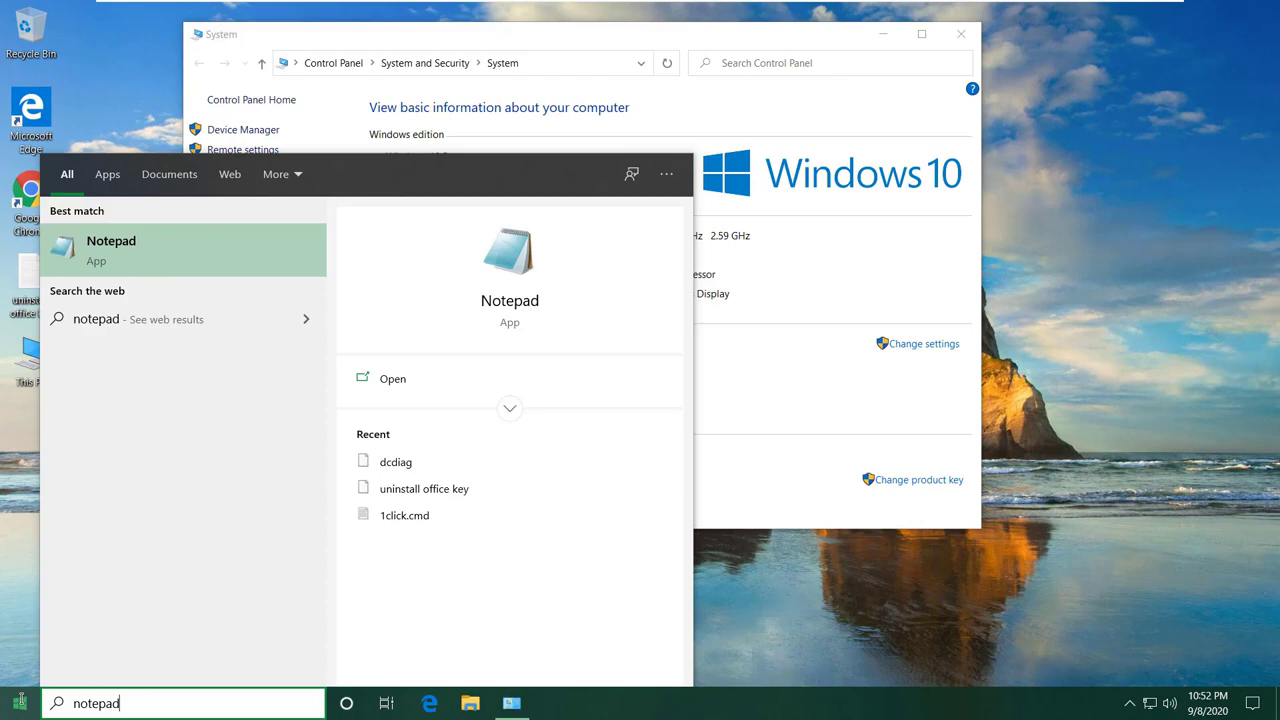
pyautogui.rightClick(112, 250)
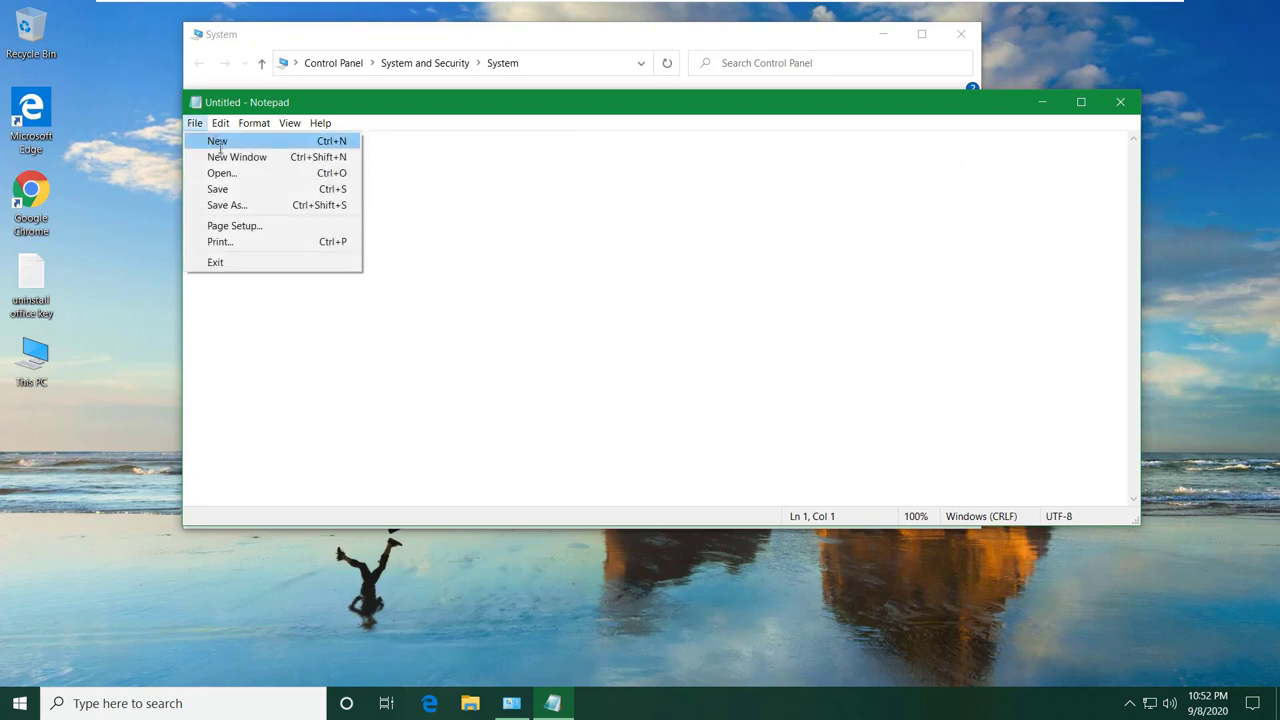
# Step: Open the hosts file and add the entry 10.10.10.15 SambaDCServer.networkheros.local
pyautogui.click(222, 172)
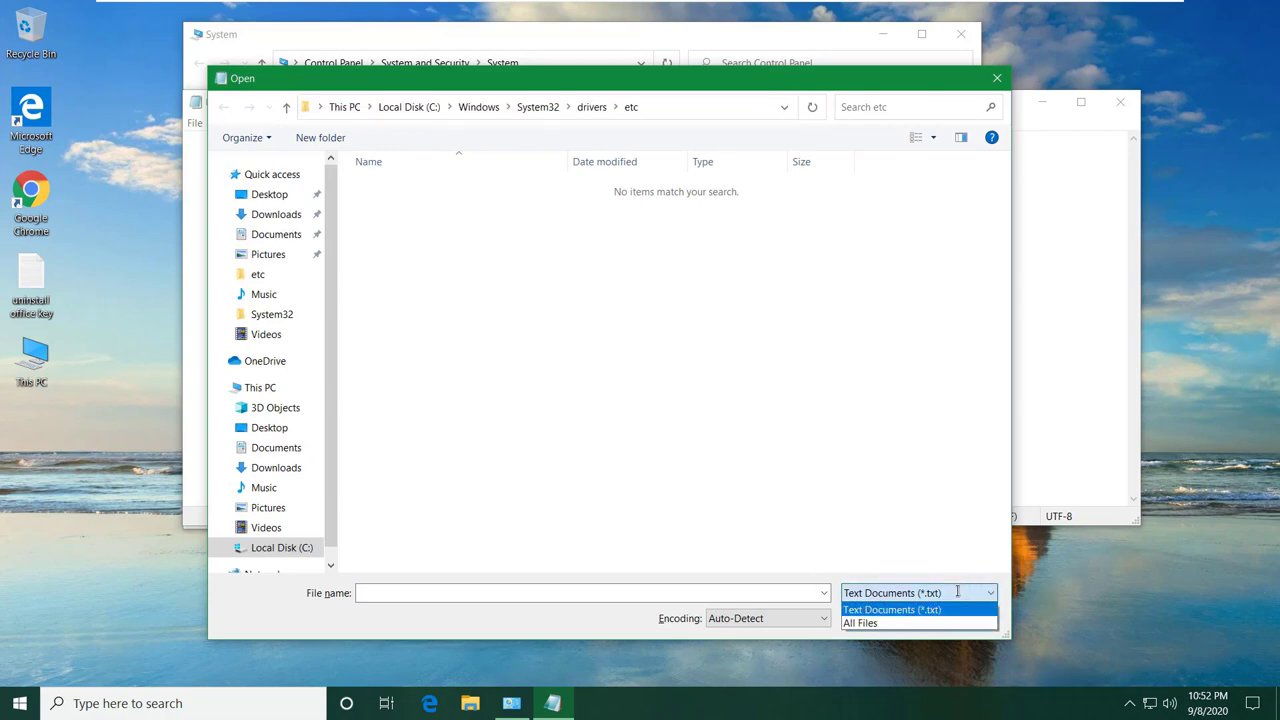
pyautogui.click(860, 624)
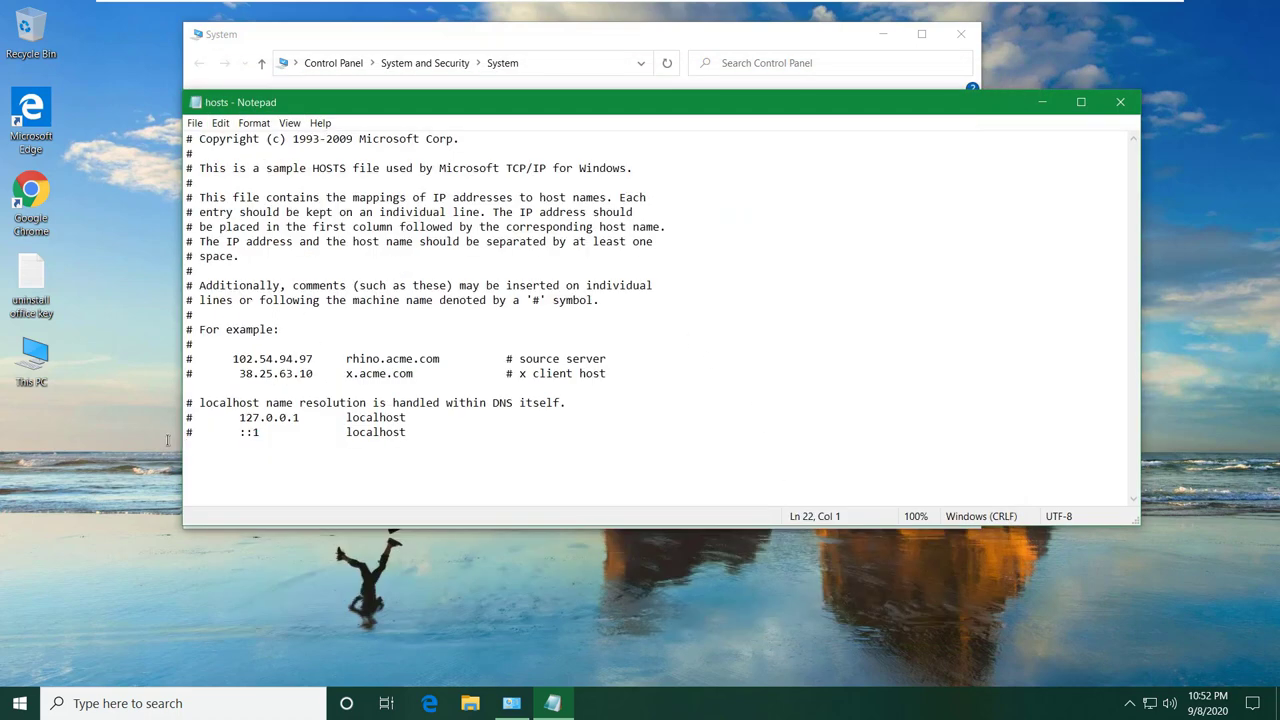
pyautogui.write('10.10.10.15 SambaDCServer.networkheros.local')
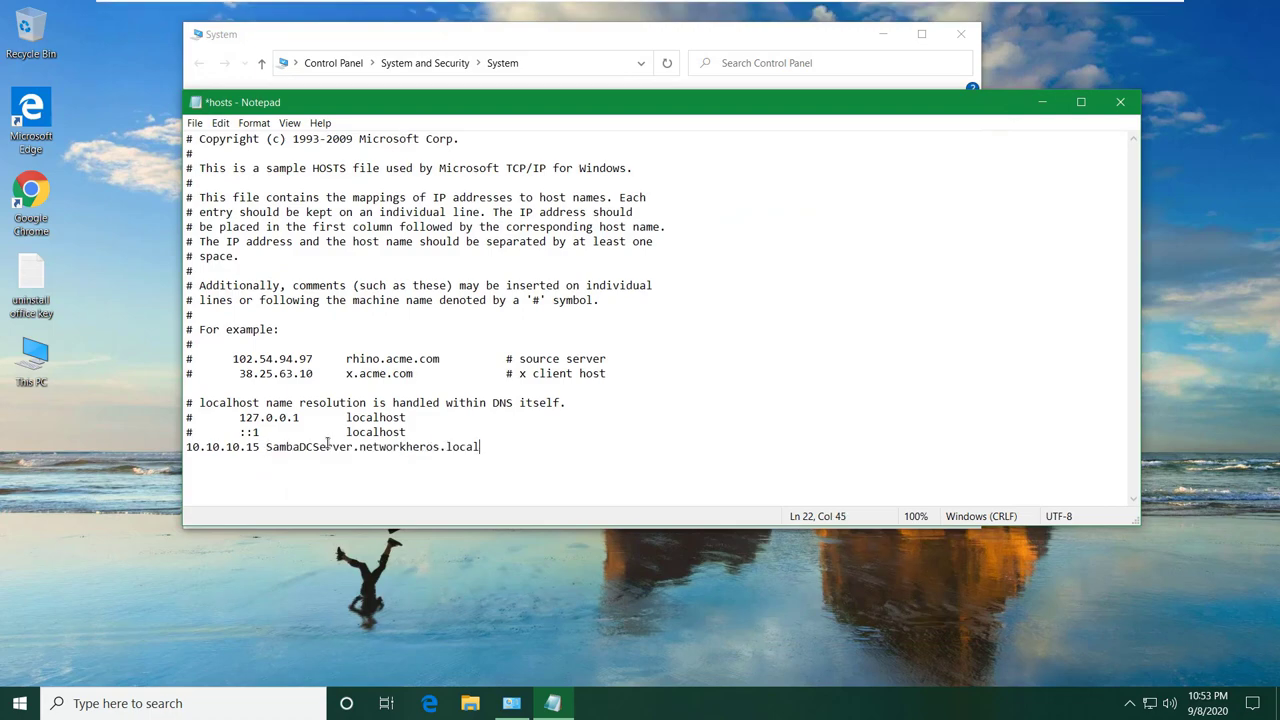
pyautogui.click(196, 122)
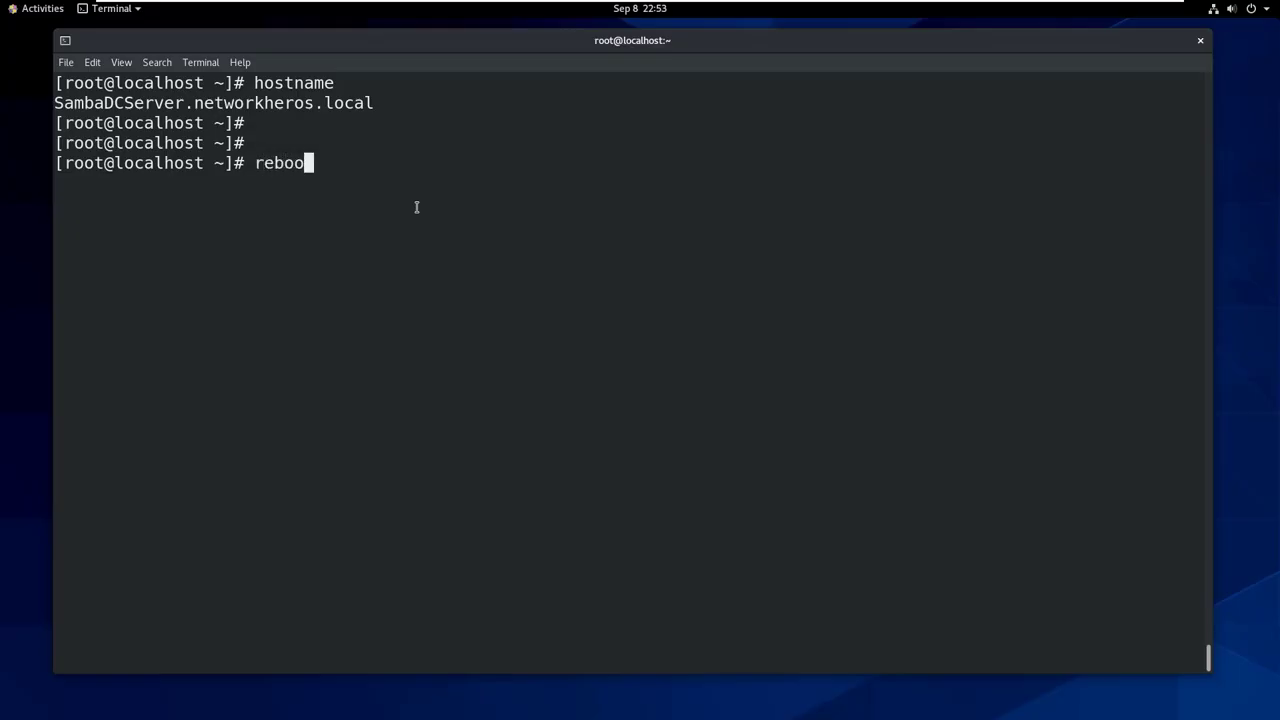
# Step: Reboot the CentOS Samba server, sign back in, and return to the Windows 10 VM
pyautogui.press('Return')
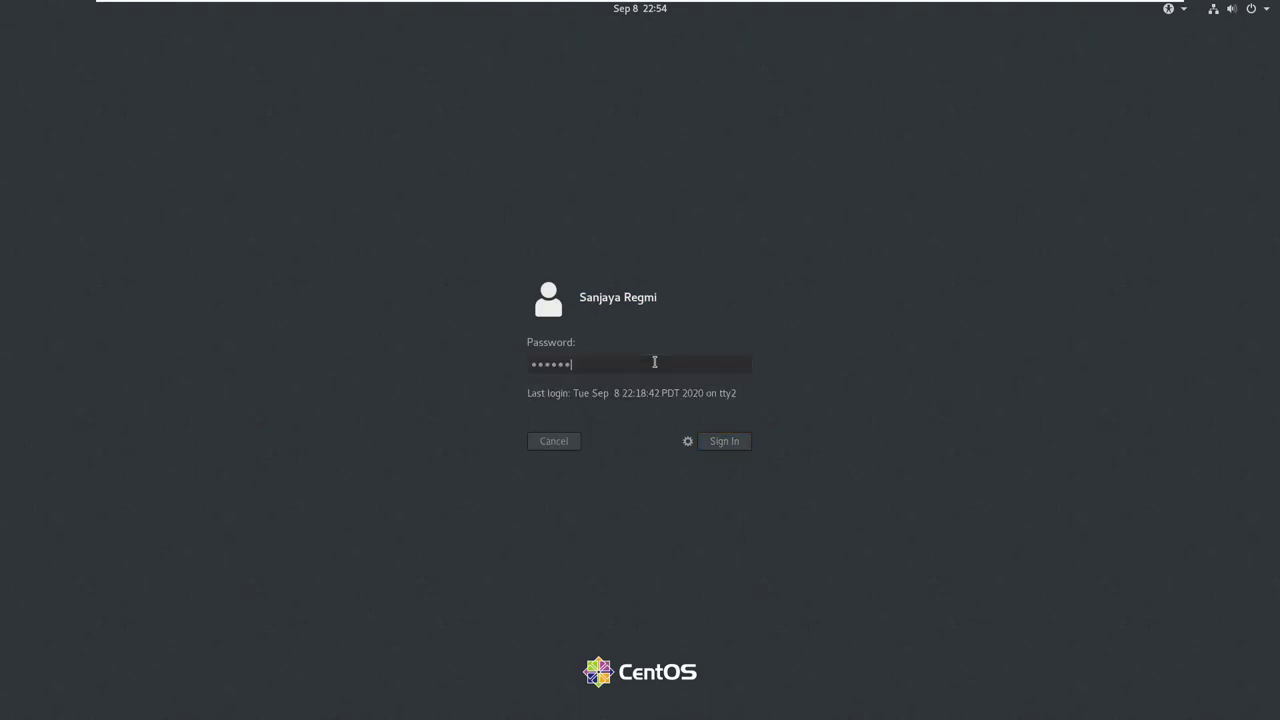
pyautogui.click(724, 442)
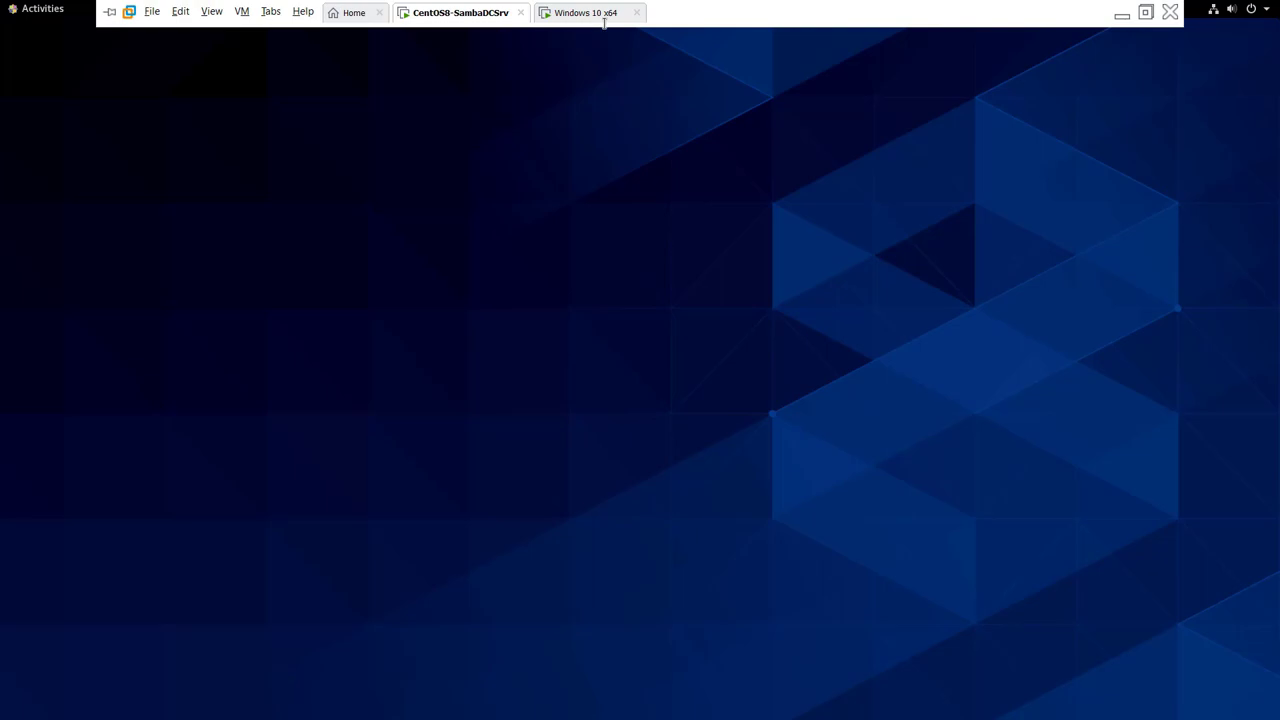
pyautogui.click(604, 12)
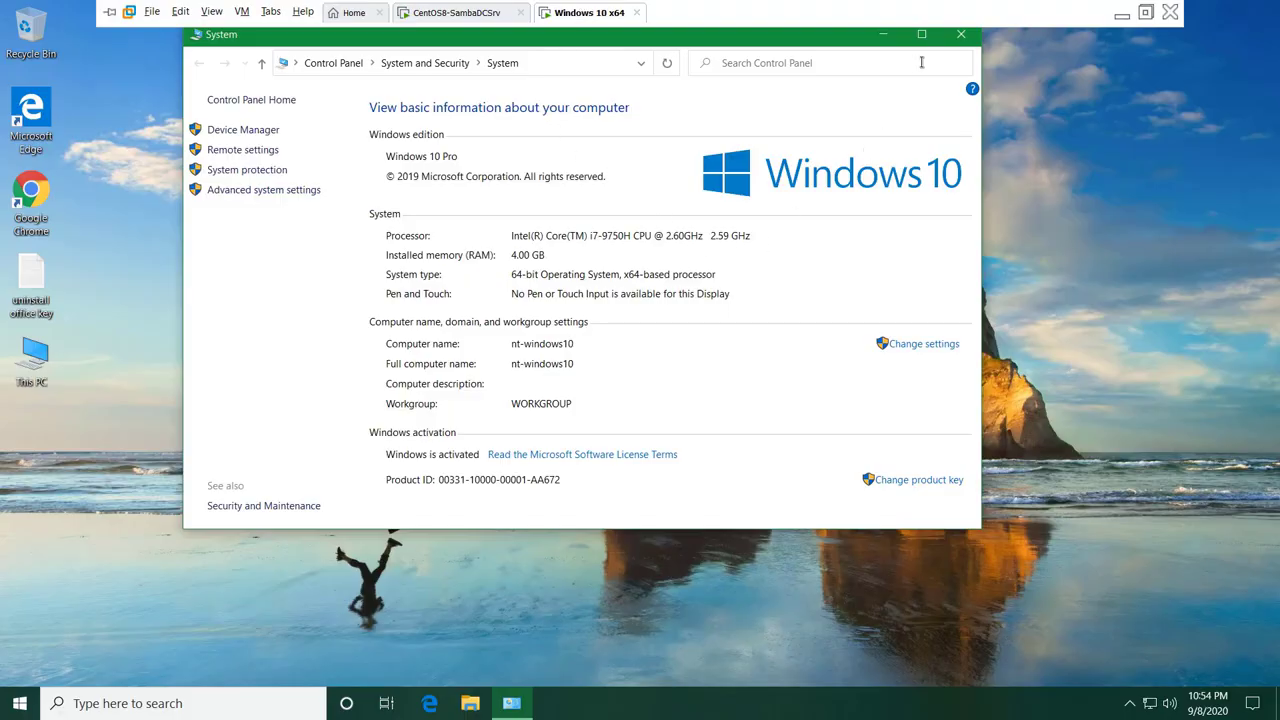
# Step: Set the computer's membership to the domain networkheros in System Properties
pyautogui.click(926, 344)
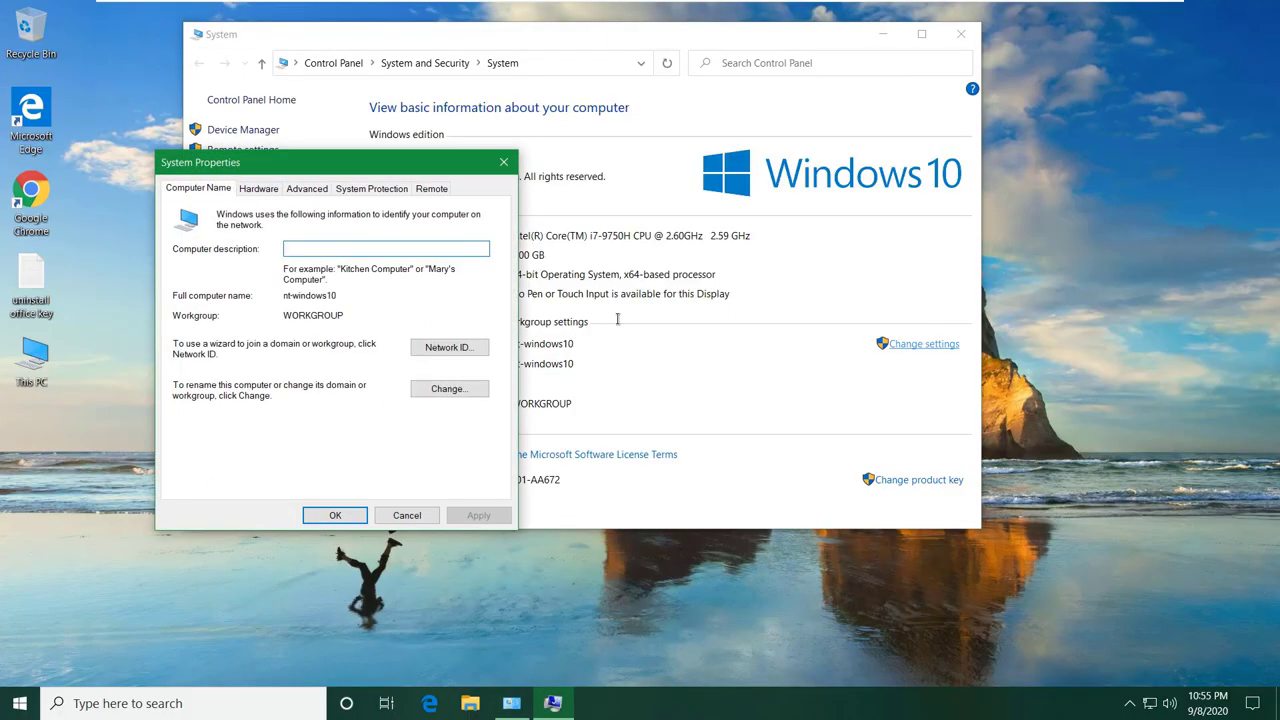
pyautogui.click(448, 388)
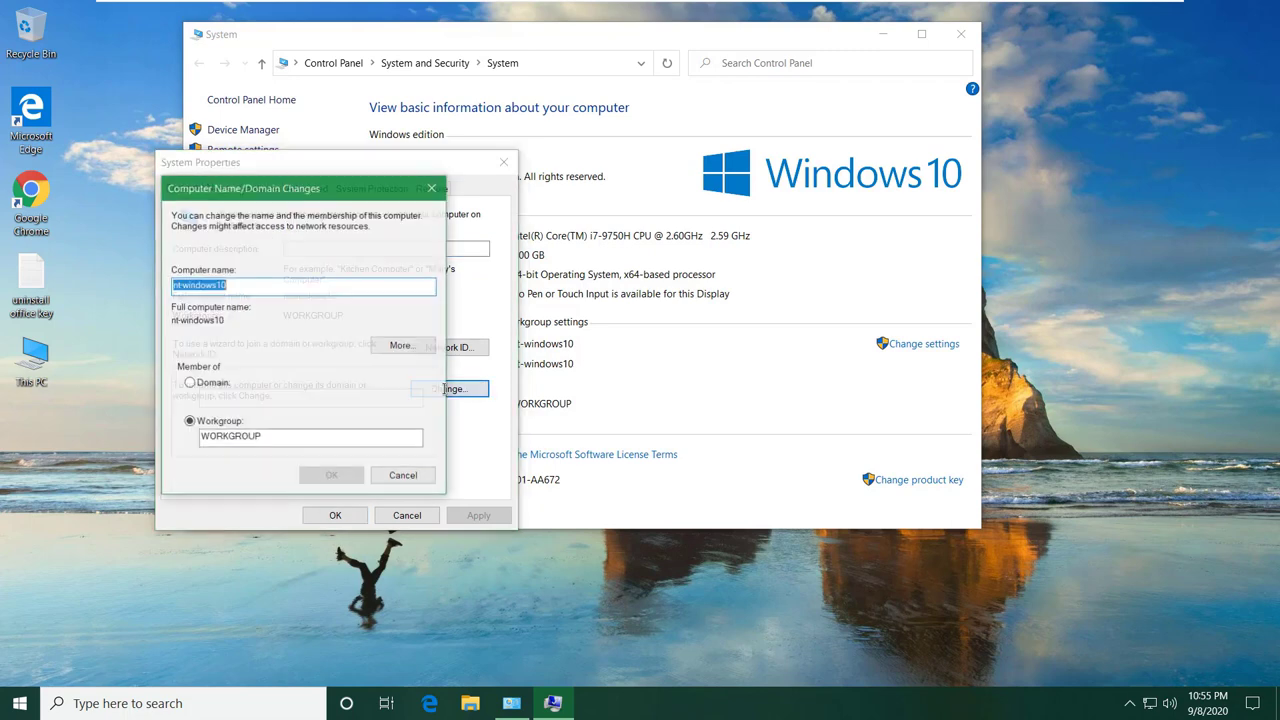
pyautogui.click(188, 384)
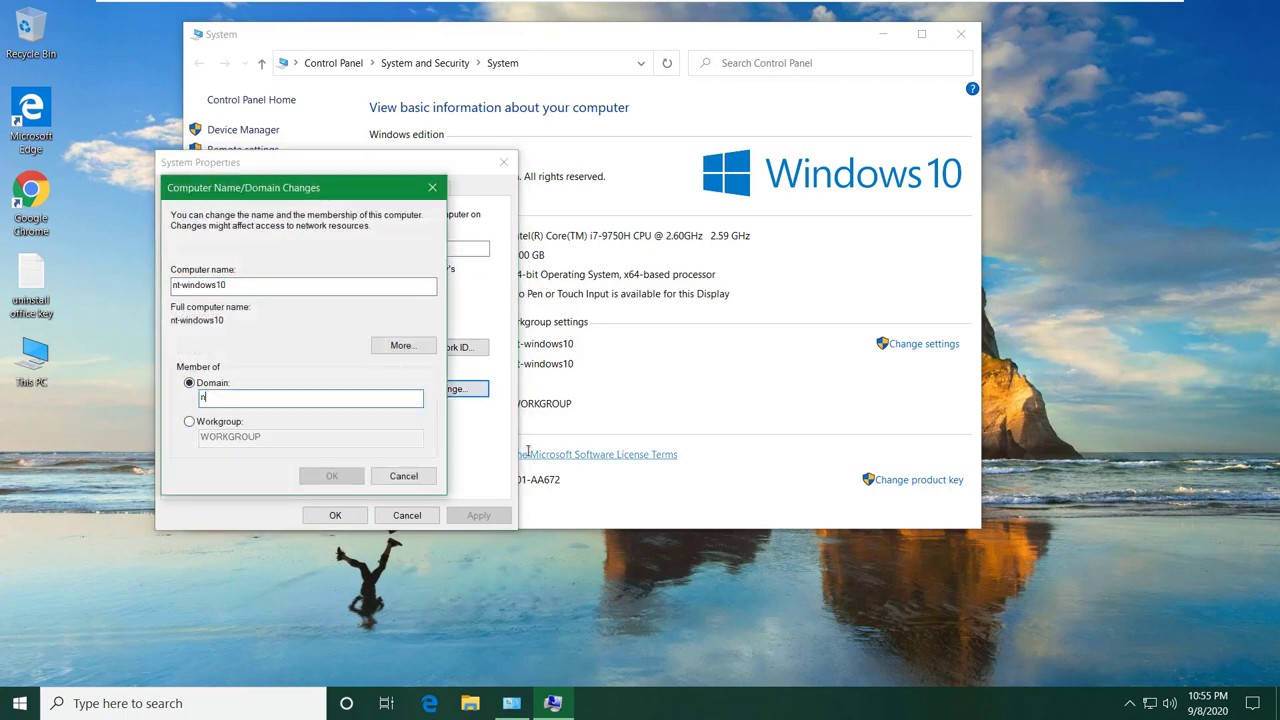
pyautogui.write('etworkheros')
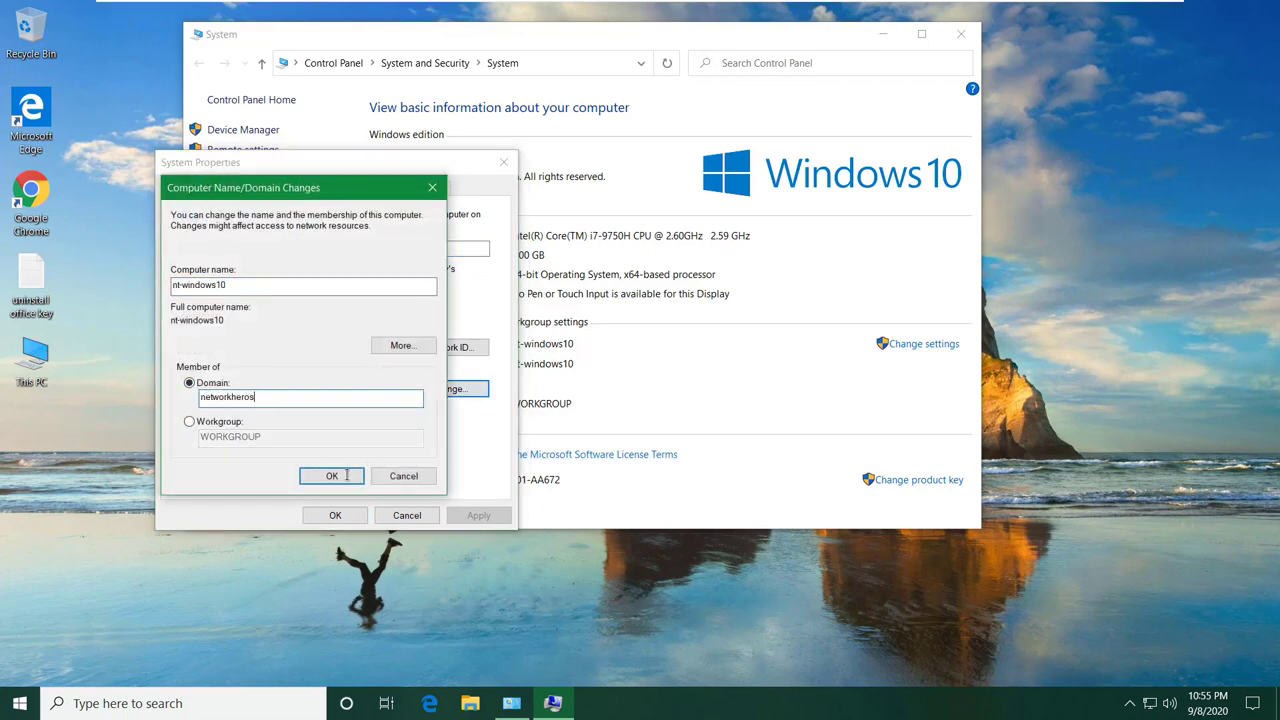
pyautogui.click(332, 476)
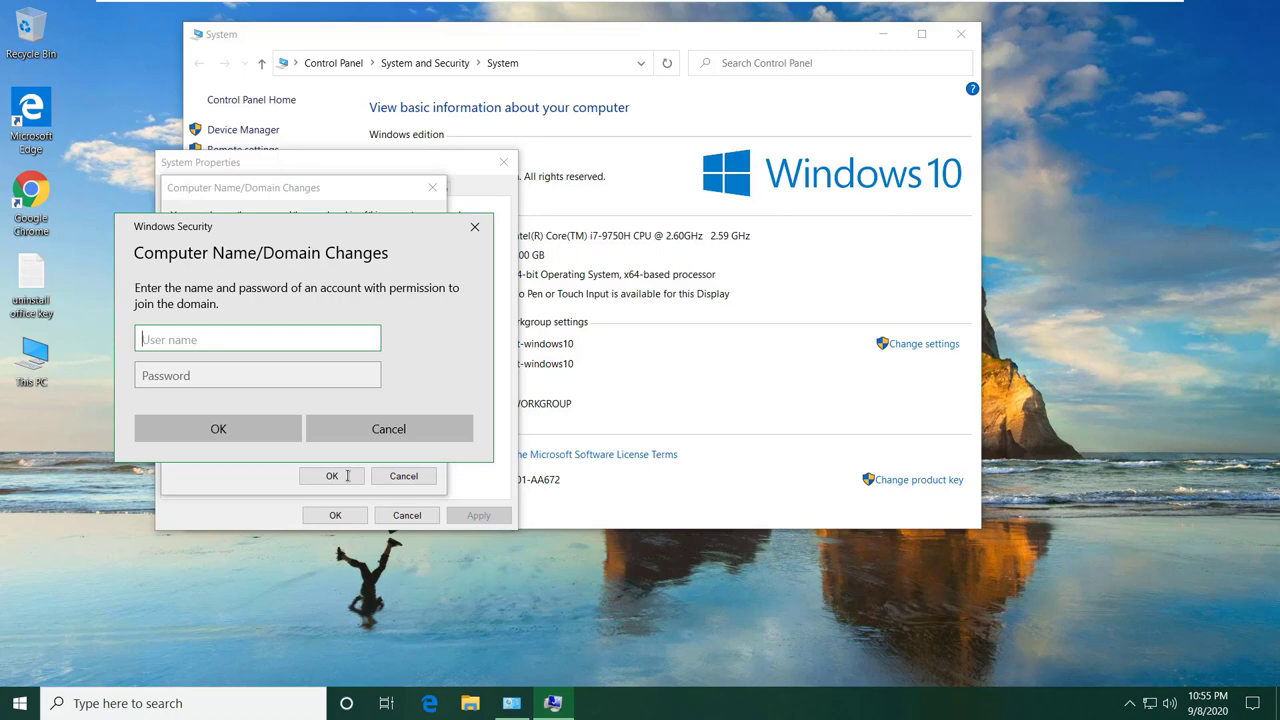
# Step: Supply the root account credentials to authorize the domain join
pyautogui.write('root')
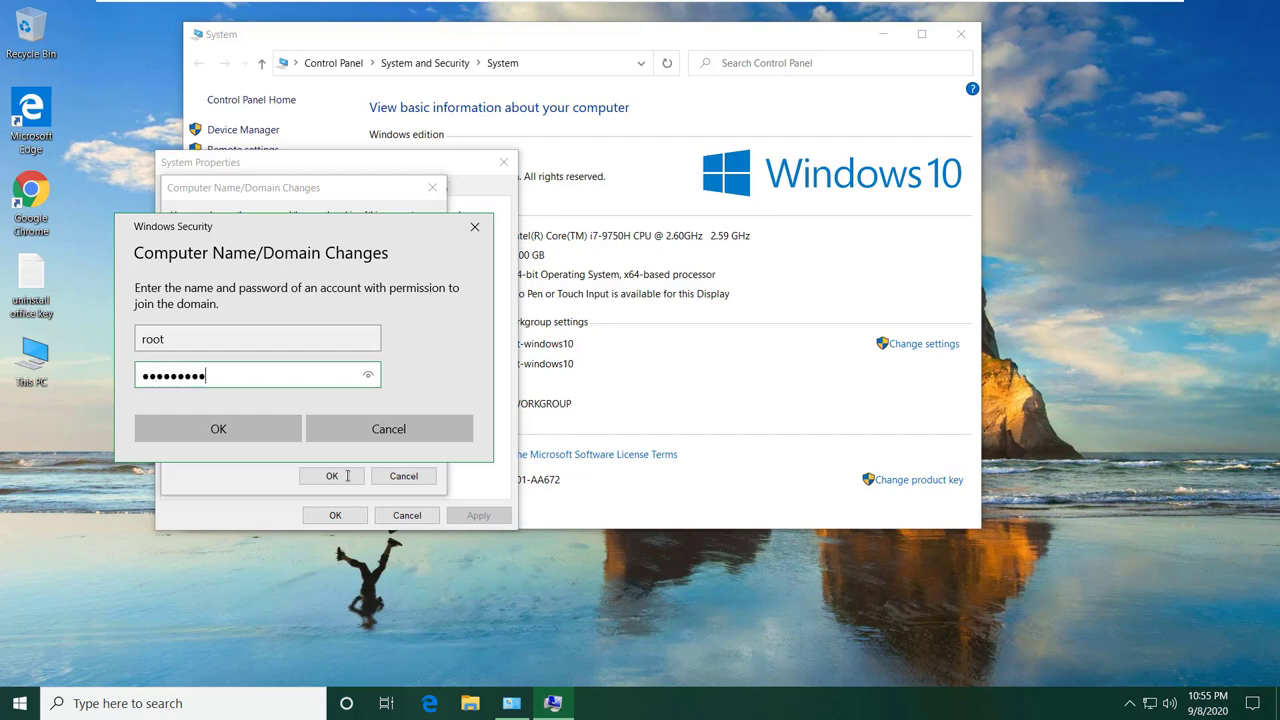
pyautogui.click(218, 428)
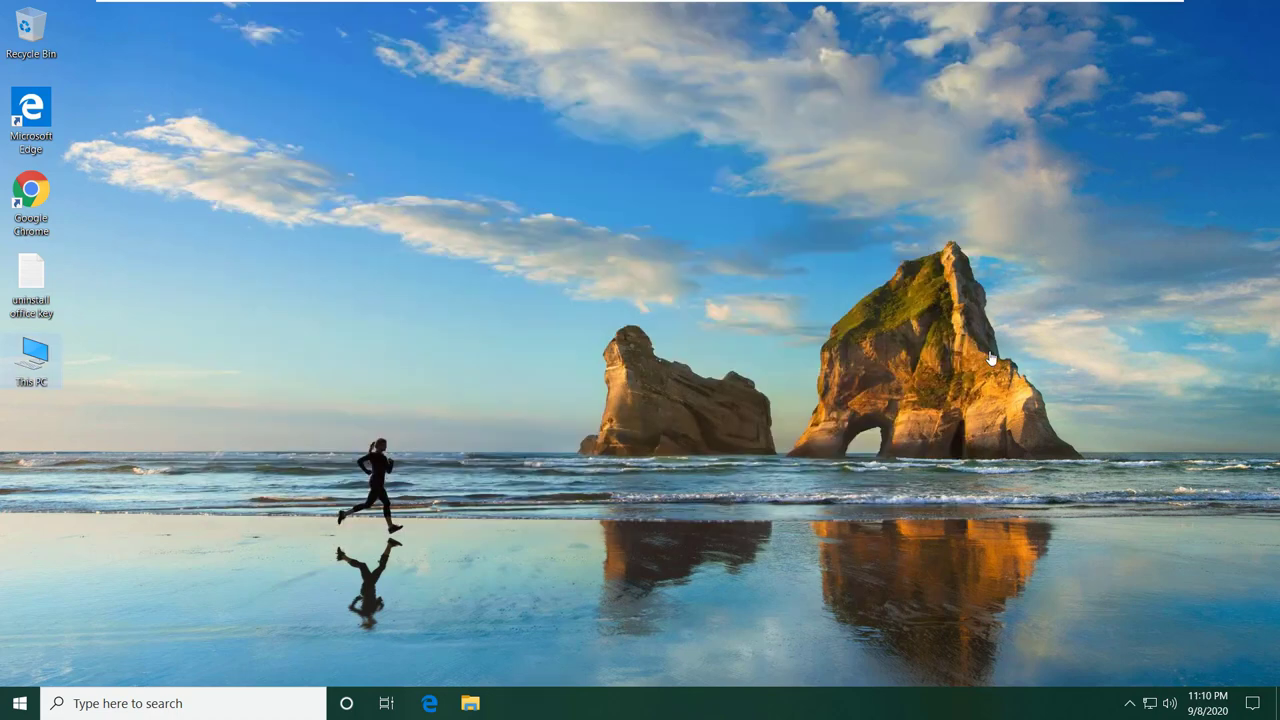
pyautogui.moveTo(620, 222)
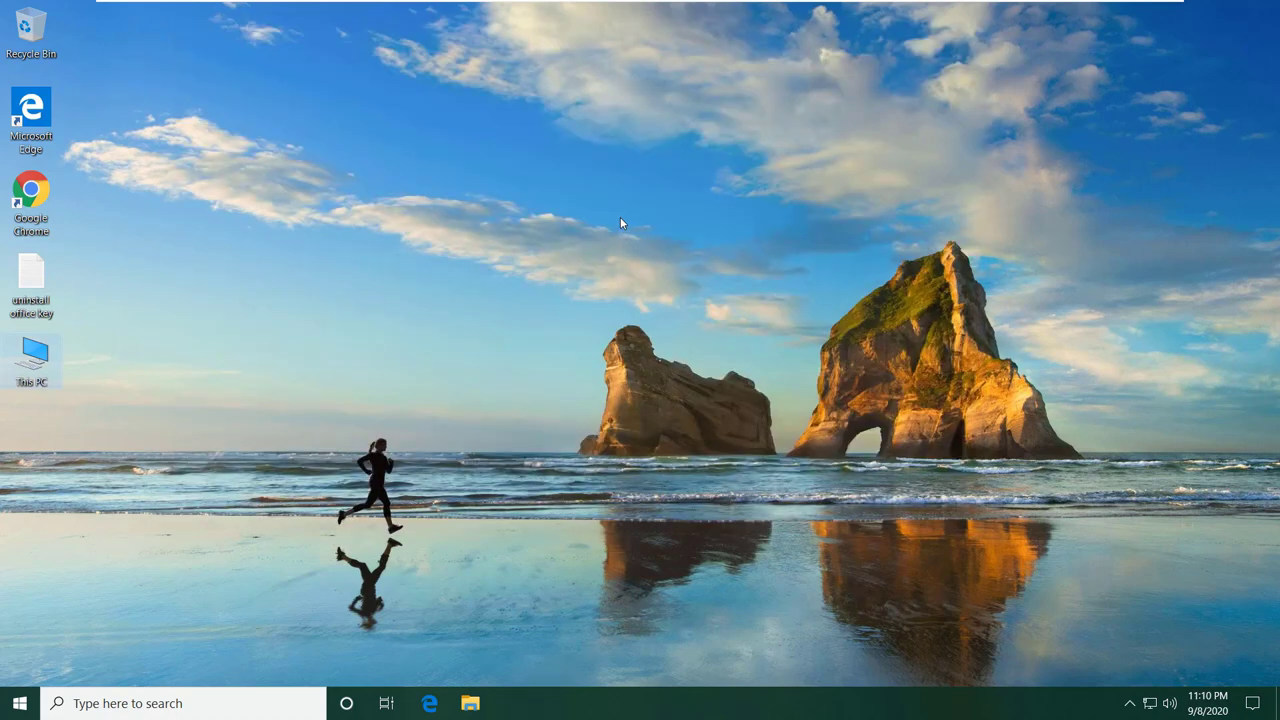
# Step: Launch Registry Editor via the Run dialog with regedit
pyautogui.press('Win+r')
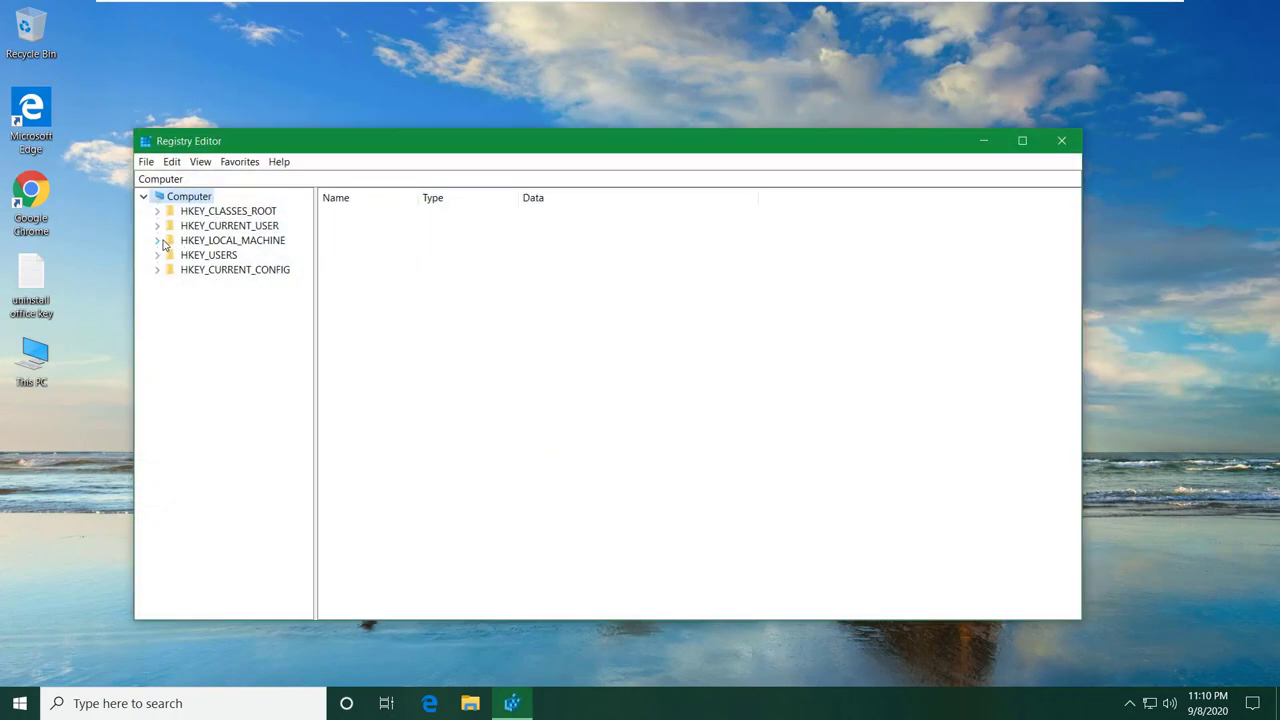
# Step: Browse to the LanmanWorkstation Parameters key in the registry tree
pyautogui.click(158, 240)
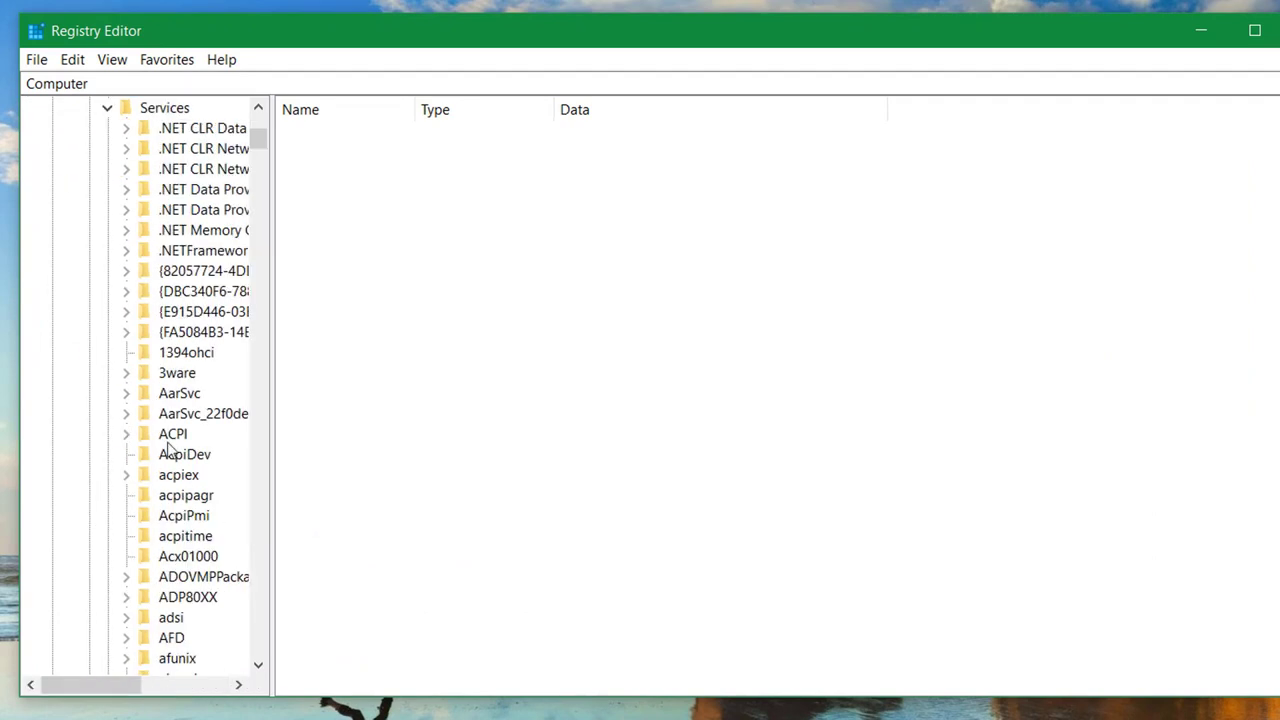
pyautogui.moveTo(272, 352); pyautogui.dragTo(380, 352)
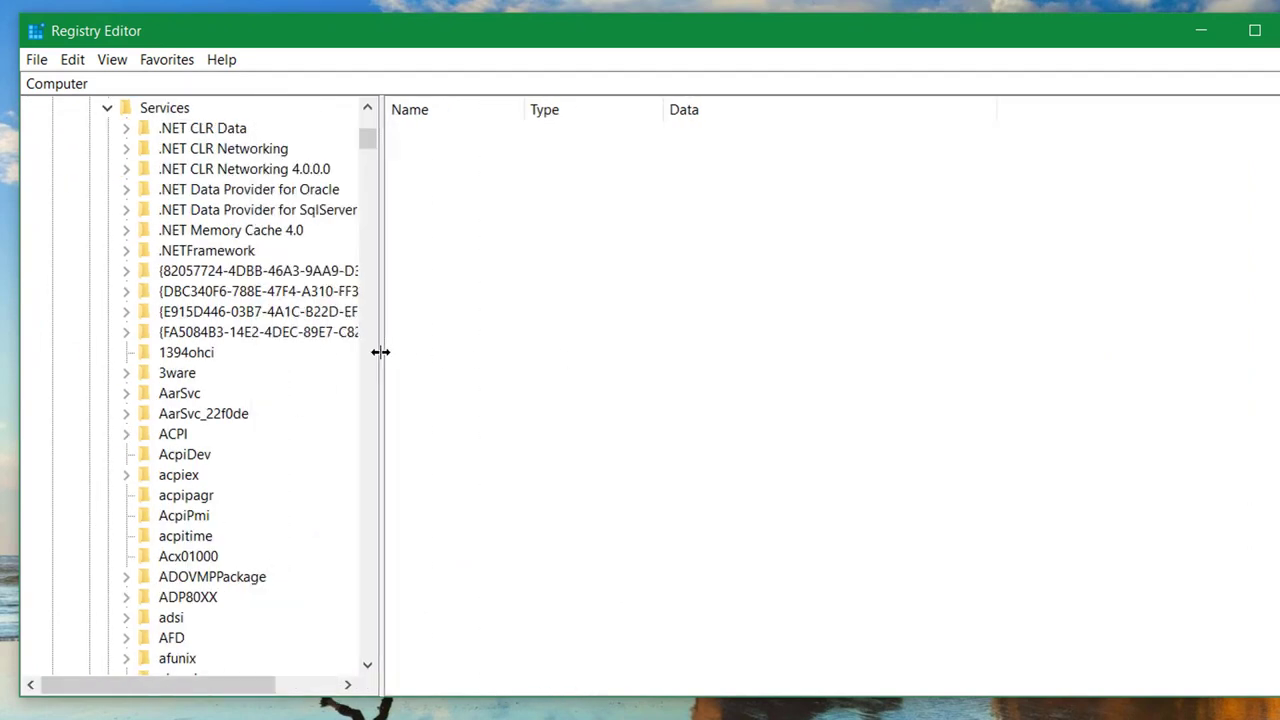
pyautogui.click(250, 332)
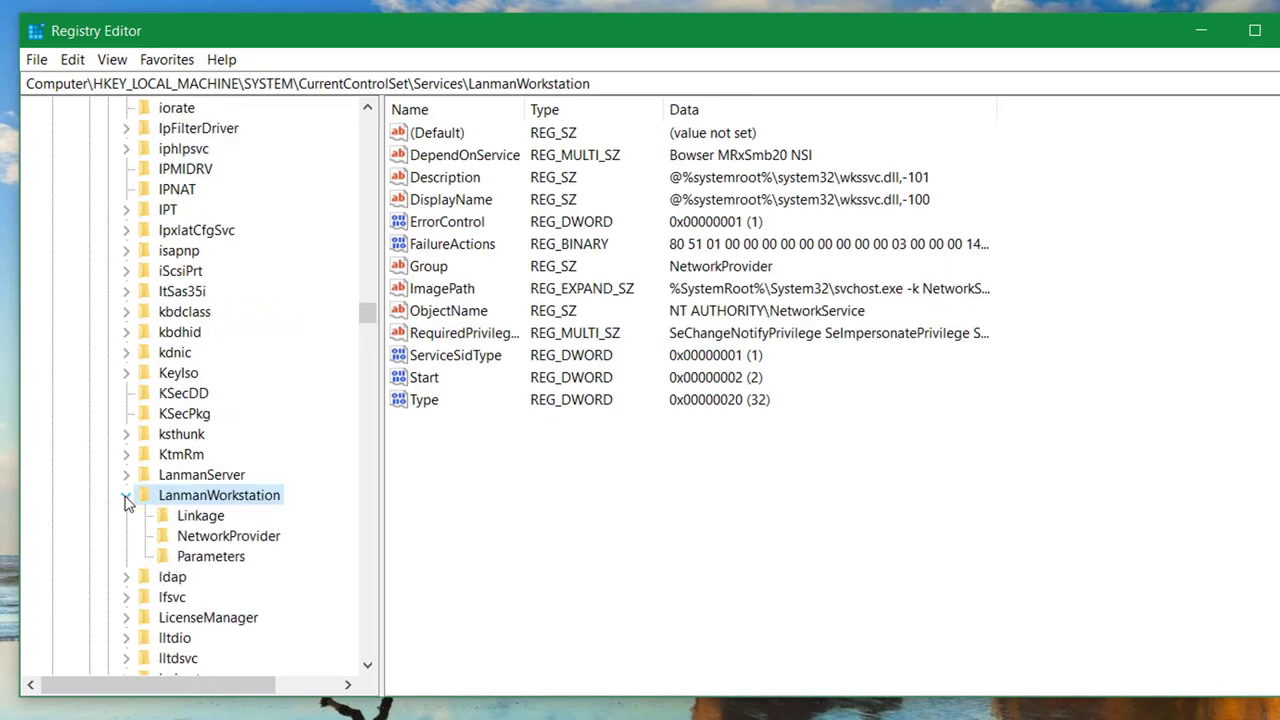
pyautogui.click(212, 556)
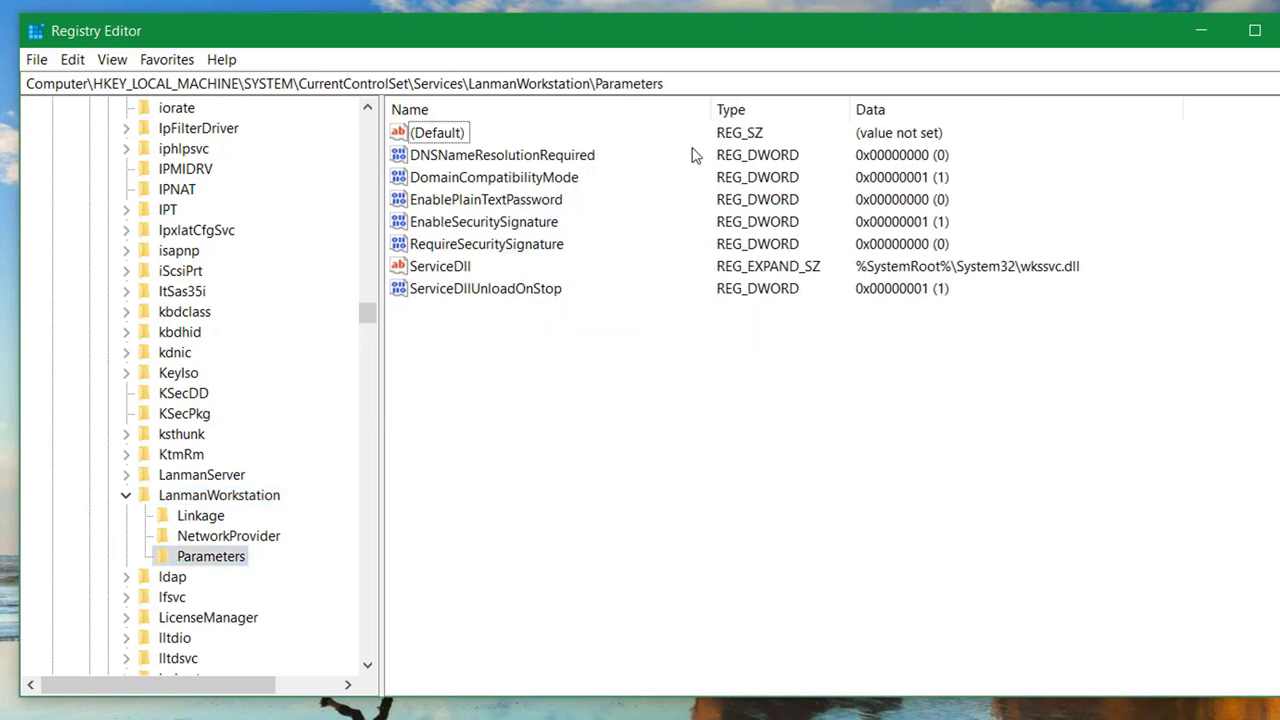
# Step: Delete the existing DNSNameResolutionRequired and DomainCompatibilityMode values
pyautogui.click(500, 156)
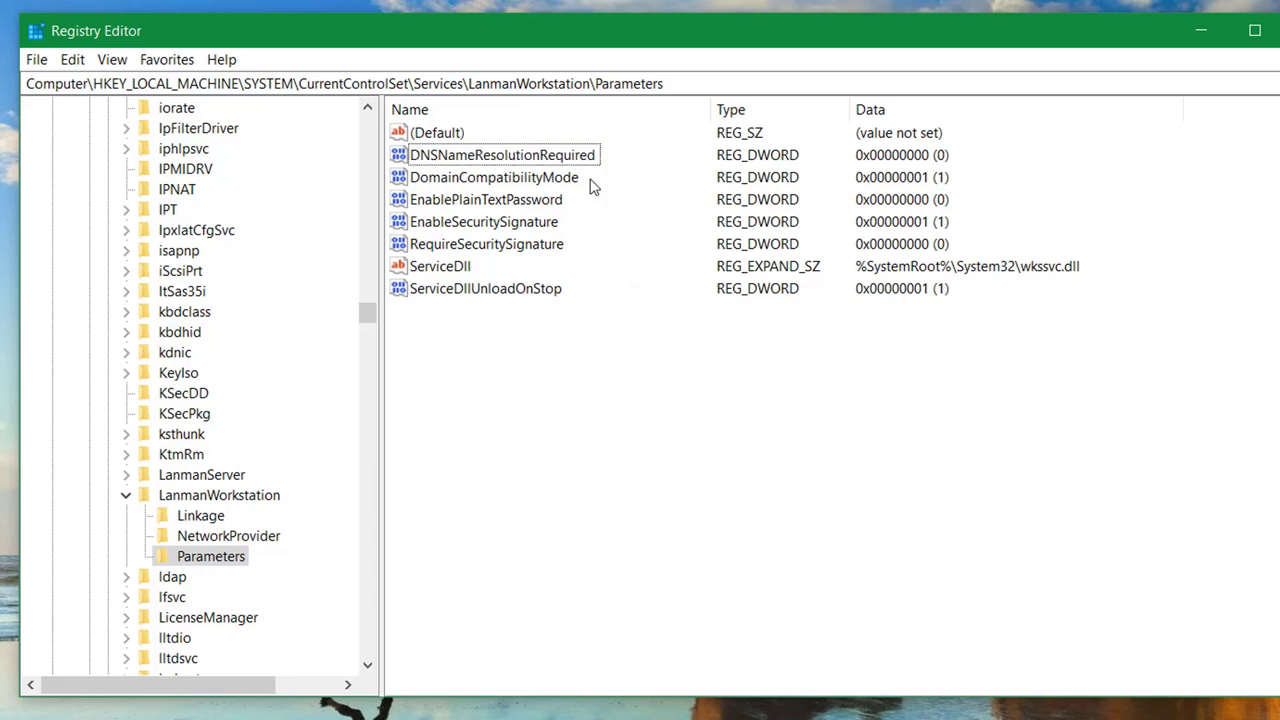
pyautogui.doubleClick(492, 176)
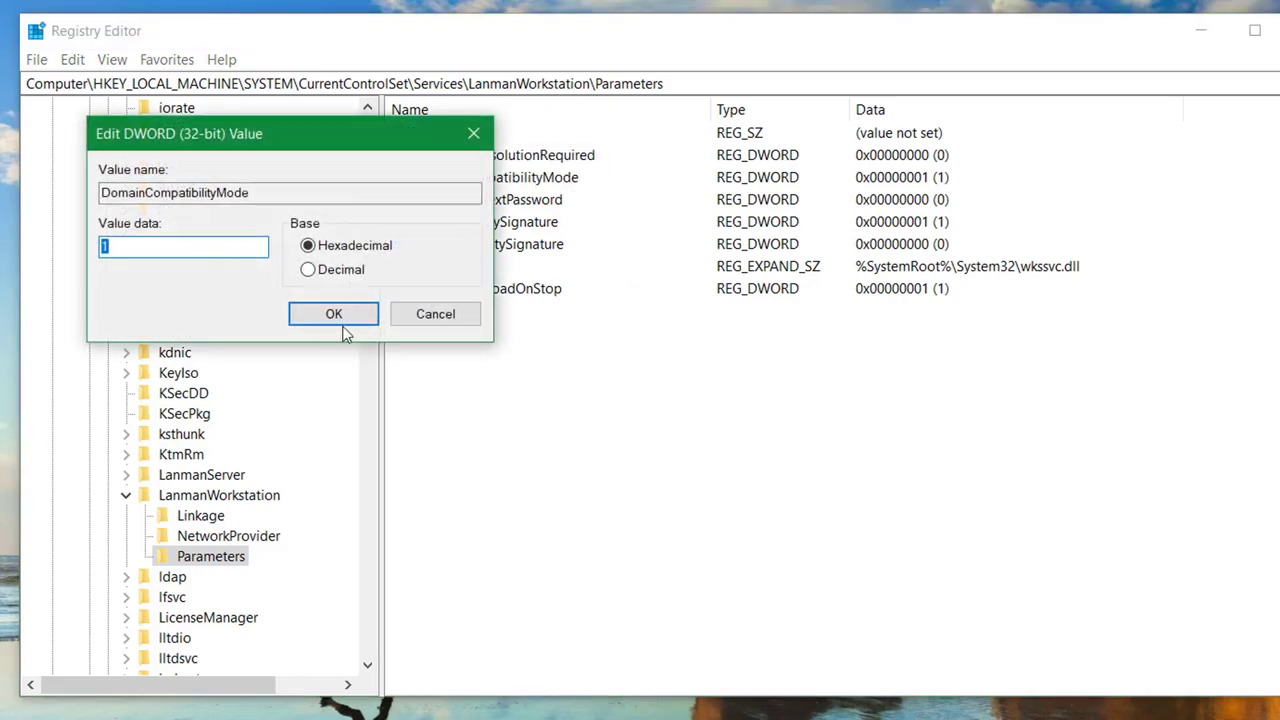
pyautogui.rightClick(490, 176)
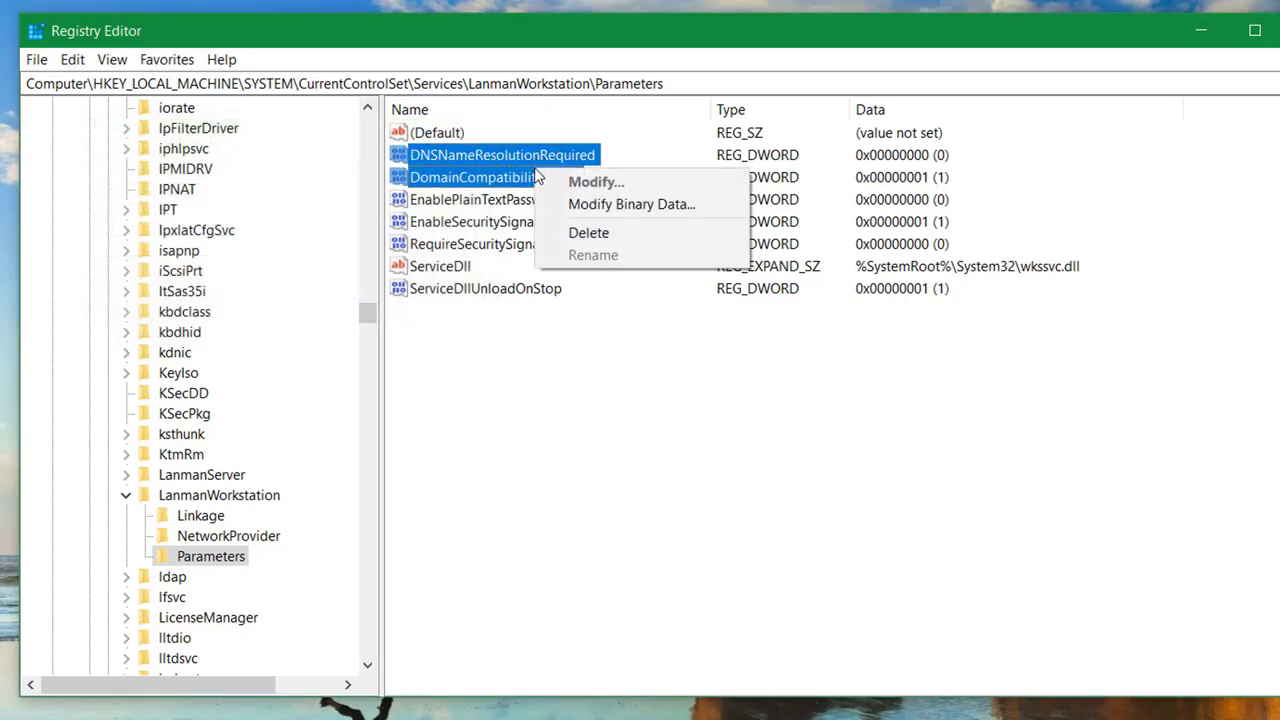
pyautogui.click(588, 232)
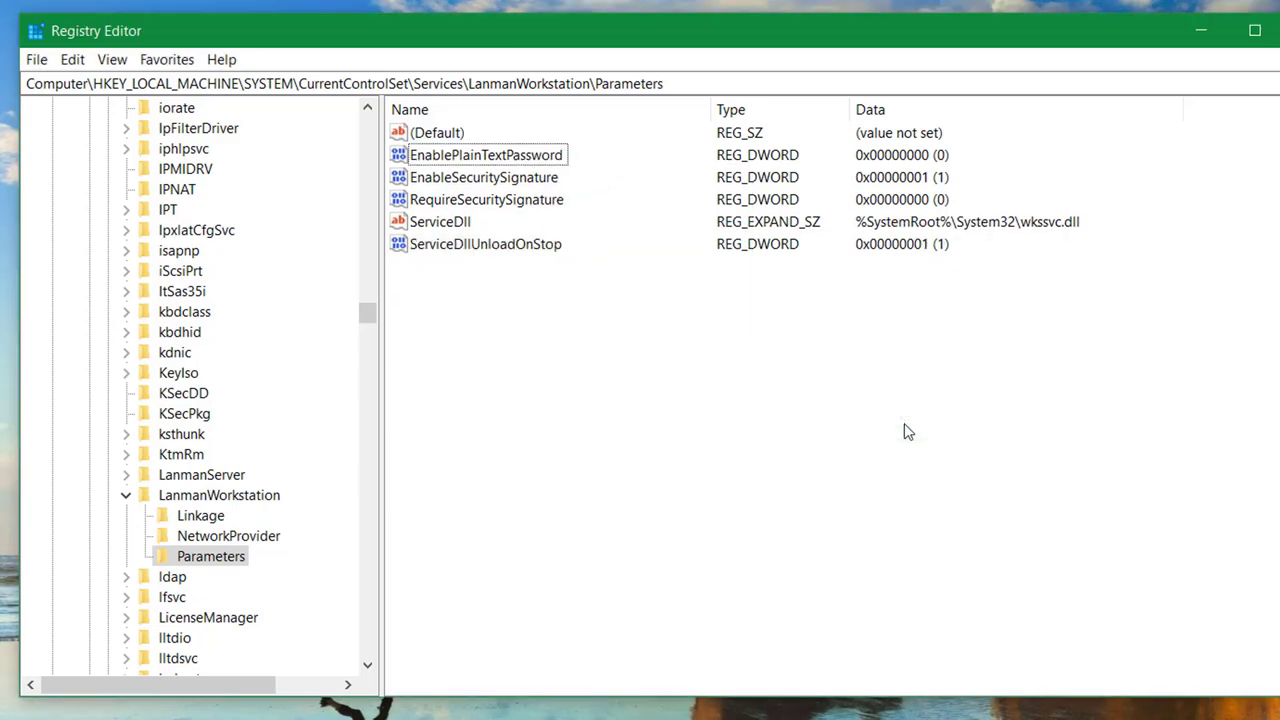
pyautogui.moveTo(702, 390)
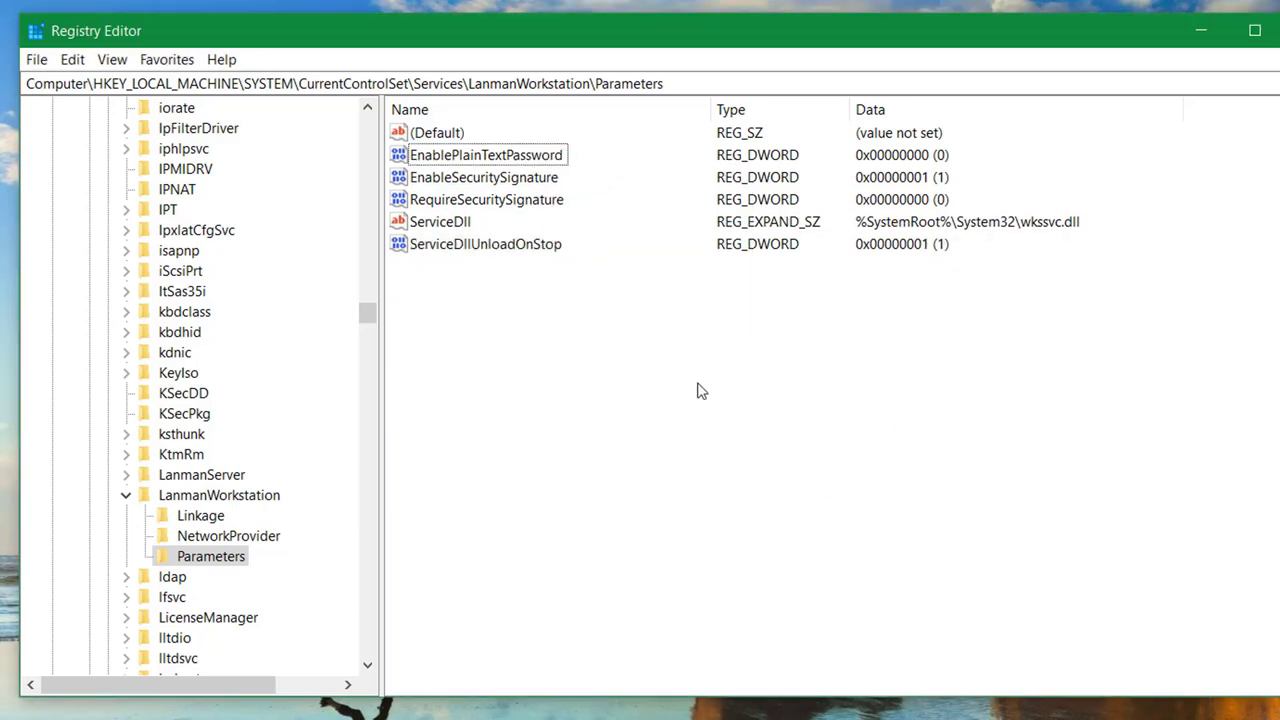
# Step: Create a DWORD value DomainCompatibilityMode with data 1
pyautogui.rightClick(702, 390)
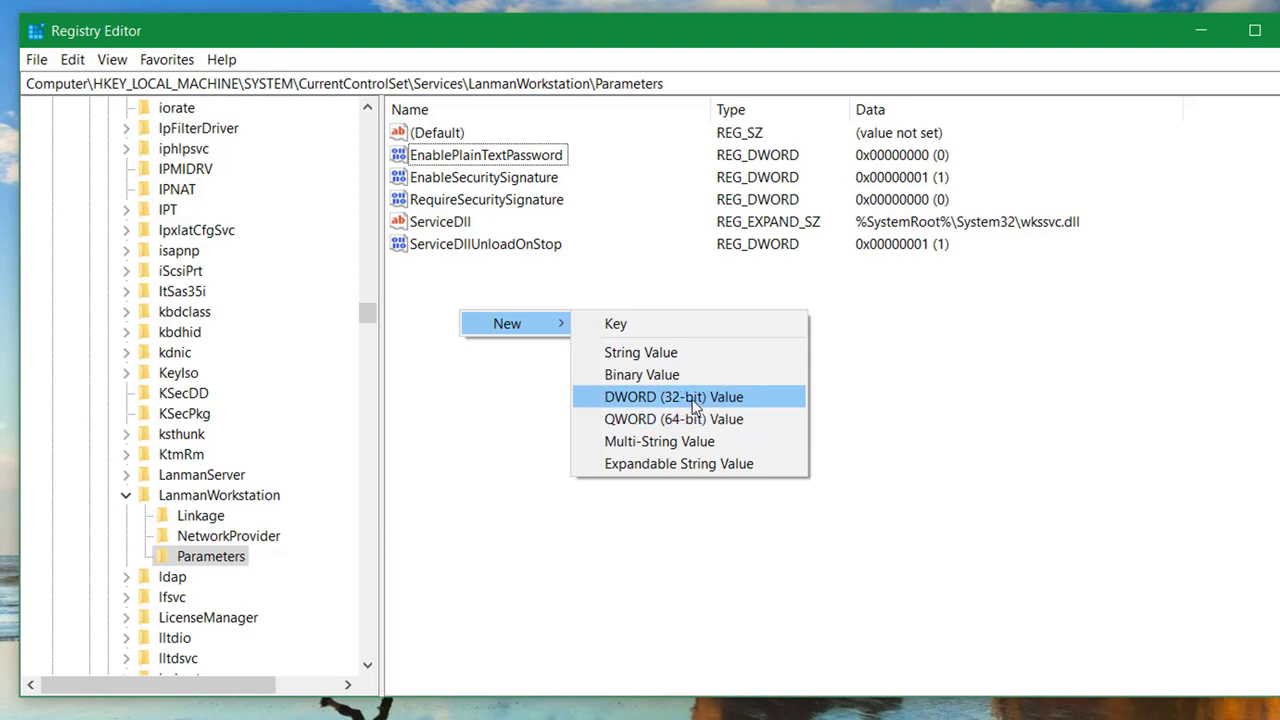
pyautogui.click(682, 396)
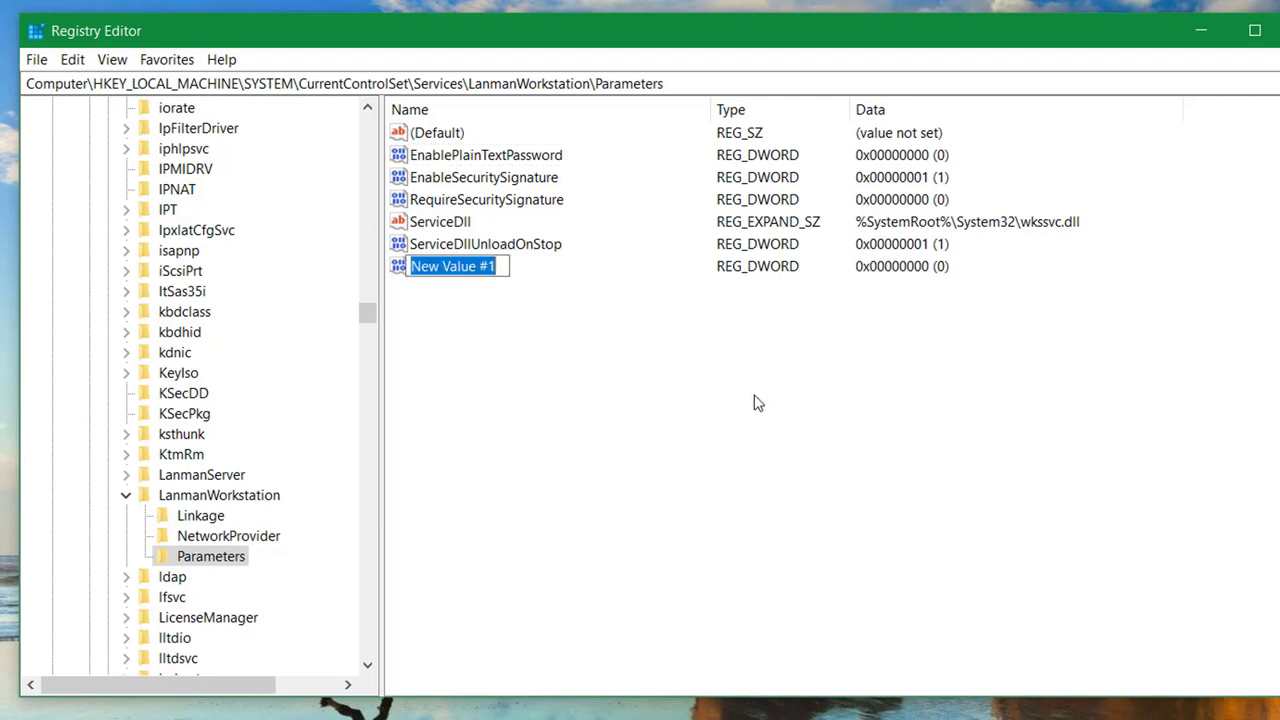
pyautogui.write('DOm')
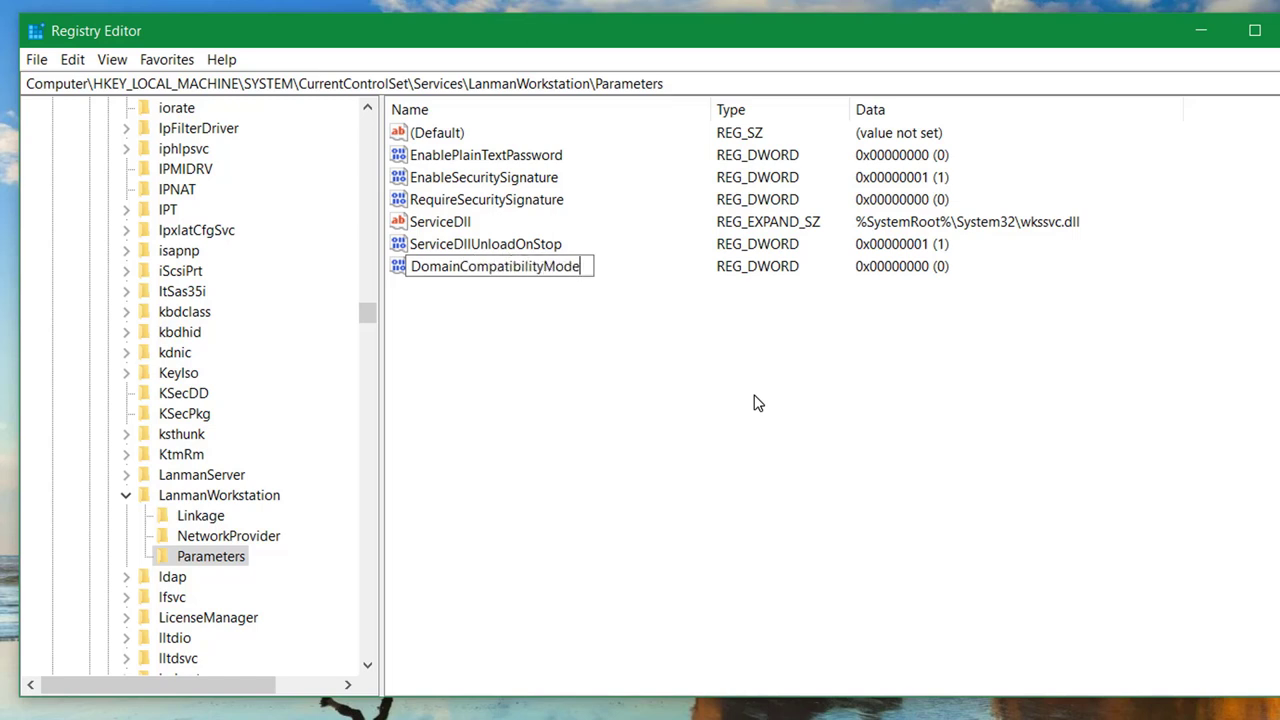
pyautogui.doubleClick(494, 264)
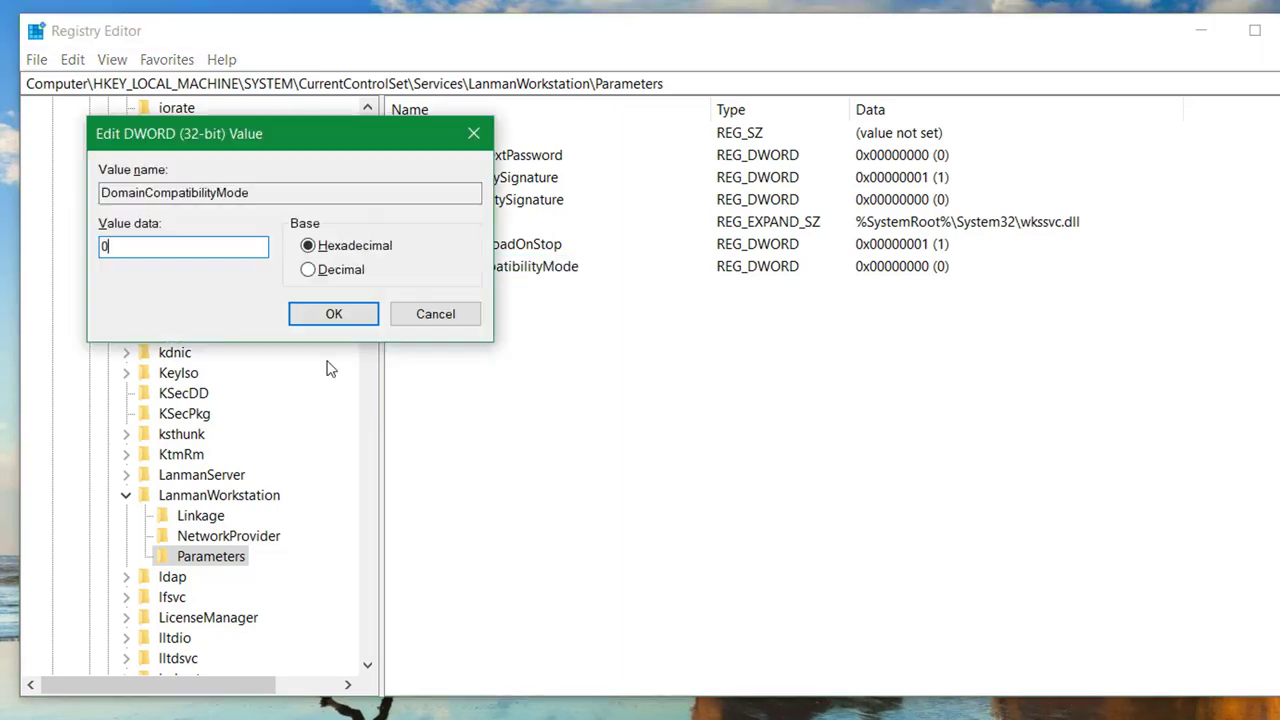
pyautogui.write('1')
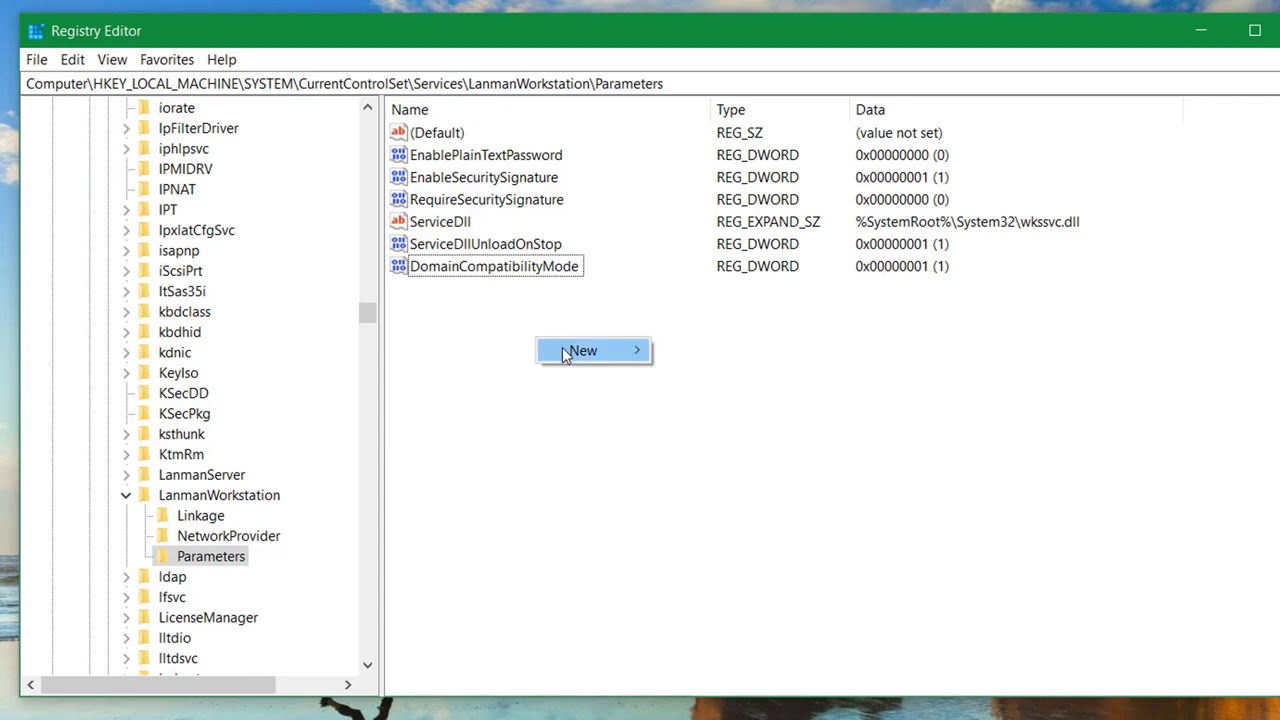
# Step: Create a DWORD value DNSNameResolutionRequired with data 0 and close Registry Editor
pyautogui.click(582, 350)
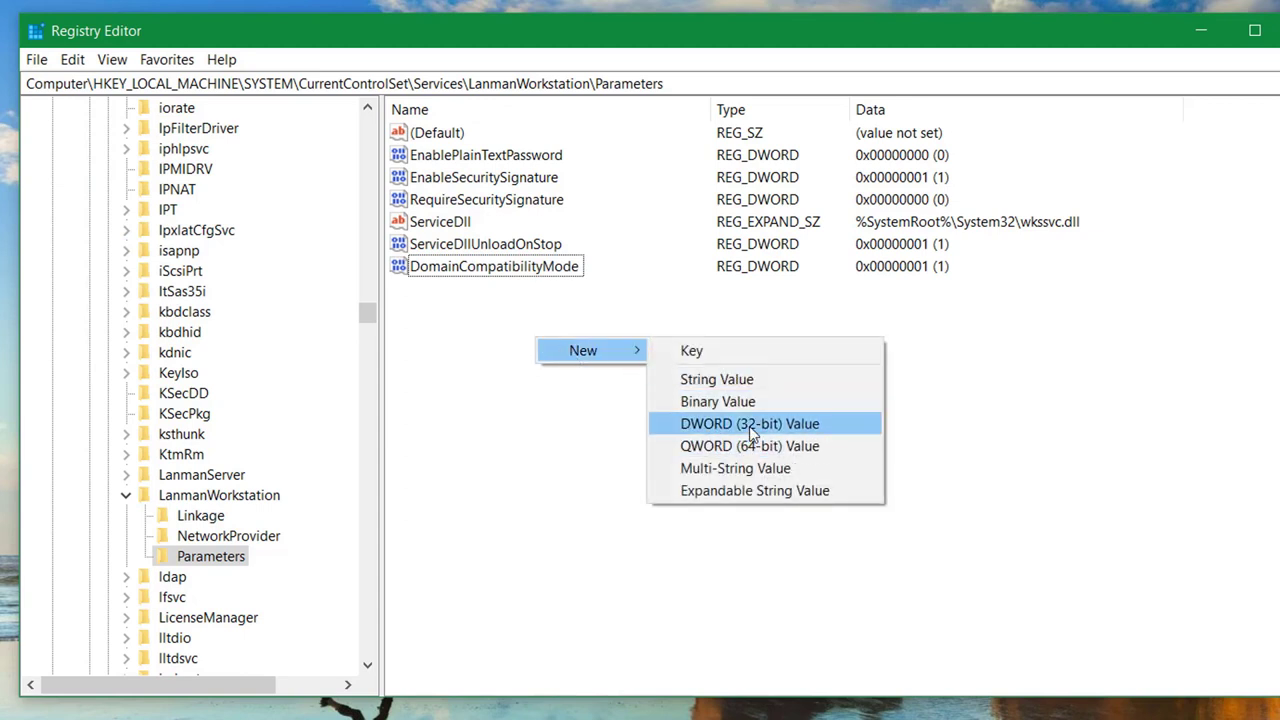
pyautogui.click(766, 424)
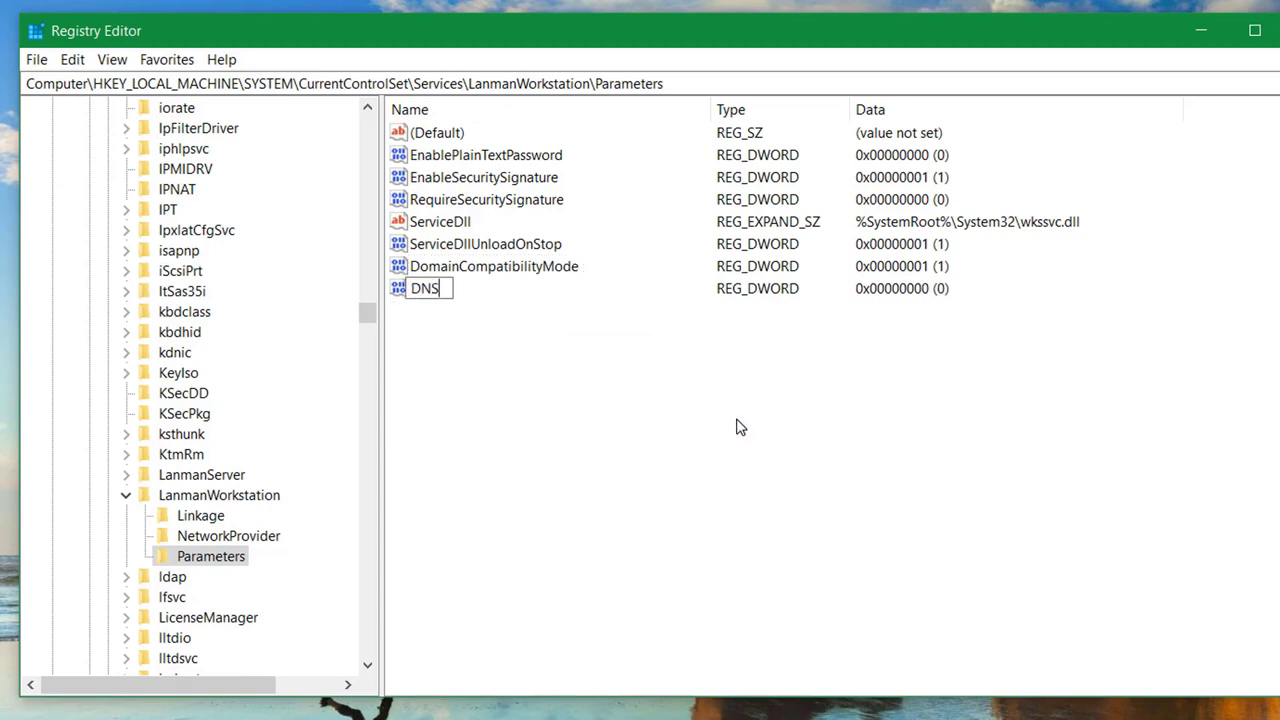
pyautogui.write('NameResolutionR')
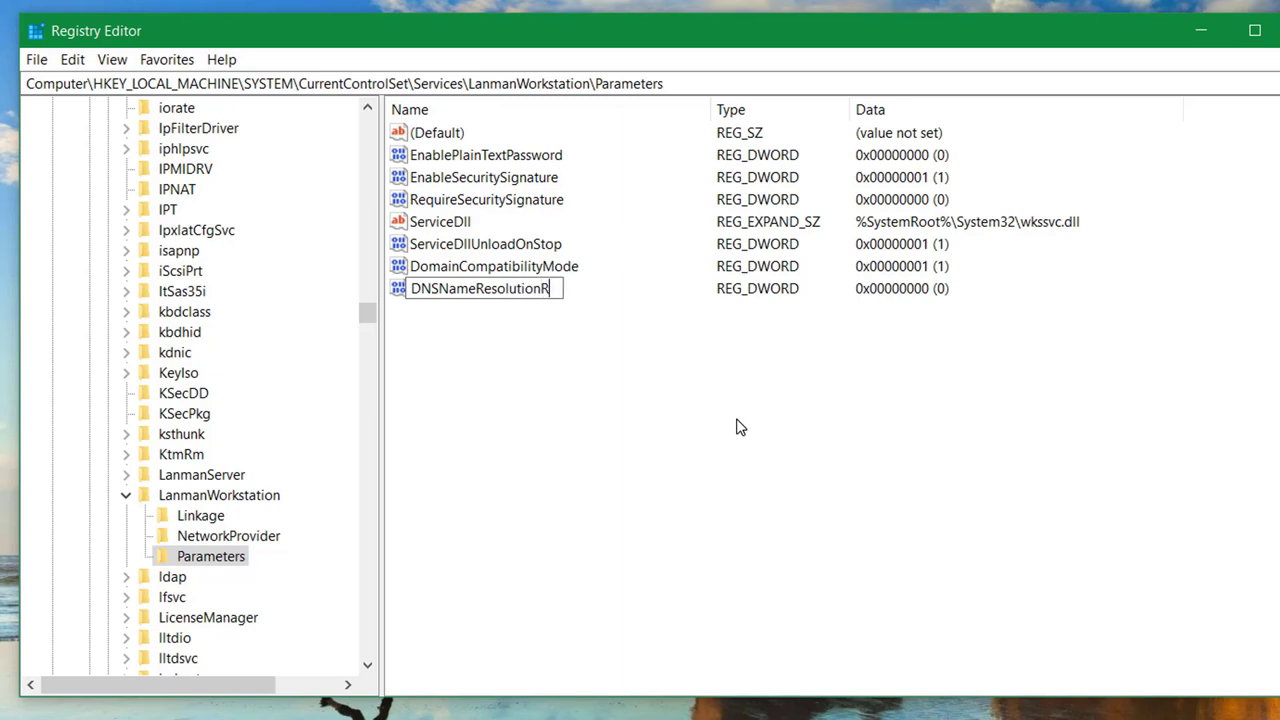
pyautogui.doubleClick(480, 288)
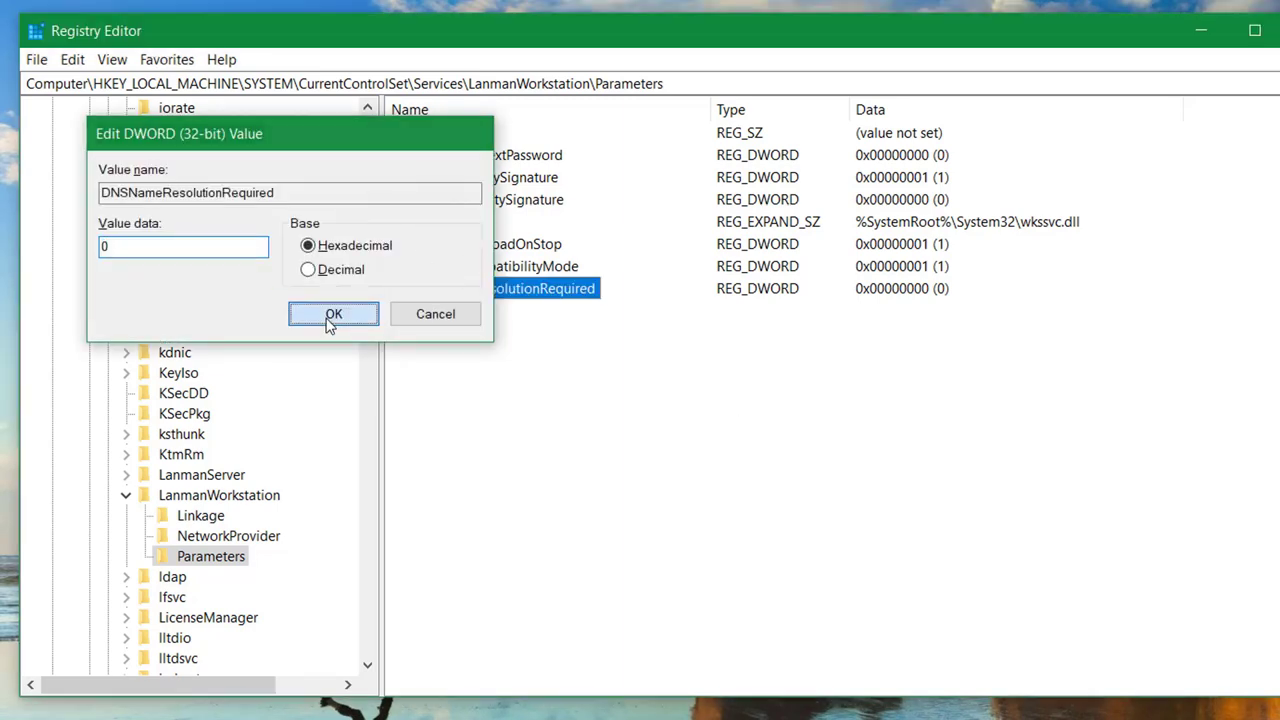
pyautogui.click(332, 314)
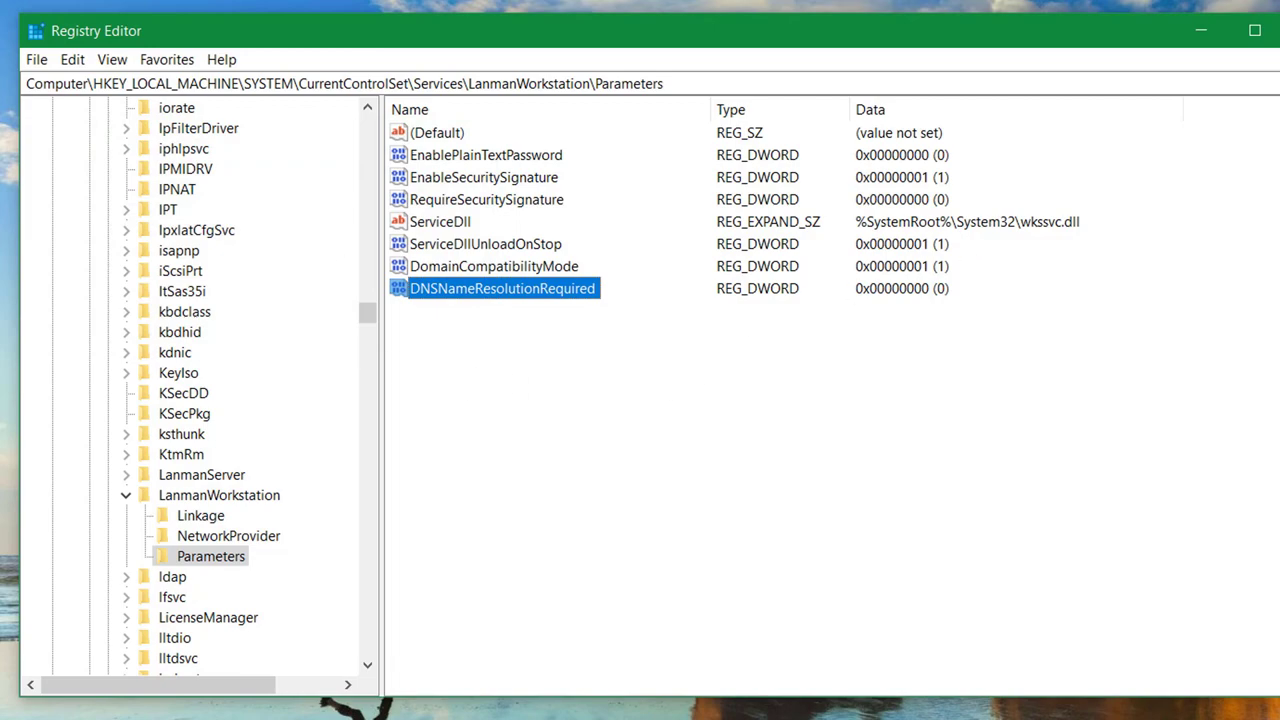
pyautogui.click(1252, 30)
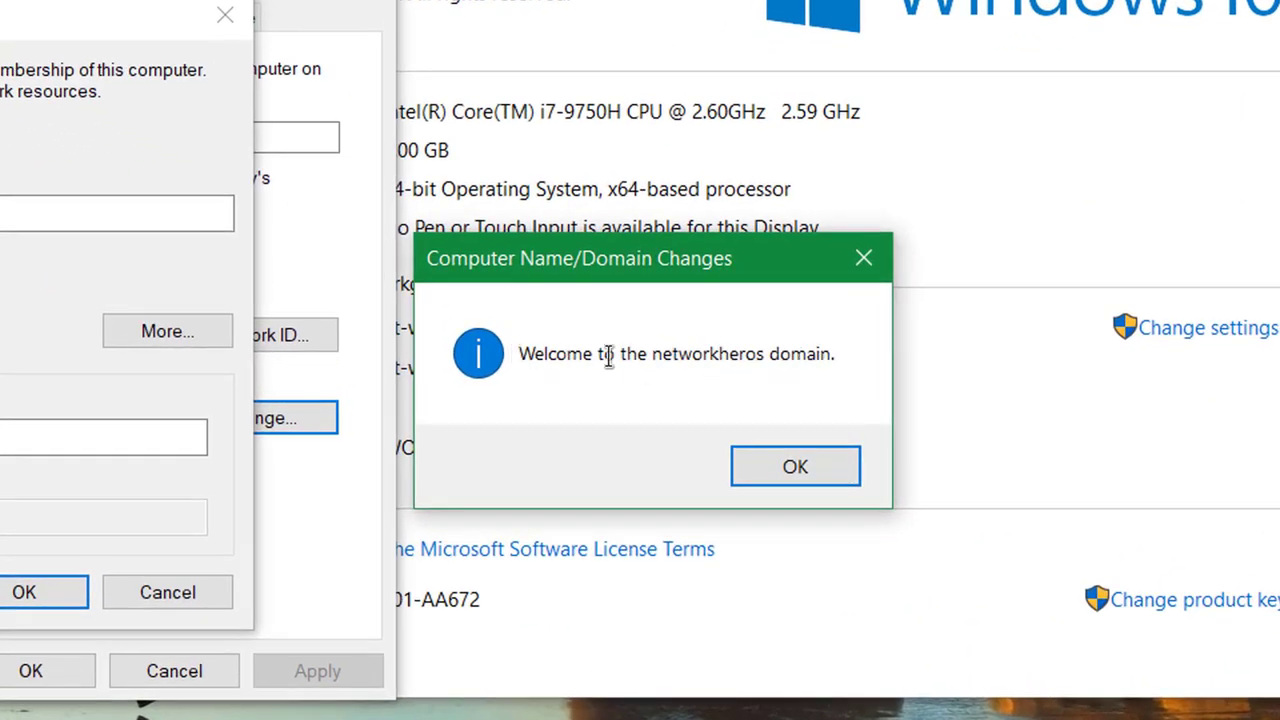
pyautogui.moveTo(808, 376)
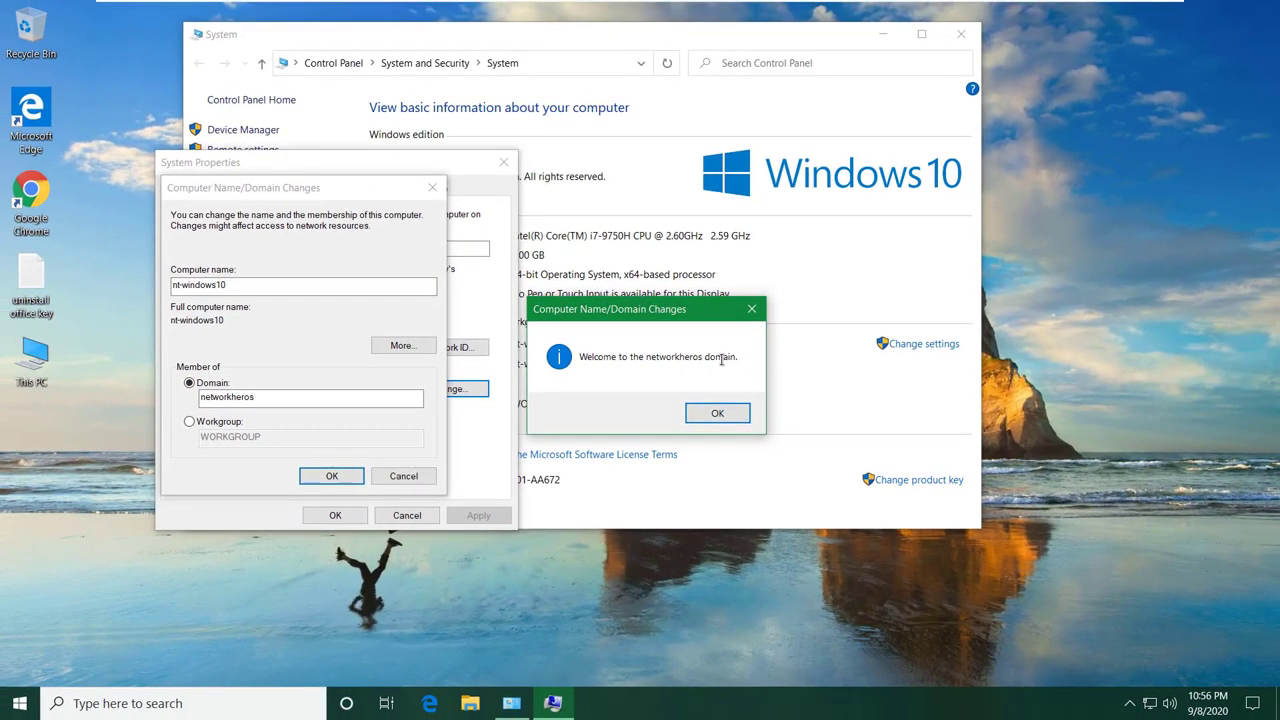
# Step: Acknowledge the networkheros domain welcome and restart notices, then restart now
pyautogui.click(716, 412)
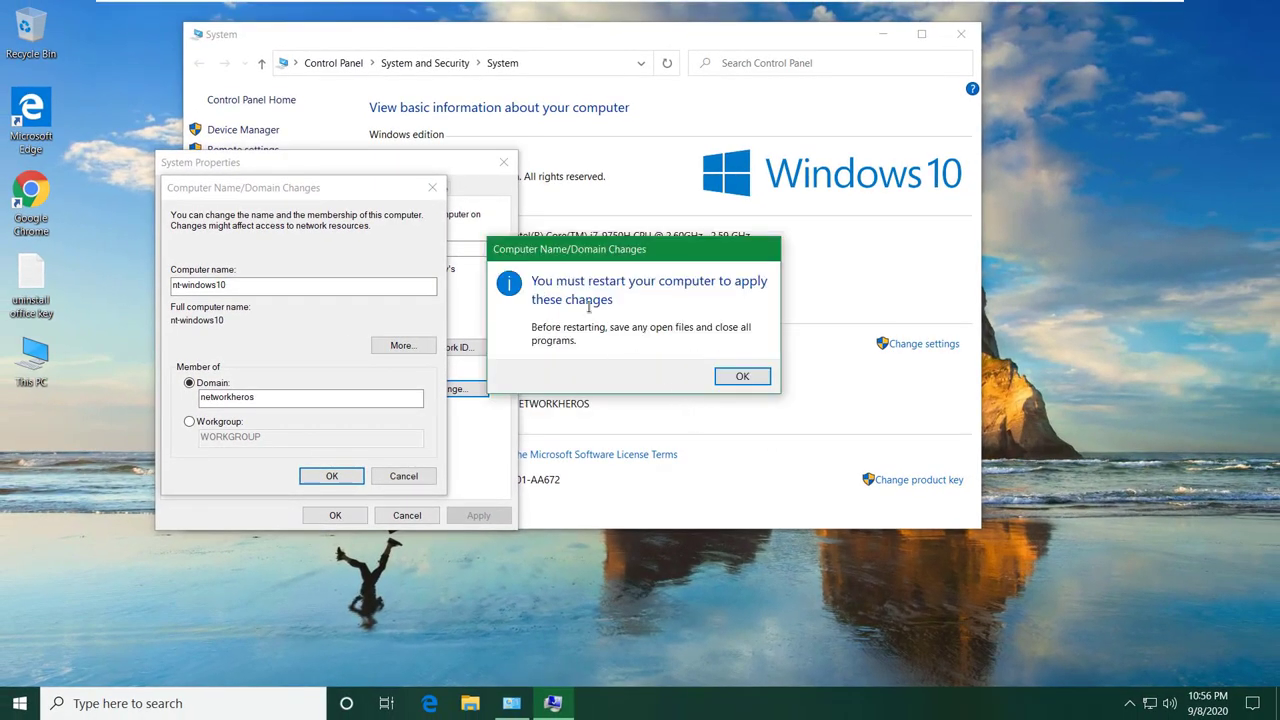
pyautogui.click(742, 376)
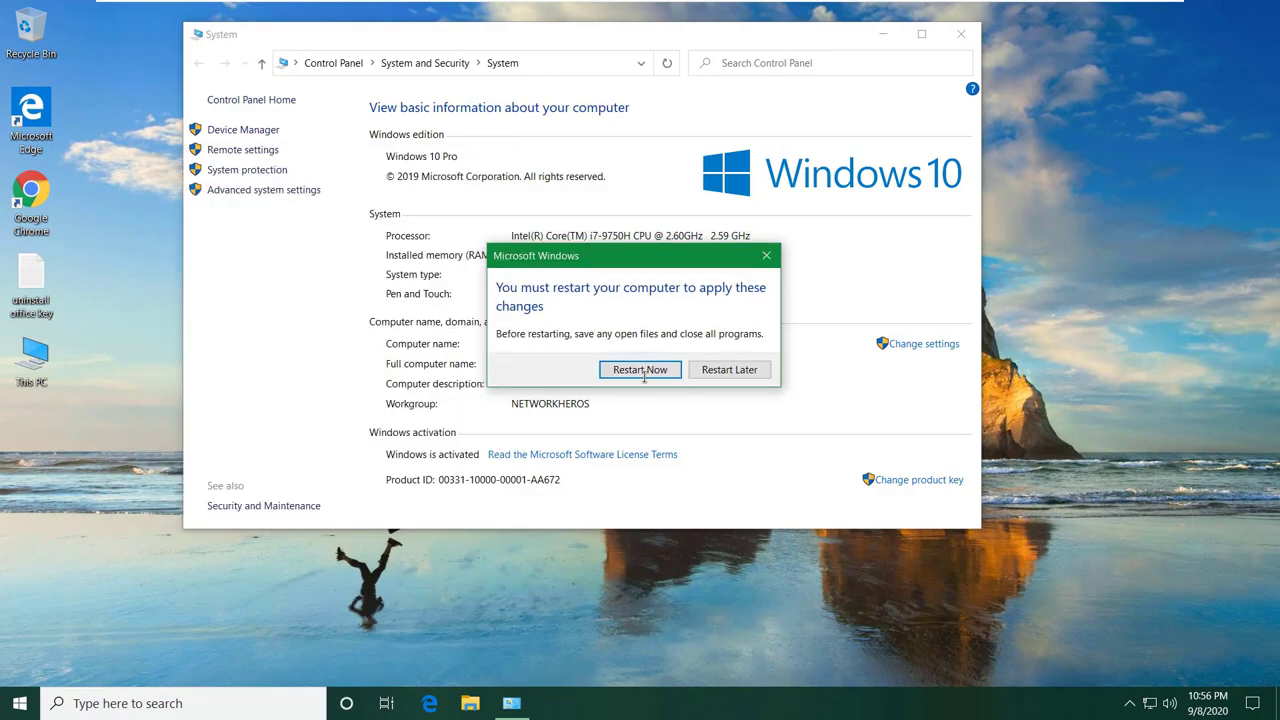
pyautogui.click(640, 368)
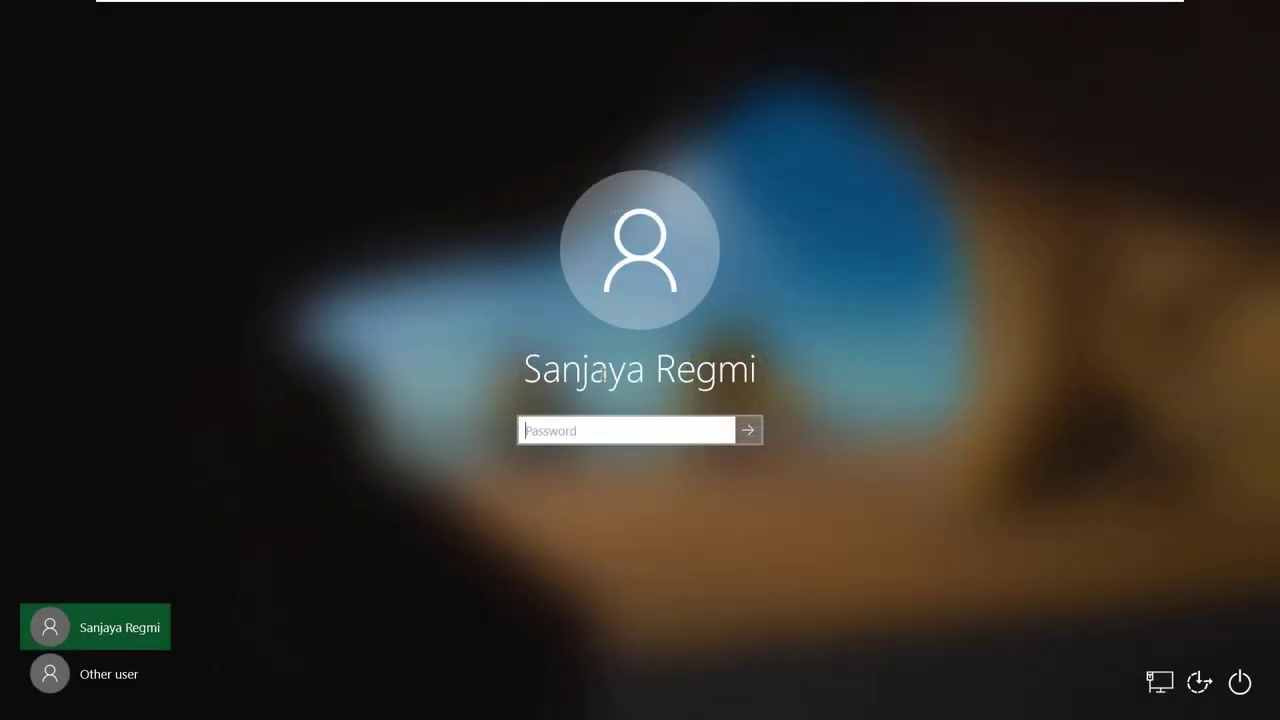
pyautogui.moveTo(118, 672)
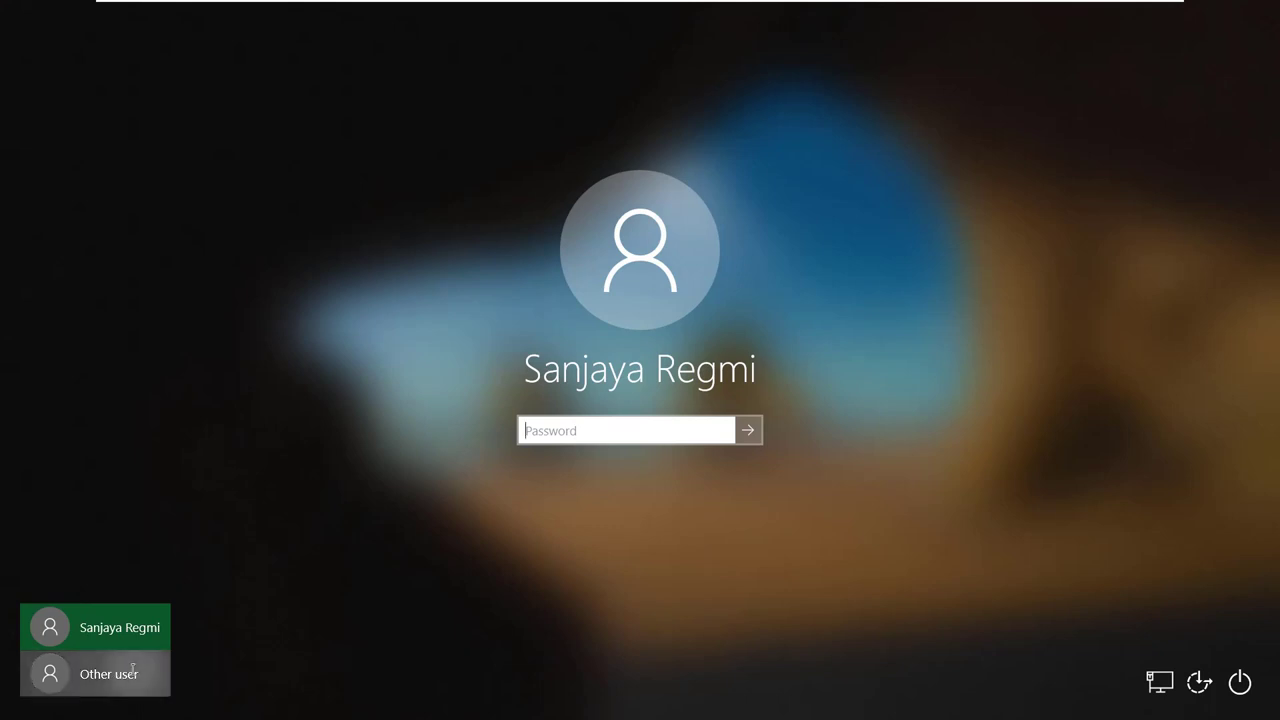
# Step: Sign in as a domain user via Other user, dismiss the sign-in warning, and start File Explorer
pyautogui.click(108, 672)
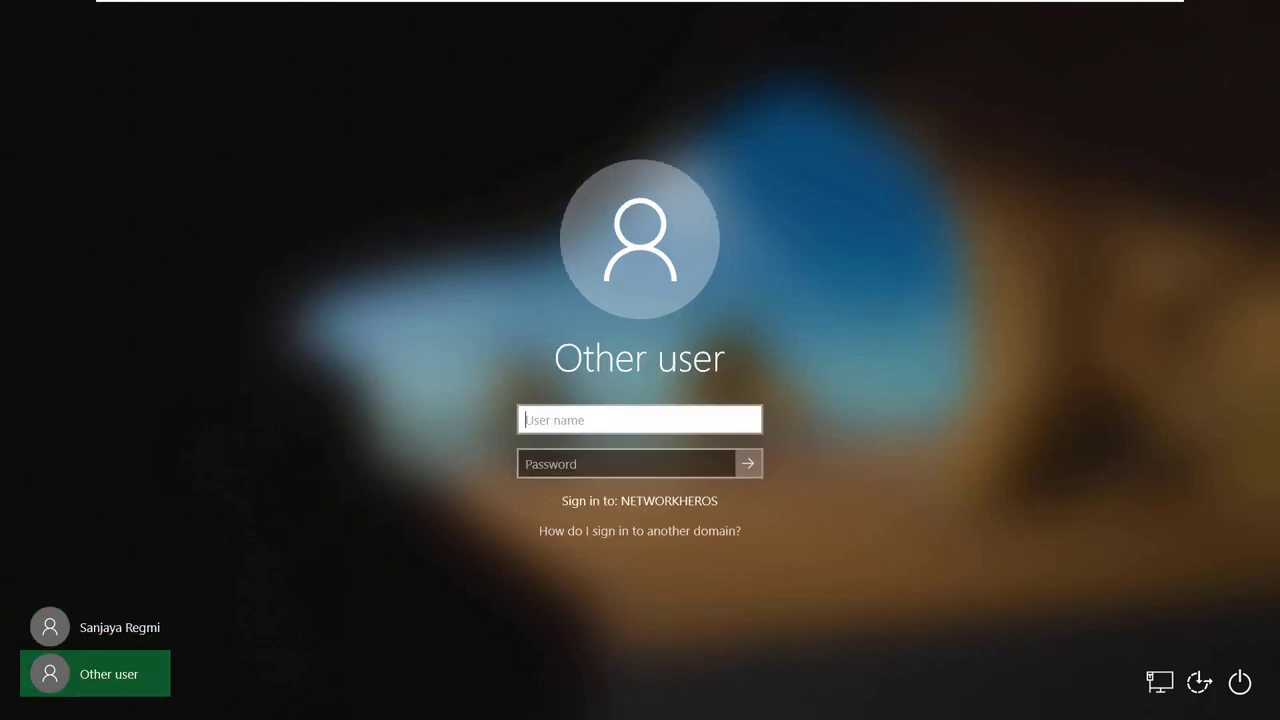
pyautogui.write('root')
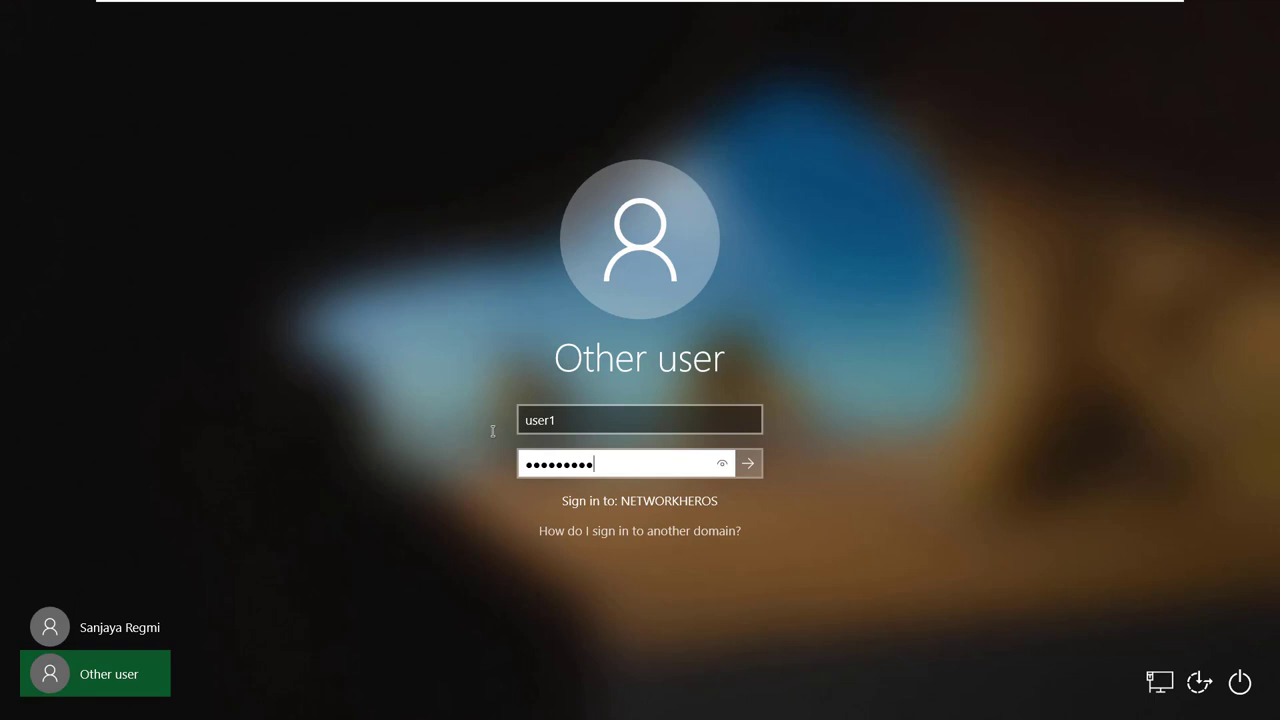
pyautogui.click(756, 464)
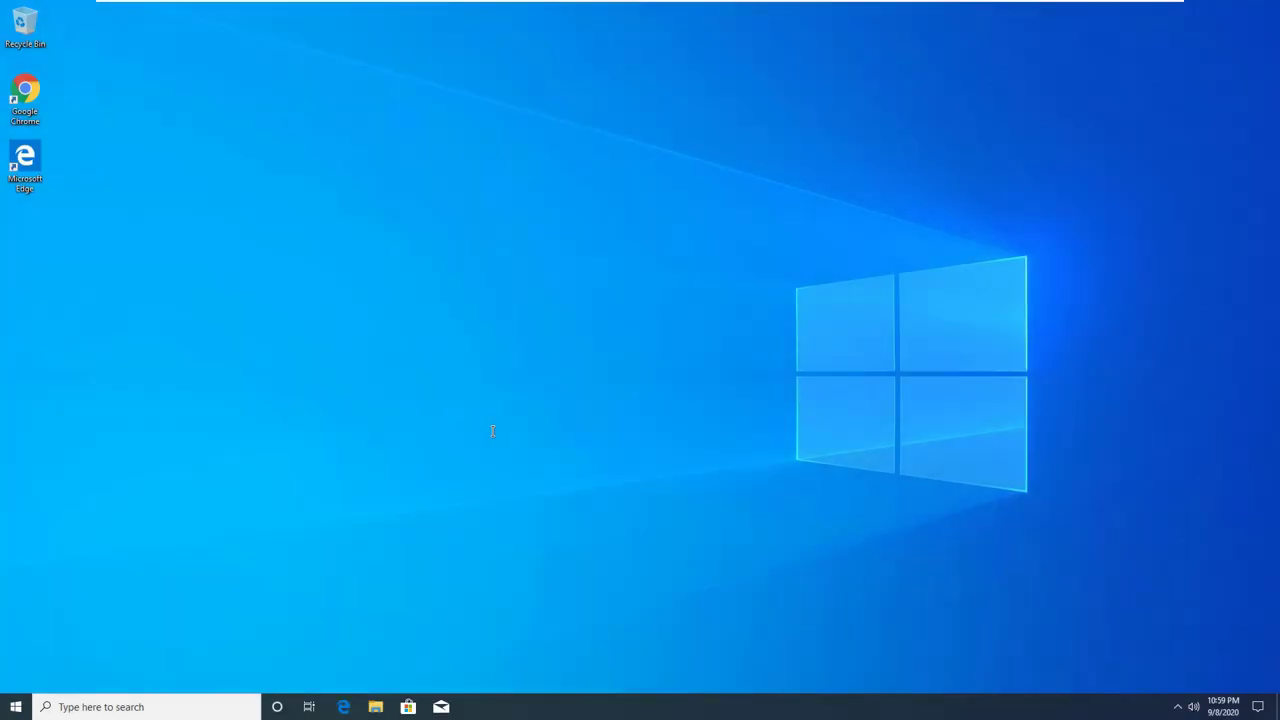
pyautogui.moveTo(534, 470)
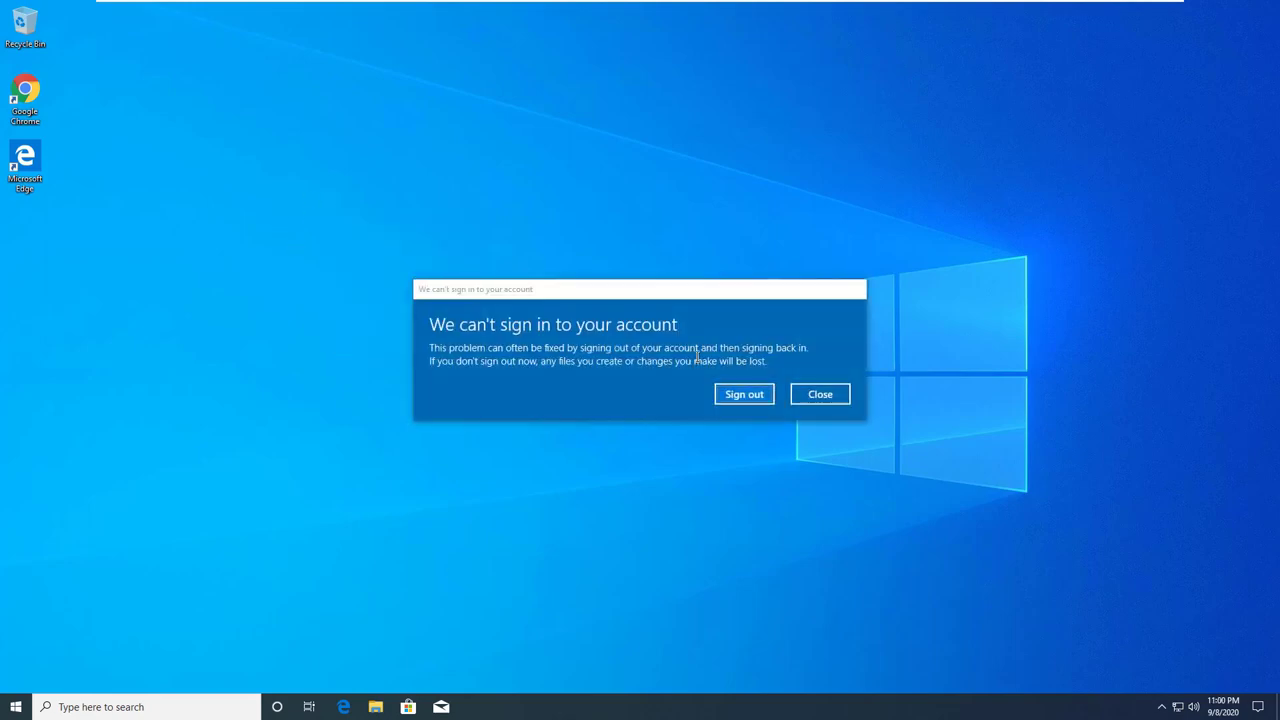
pyautogui.click(820, 394)
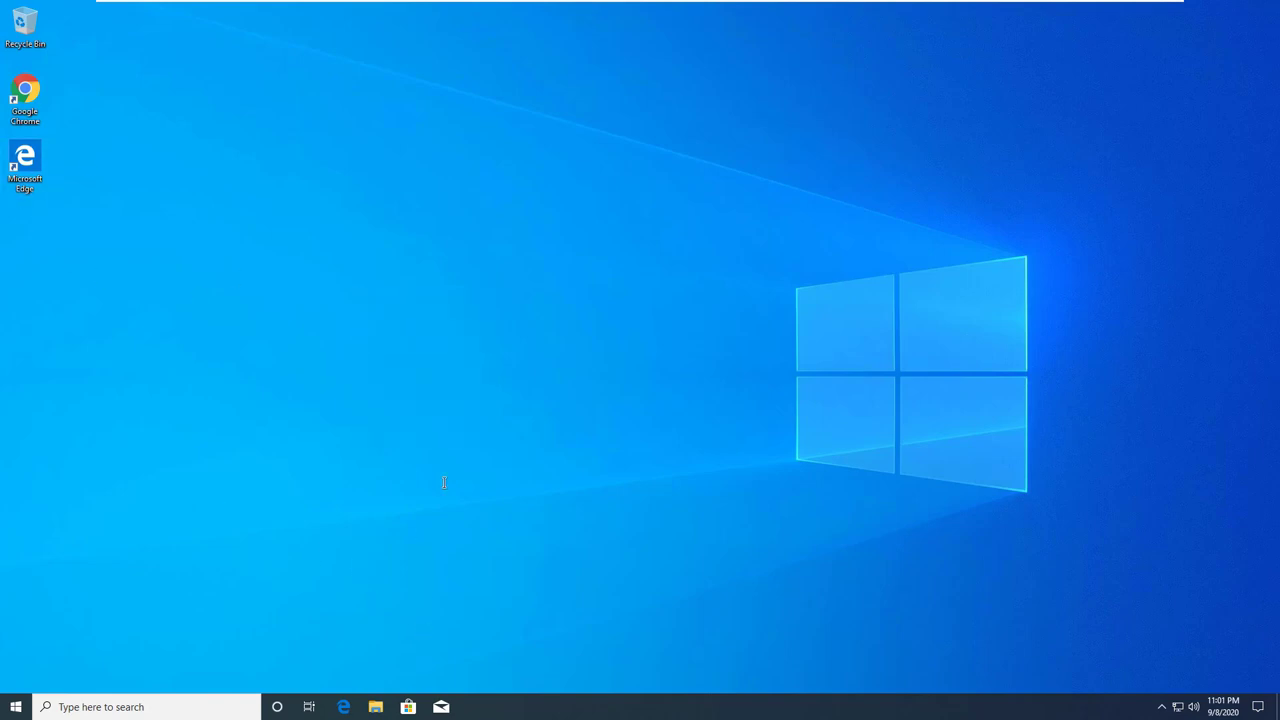
pyautogui.click(376, 708)
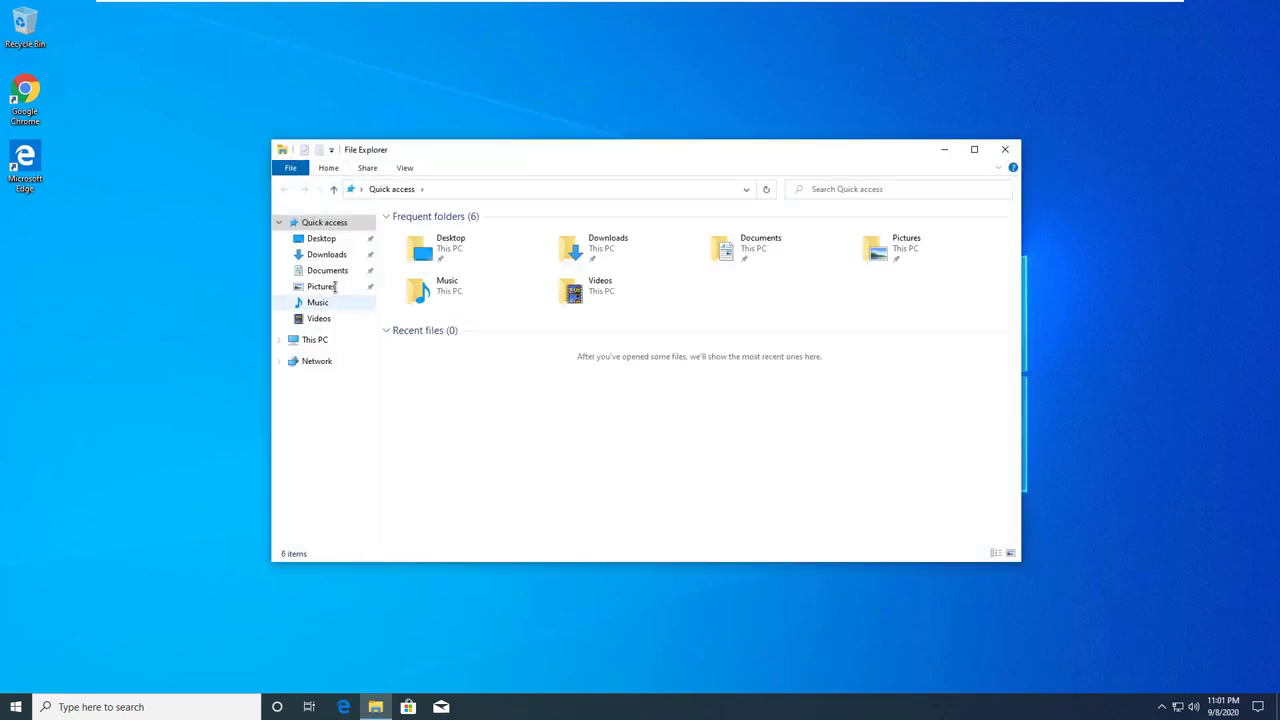
# Step: Check the Desktop and Documents folders in File Explorer, then sign the user out
pyautogui.click(320, 238)
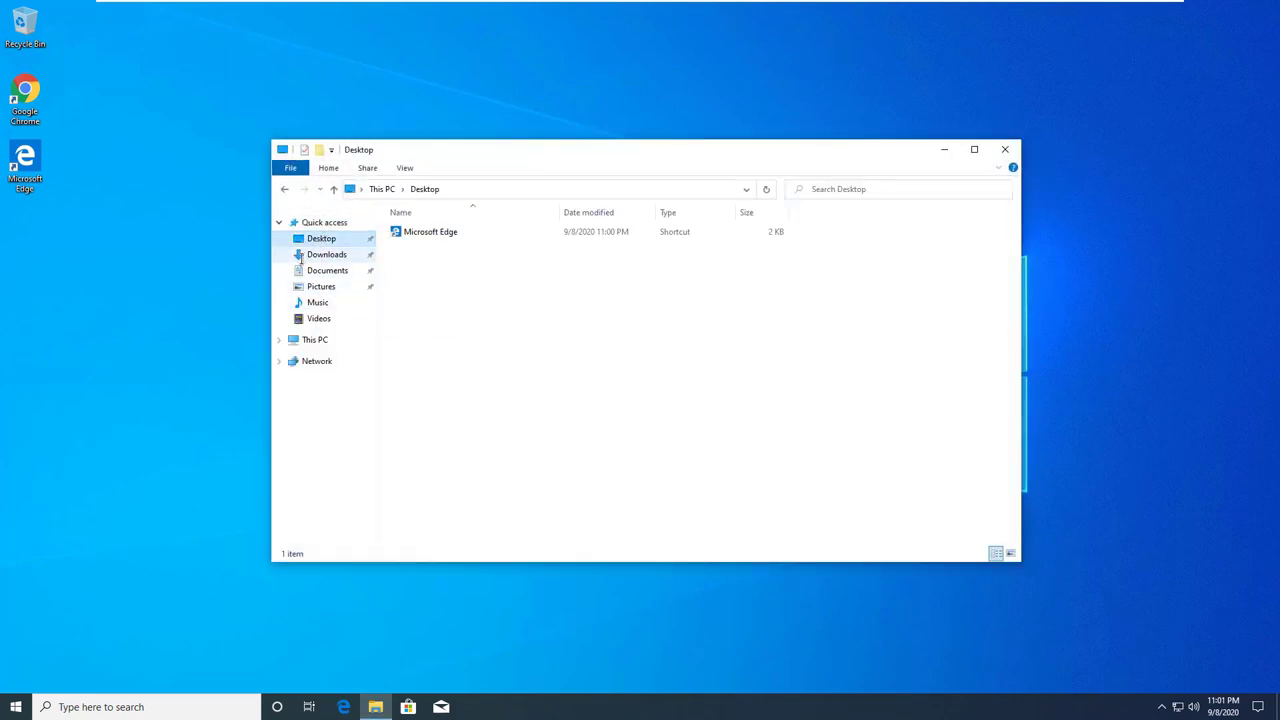
pyautogui.click(328, 270)
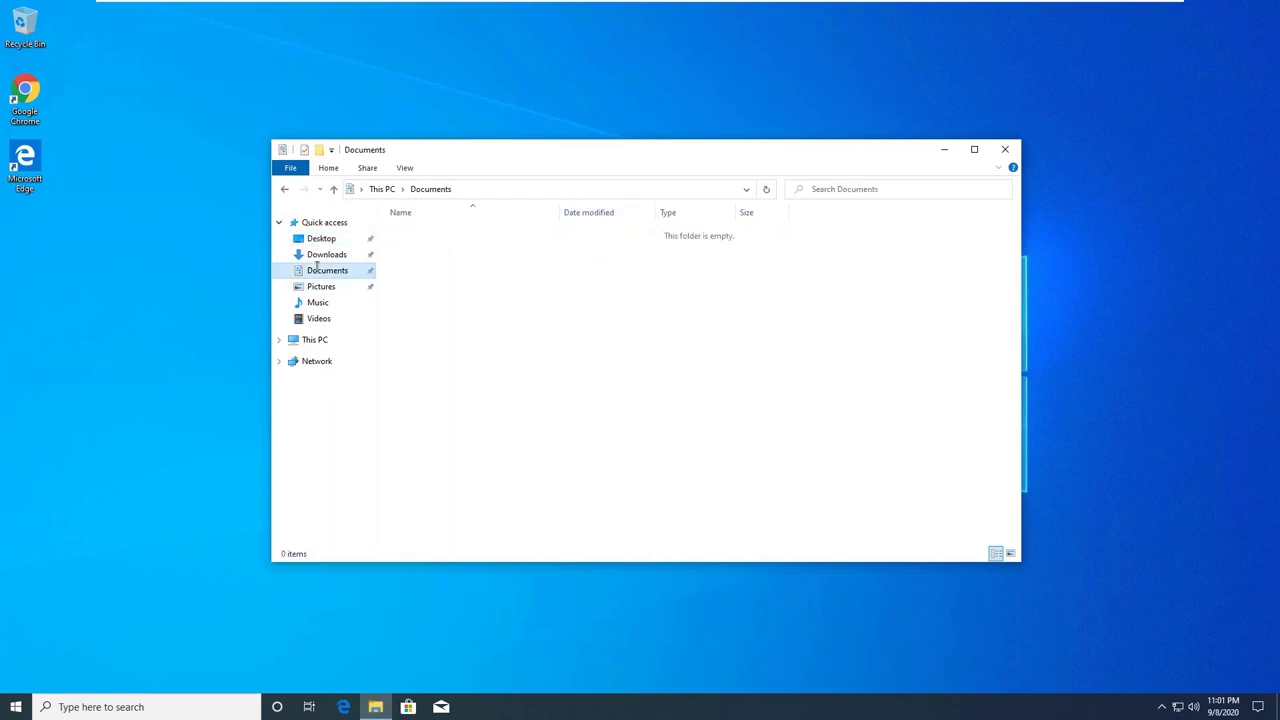
pyautogui.click(1004, 148)
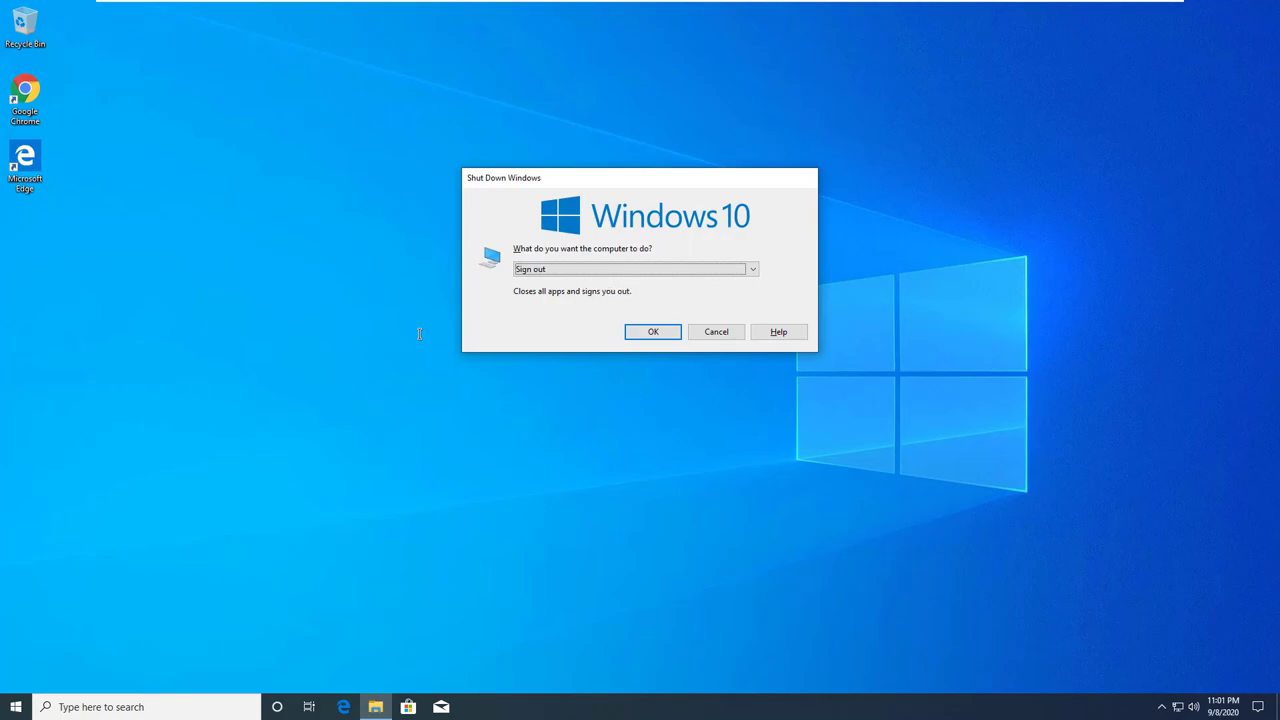
pyautogui.click(652, 332)
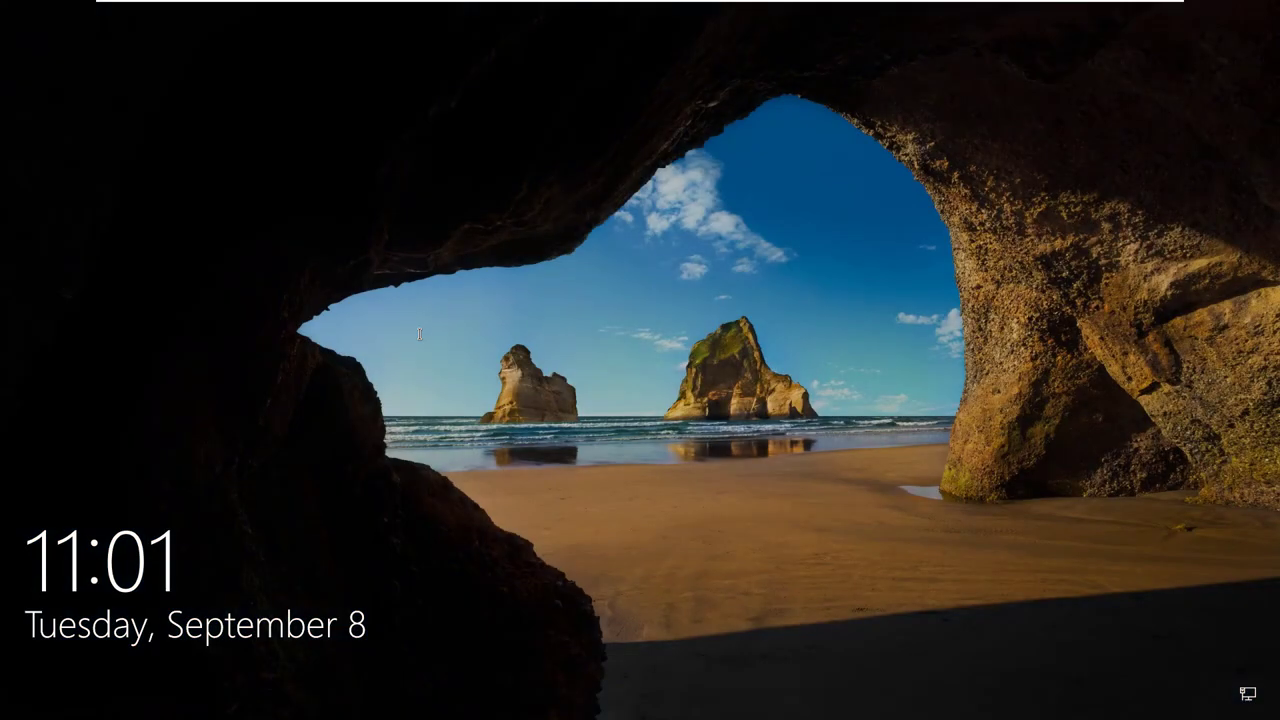
# Step: Sign in with the local account NT-WINDOWS10\Sanjaya Regmi from the Other user screen
pyautogui.click(640, 360)
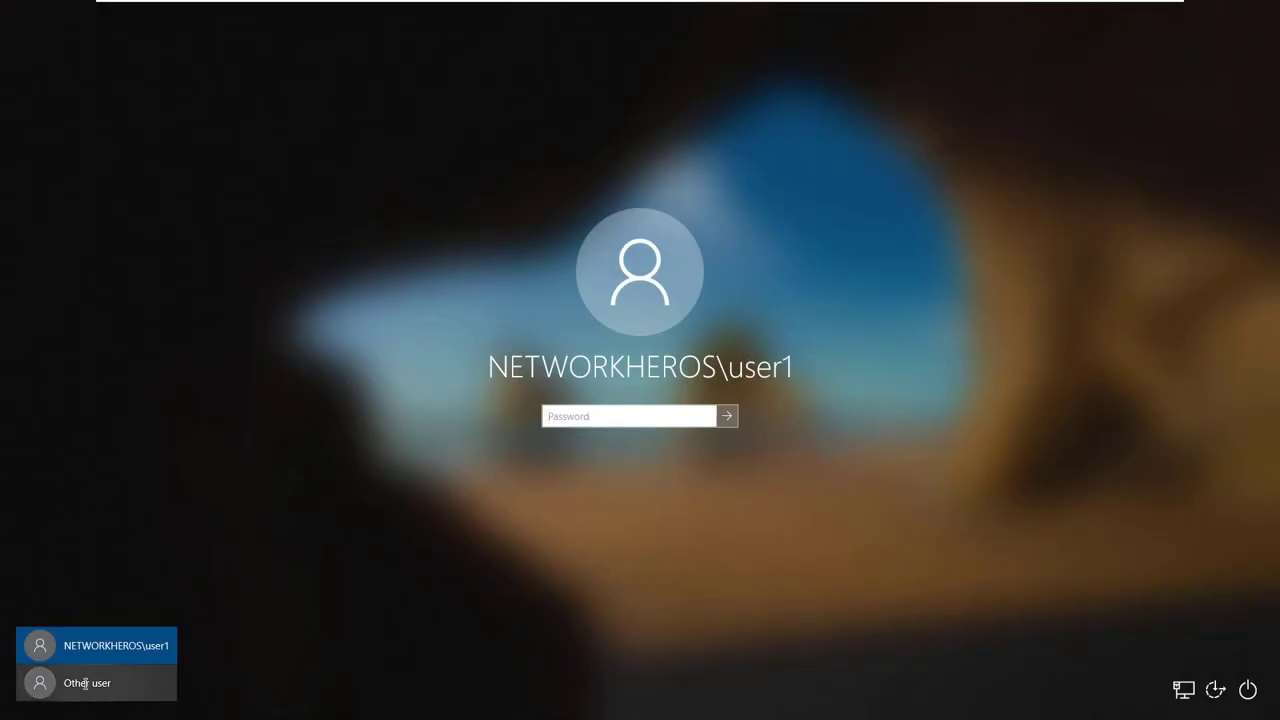
pyautogui.click(86, 682)
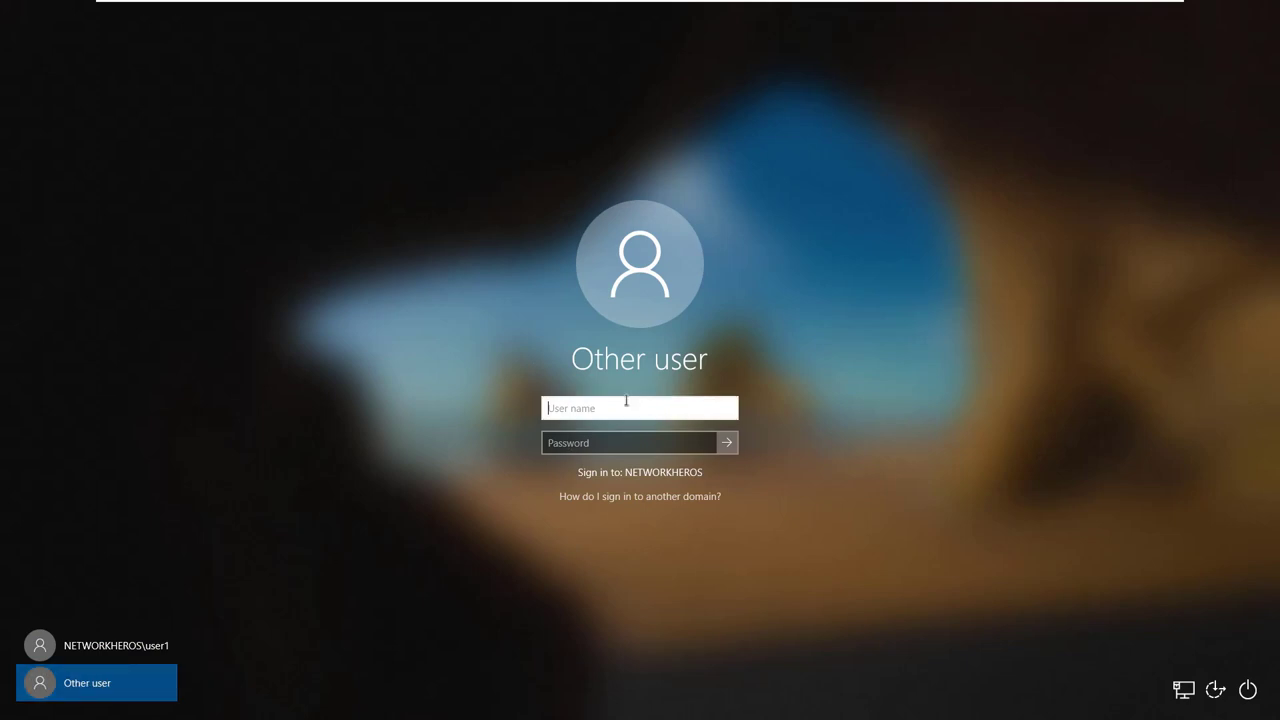
pyautogui.write('Sanjaya Regmi')
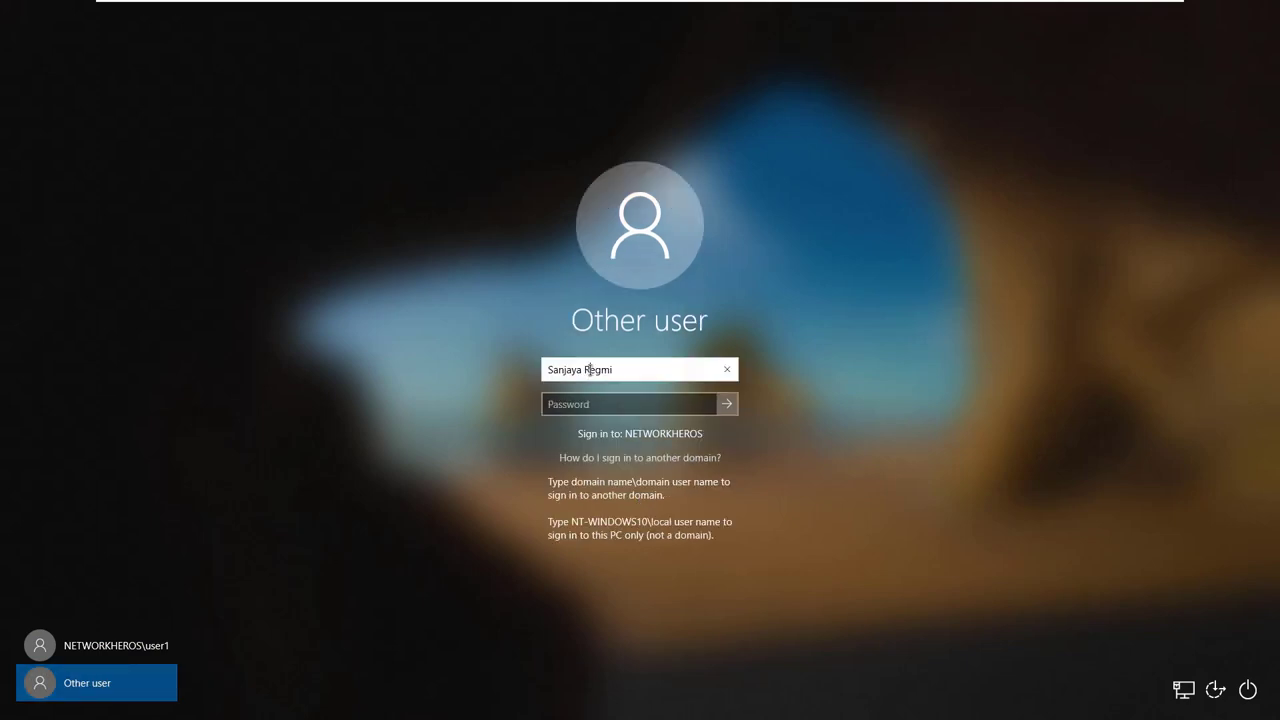
pyautogui.click(728, 368)
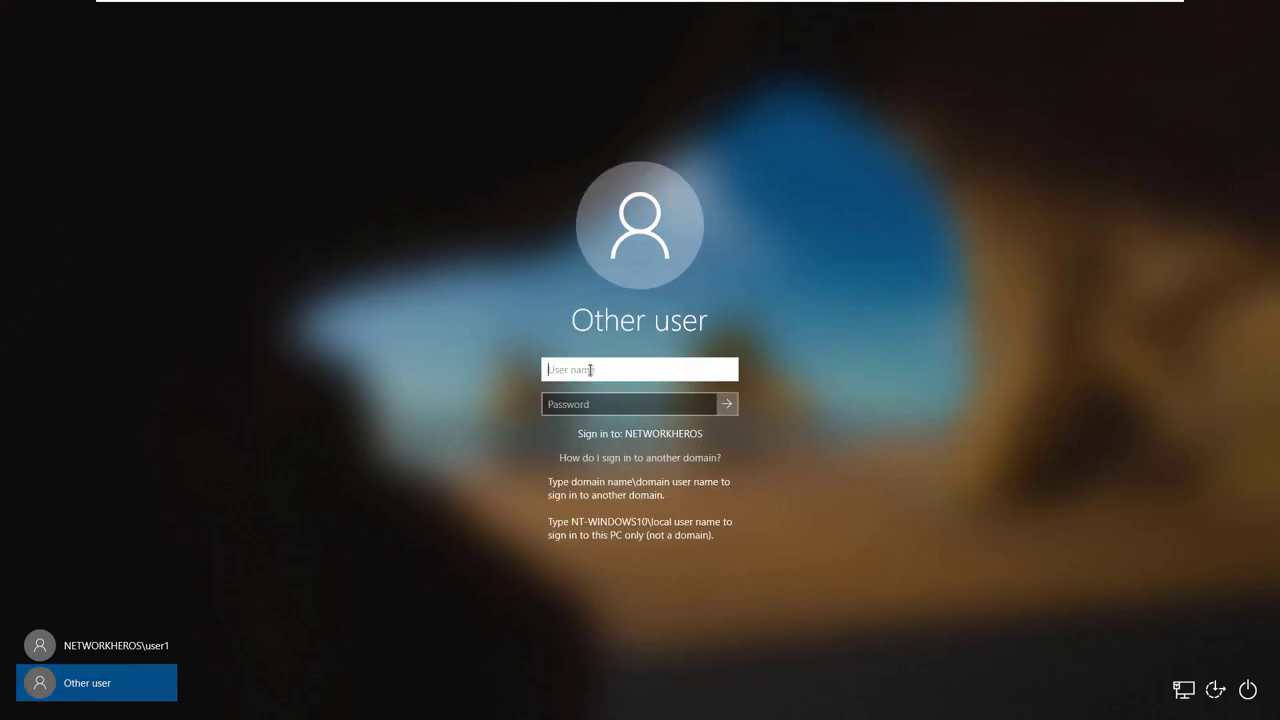
pyautogui.write('NT-WINDOWS10')
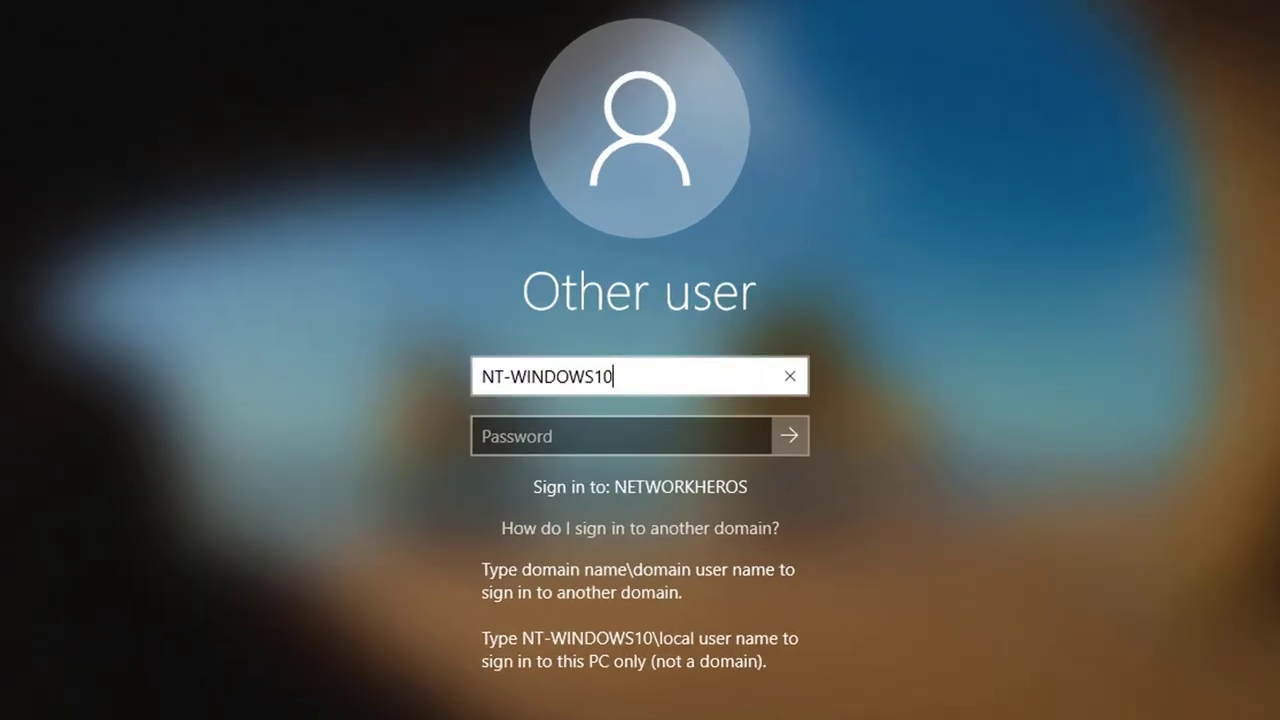
pyautogui.write('\\Sanjaya Regmi')
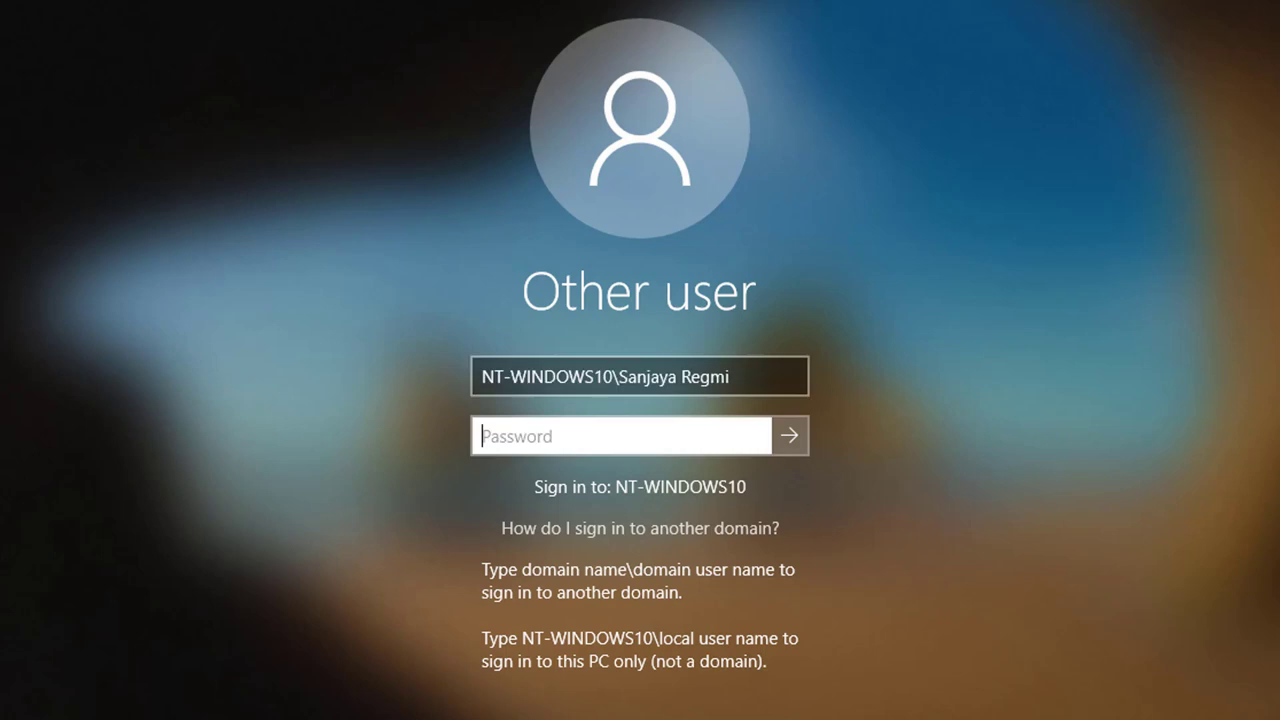
pyautogui.click(788, 436)
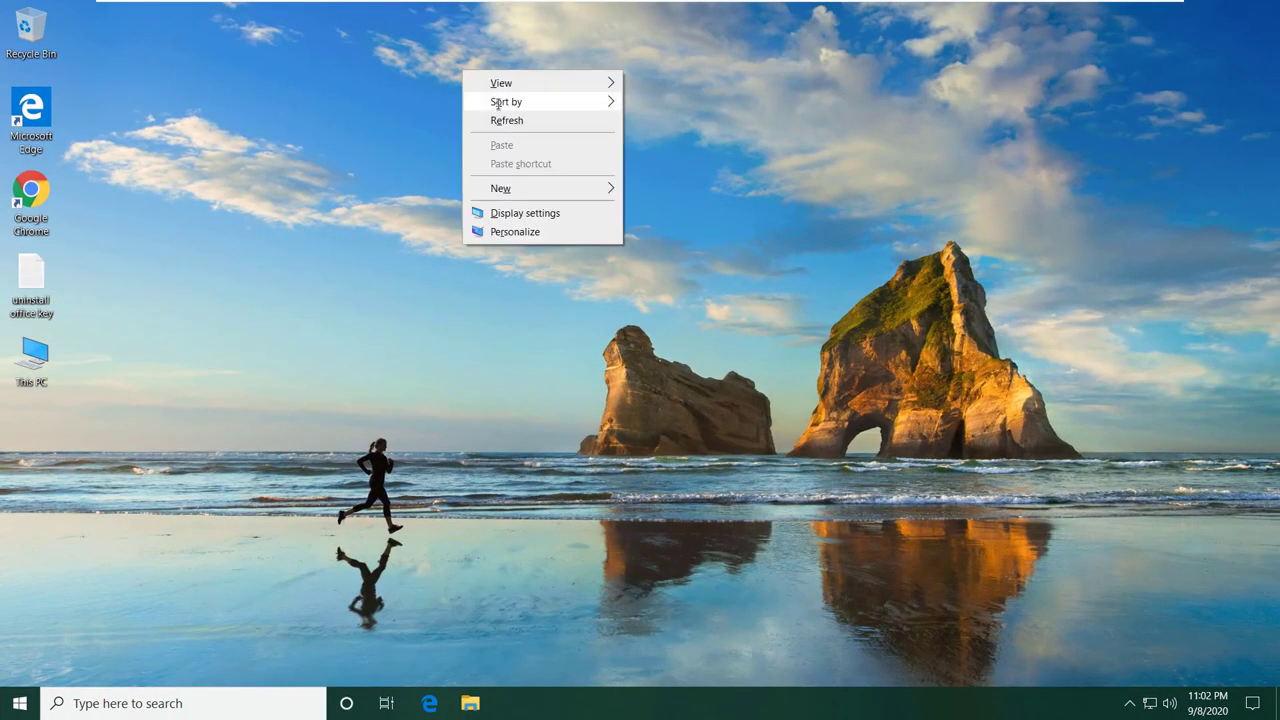
# Step: Switch to the CentOS terminal and enter cat /etc/passwd
pyautogui.click(504, 120)
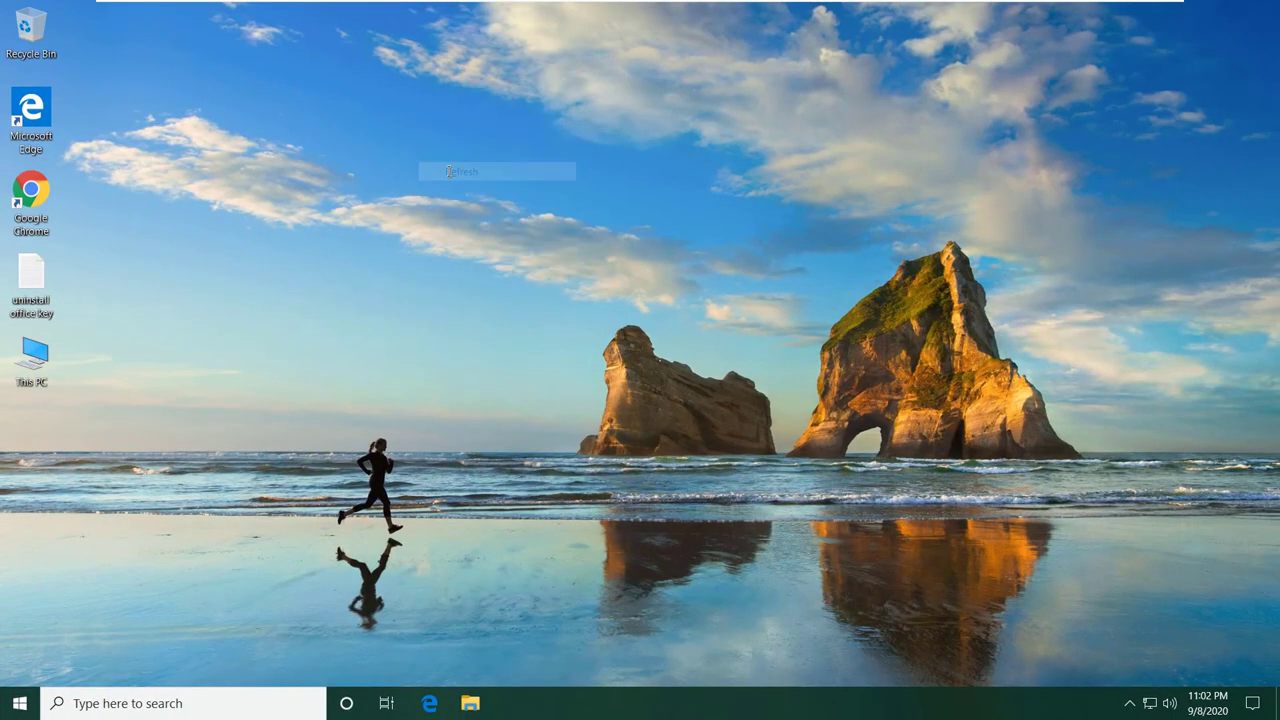
pyautogui.click(448, 168)
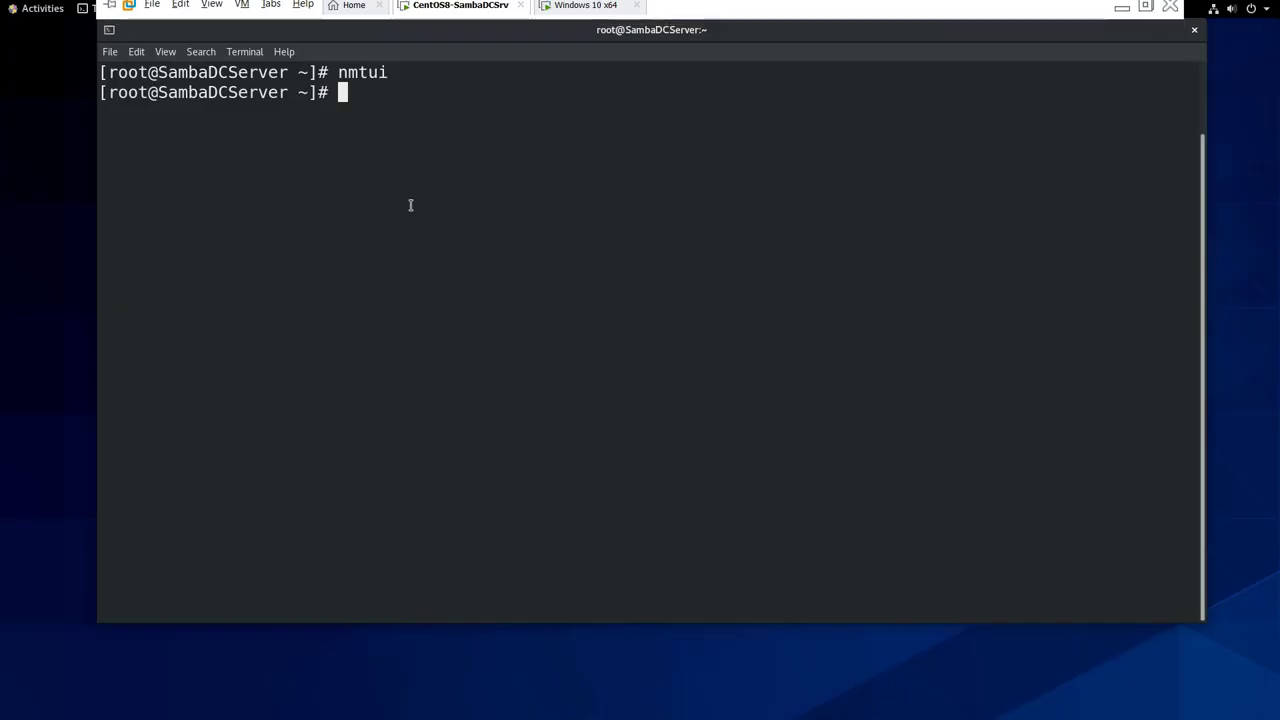
pyautogui.write('cat /etc/passwd')
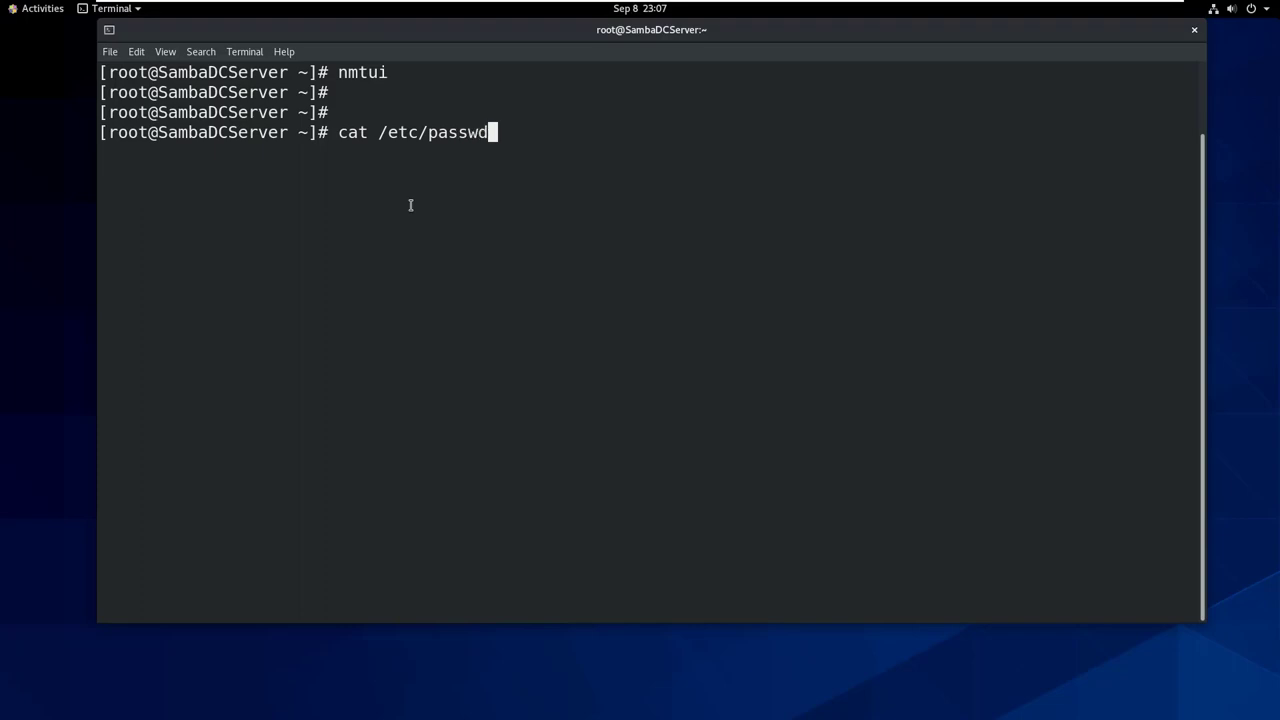